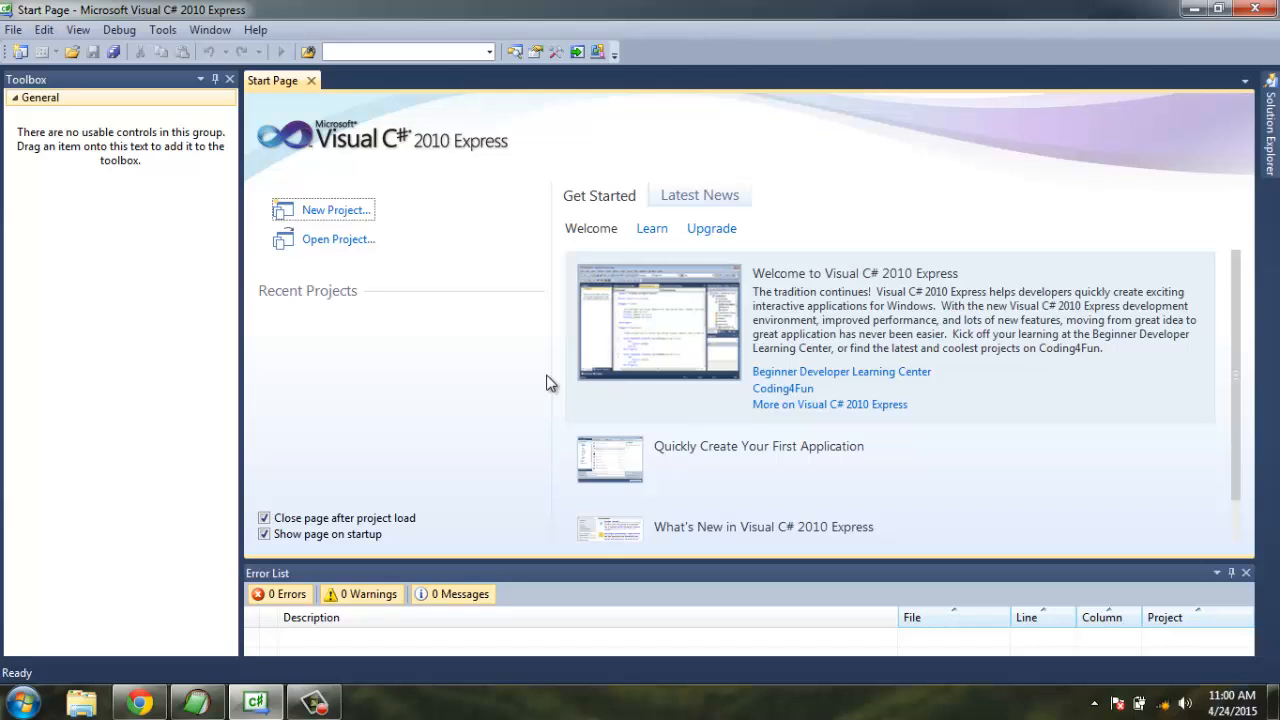
mouse_move(540, 384)
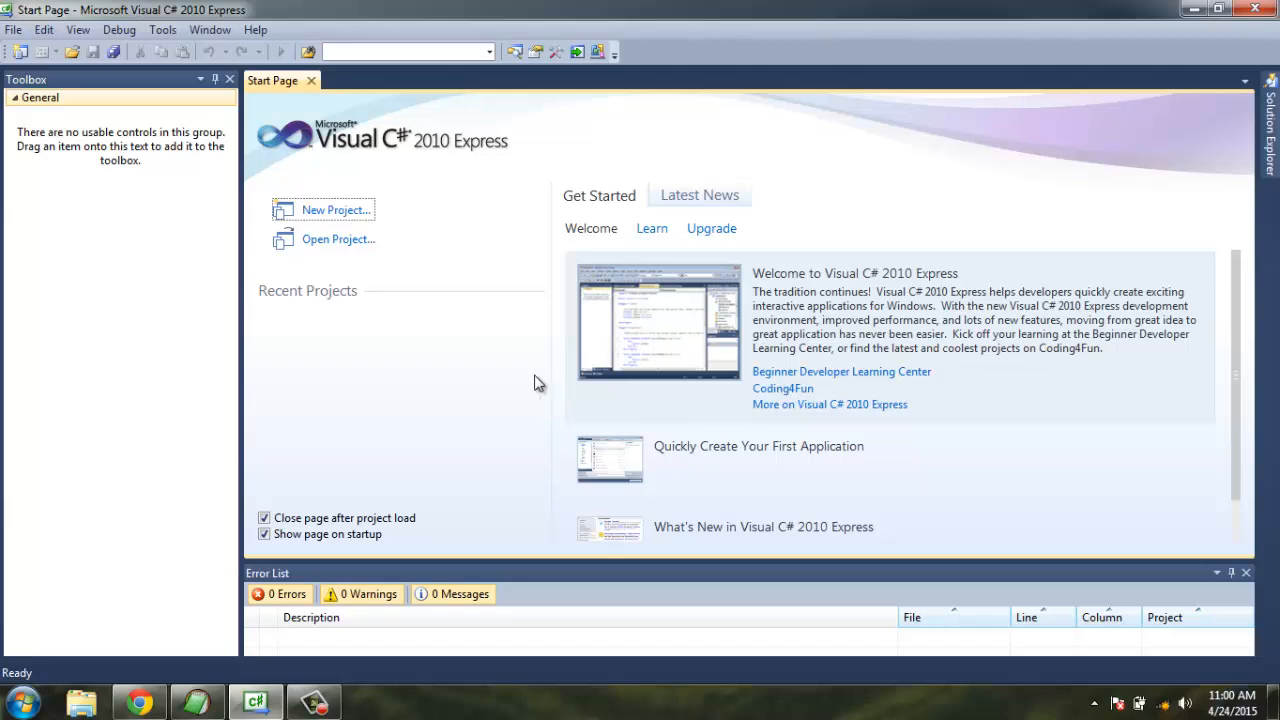
mouse_move(472, 268)
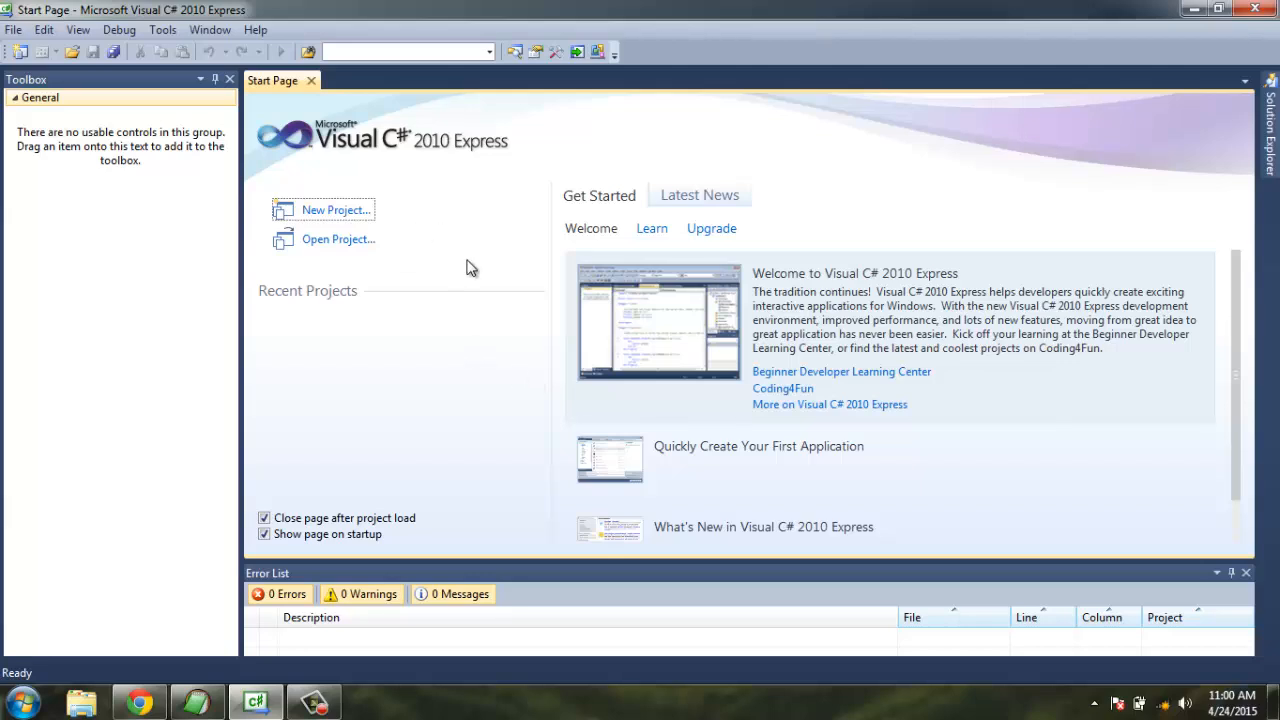
mouse_move(448, 170)
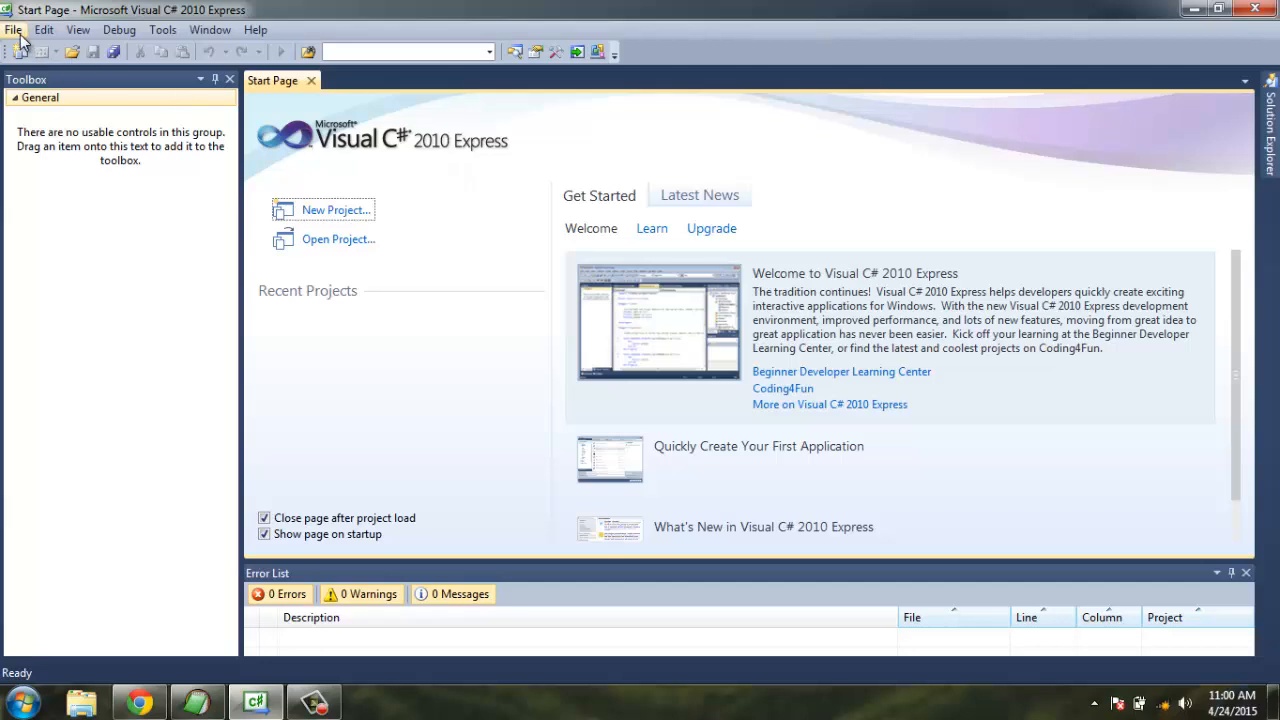
Create a new Windows Forms Application project named WindowsFormsApplication1.
click(336, 210)
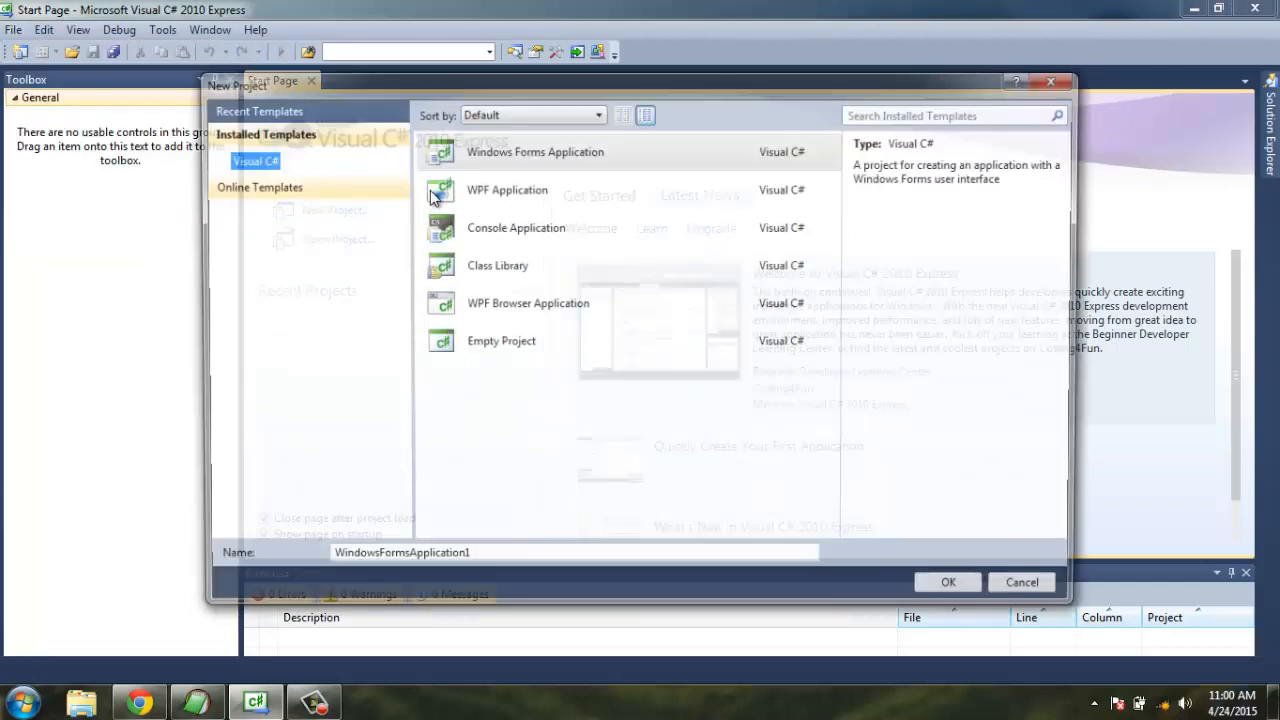
click(532, 152)
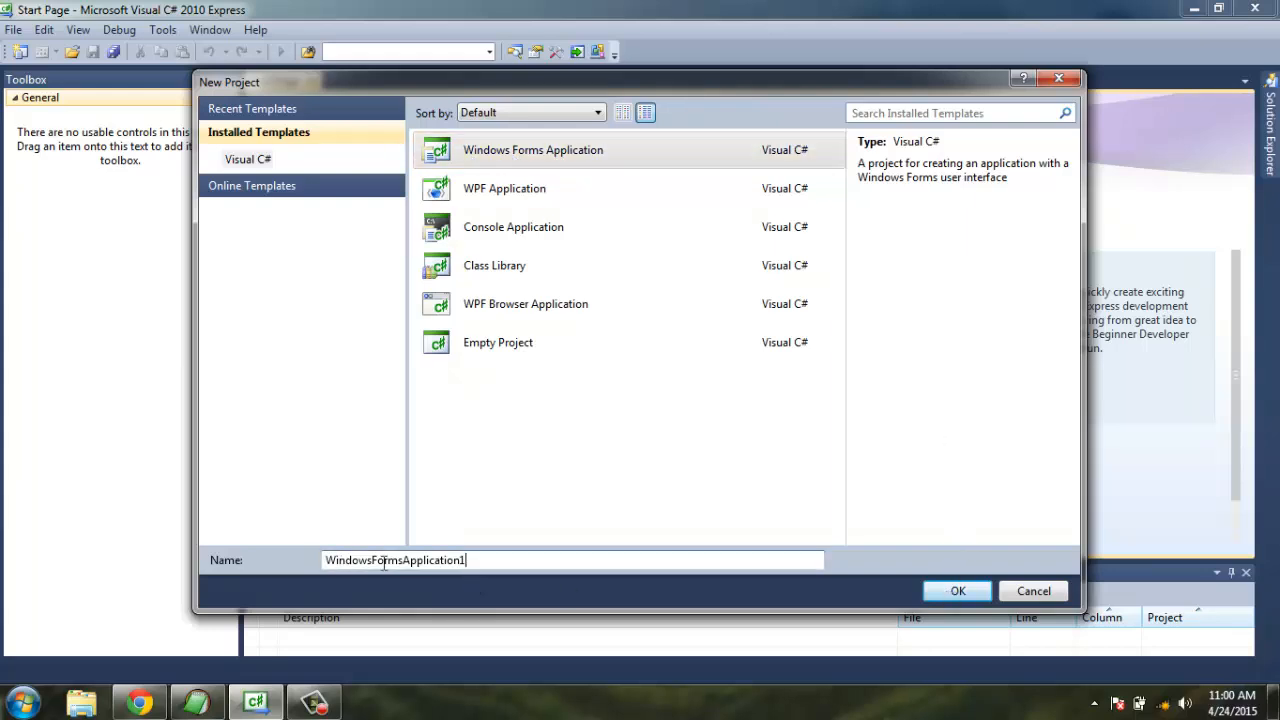
click(956, 590)
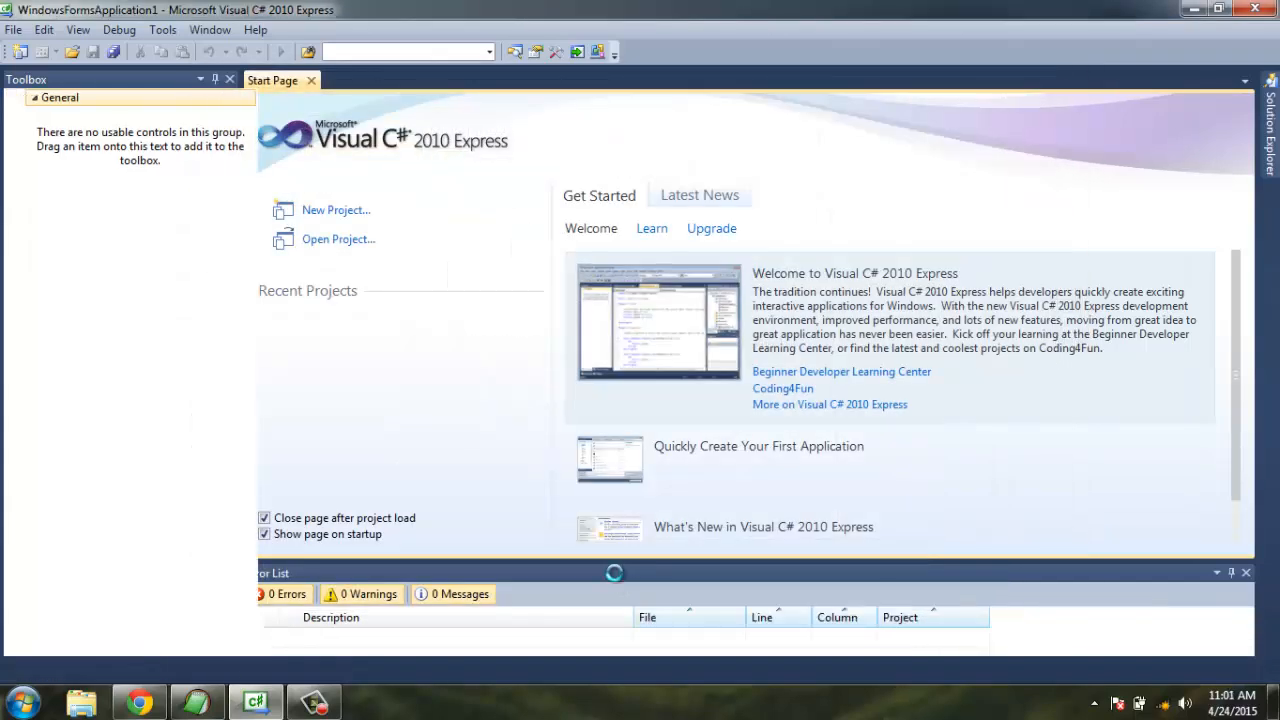
Browse the Toolbox and show the empty Data Sources window for the new project.
click(336, 210)
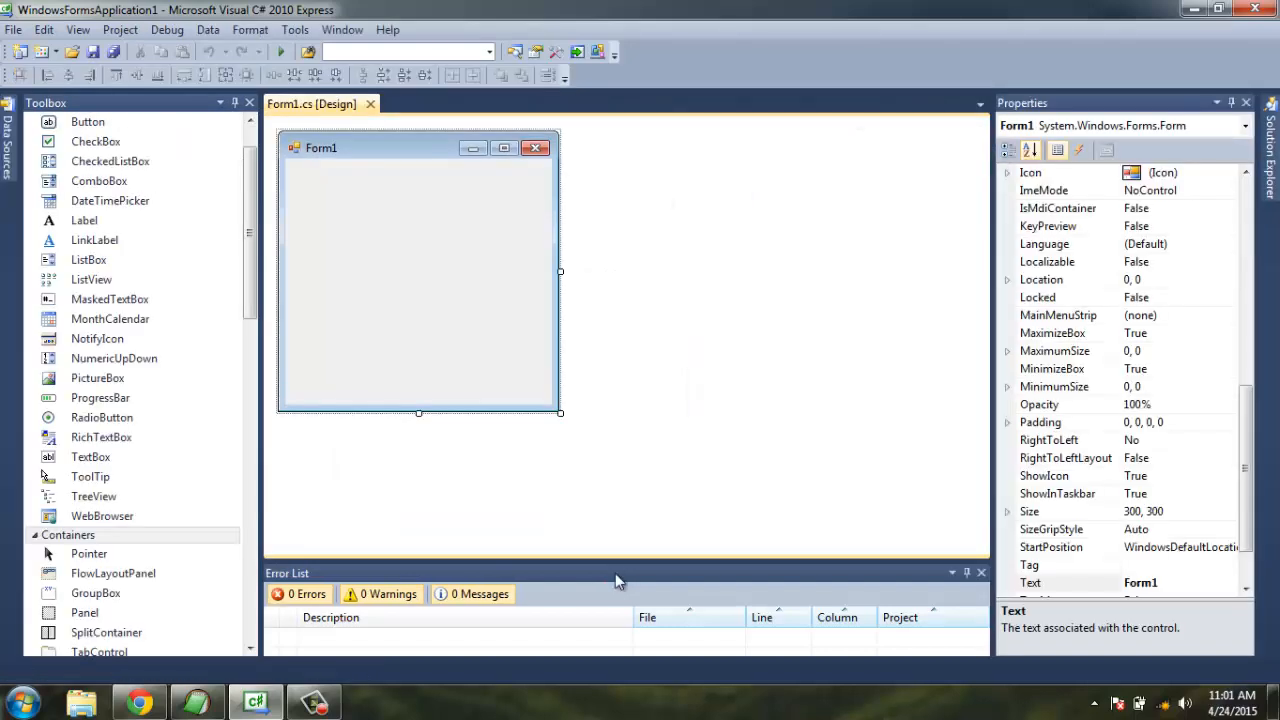
click(96, 378)
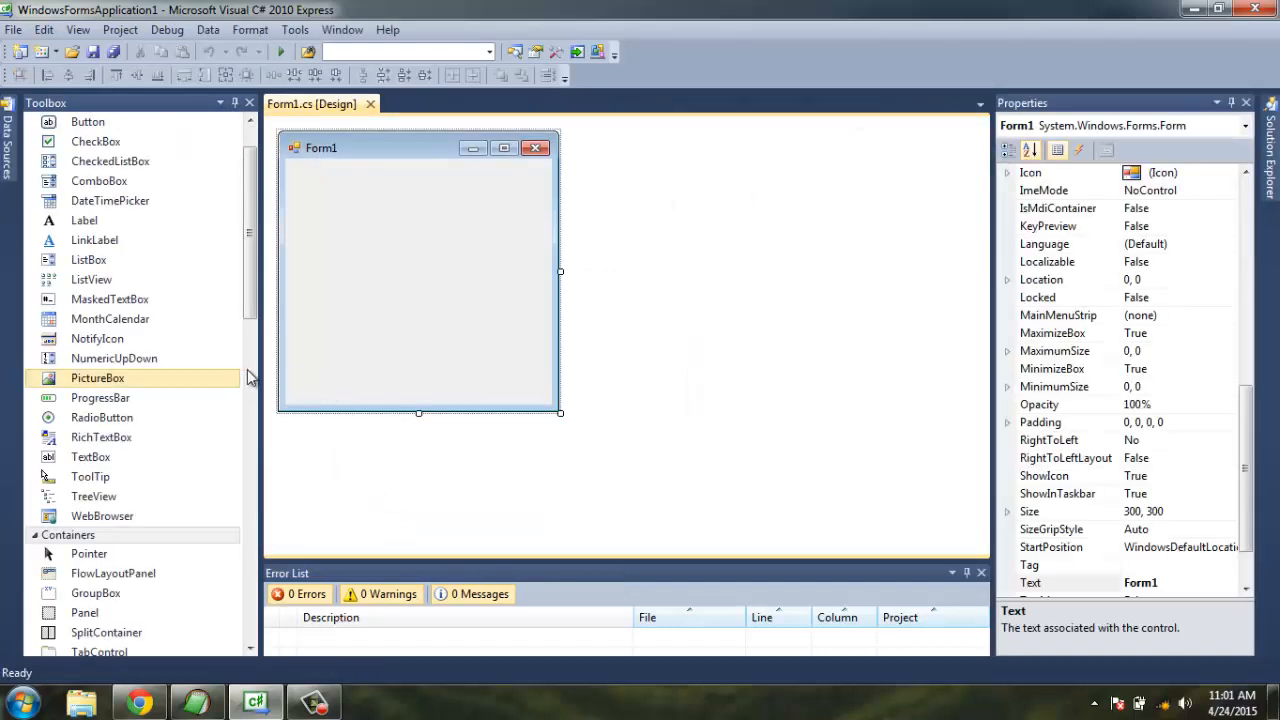
scroll(down, 3)
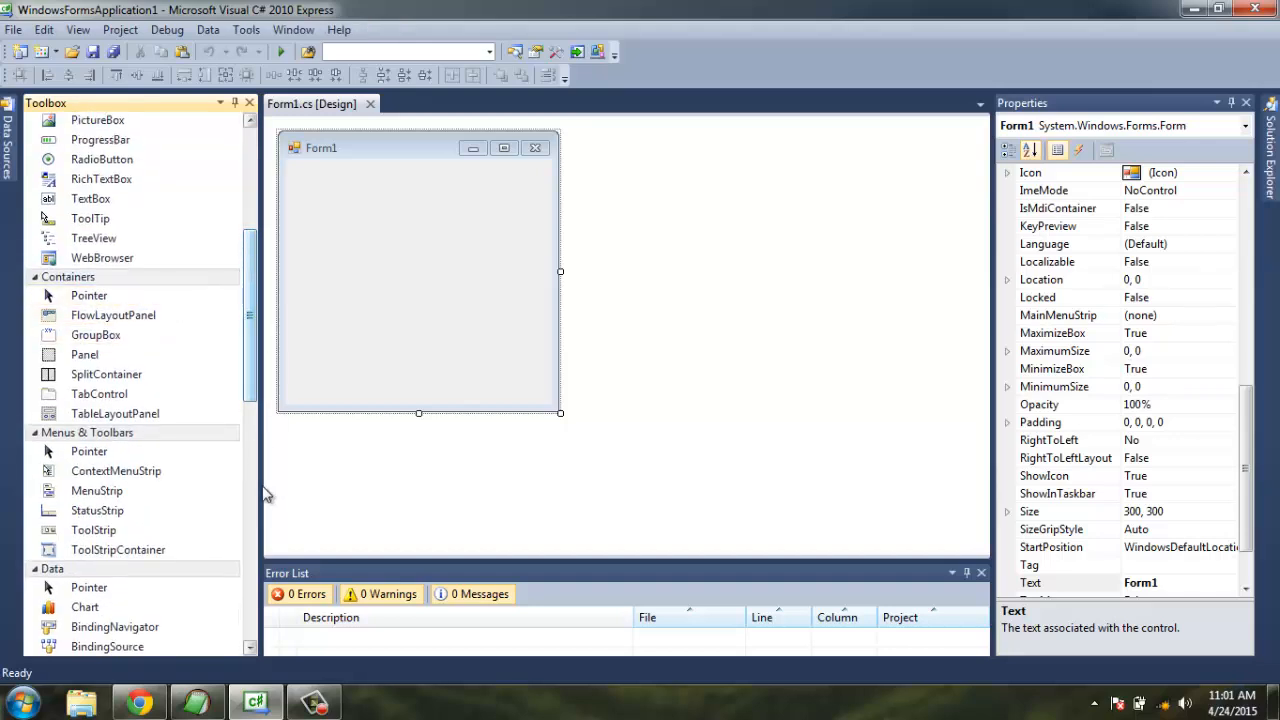
scroll(down, 3)
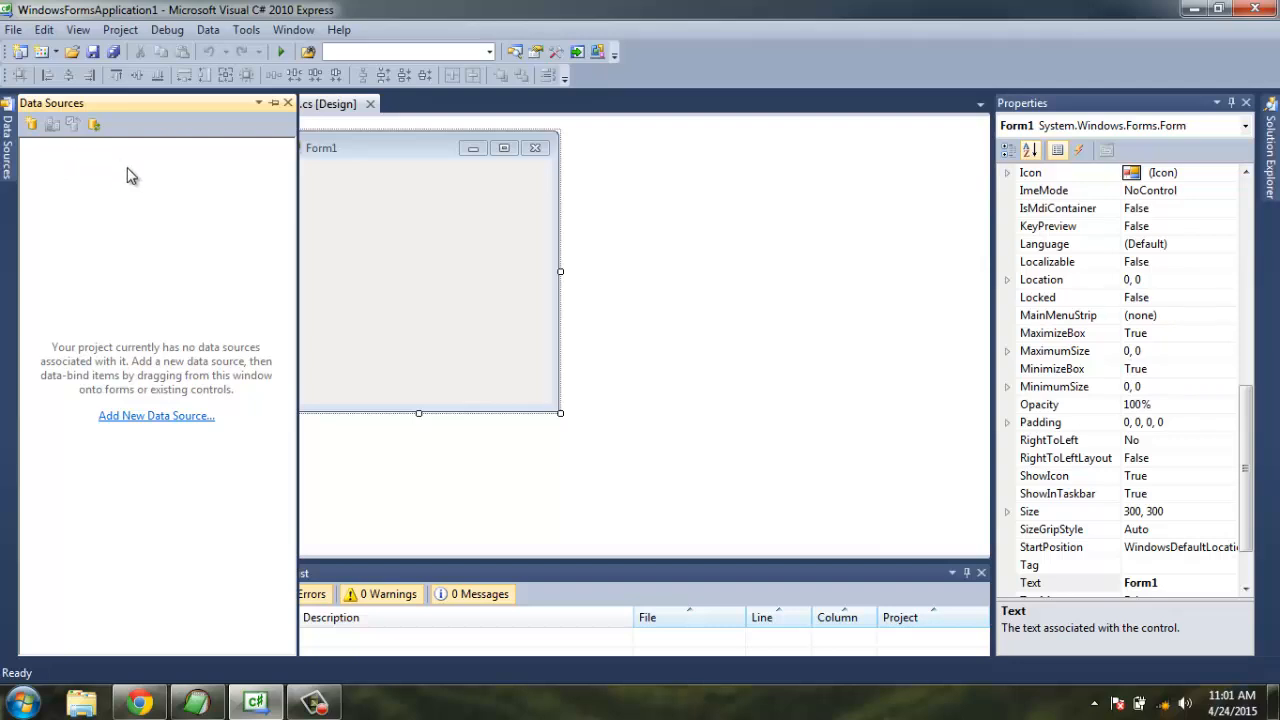
mouse_move(40, 148)
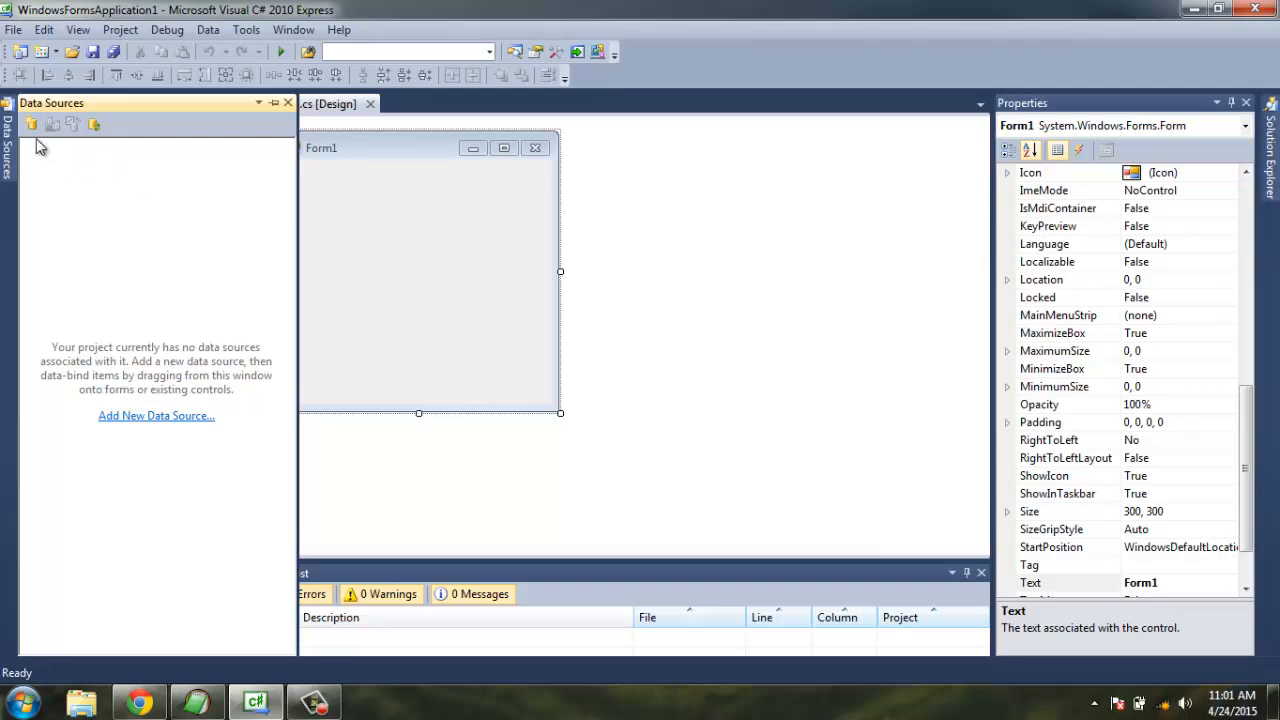
mouse_move(32, 124)
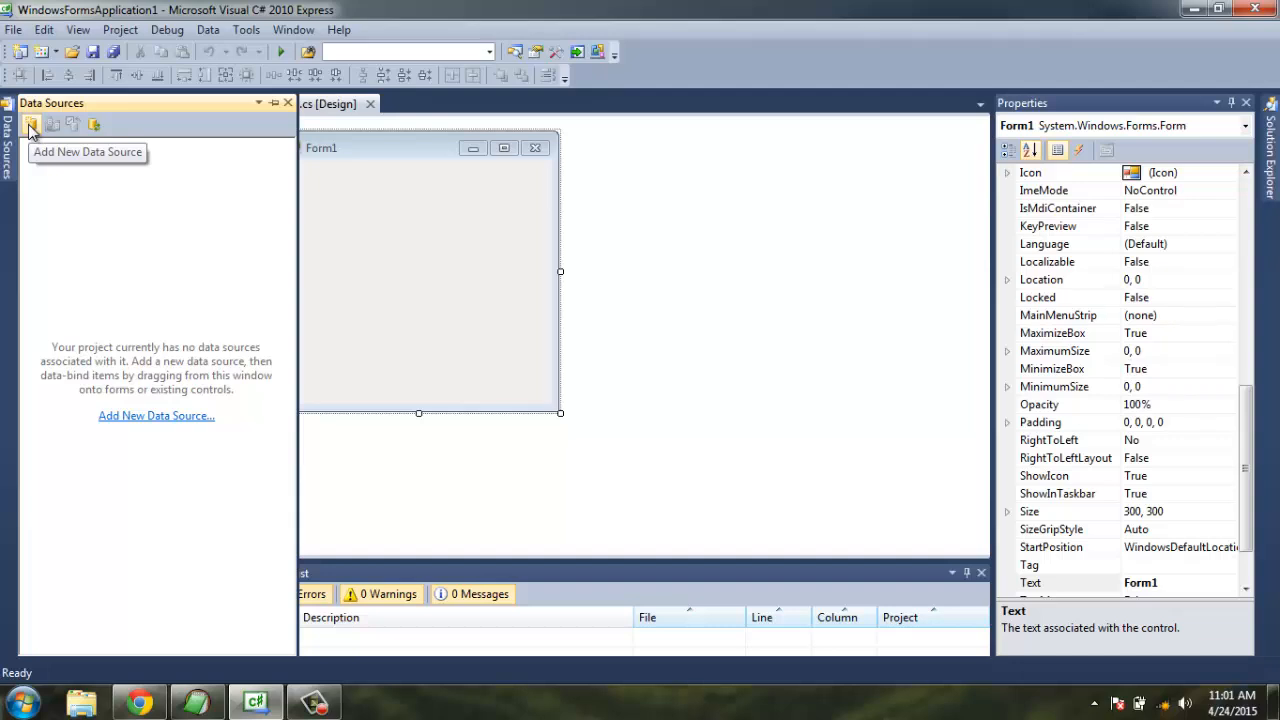
Start a new data source with Database source type and Dataset model, reaching the connection step.
click(32, 124)
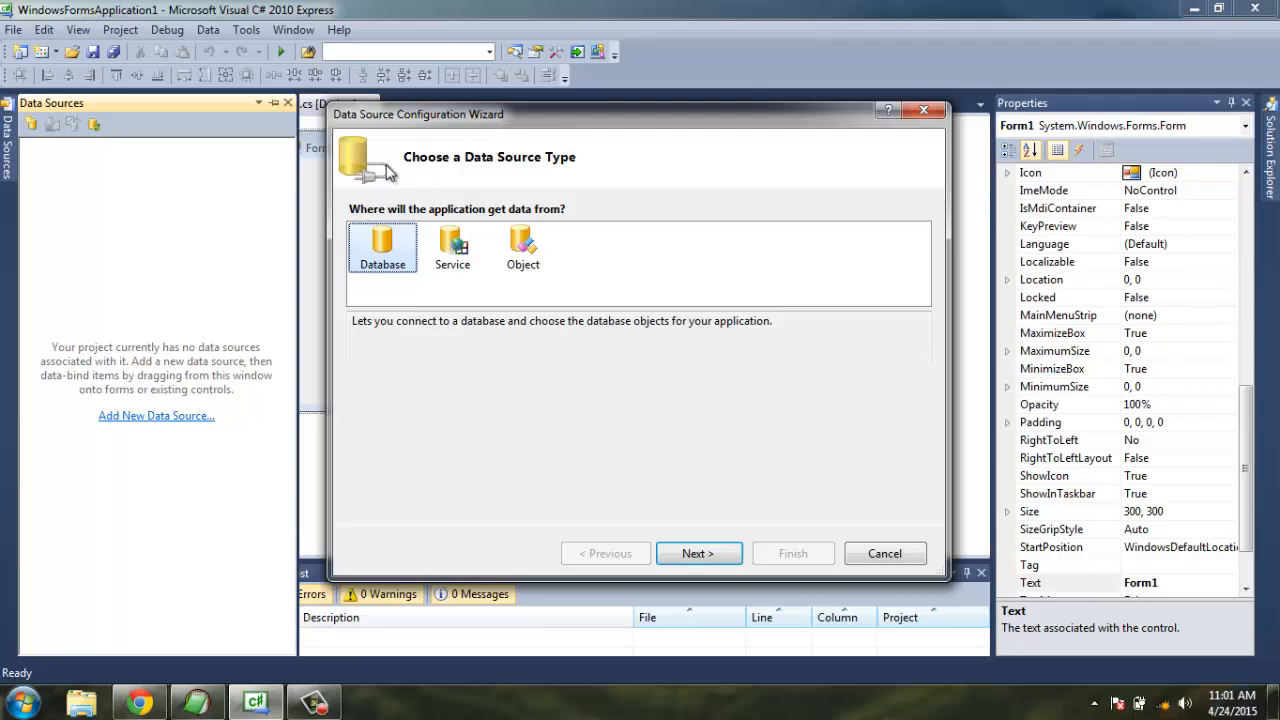
mouse_move(408, 250)
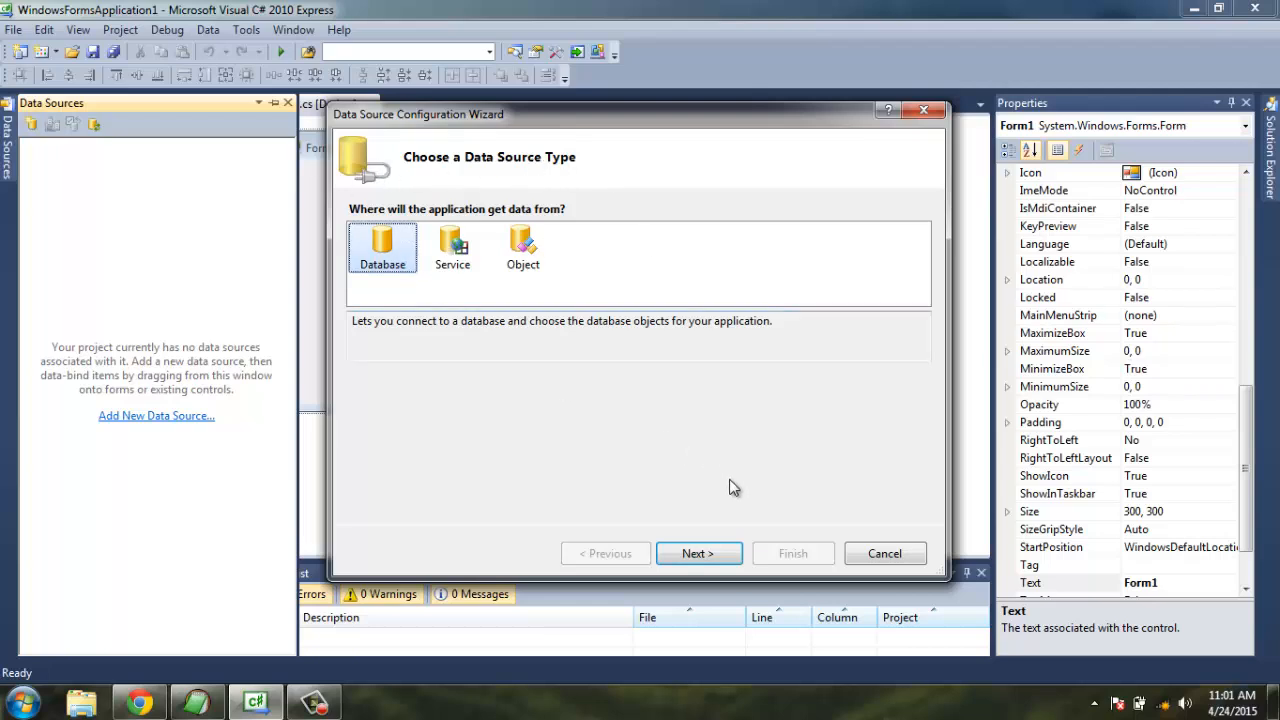
click(698, 552)
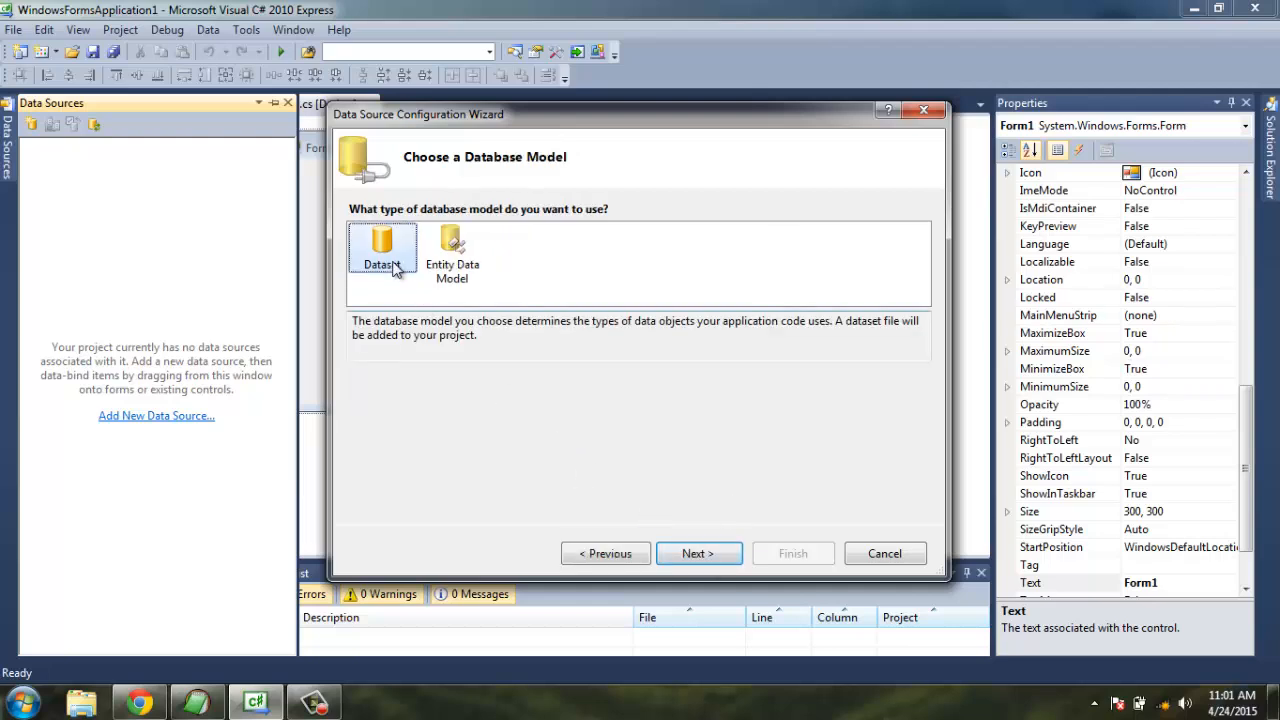
click(382, 248)
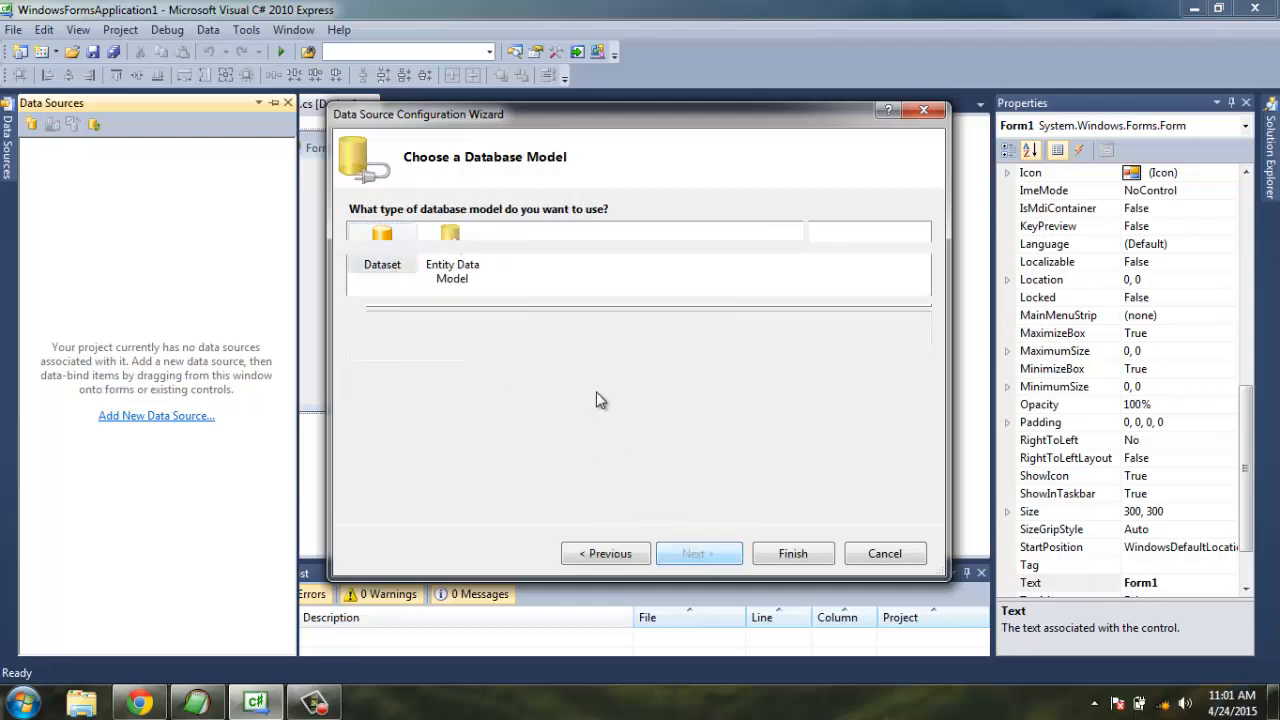
click(696, 552)
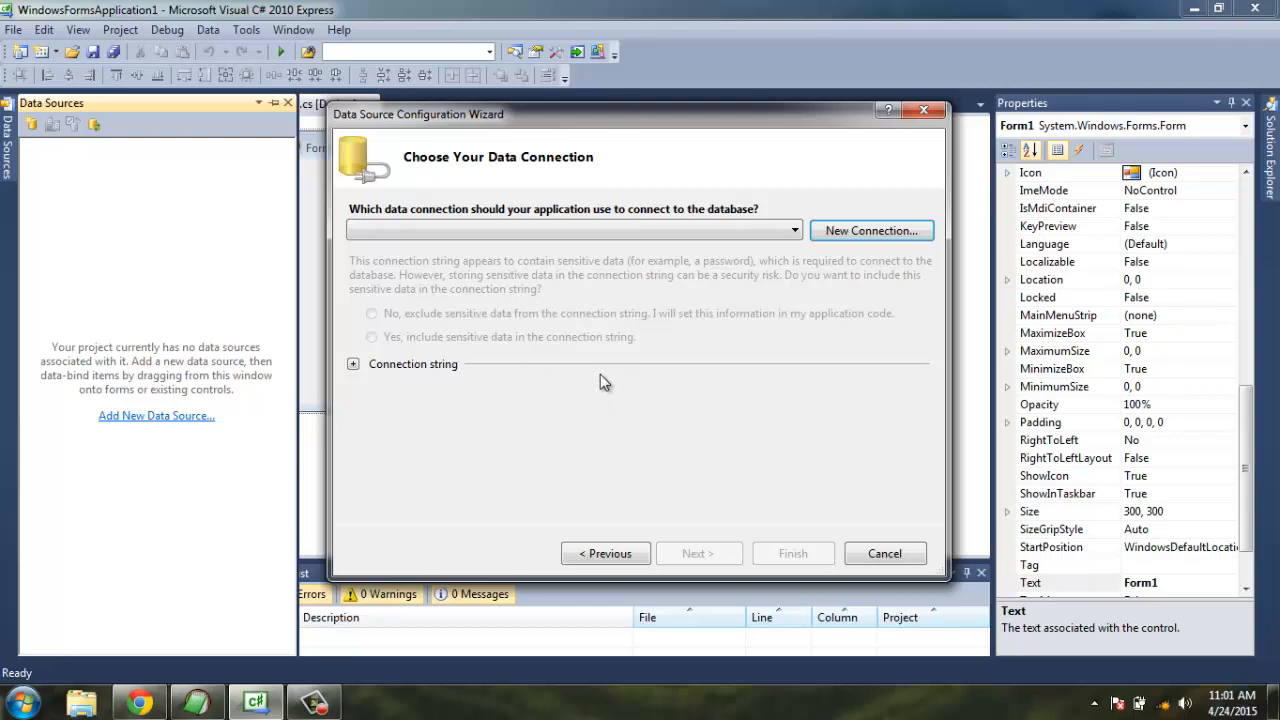
click(570, 230)
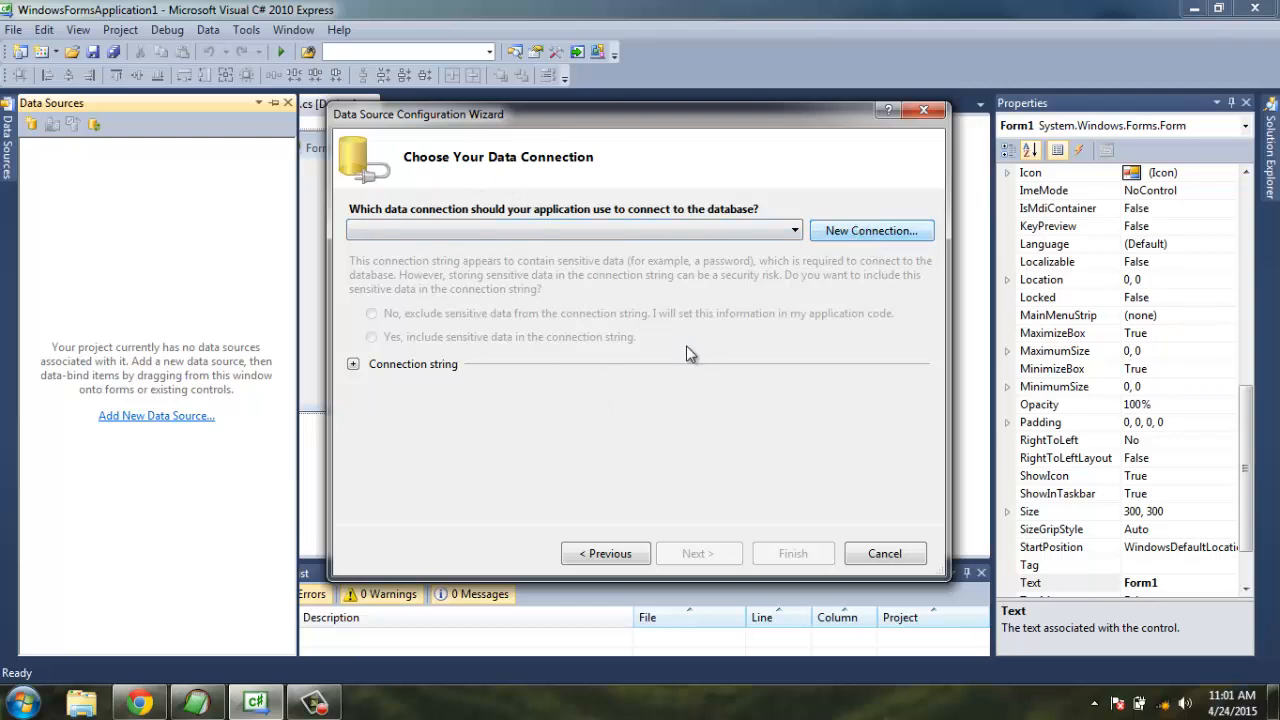
Set up a new connection using Microsoft SQL Server Compact 3.5 as the data source.
click(868, 230)
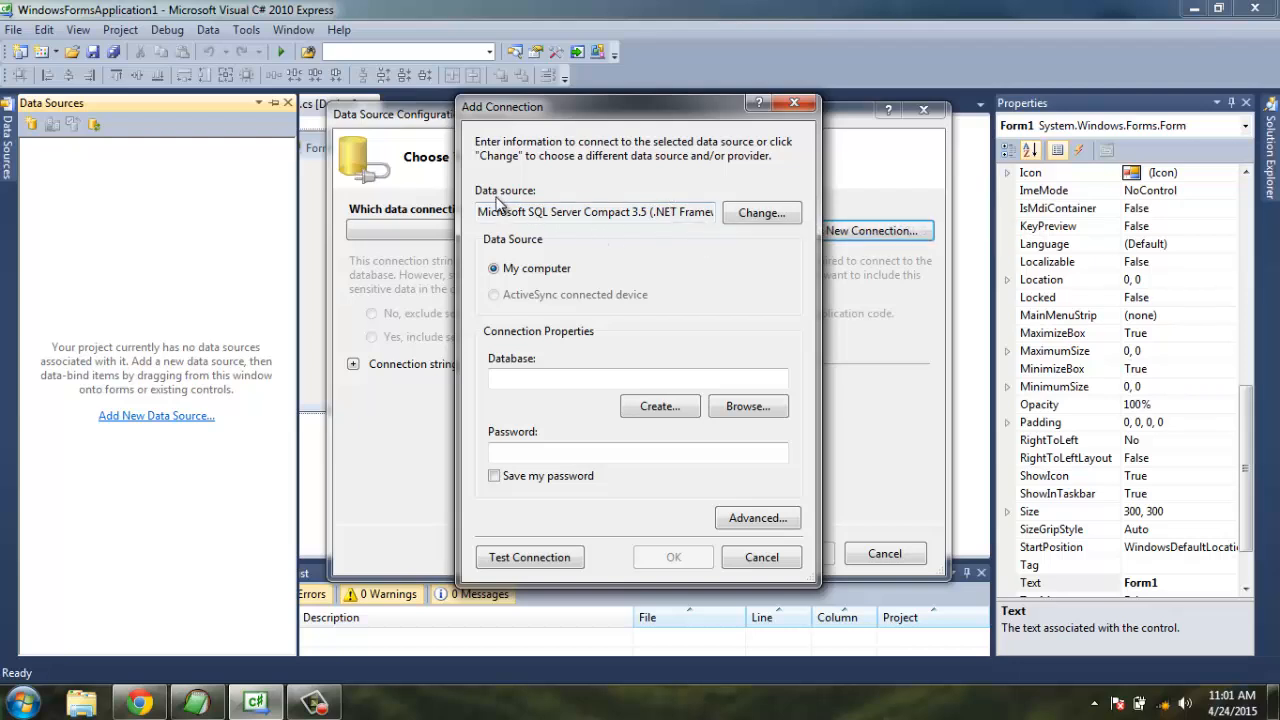
mouse_move(536, 216)
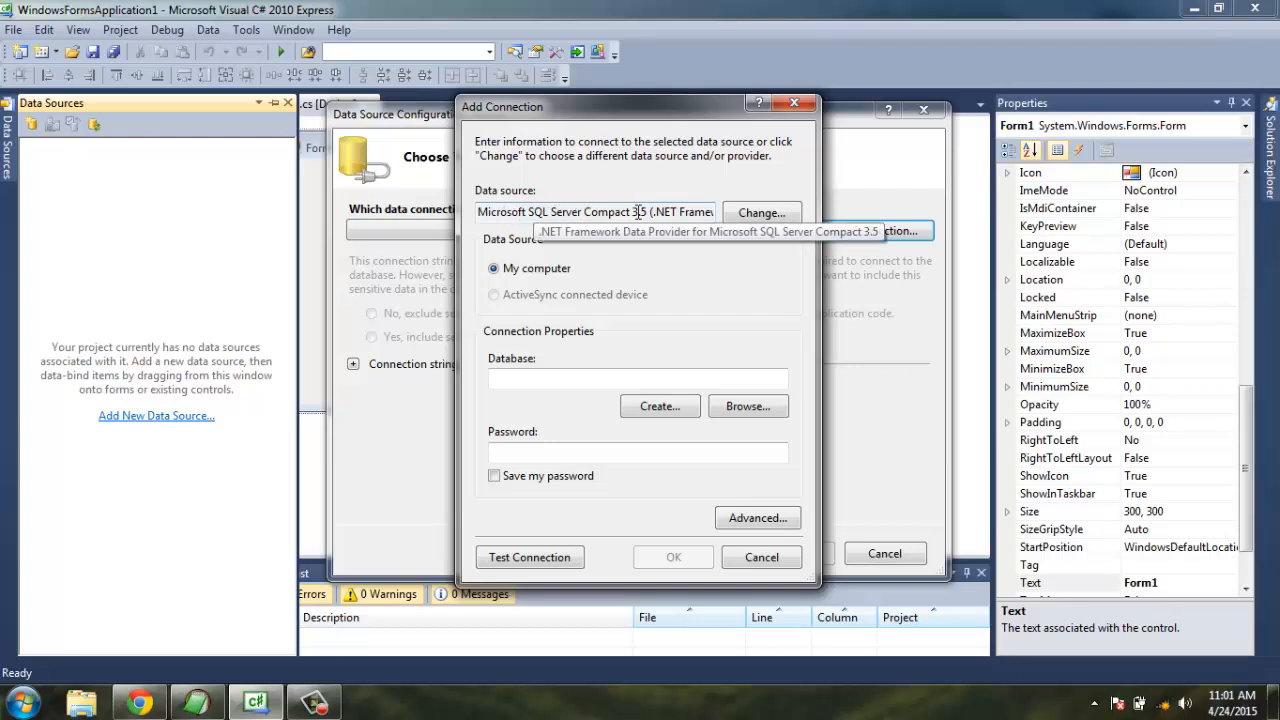
click(760, 212)
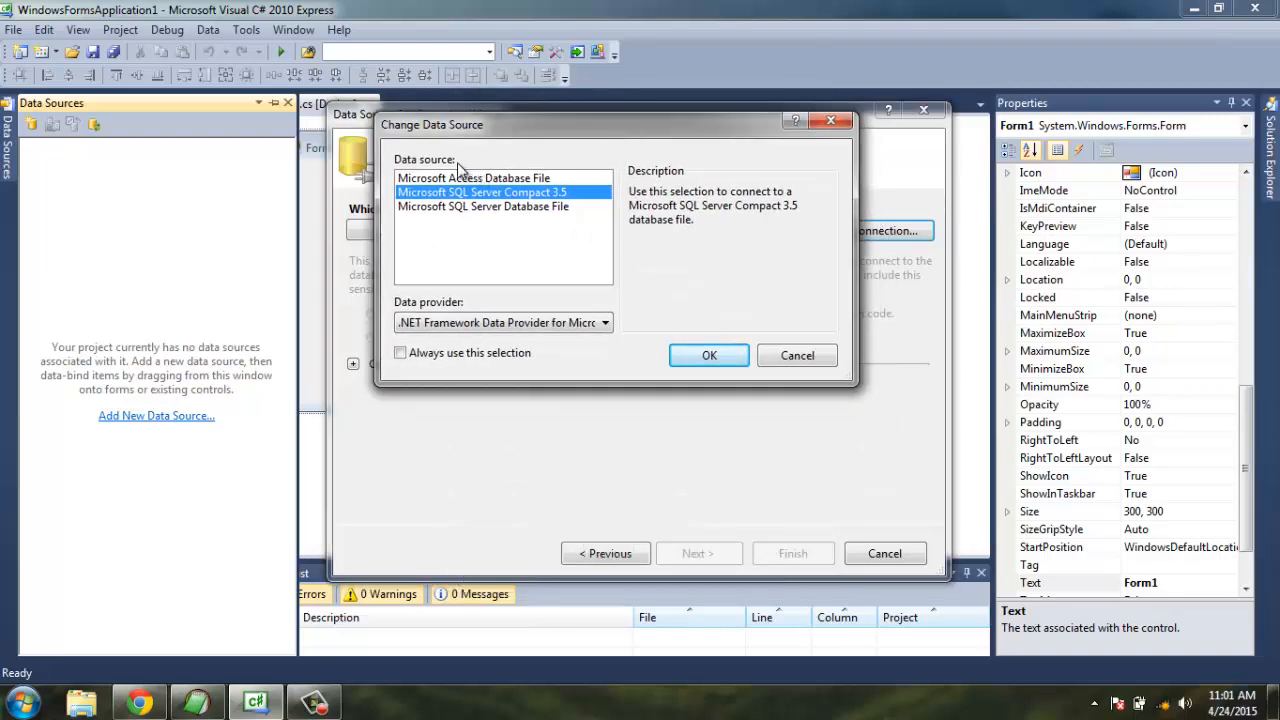
mouse_move(444, 196)
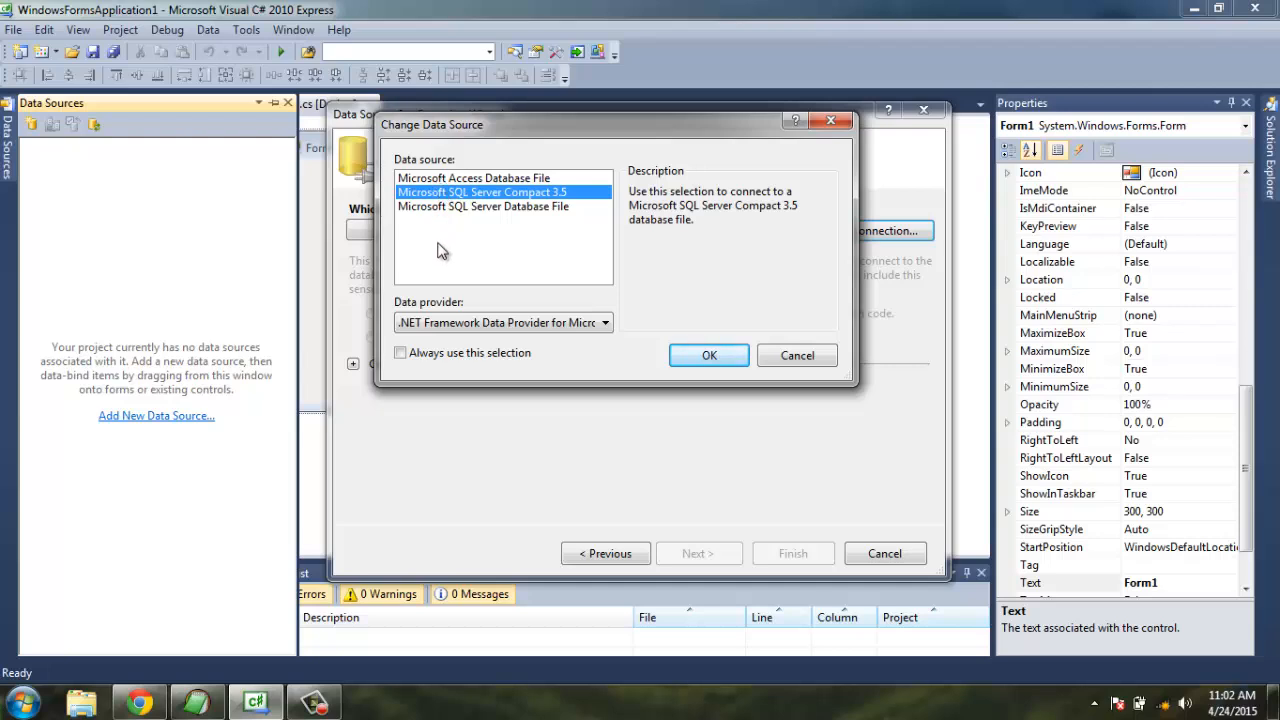
click(472, 176)
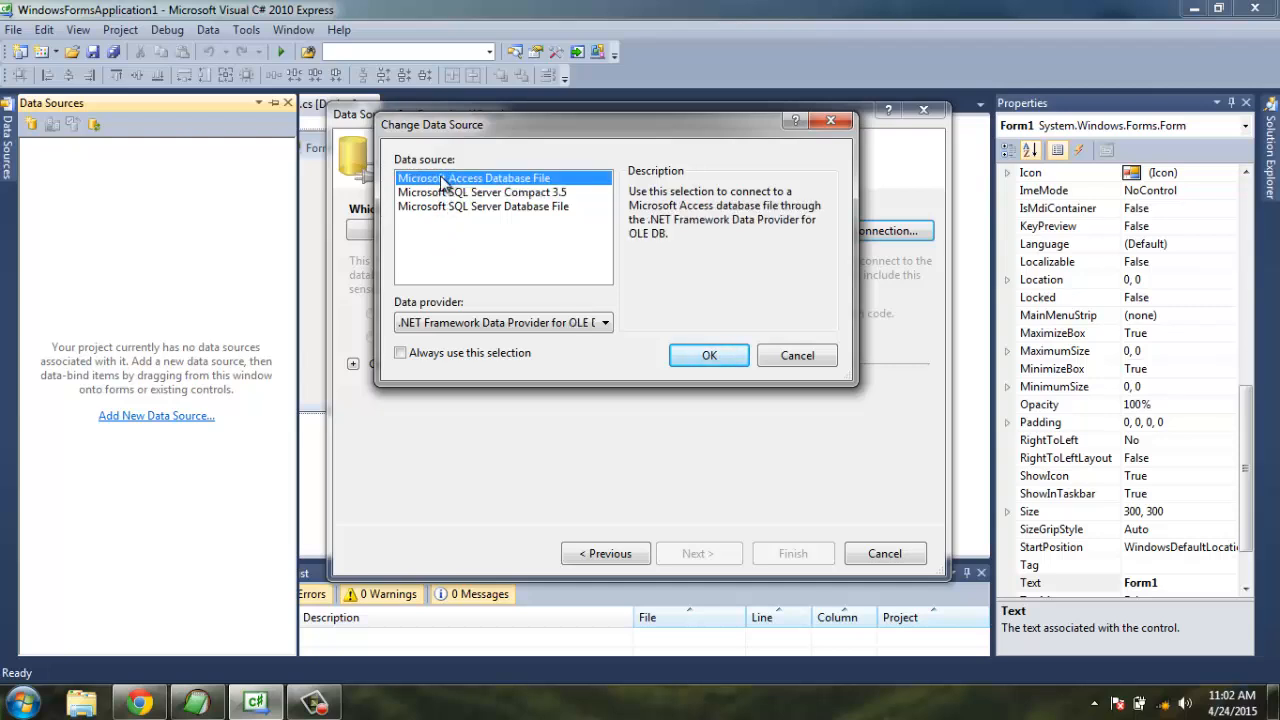
click(482, 192)
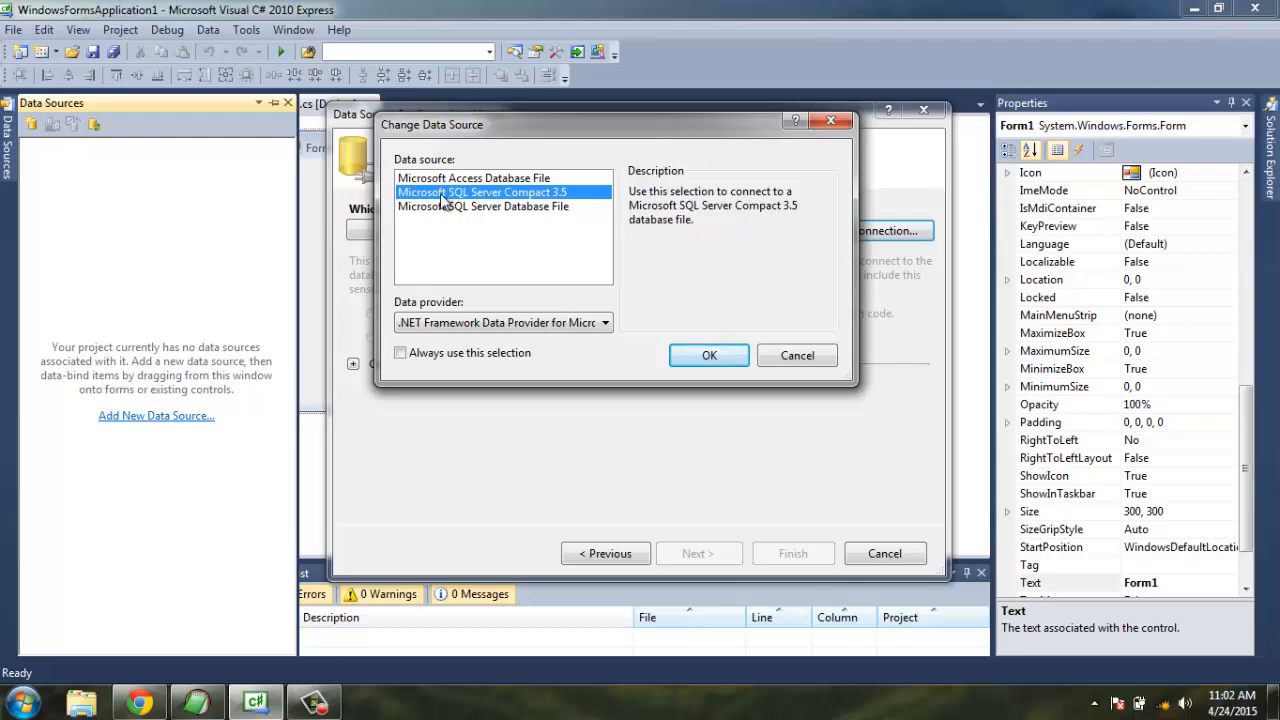
click(484, 206)
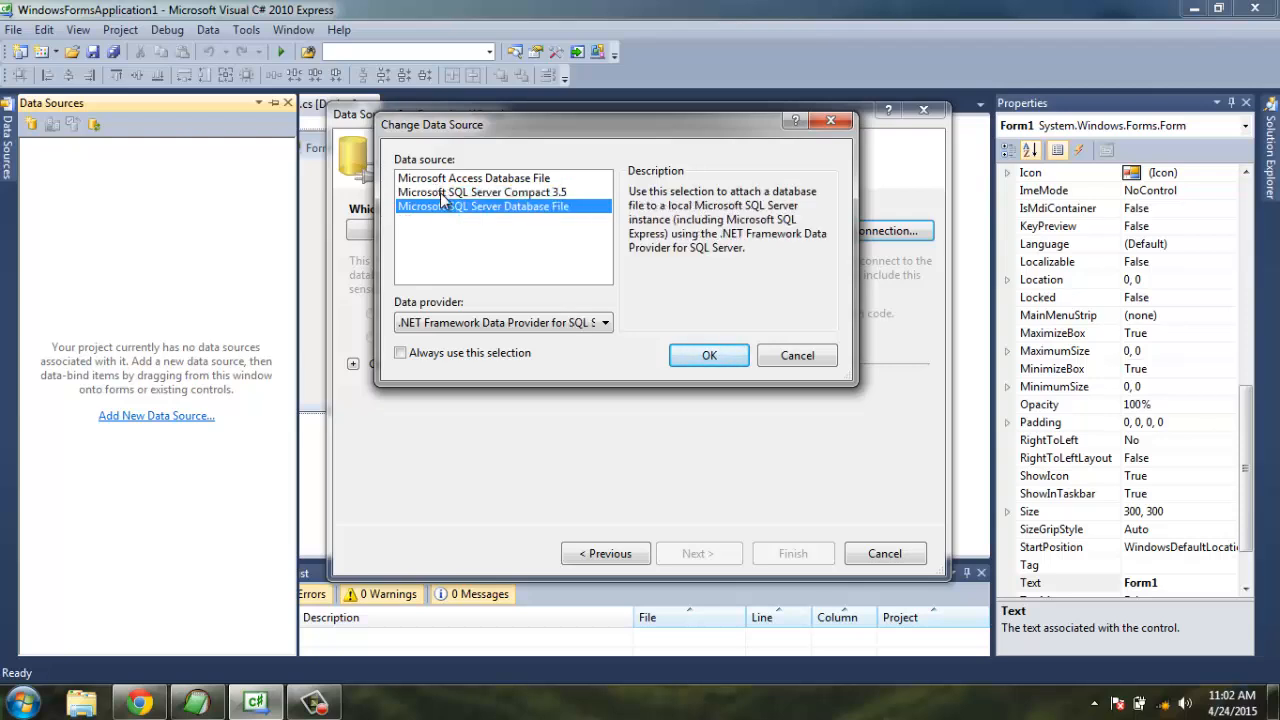
click(480, 192)
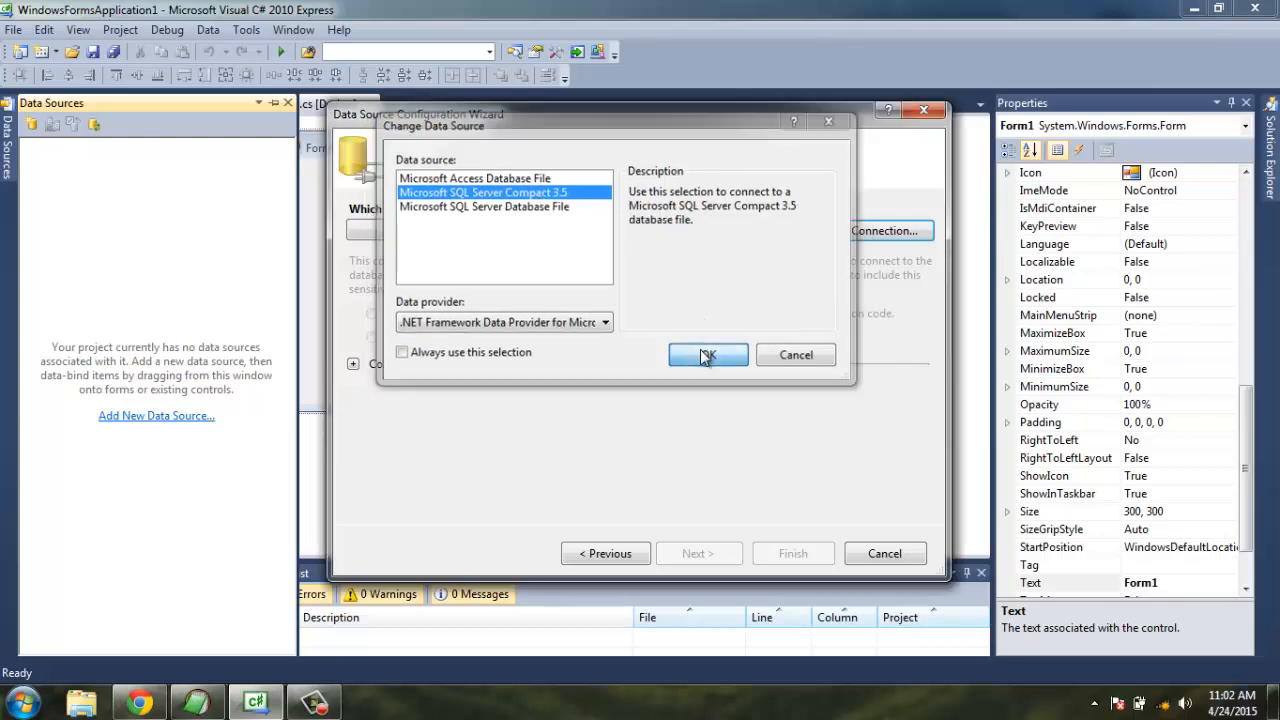
click(708, 356)
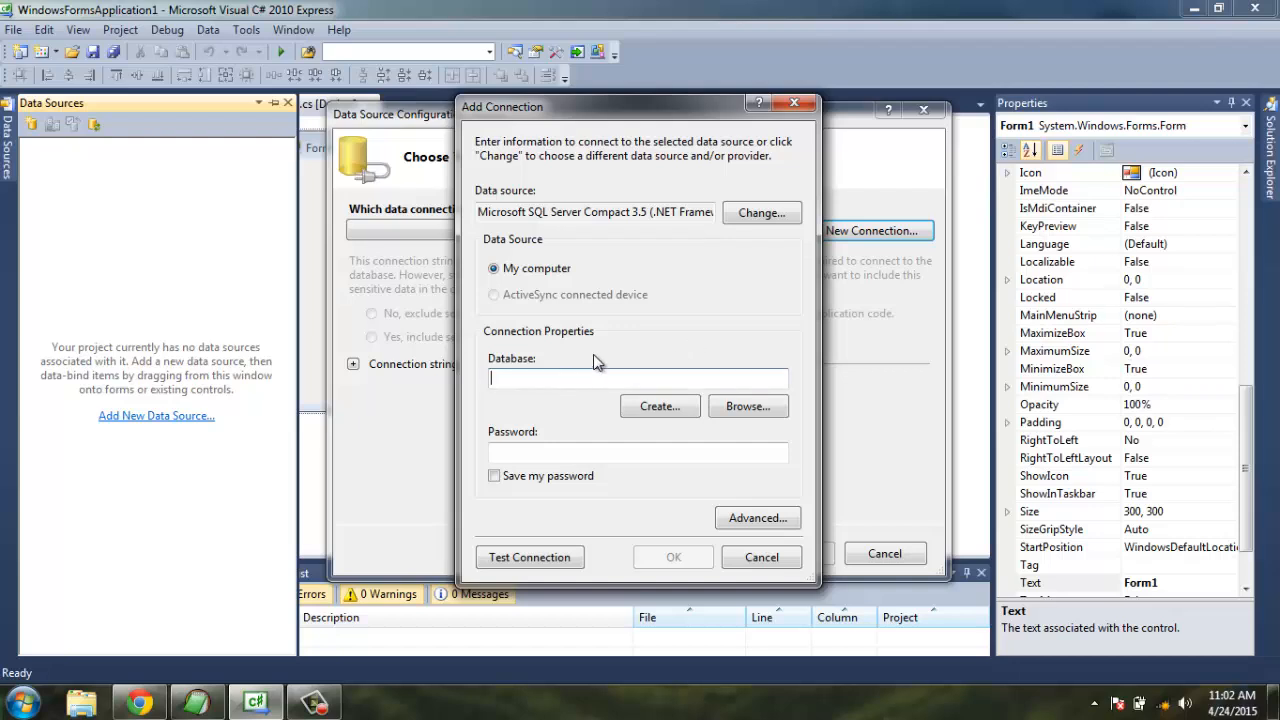
Create a new SalesDB.sdf compact database without password protection as the connection's database.
text(SalesDB)
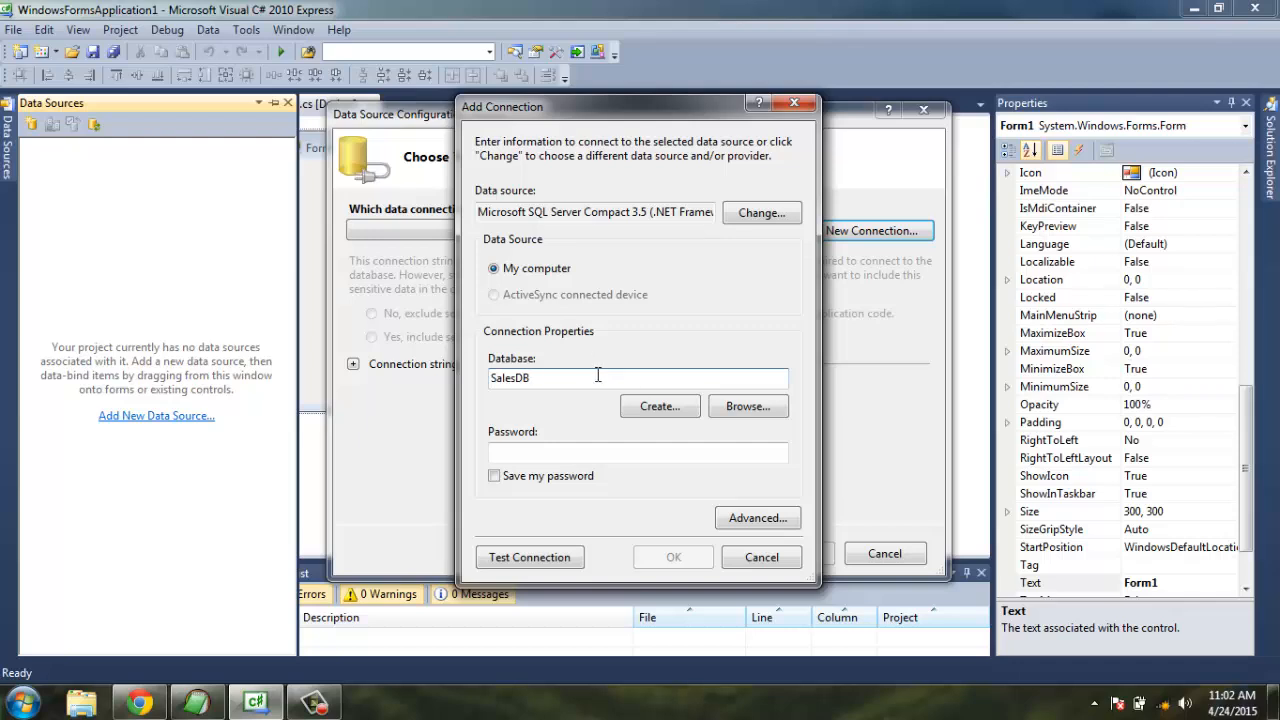
click(660, 406)
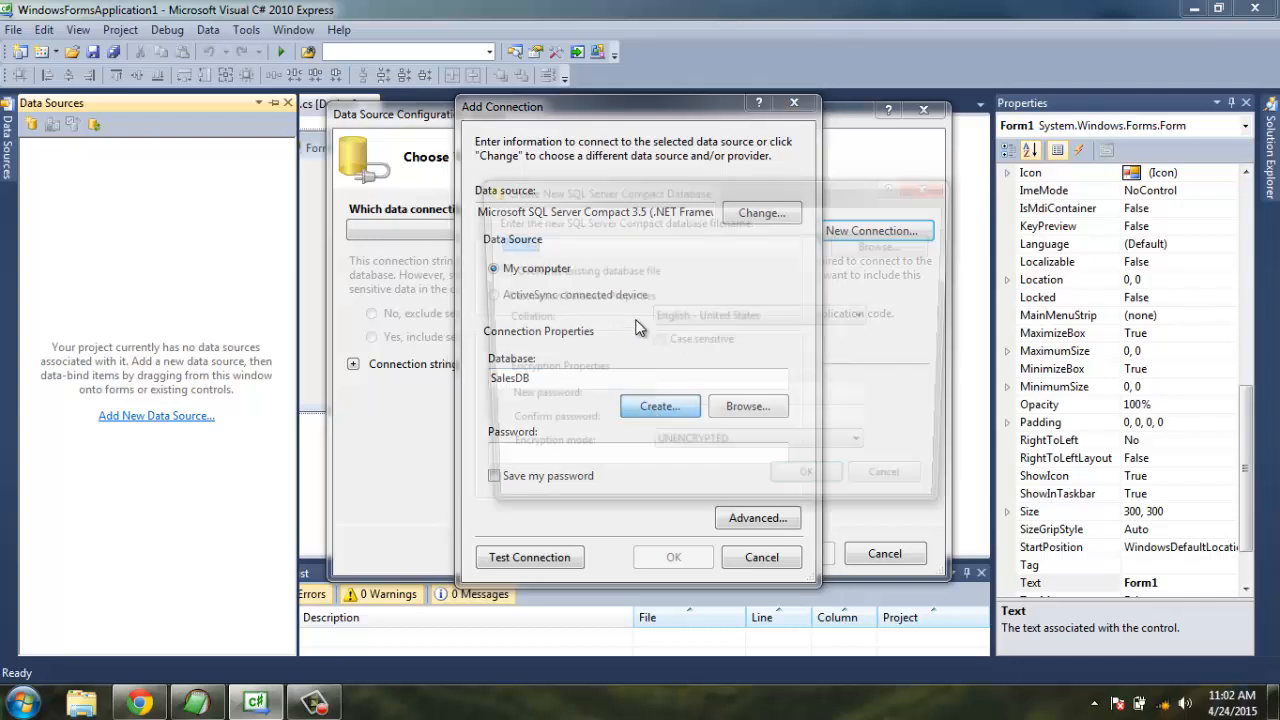
click(660, 406)
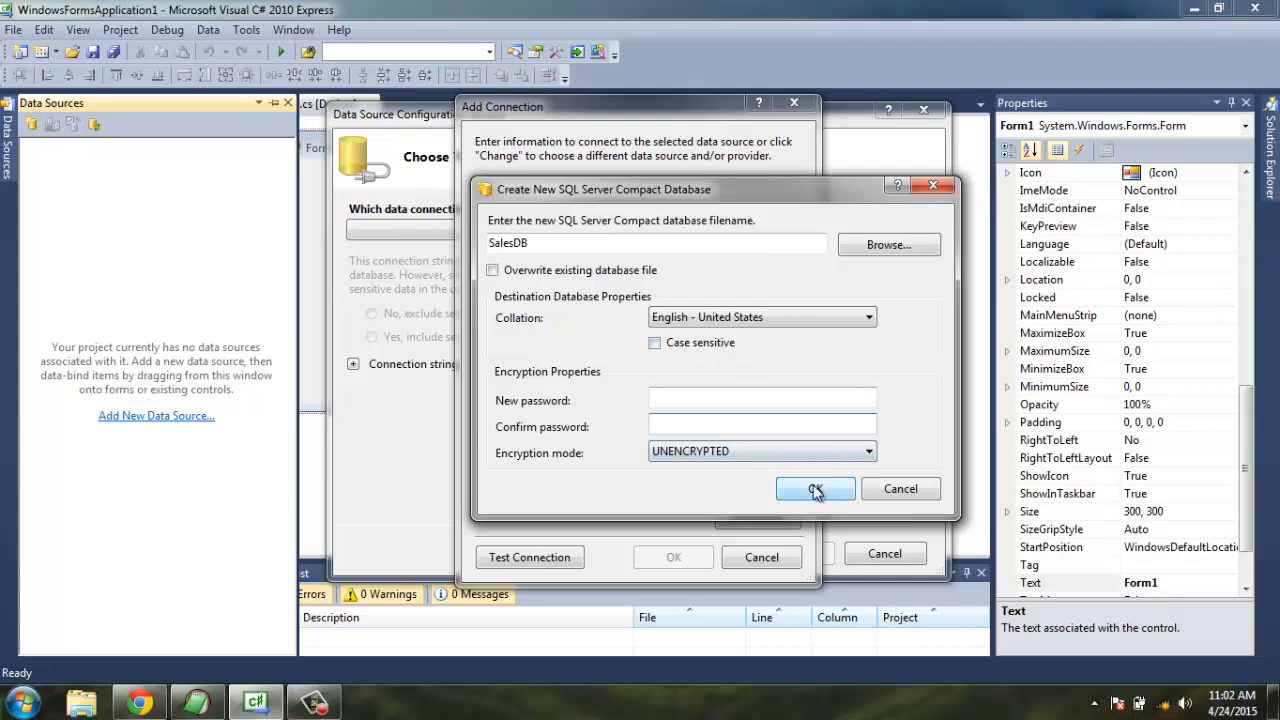
click(816, 488)
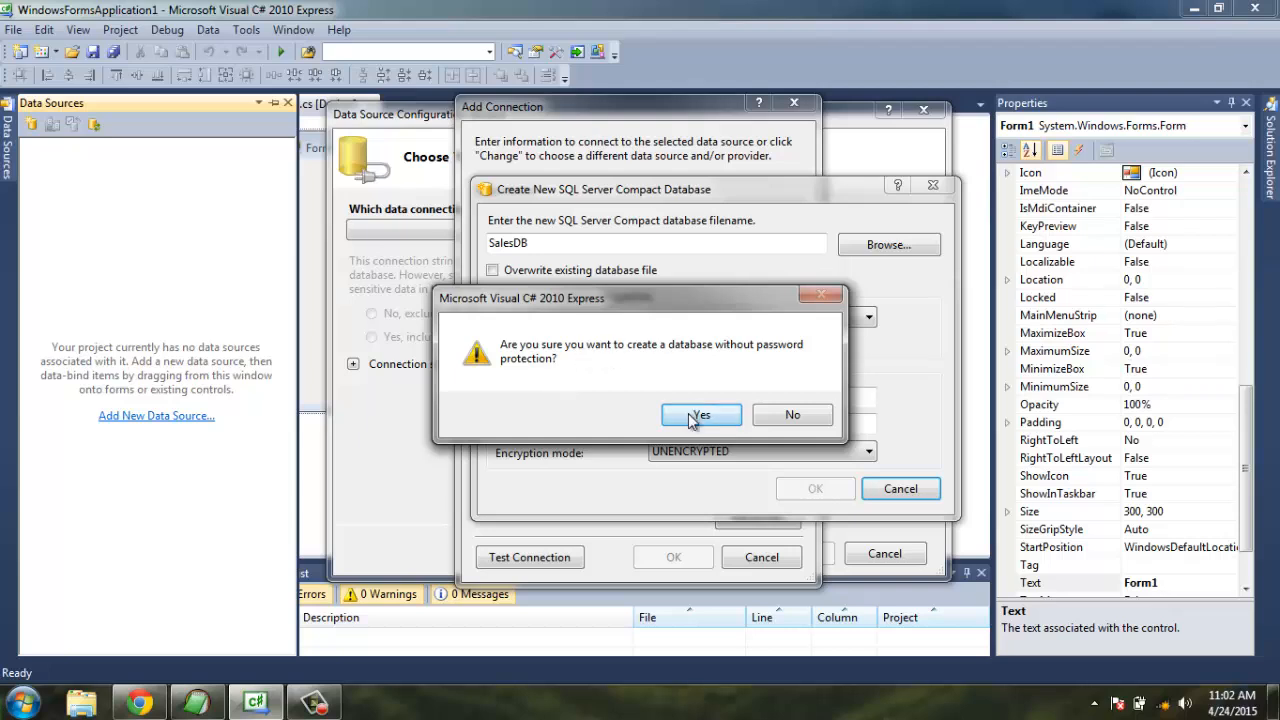
click(700, 414)
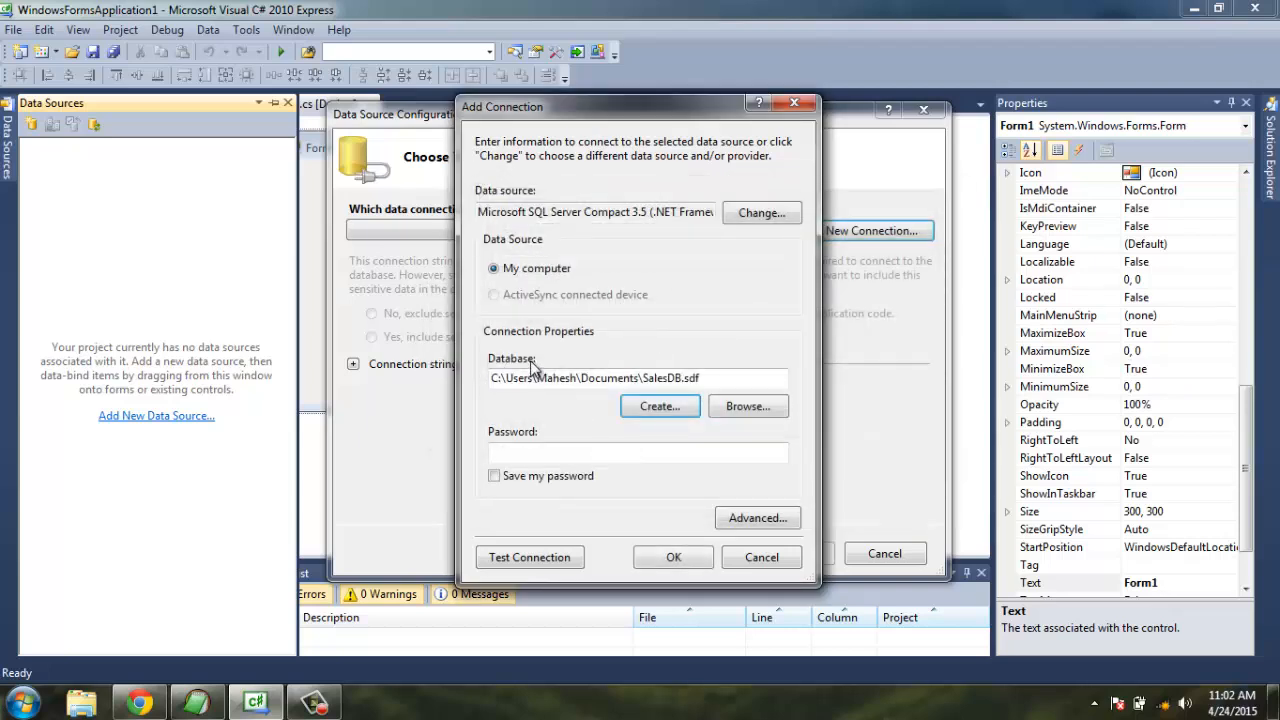
mouse_move(572, 368)
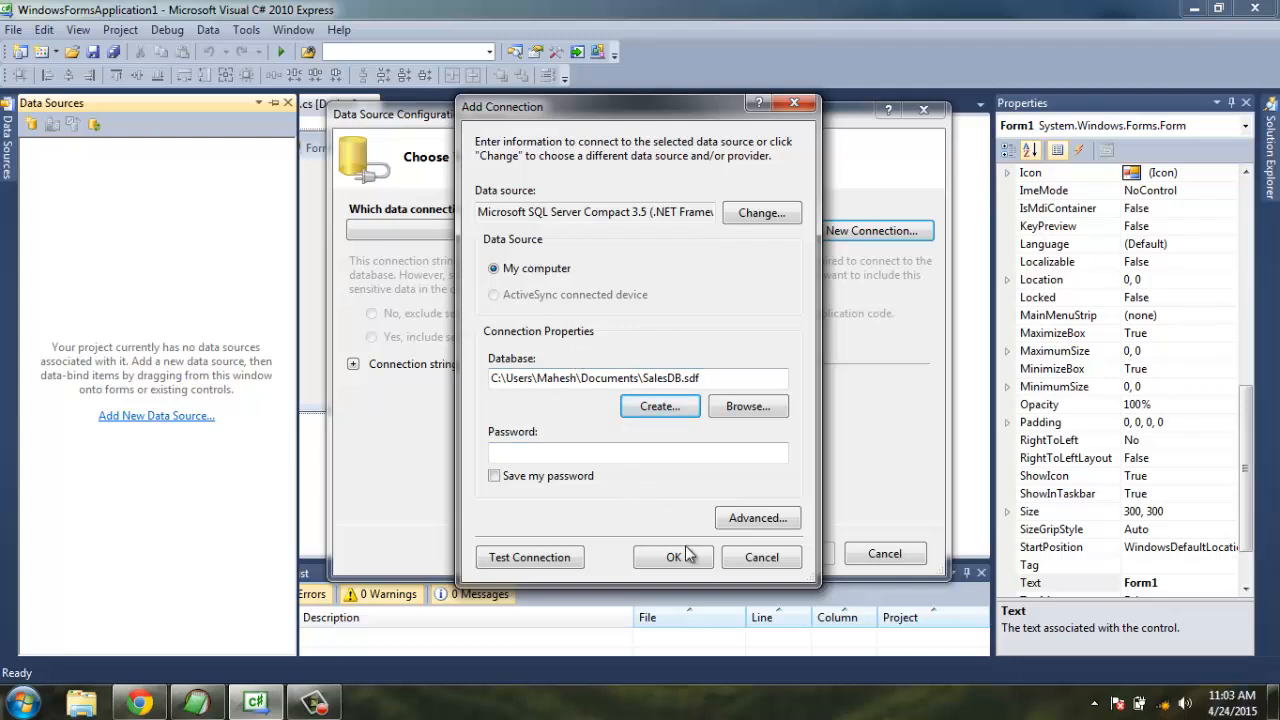
Confirm the SalesDB.sdf connection and review its full connection string.
click(672, 556)
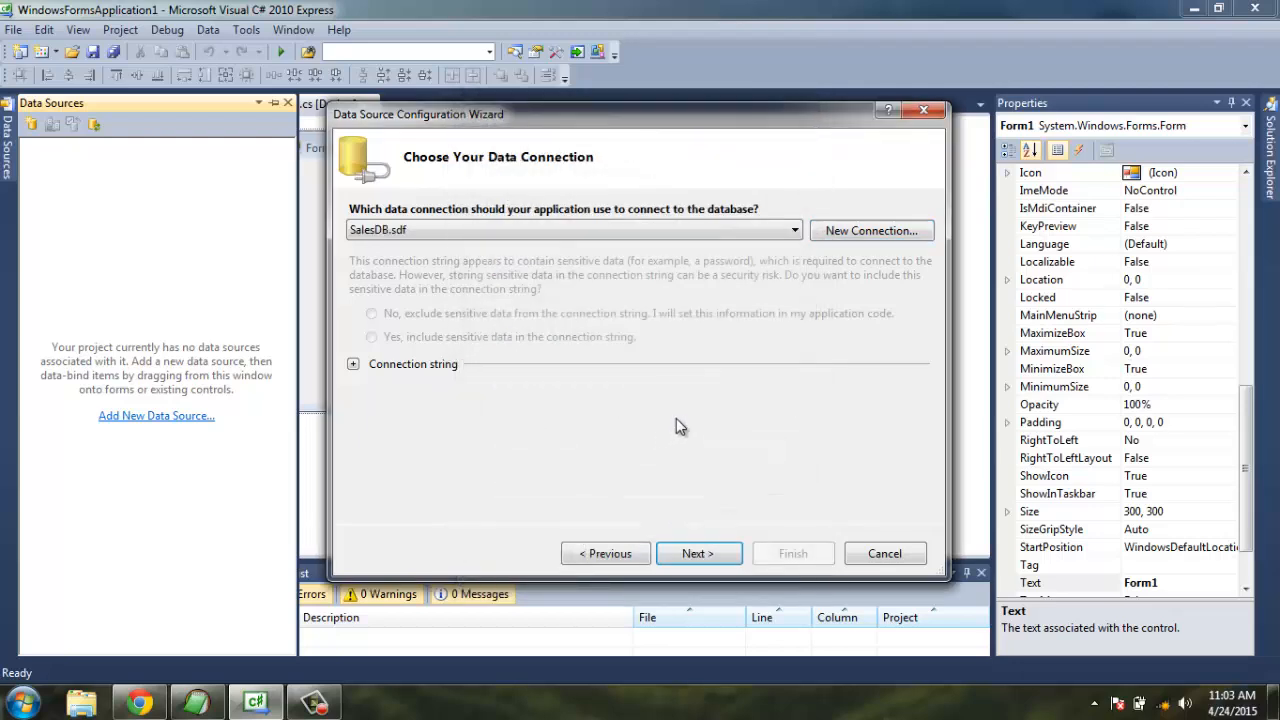
click(570, 230)
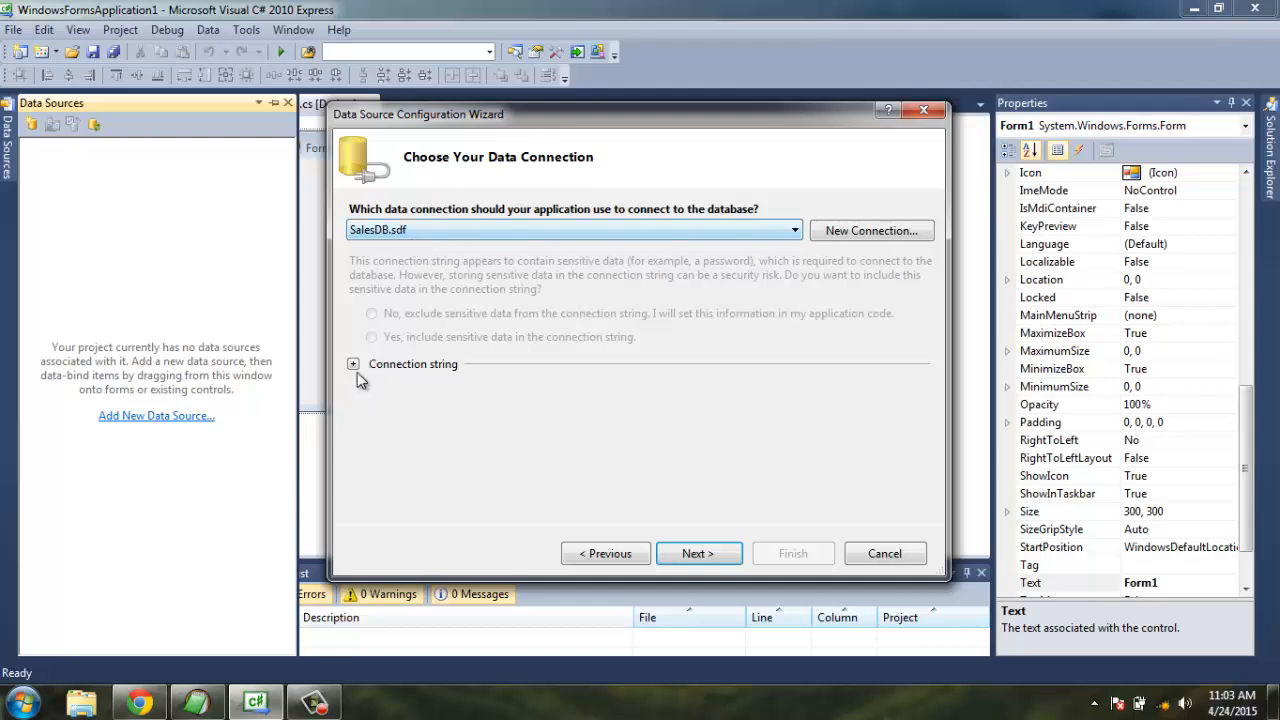
click(352, 364)
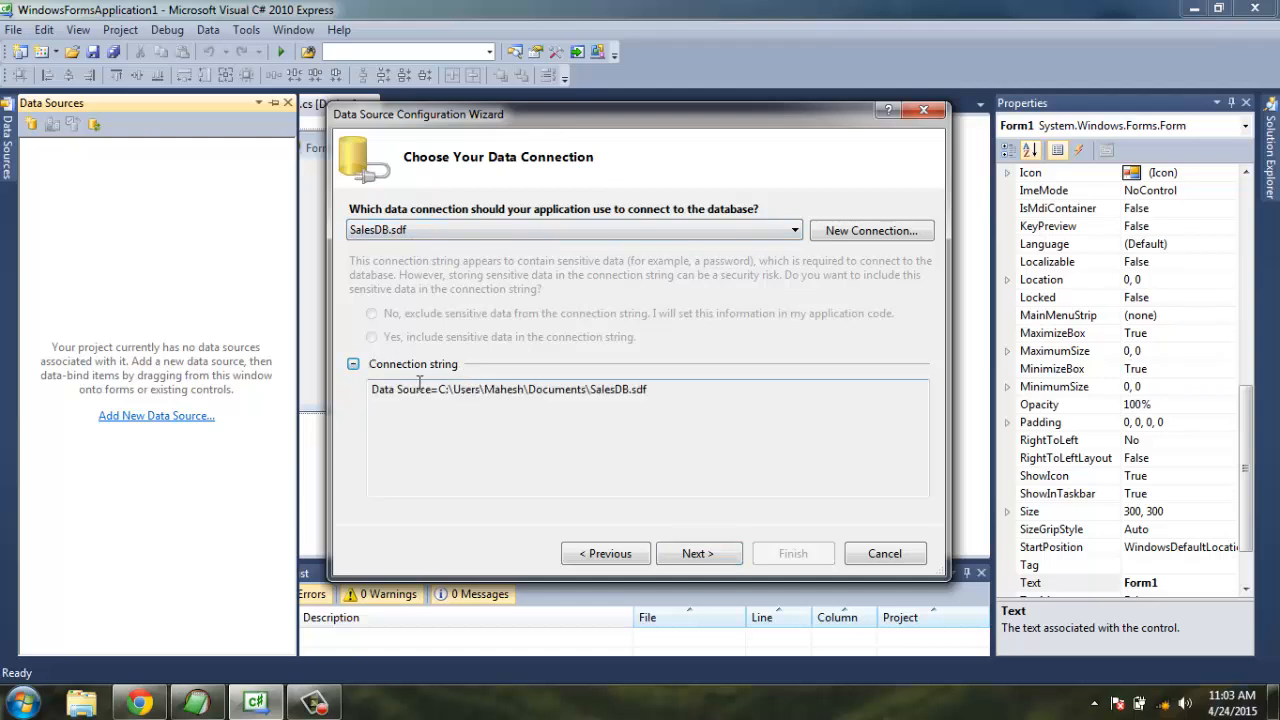
triple_click(508, 388)
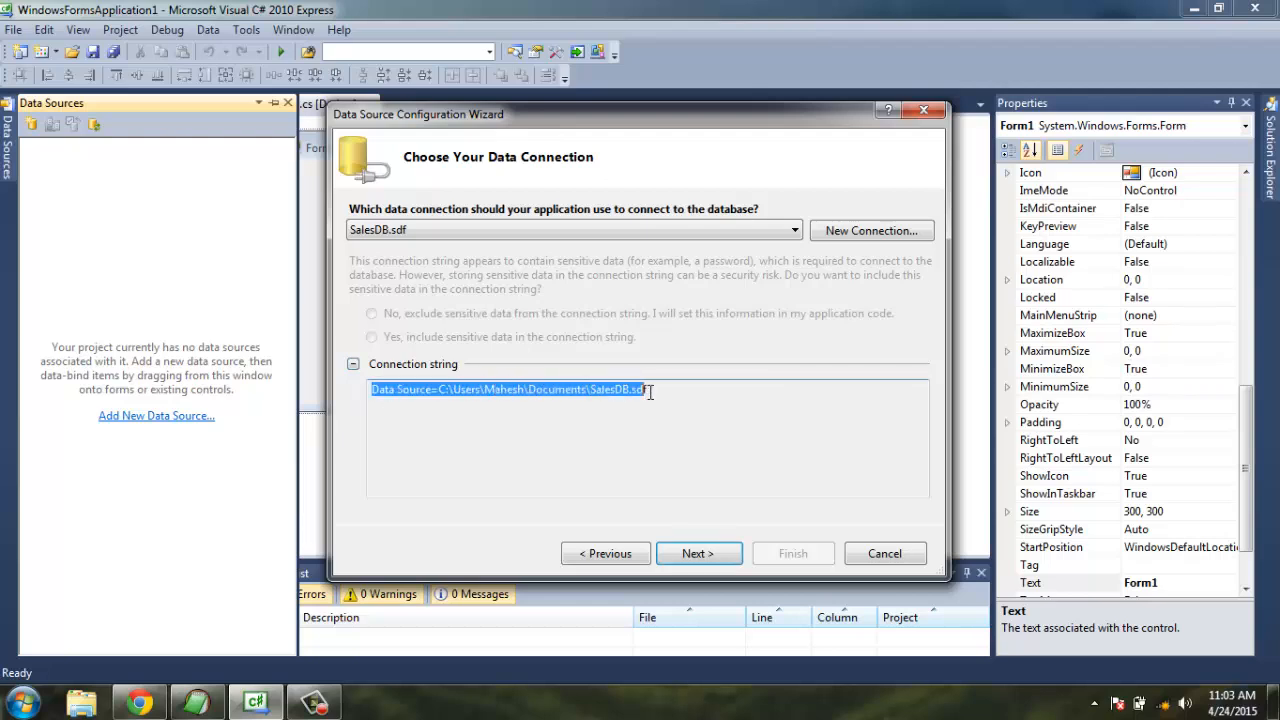
click(564, 388)
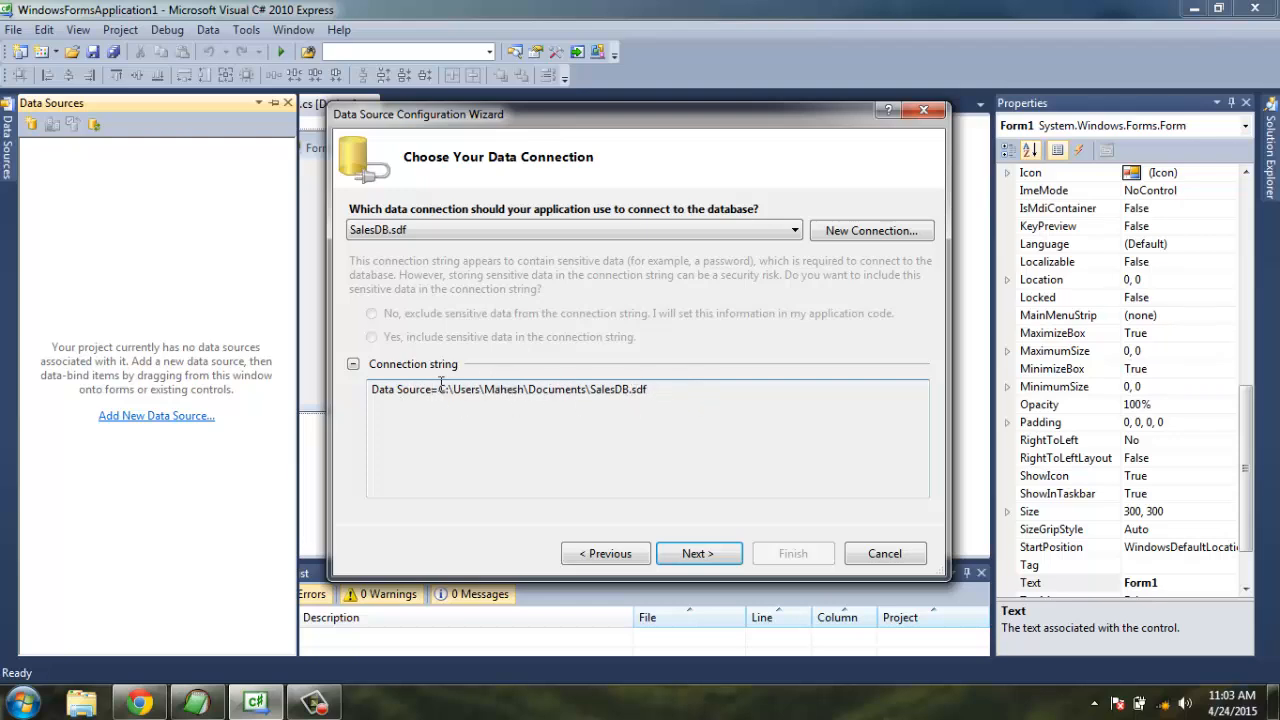
mouse_move(672, 404)
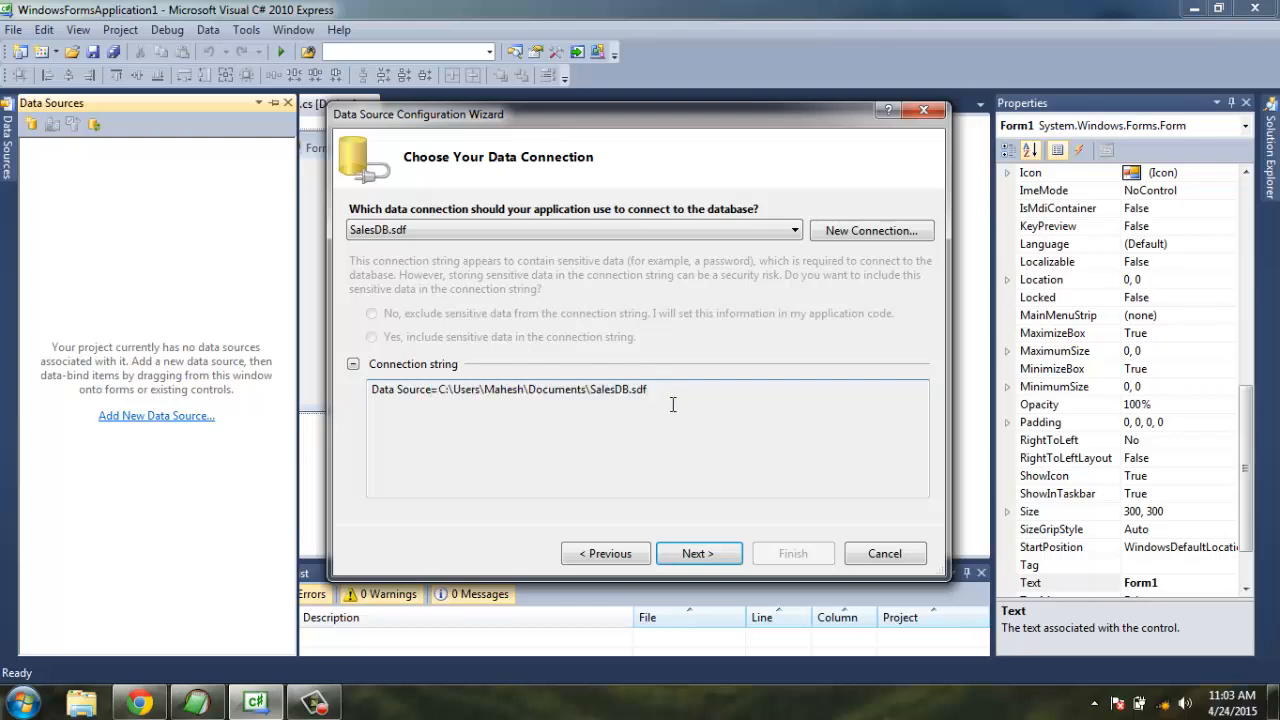
mouse_move(596, 396)
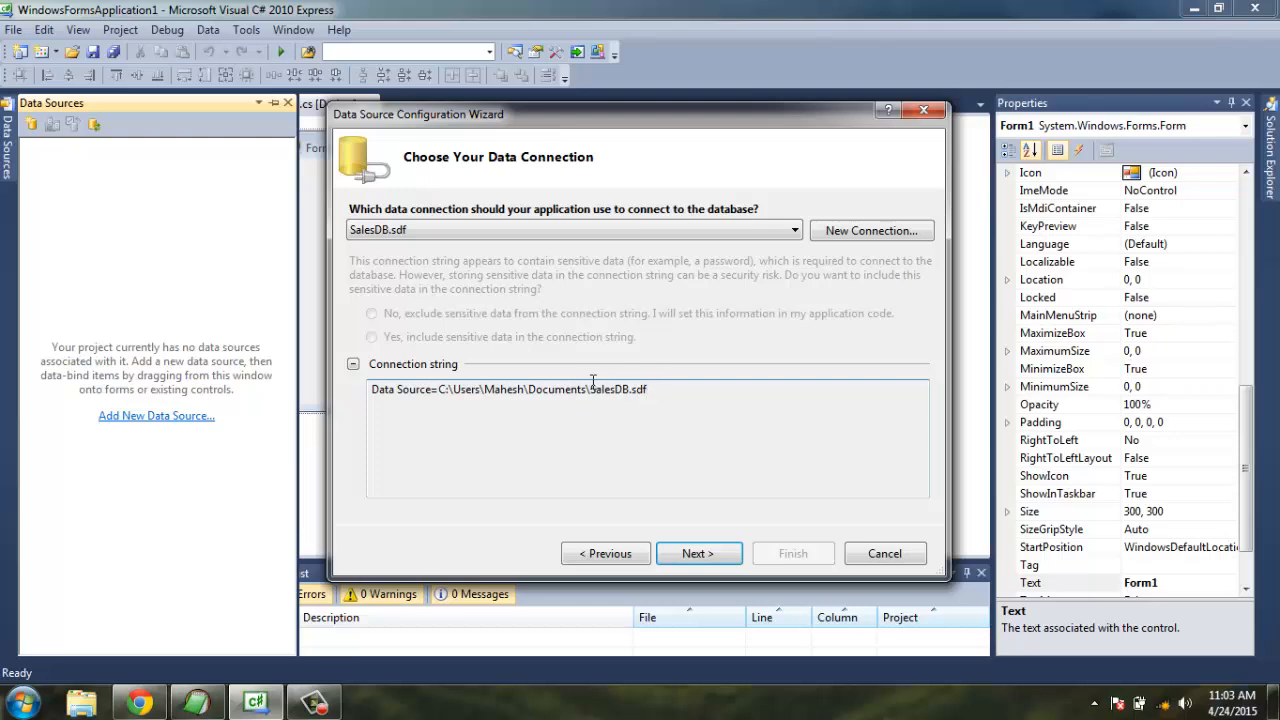
mouse_move(716, 488)
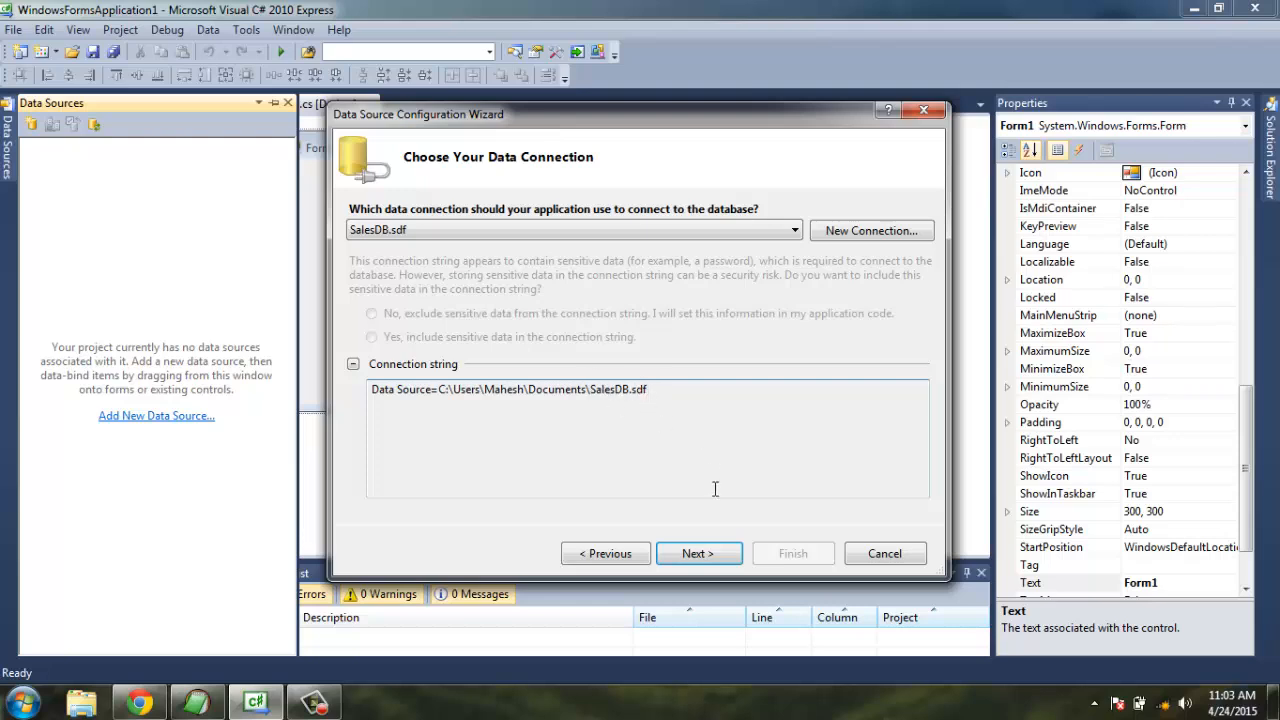
mouse_move(700, 552)
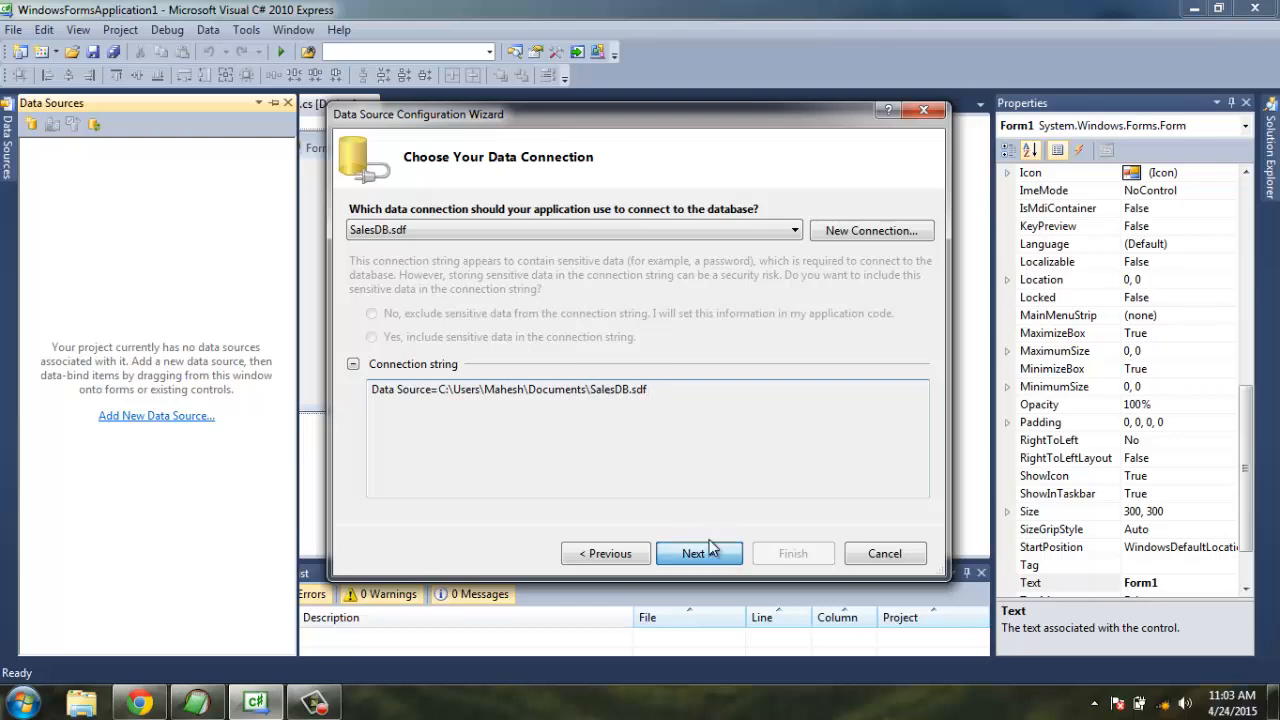
Continue the wizard and copy the SalesDB.sdf file into the project.
click(698, 552)
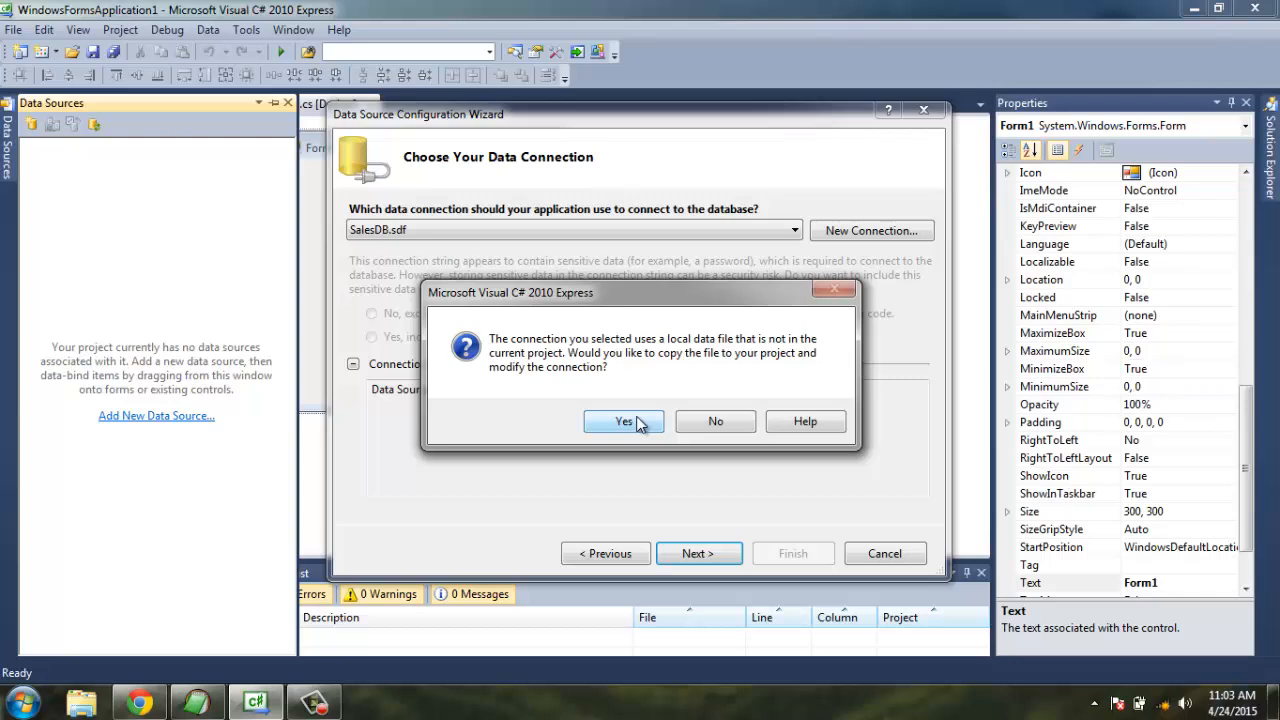
click(624, 420)
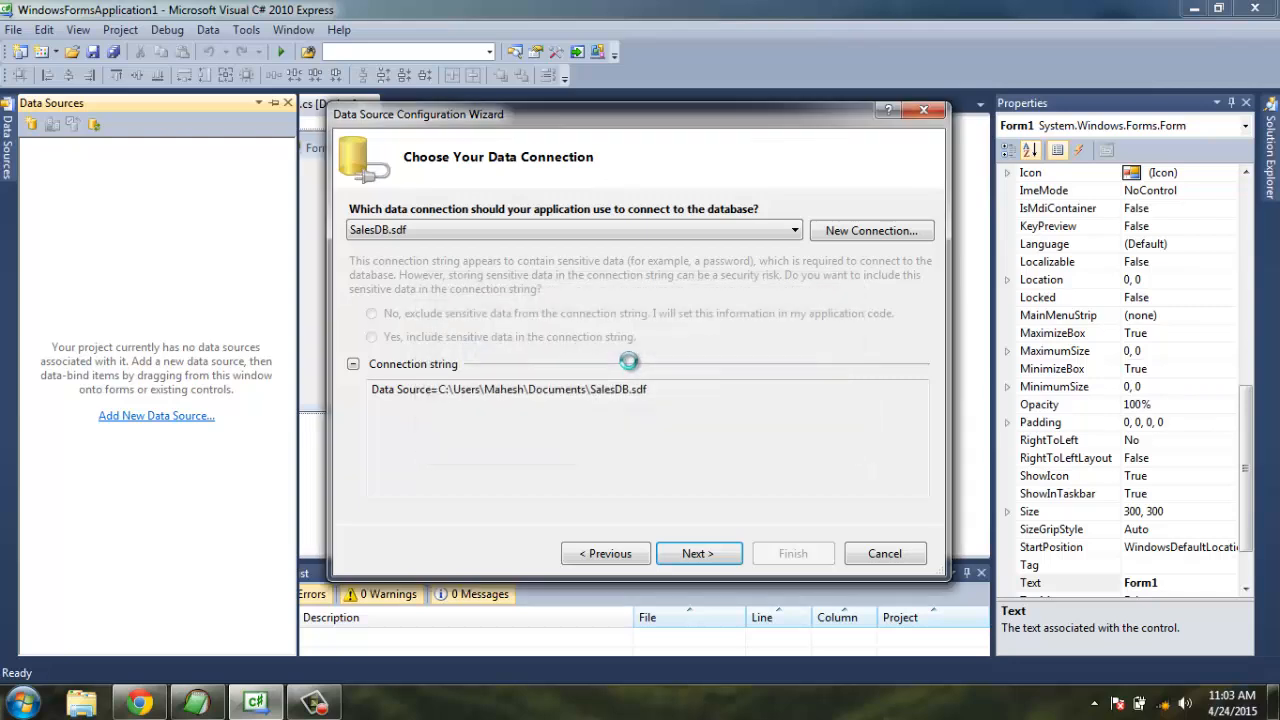
click(698, 552)
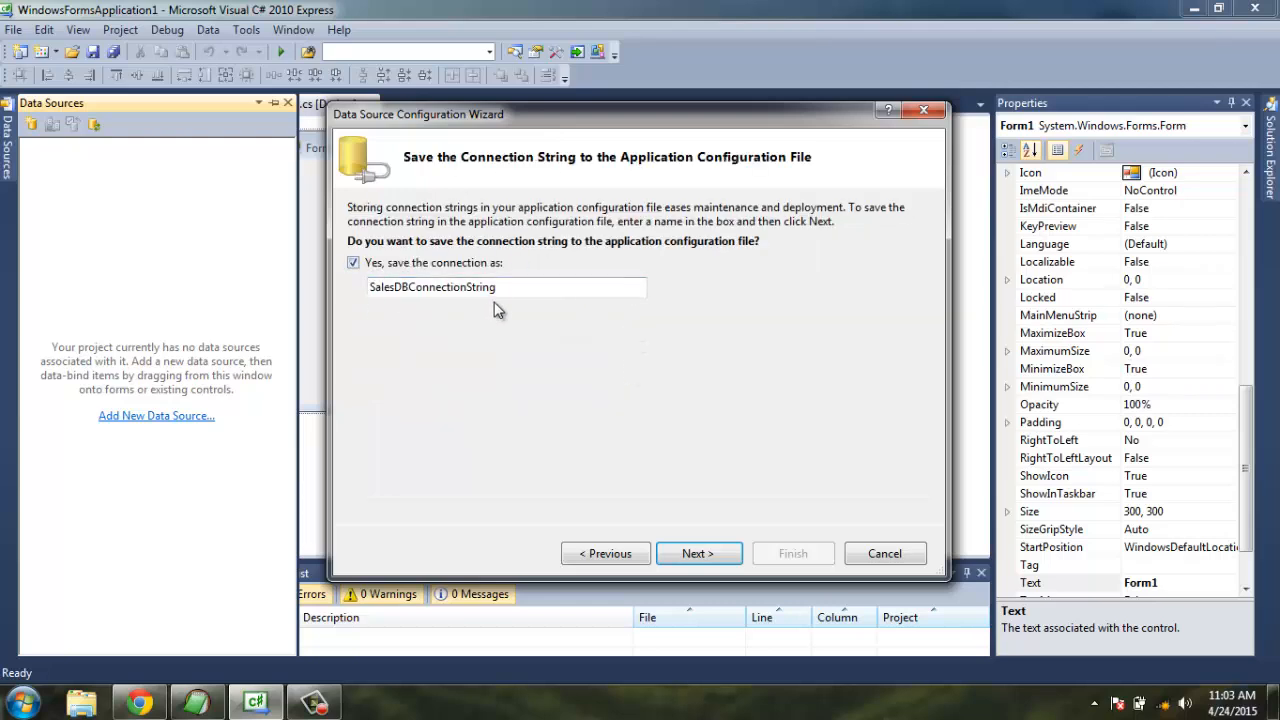
Save the connection as SalesDBConnectionString and finish with an empty SalesDBDataSet.
click(496, 288)
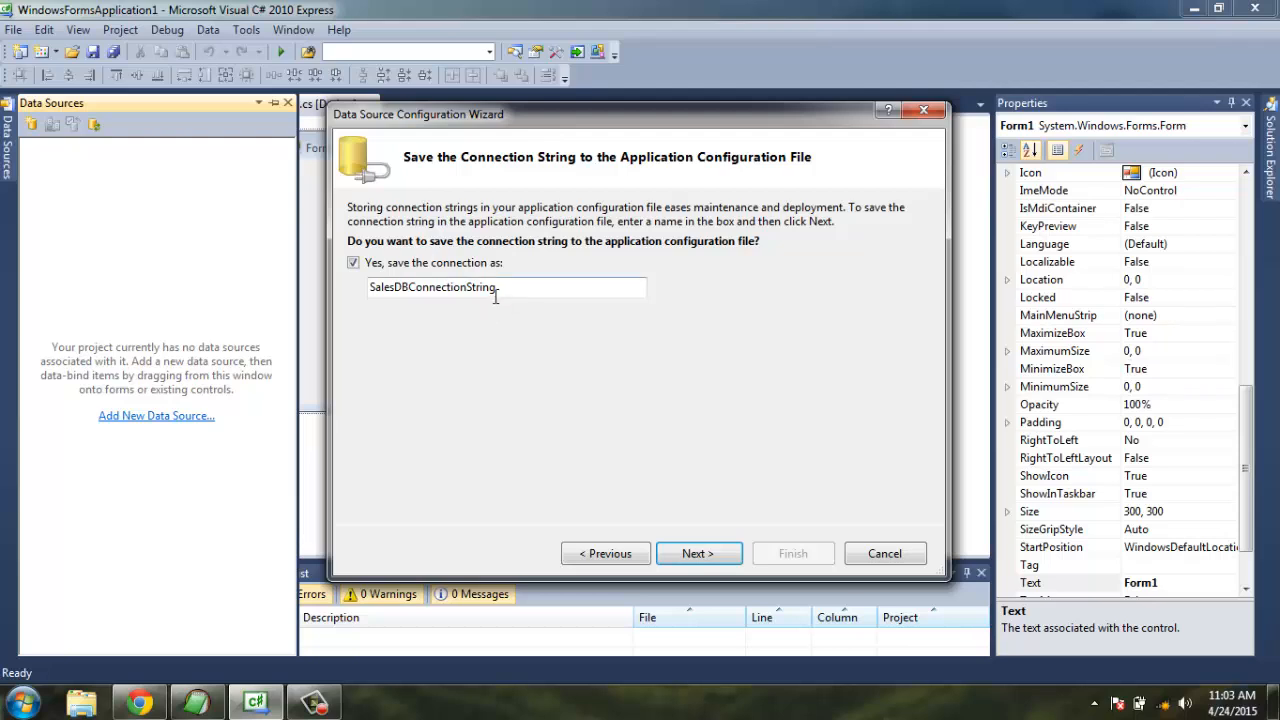
mouse_move(408, 352)
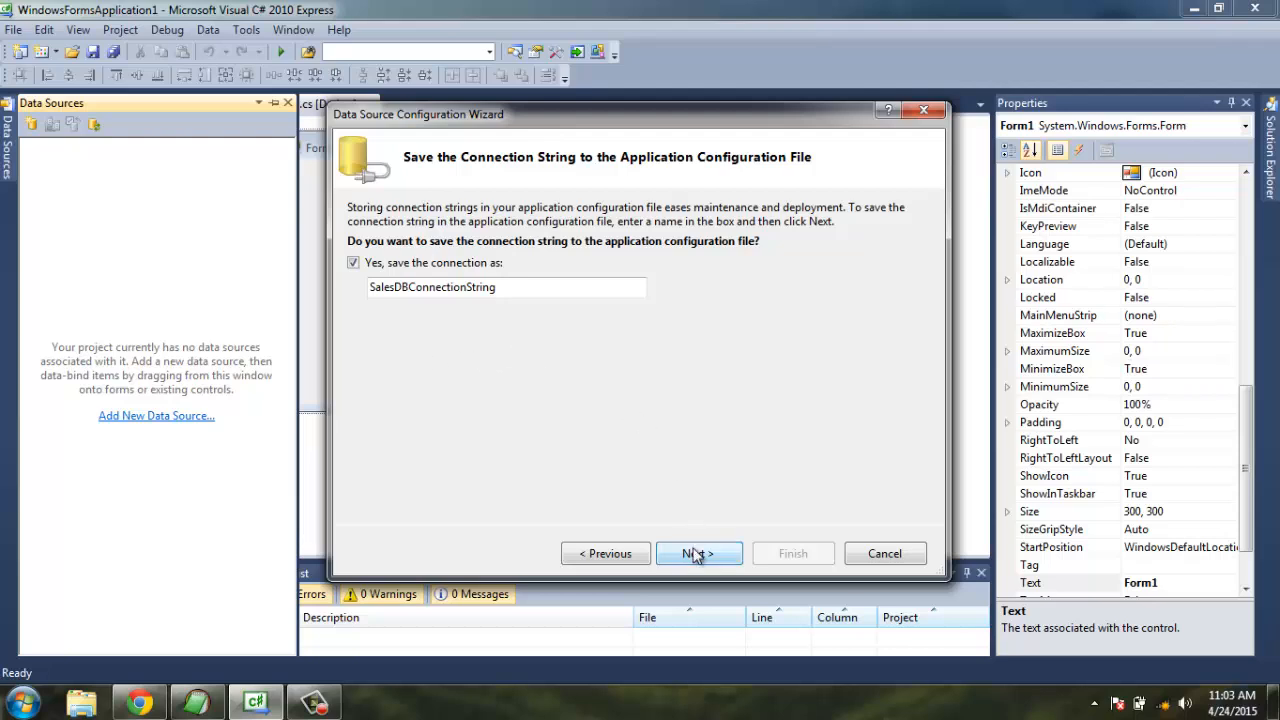
click(698, 552)
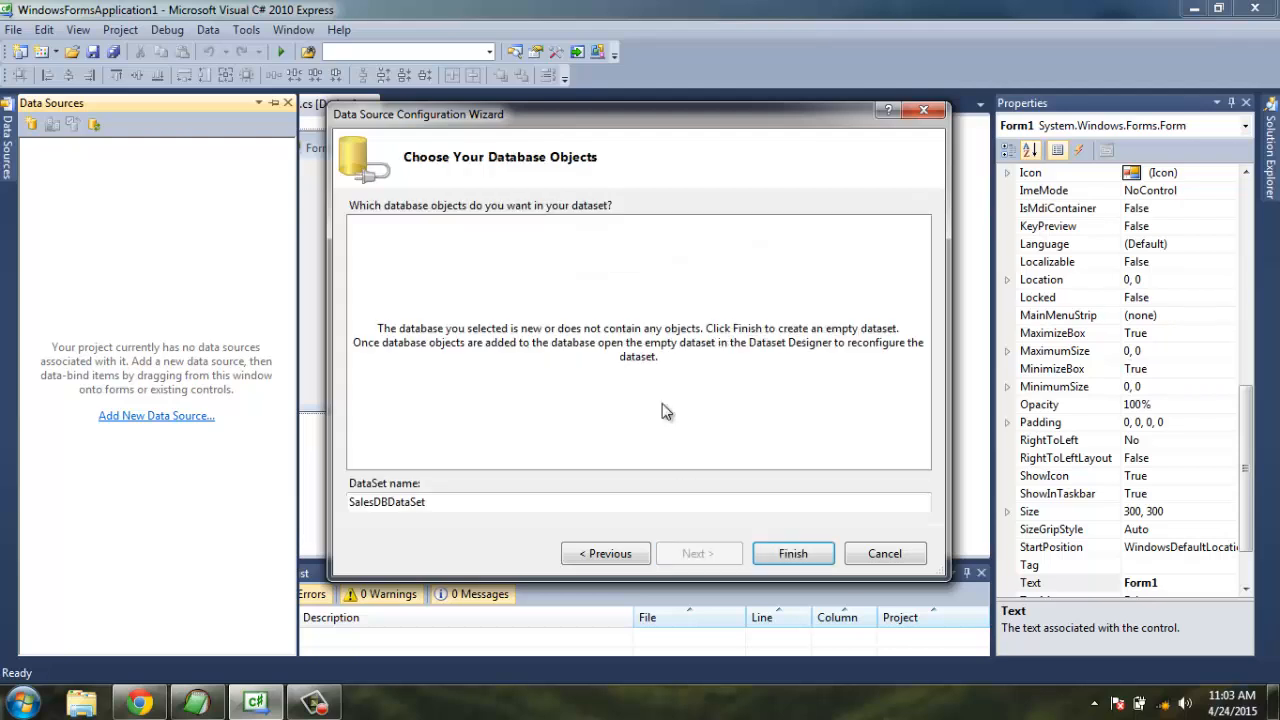
mouse_move(564, 368)
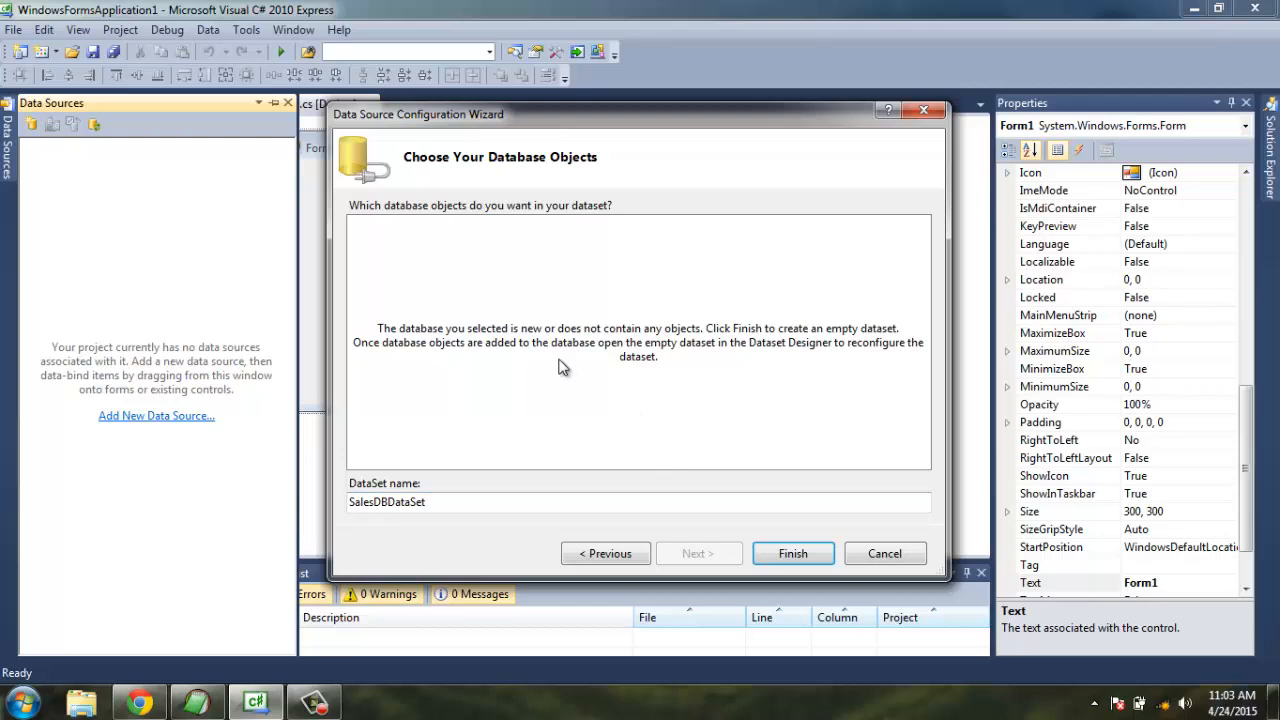
mouse_move(516, 444)
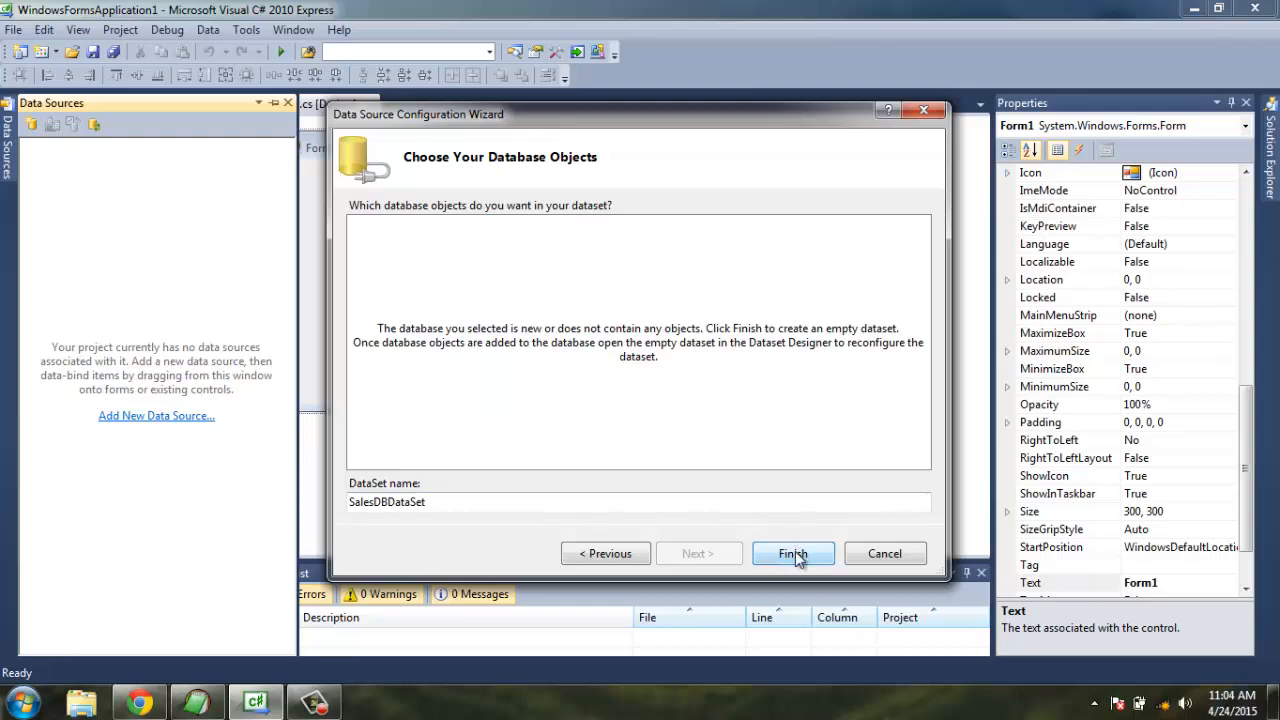
click(792, 552)
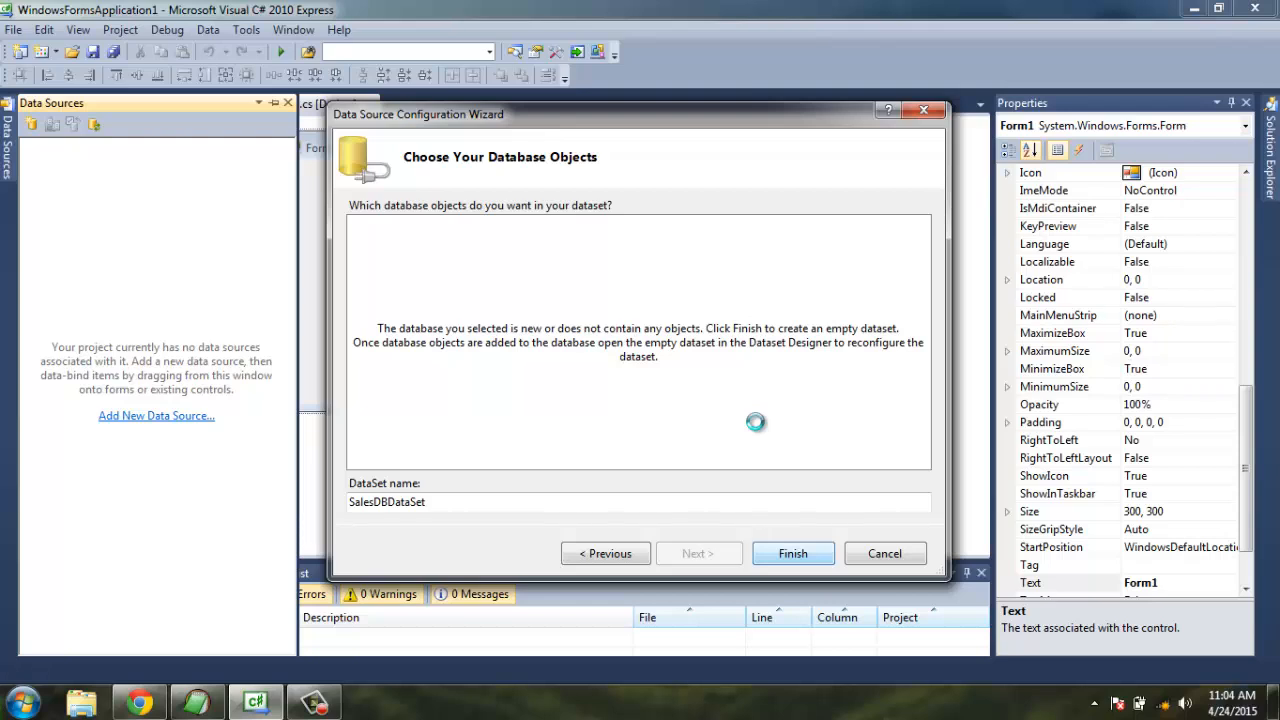
click(792, 552)
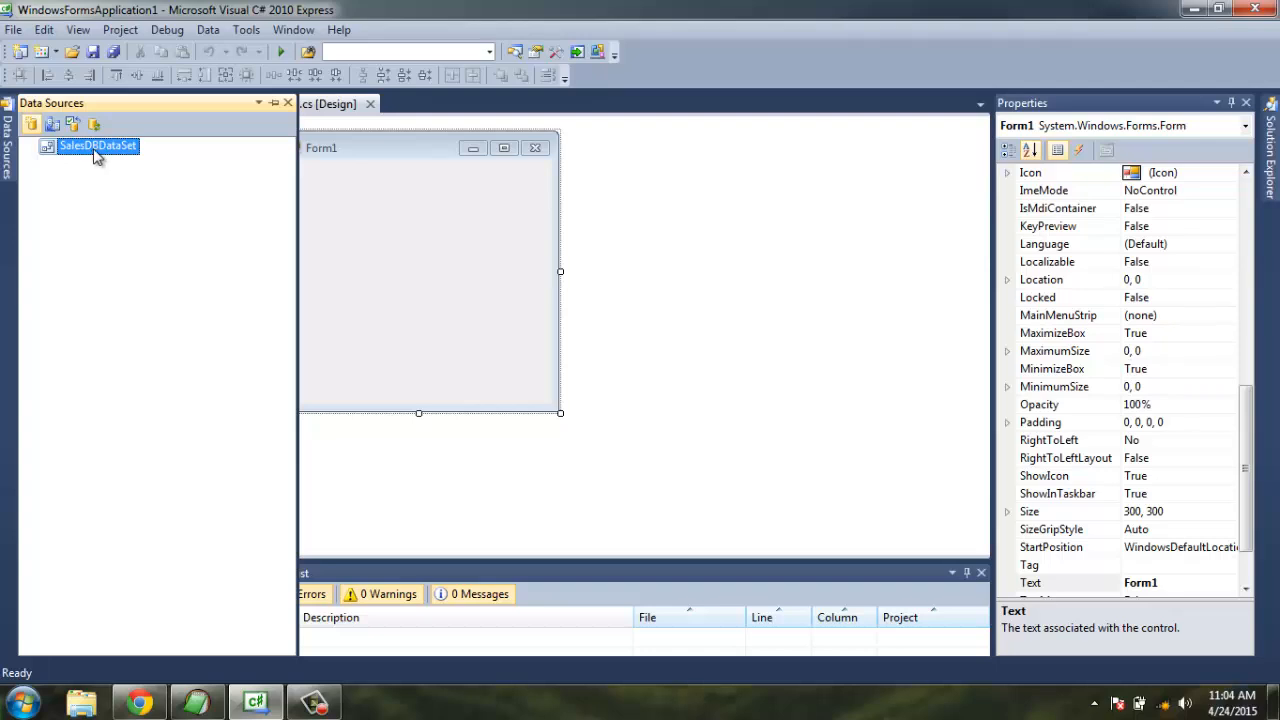
mouse_move(1012, 140)
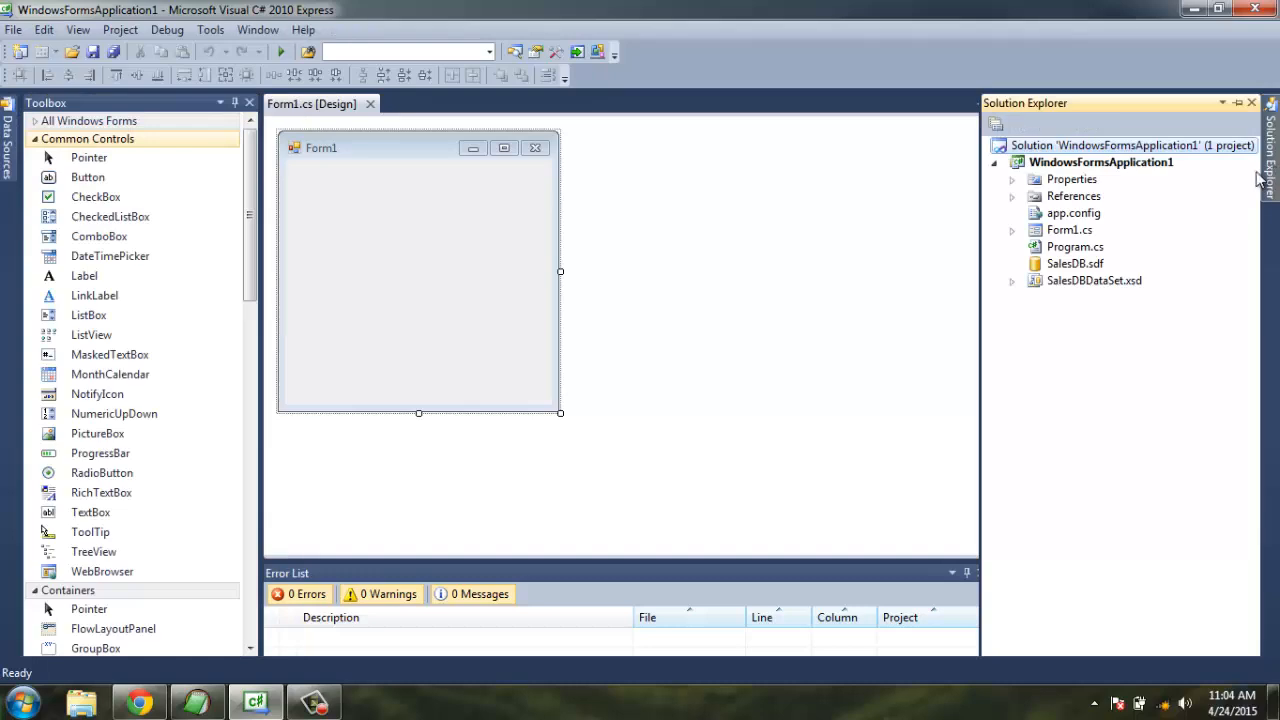
Select SalesDB.sdf in Solution Explorer to view its file properties.
click(1074, 264)
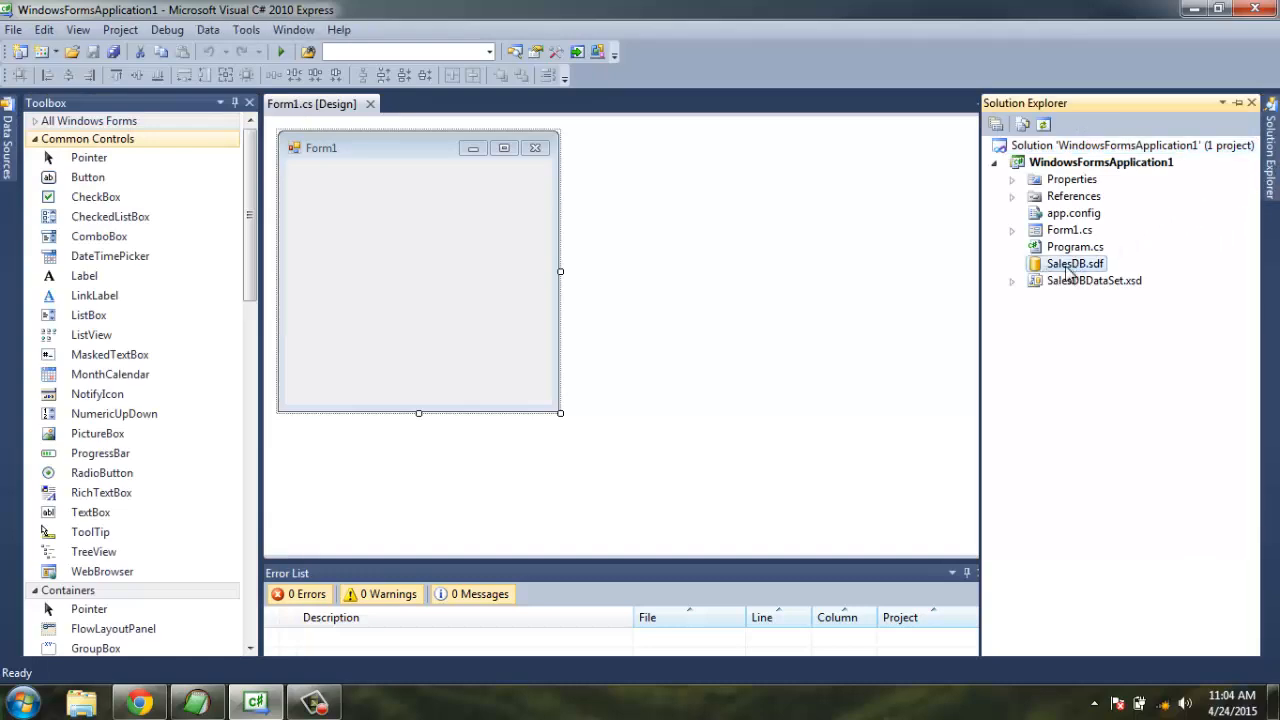
mouse_move(1068, 180)
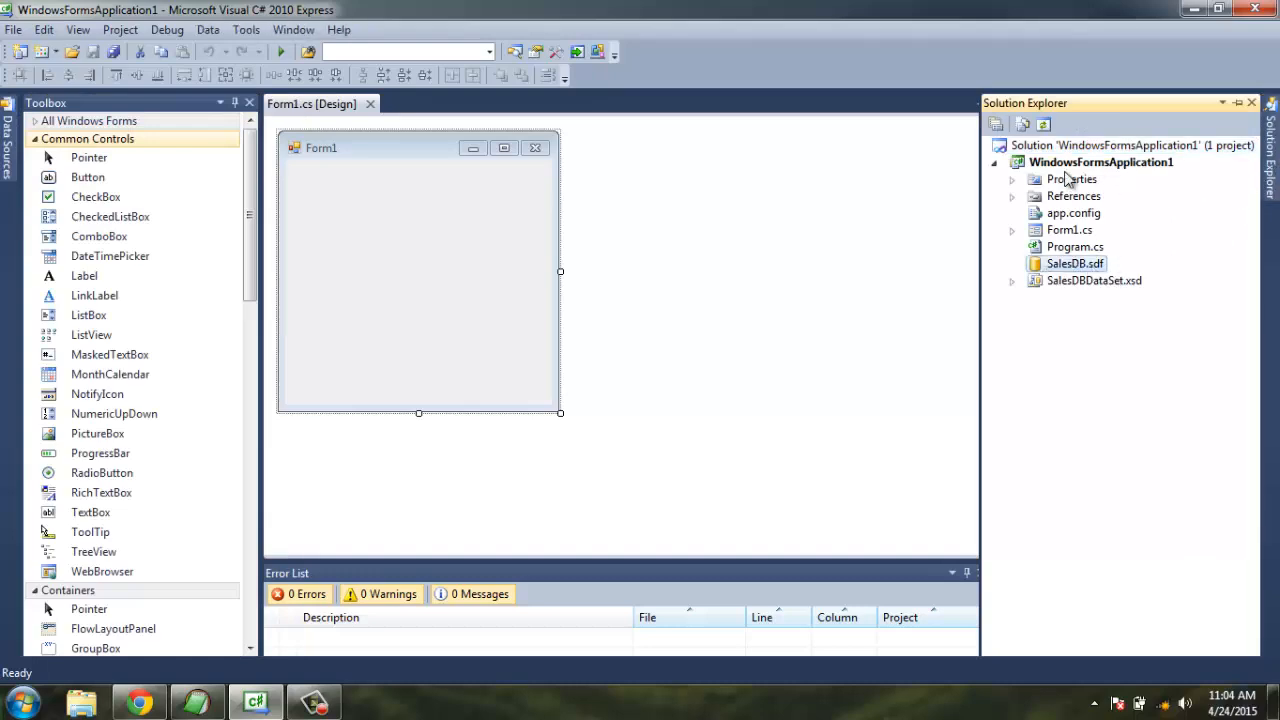
mouse_move(1128, 184)
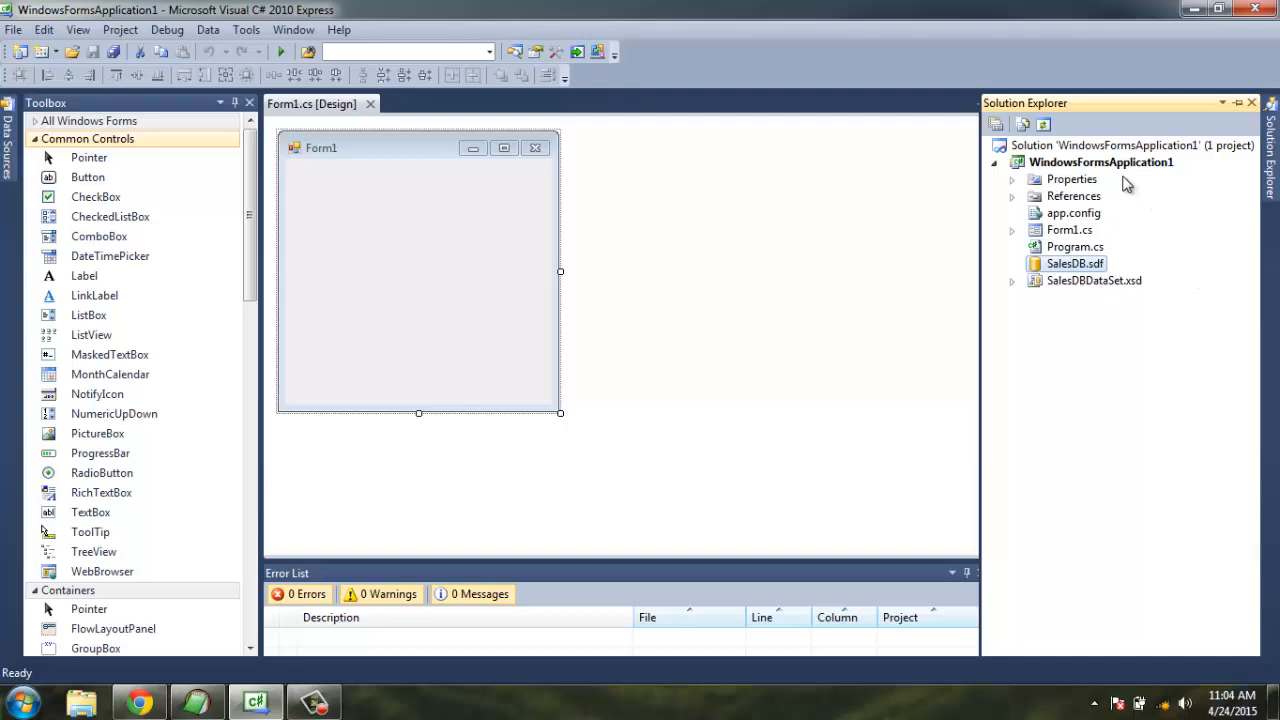
mouse_move(240, 180)
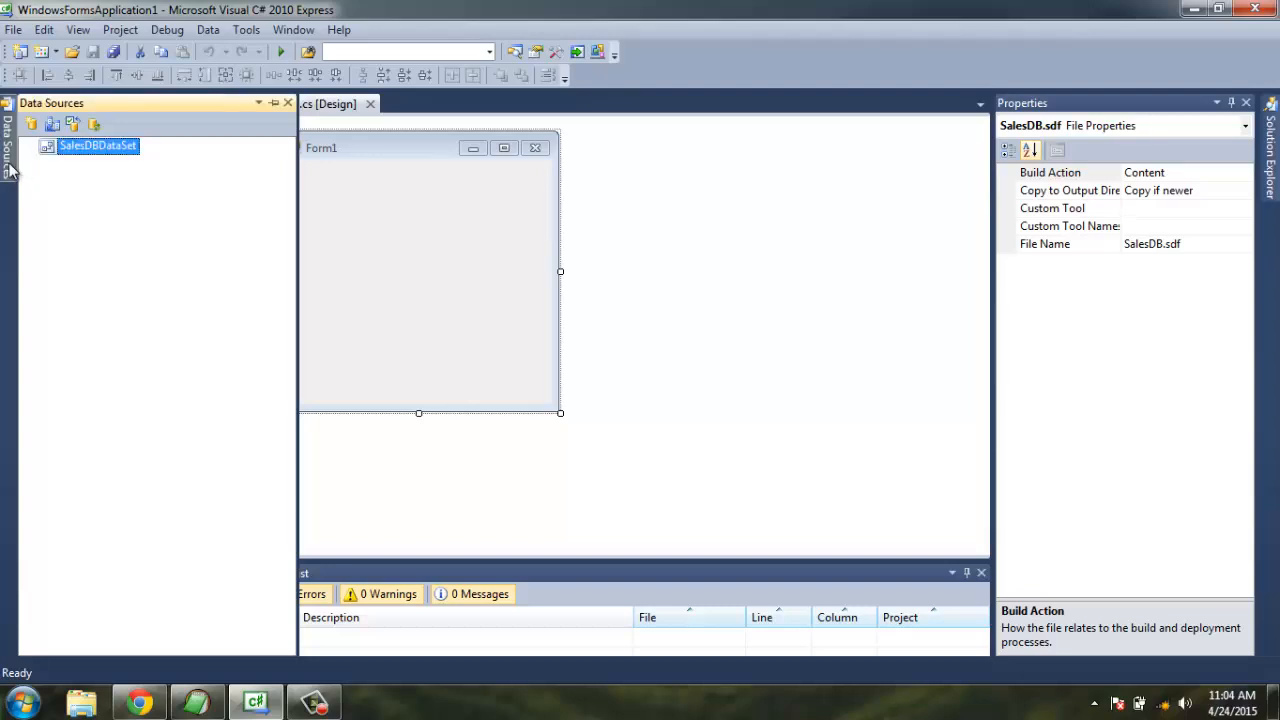
Reopen the SalesDBDataSet wizard, confirm the database holds no objects, and finish.
right_click(98, 144)
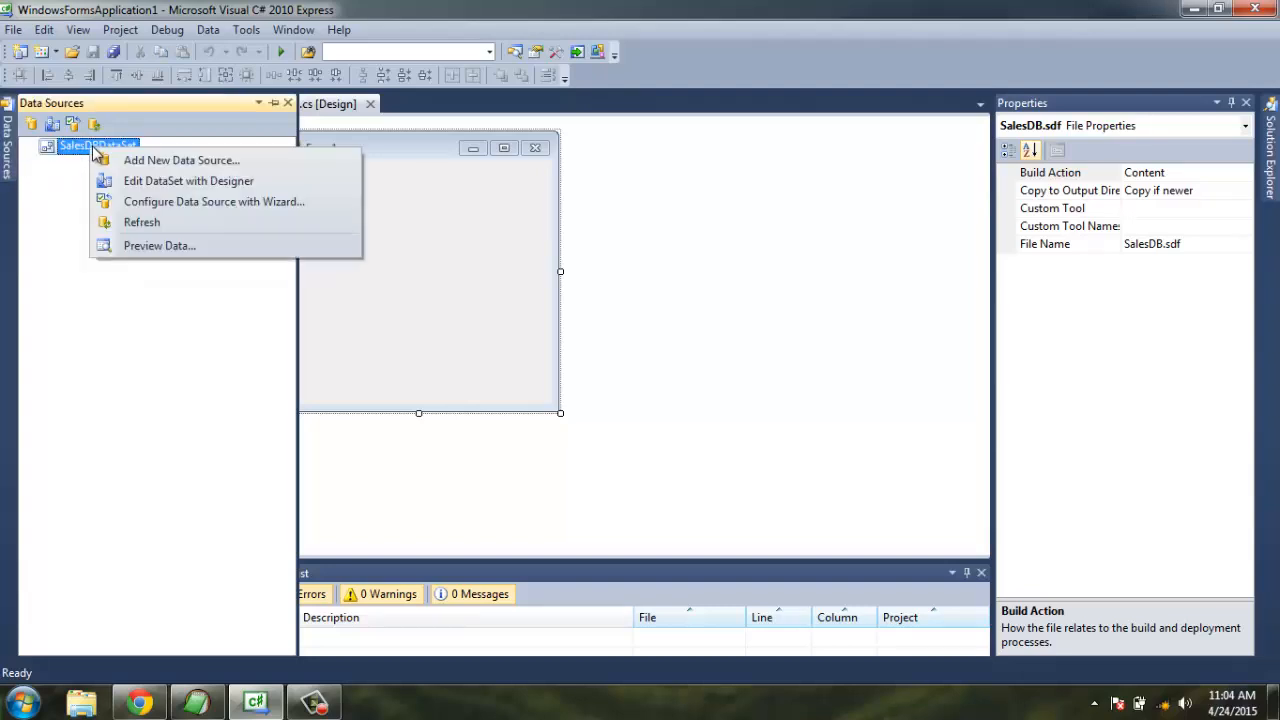
mouse_move(188, 180)
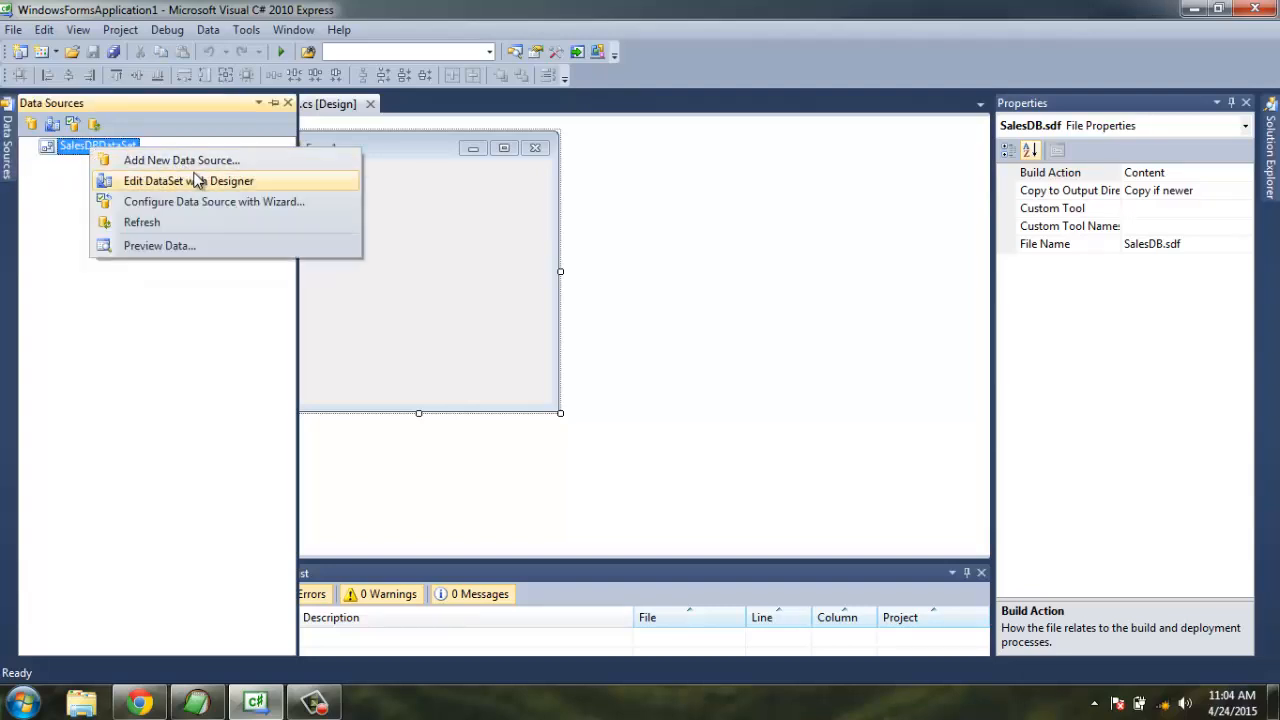
mouse_move(210, 200)
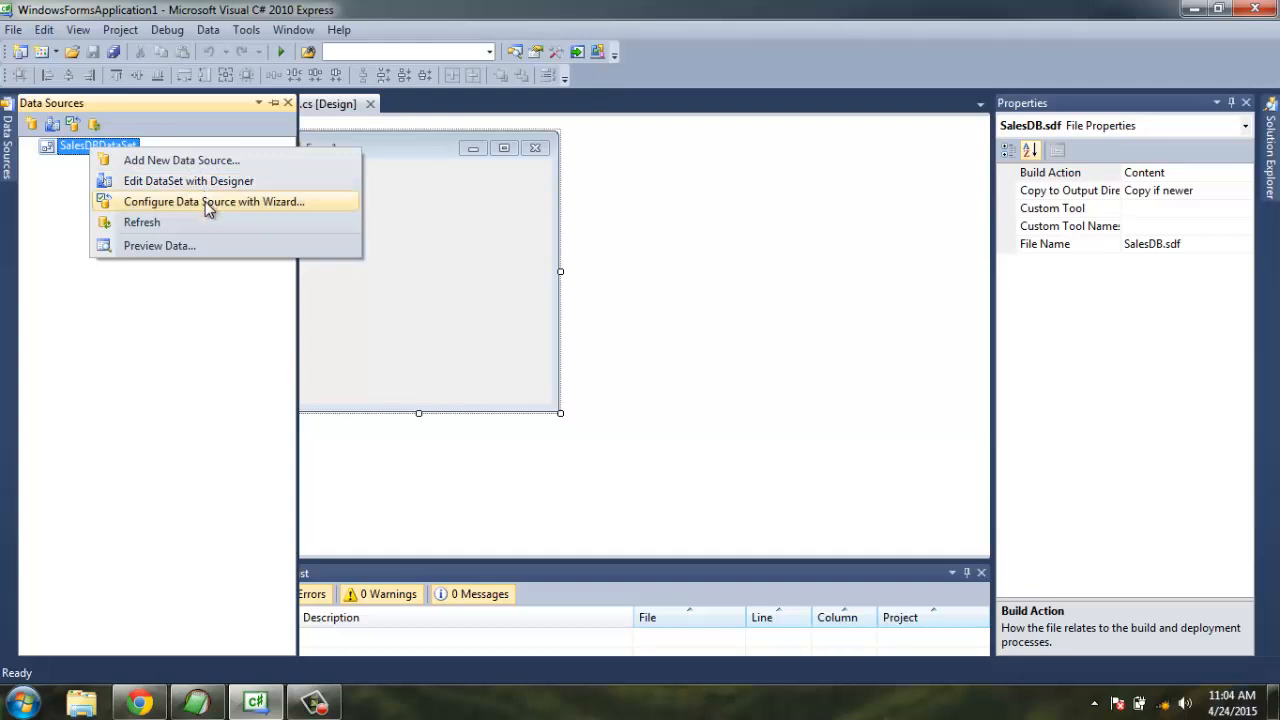
mouse_move(170, 208)
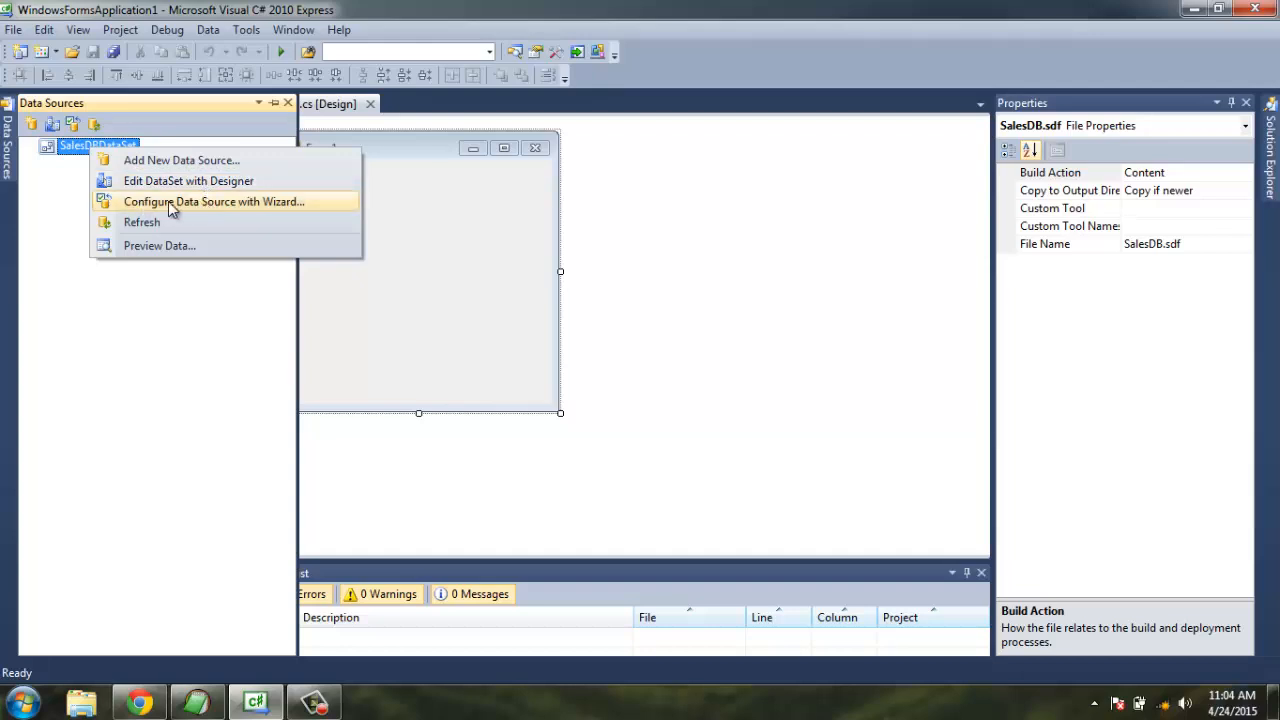
click(212, 200)
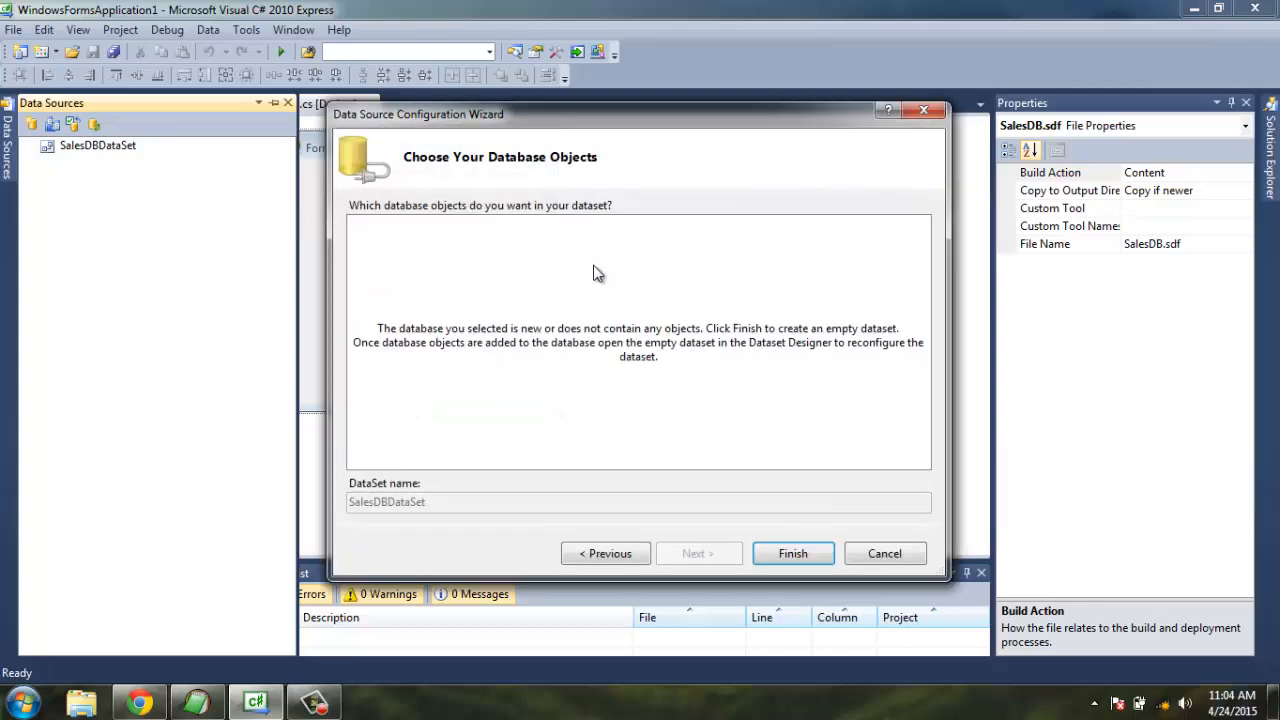
mouse_move(670, 452)
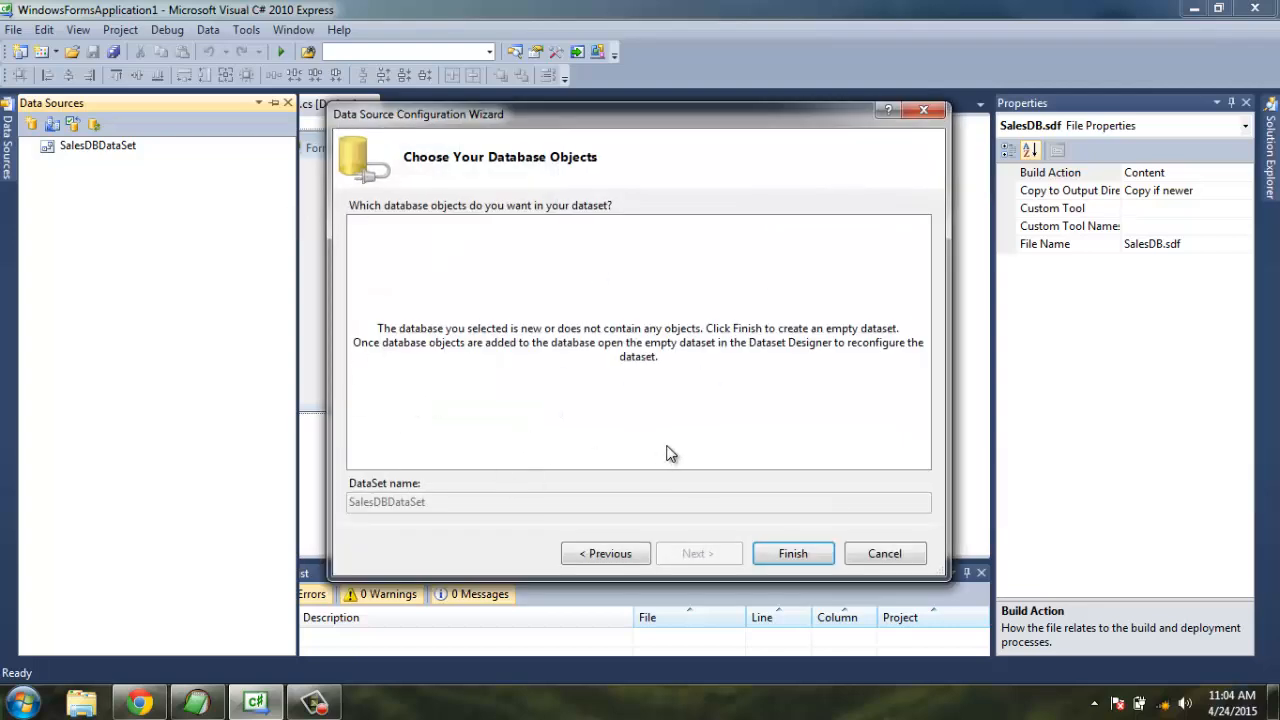
click(792, 552)
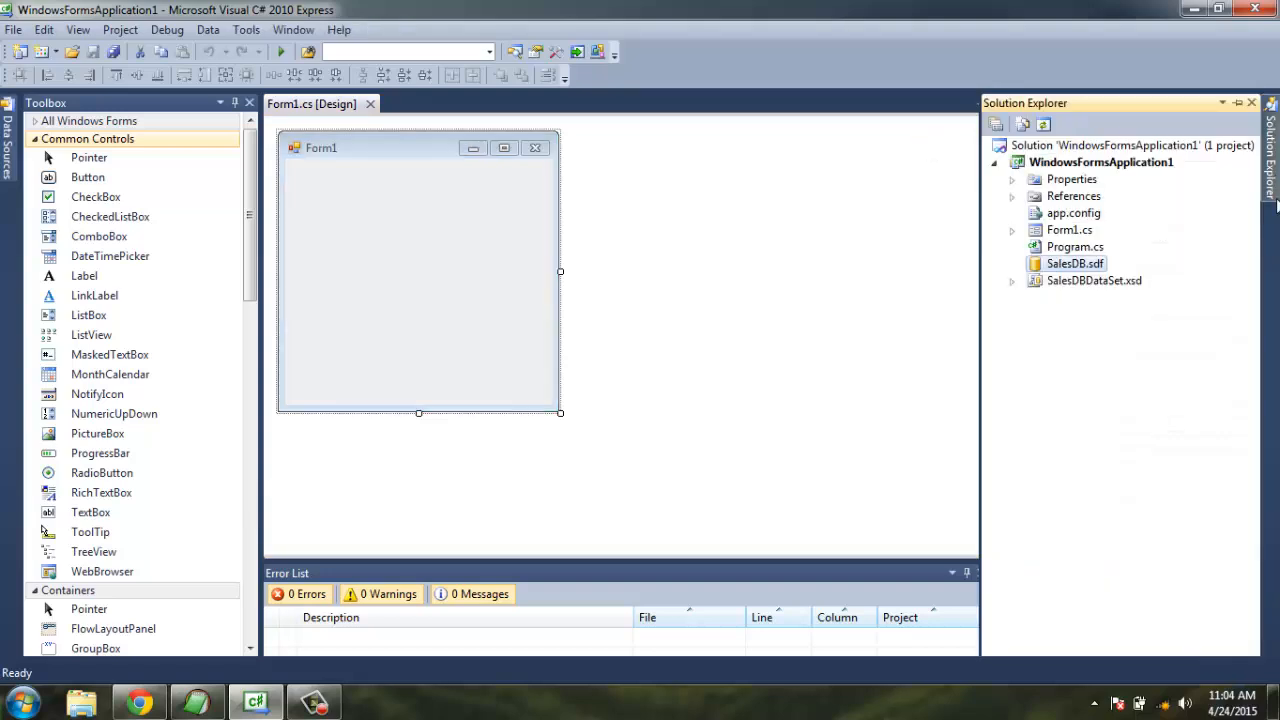
Open SalesDB.sdf in Database Explorer and start a new table under its Tables folder.
right_click(1076, 264)
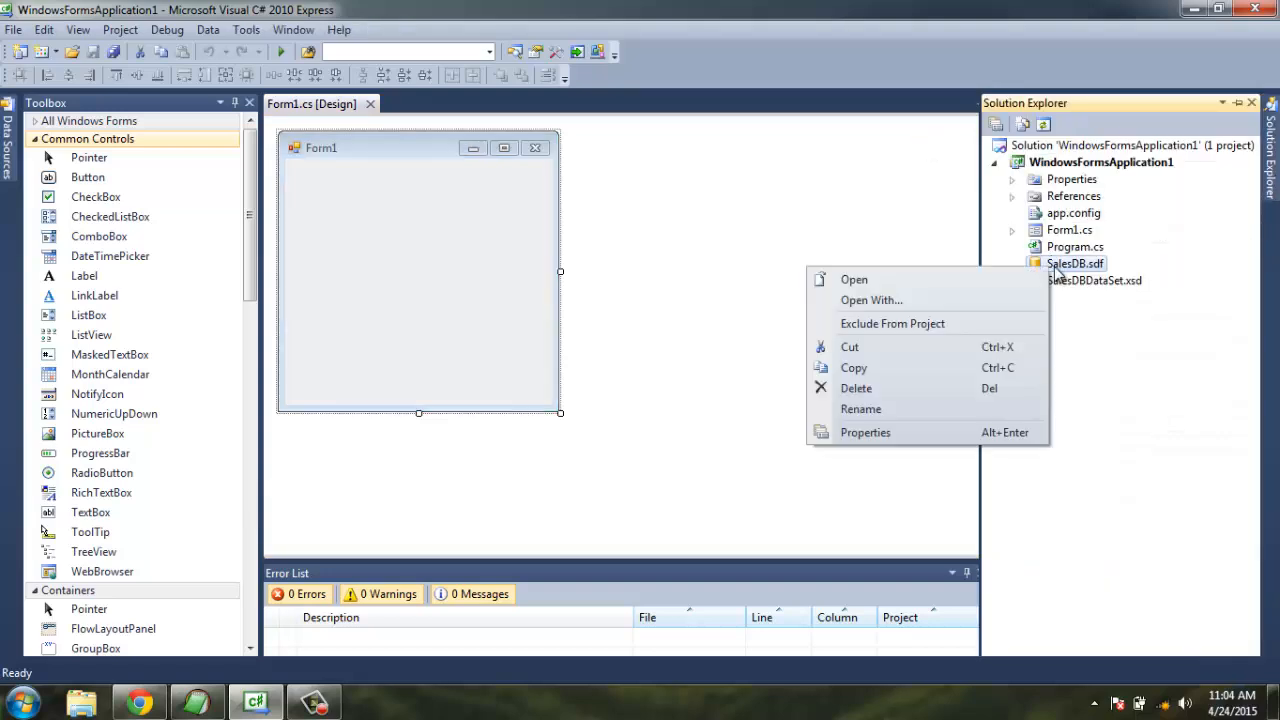
mouse_move(978, 272)
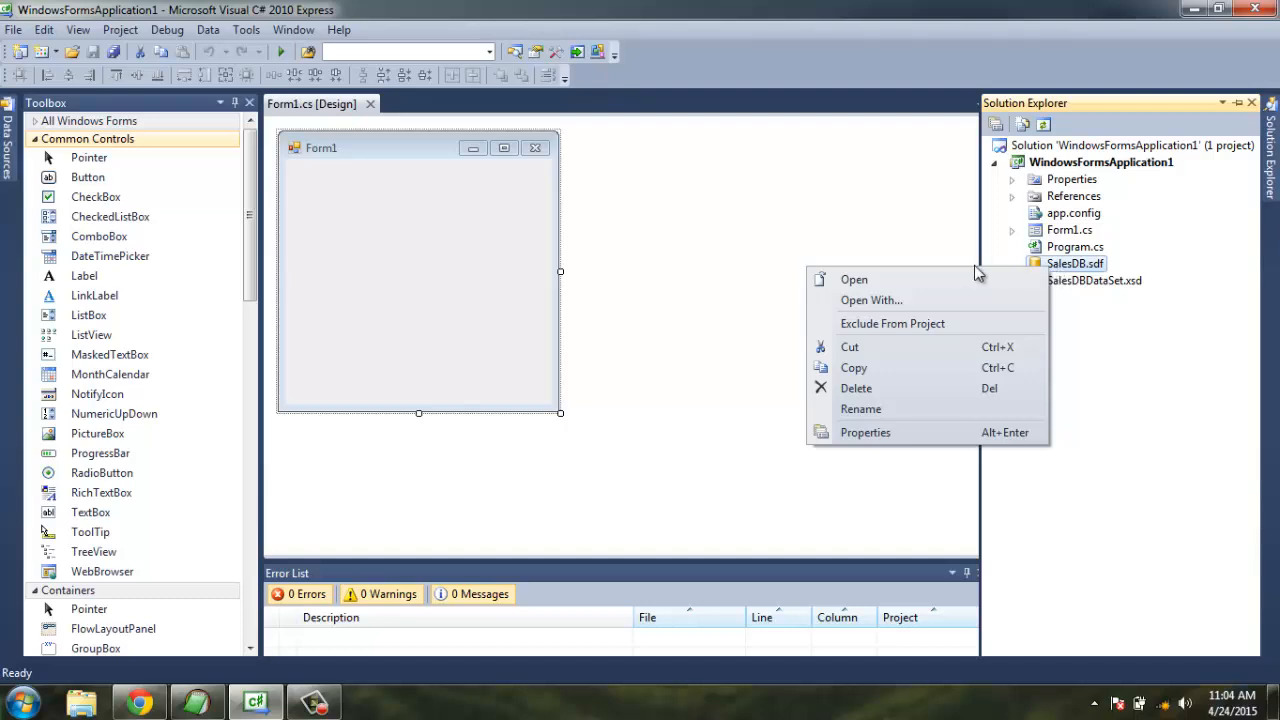
click(798, 260)
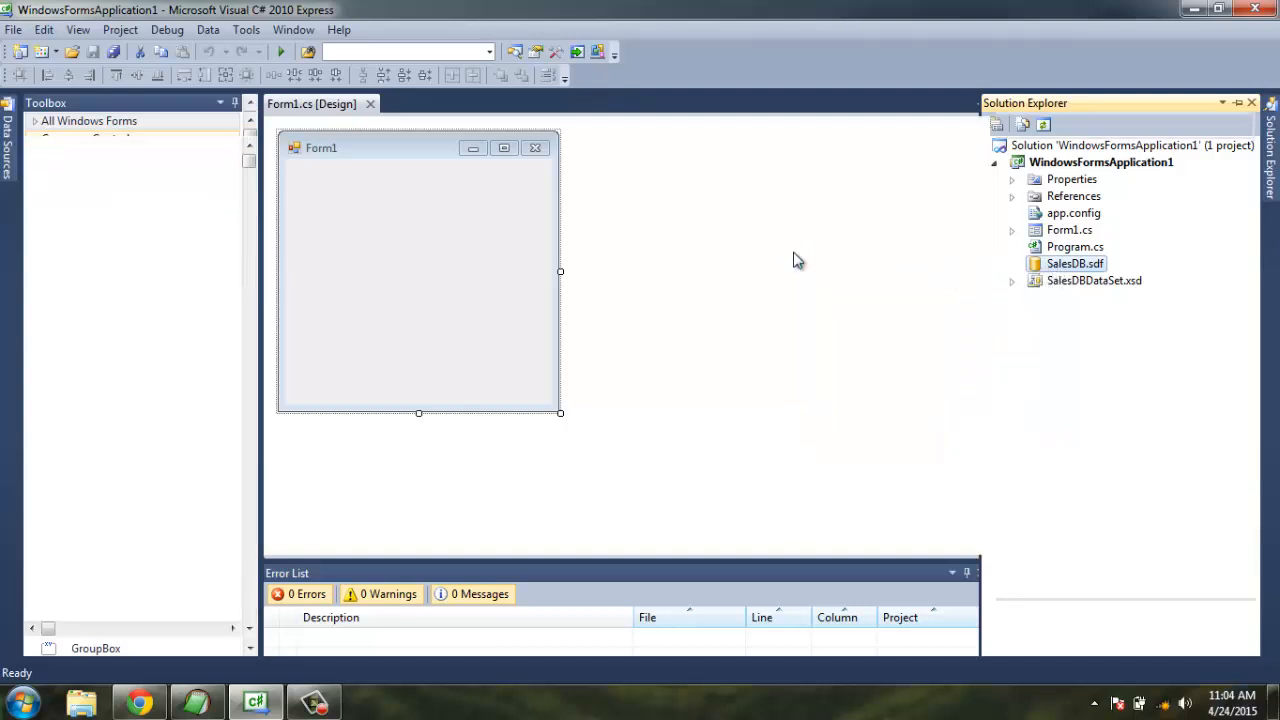
click(1076, 264)
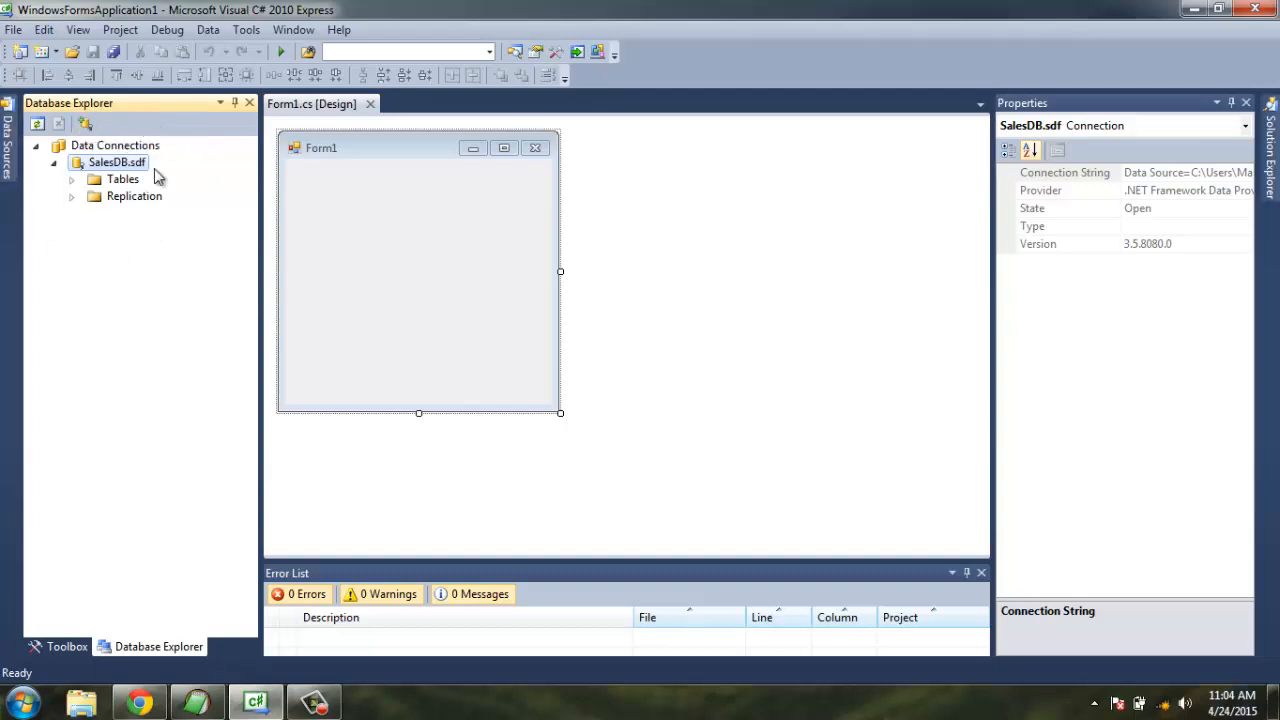
mouse_move(118, 190)
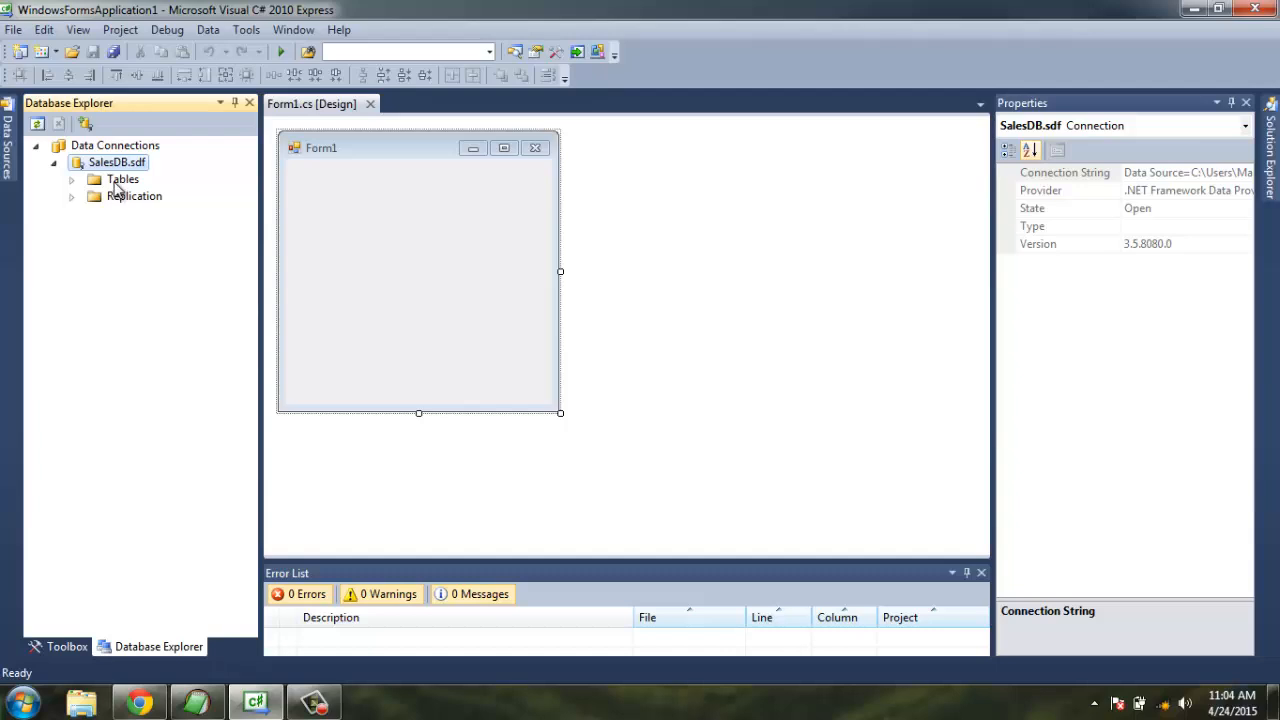
click(134, 196)
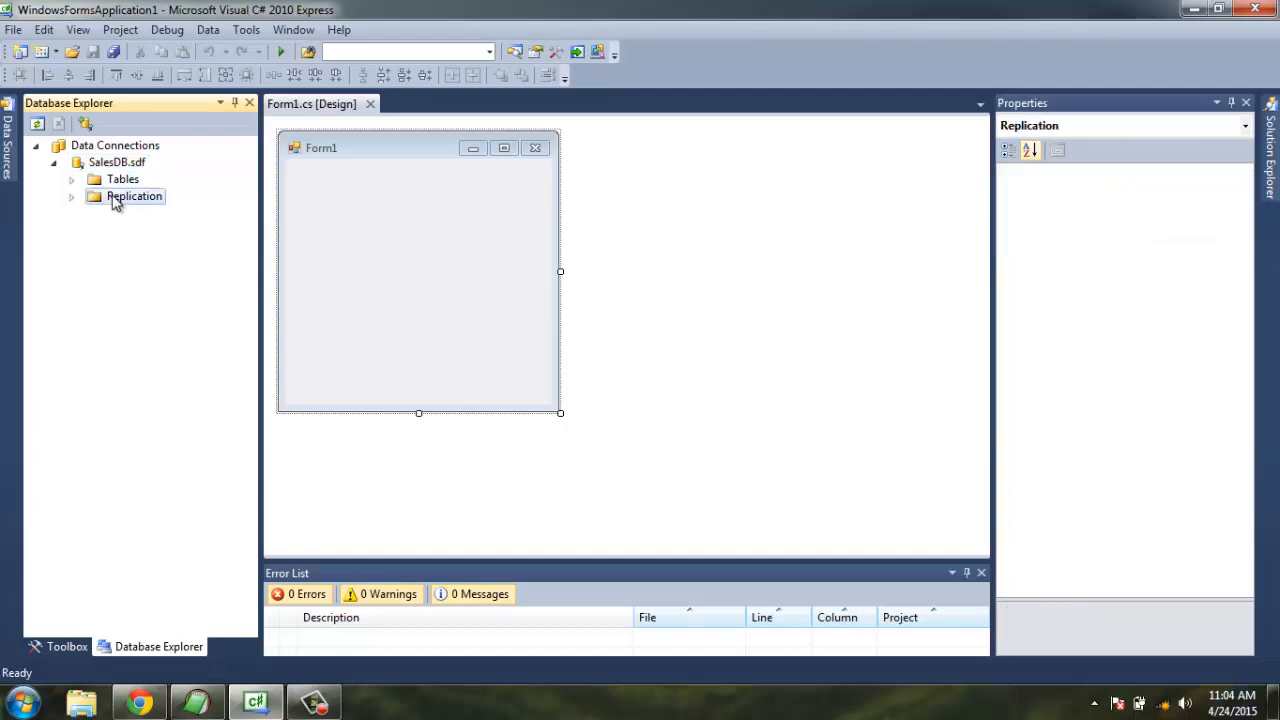
right_click(116, 162)
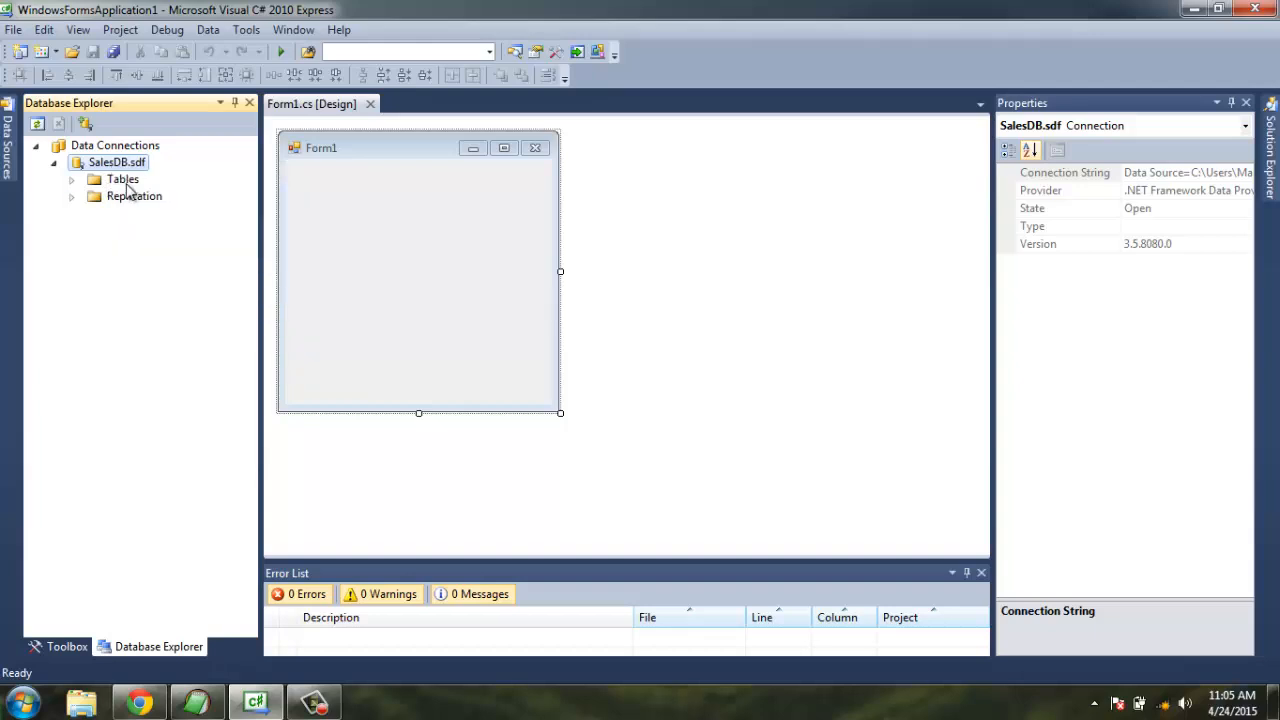
click(122, 180)
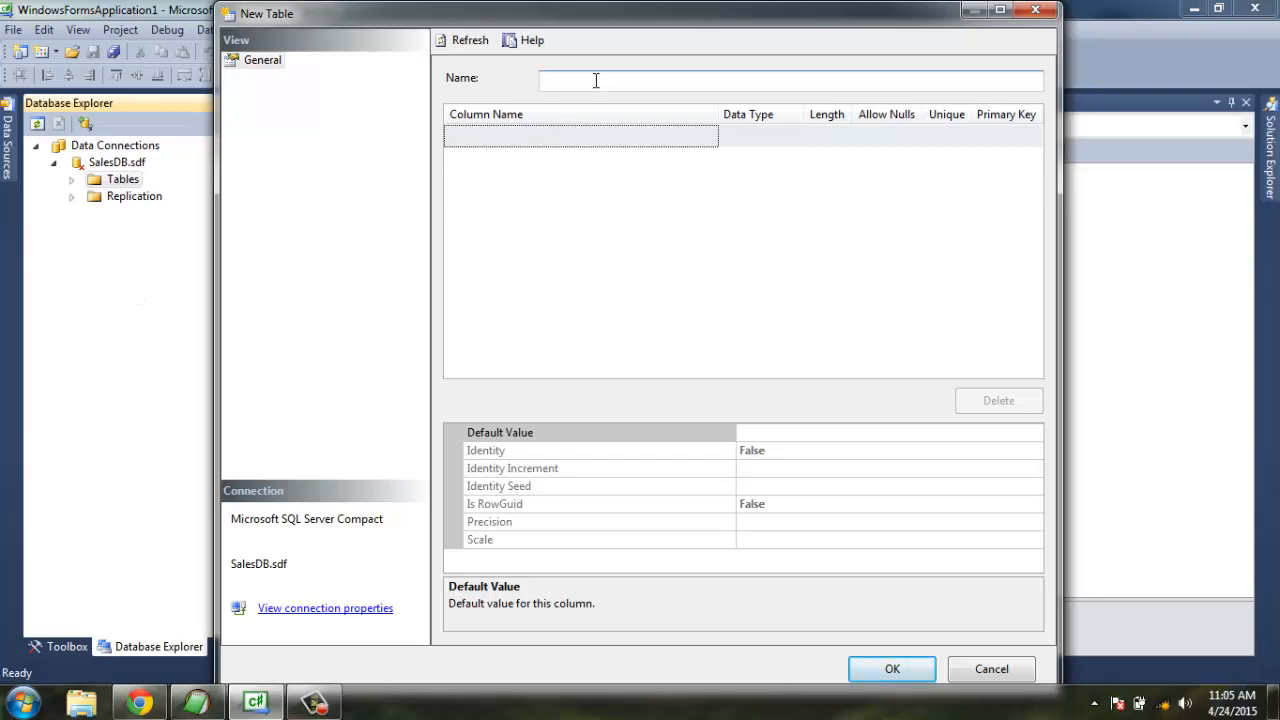
Name the table SalesItem and add ItemNo as an int primary key, unique, not allowing nulls.
text(SalesItem)
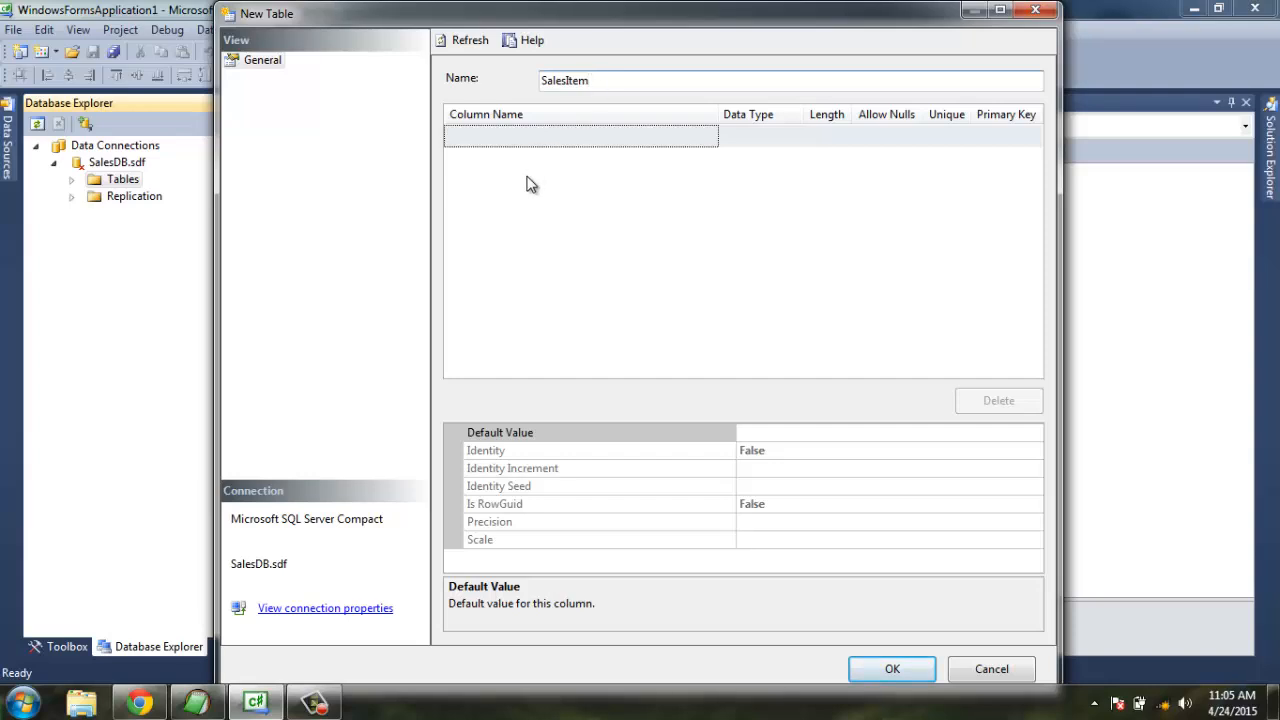
click(580, 136)
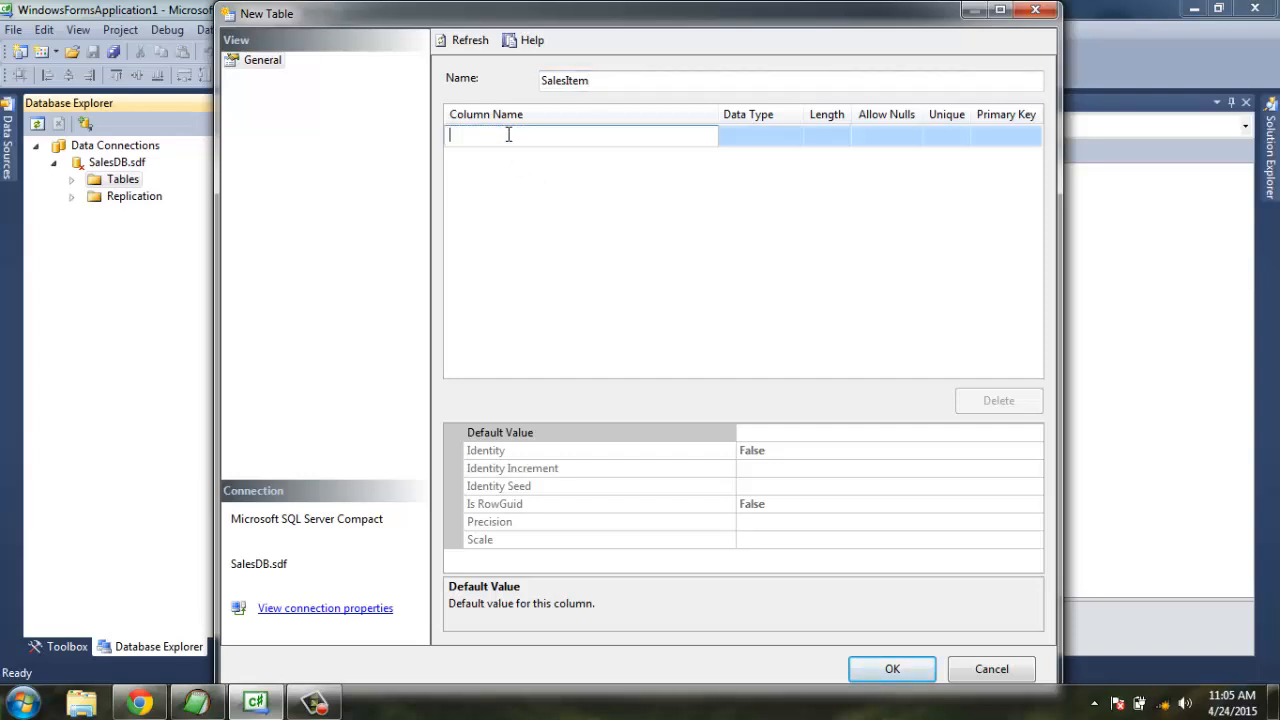
text(ItemN)
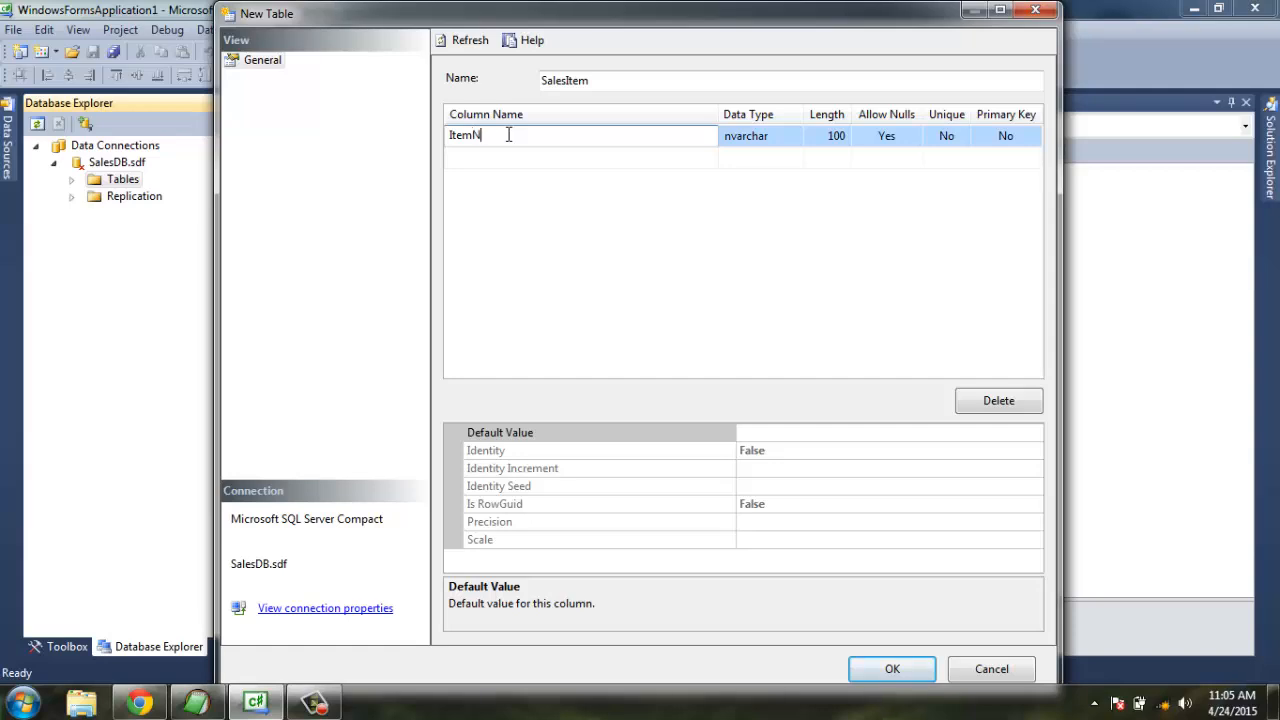
text(o)
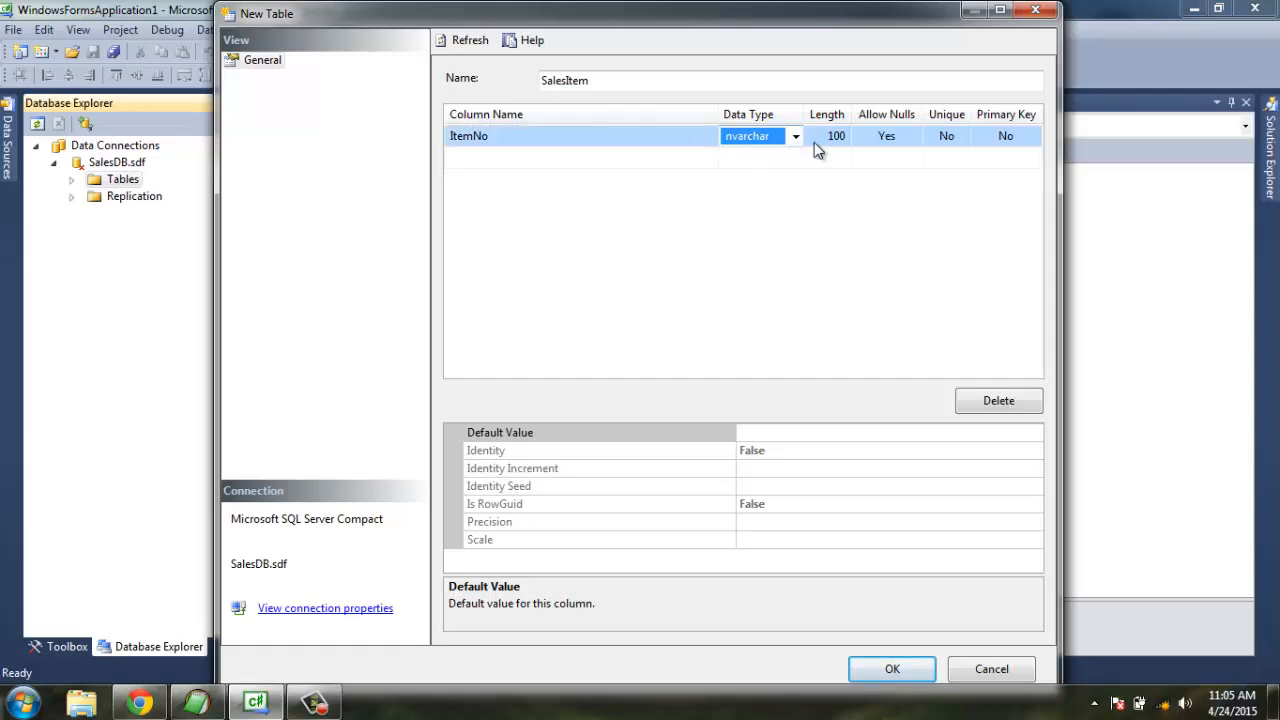
click(796, 136)
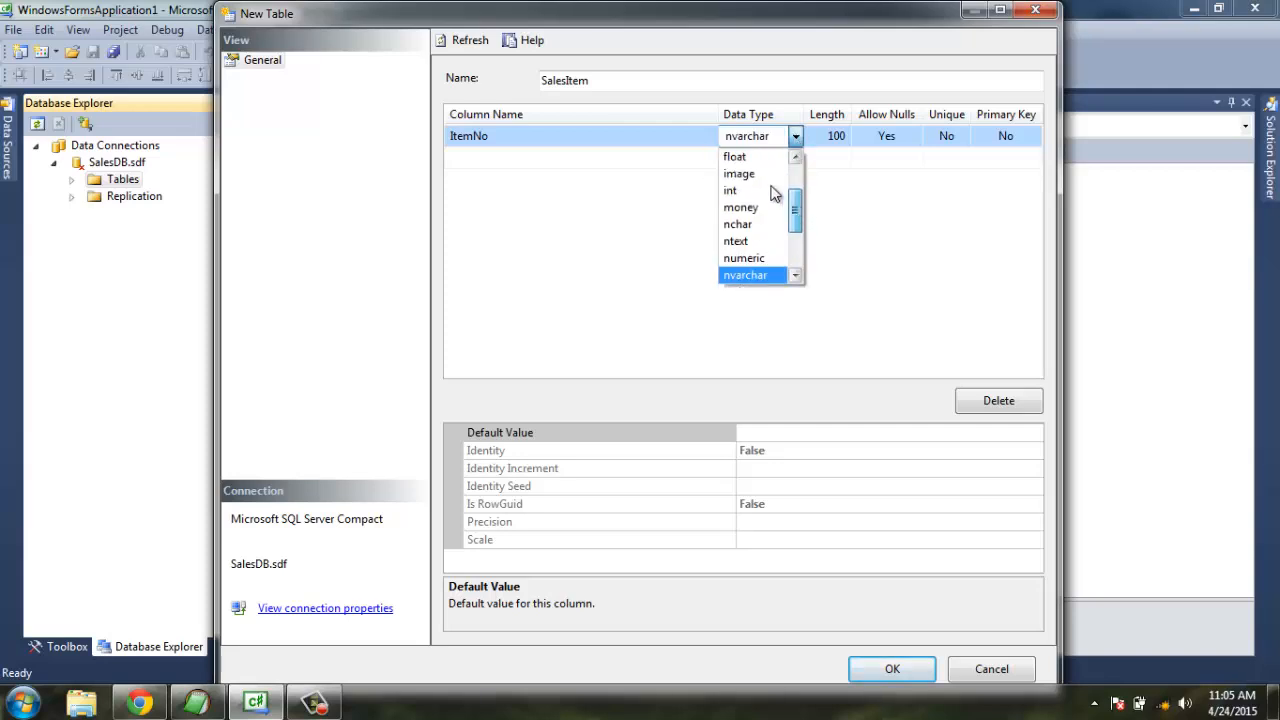
click(730, 190)
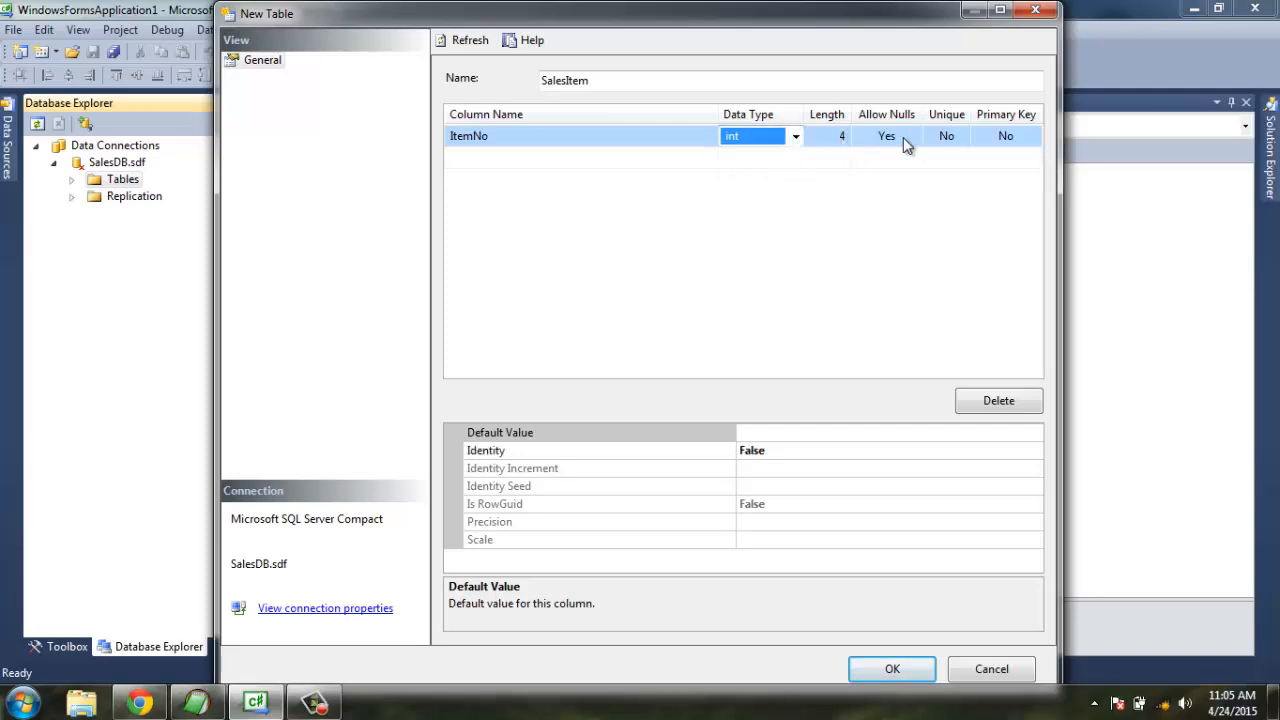
click(886, 136)
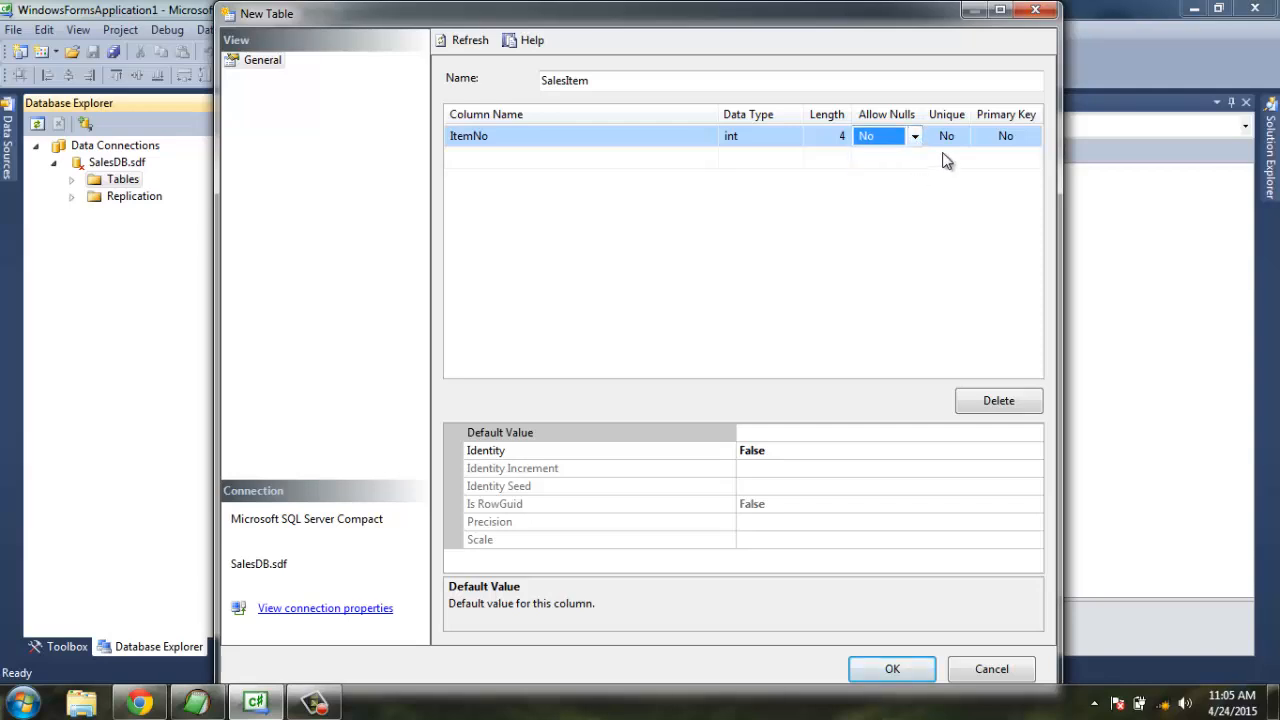
click(960, 136)
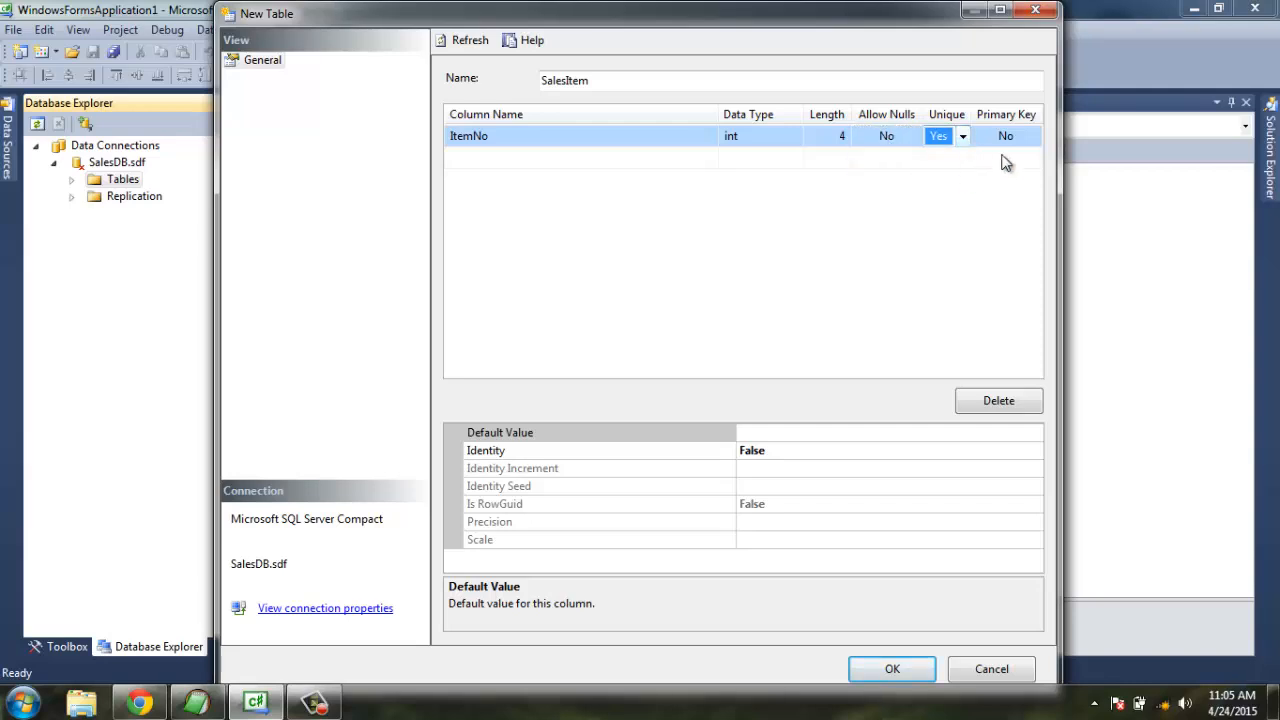
click(1004, 136)
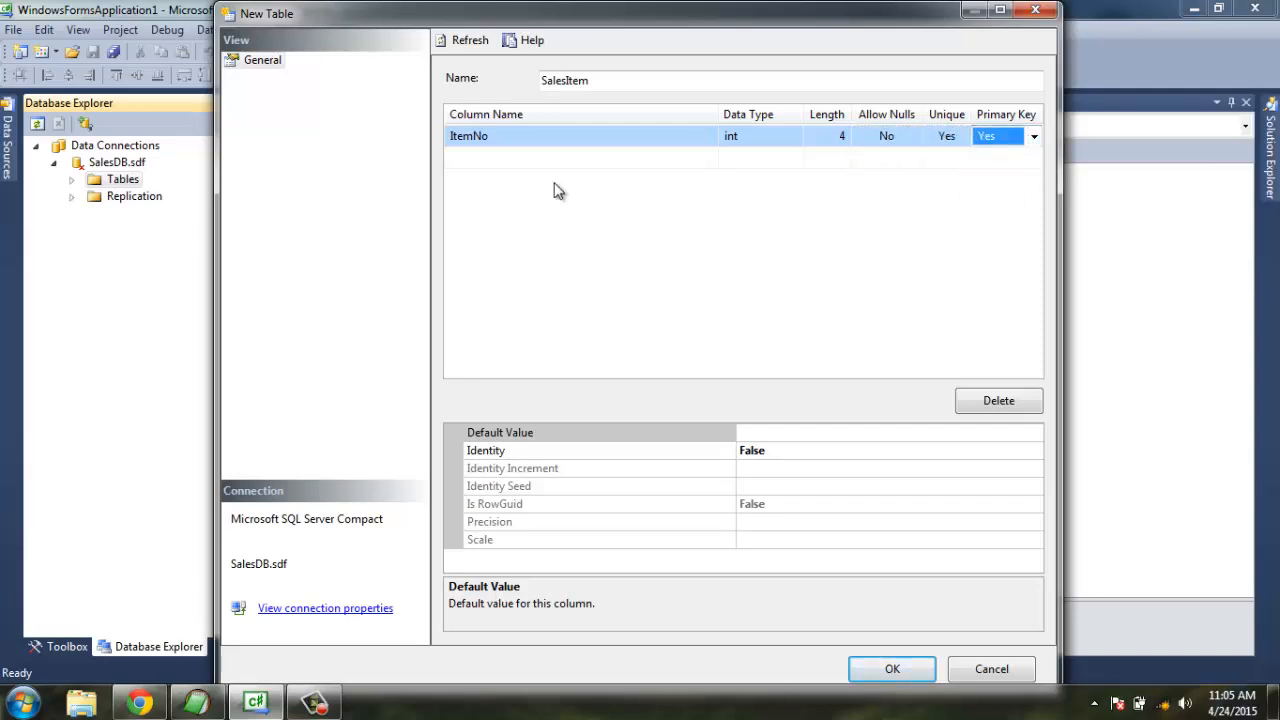
Add the ItemName nvarchar column, not allowing nulls and not unique.
click(580, 156)
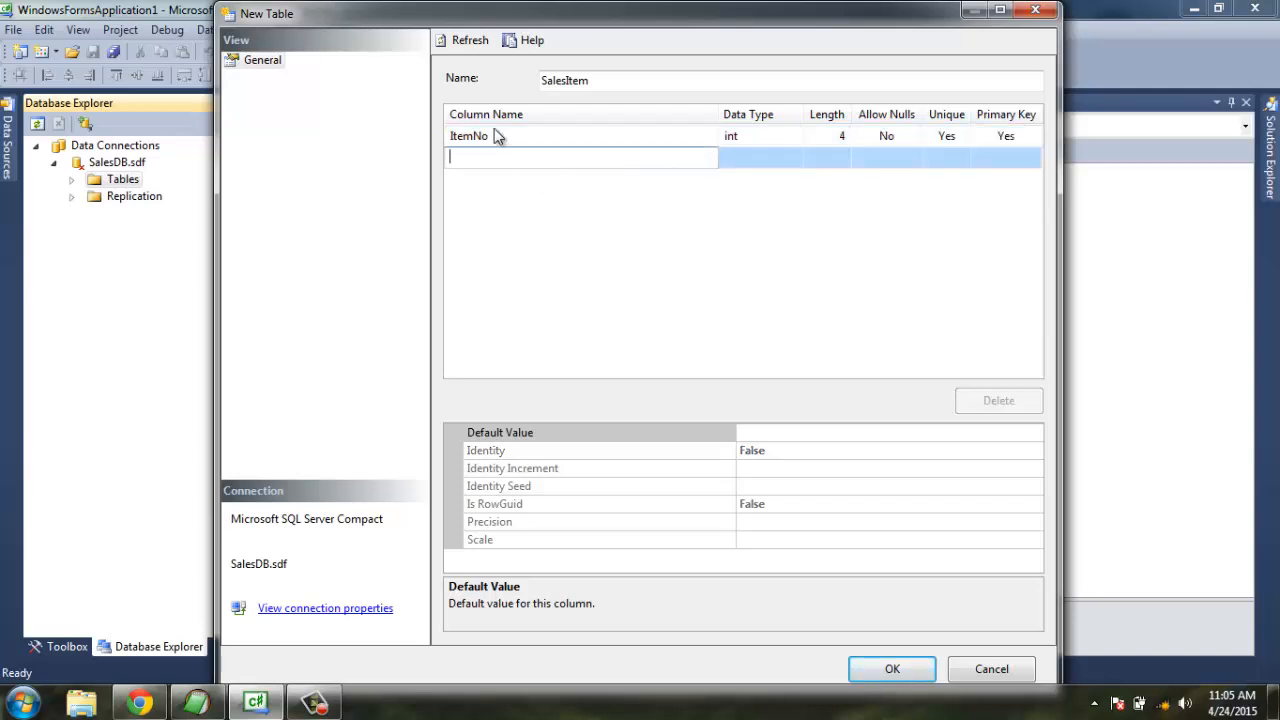
text(Item)
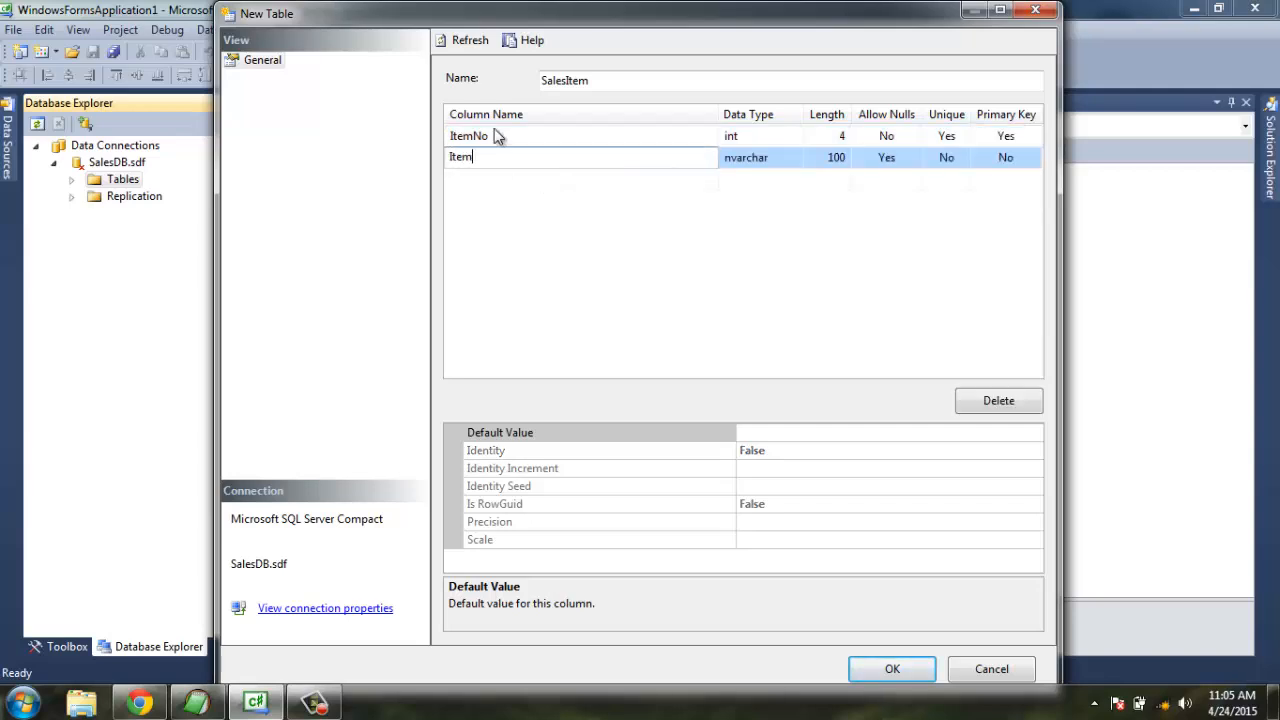
text(Name)
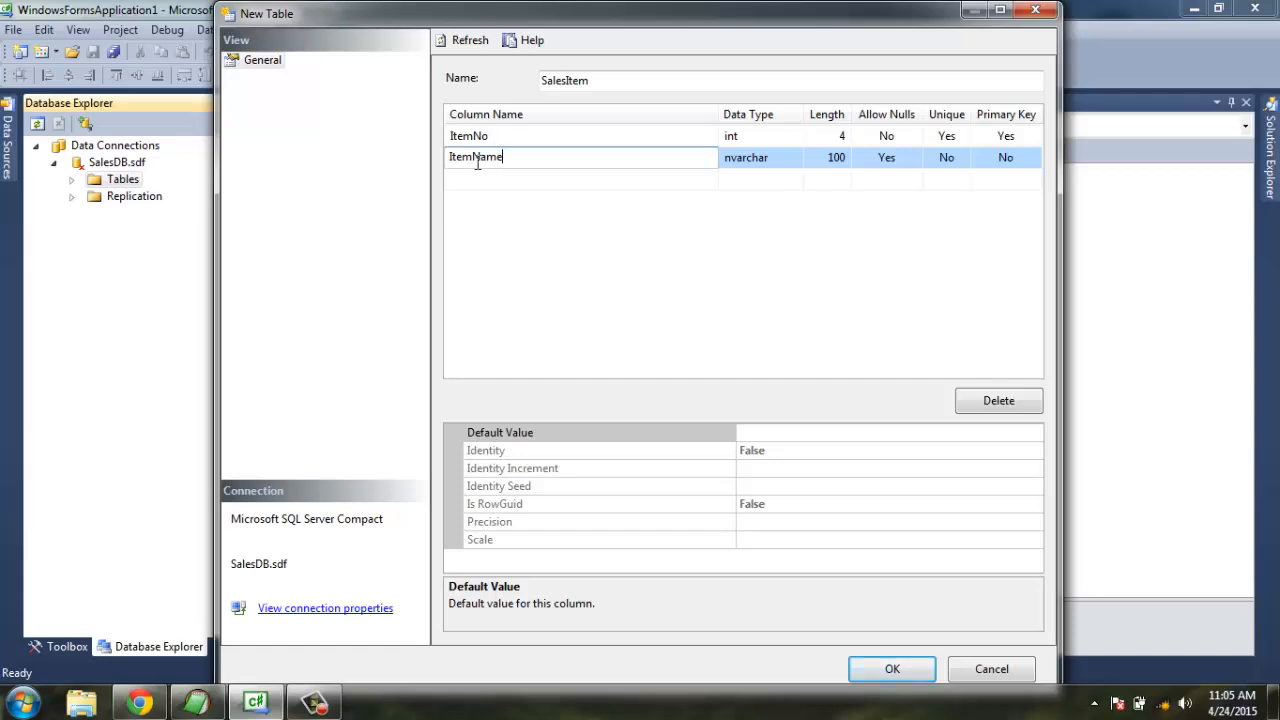
click(760, 156)
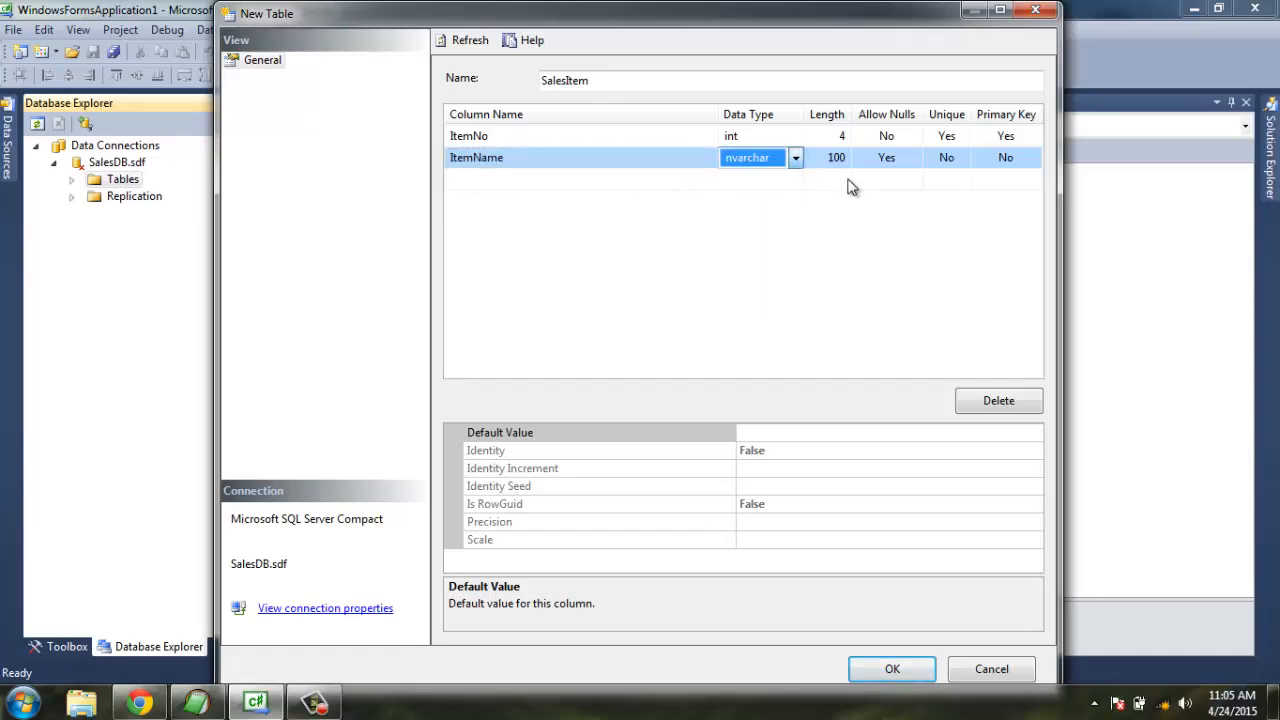
click(912, 156)
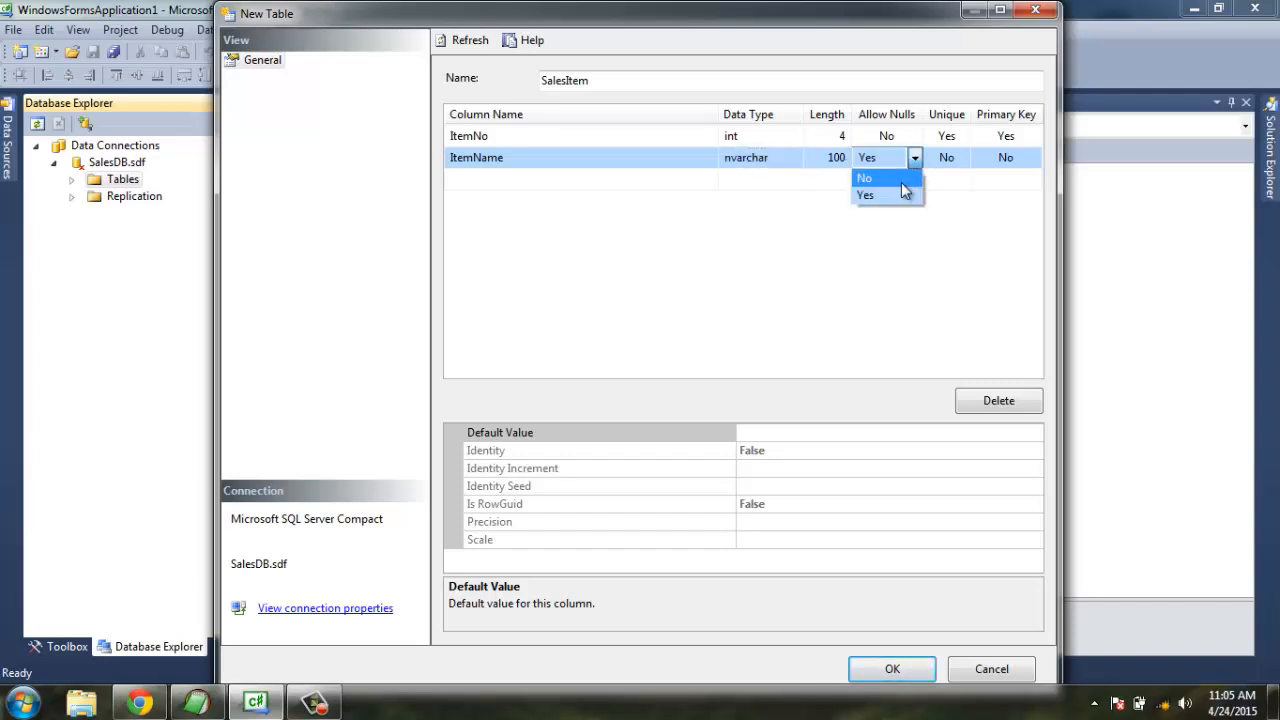
click(962, 156)
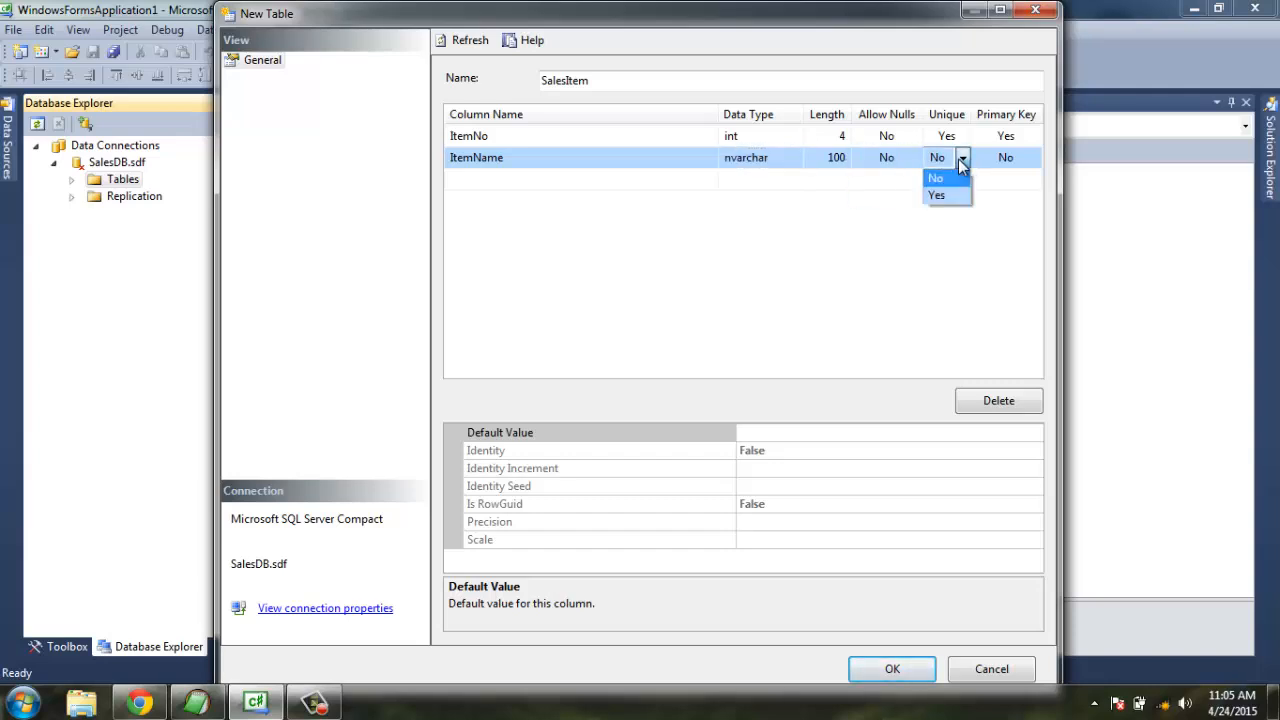
click(936, 196)
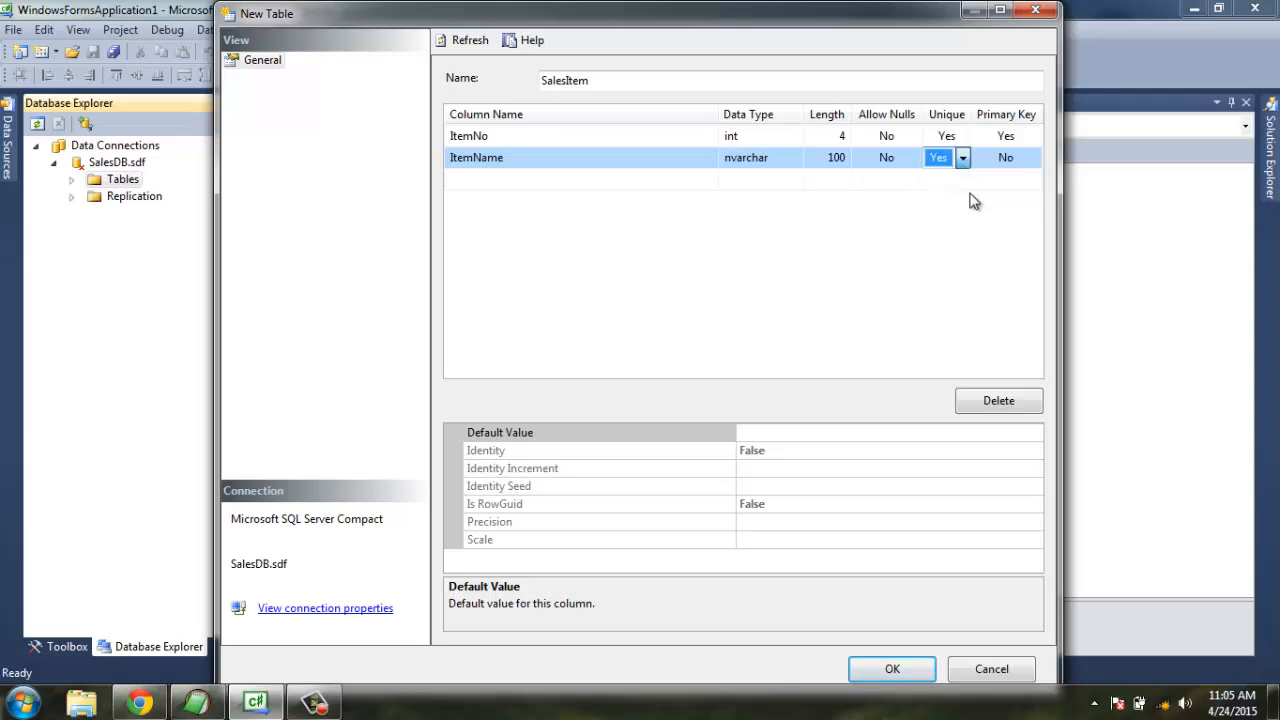
click(960, 156)
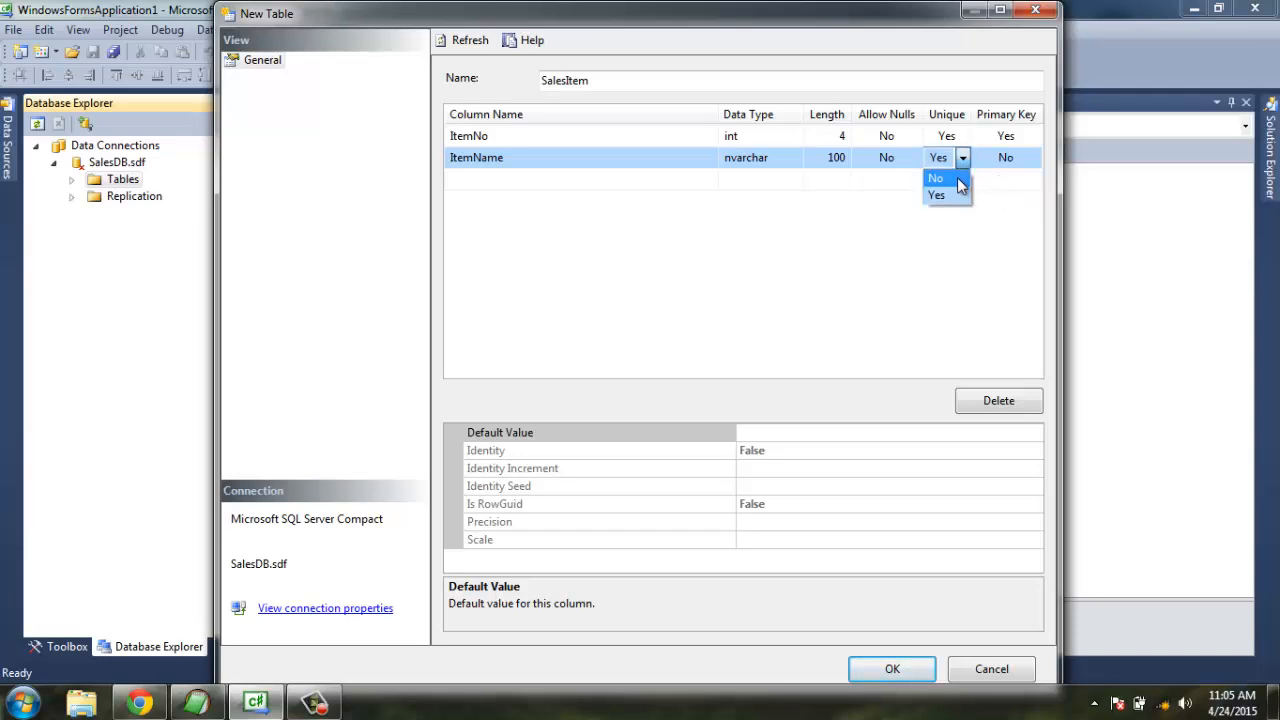
click(936, 178)
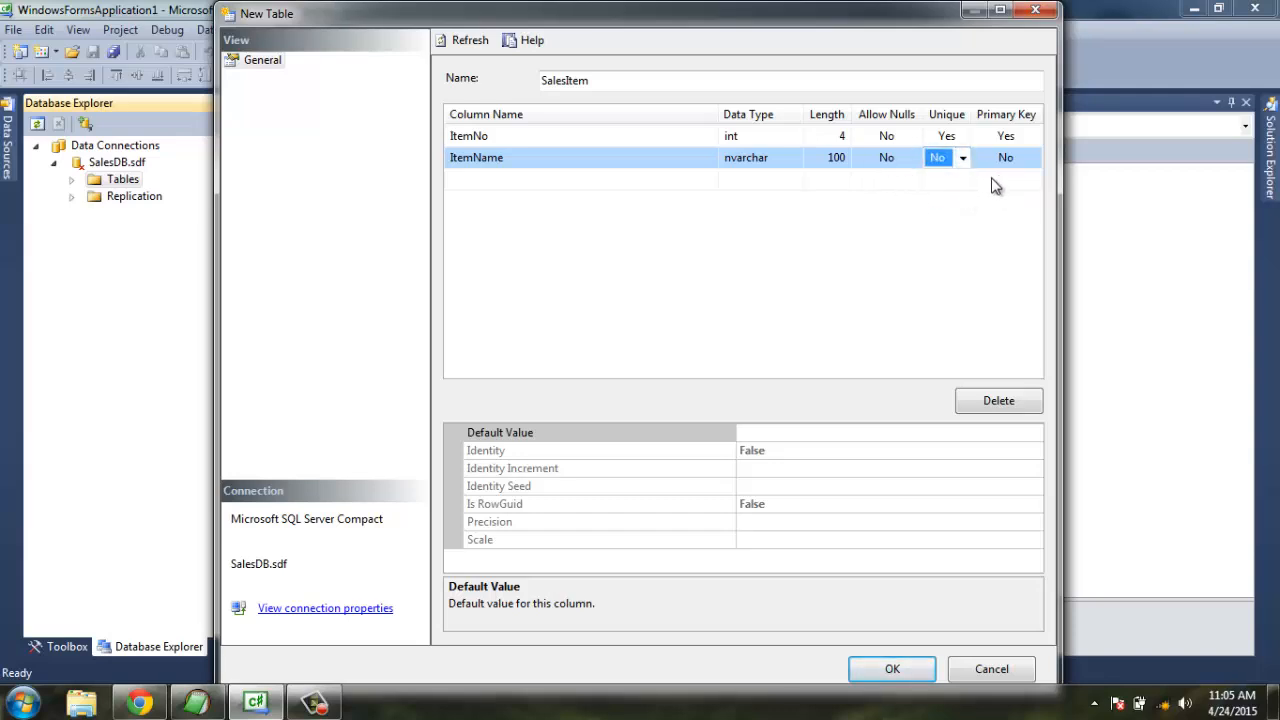
Add ItemCost and ItemQuantity as int columns that do not allow nulls.
click(580, 178)
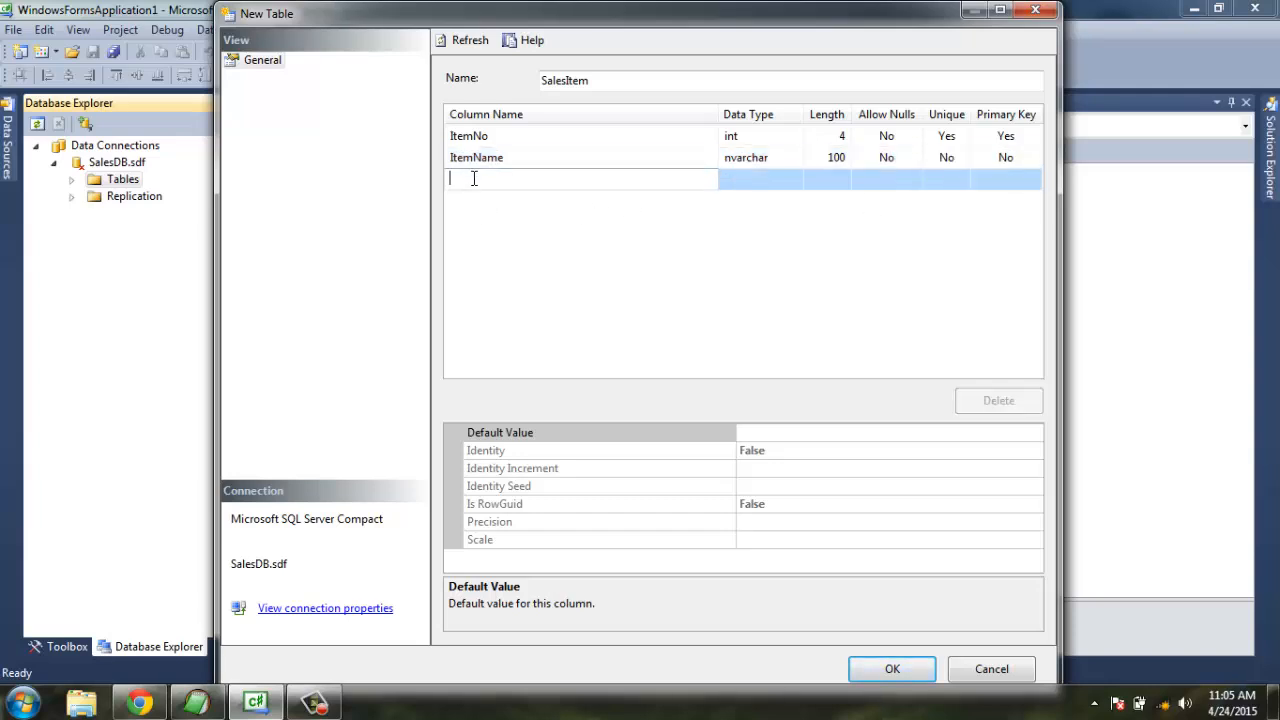
text(Cost)
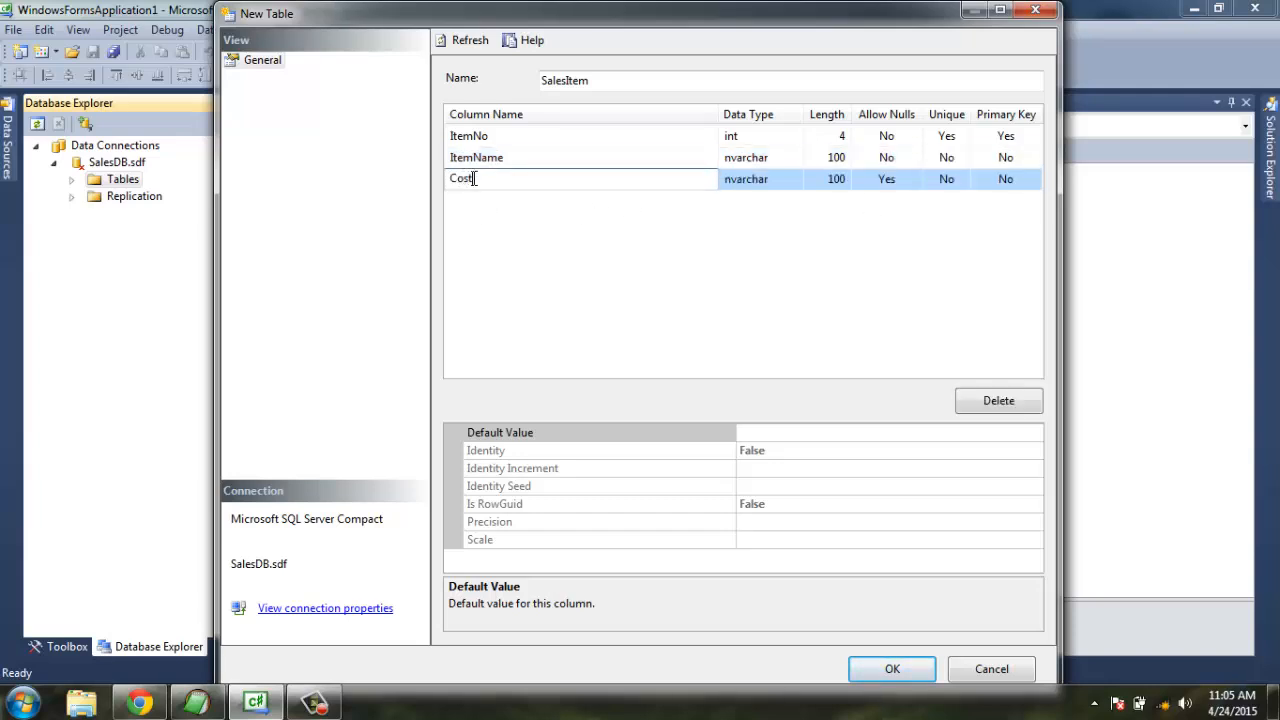
text(Item)
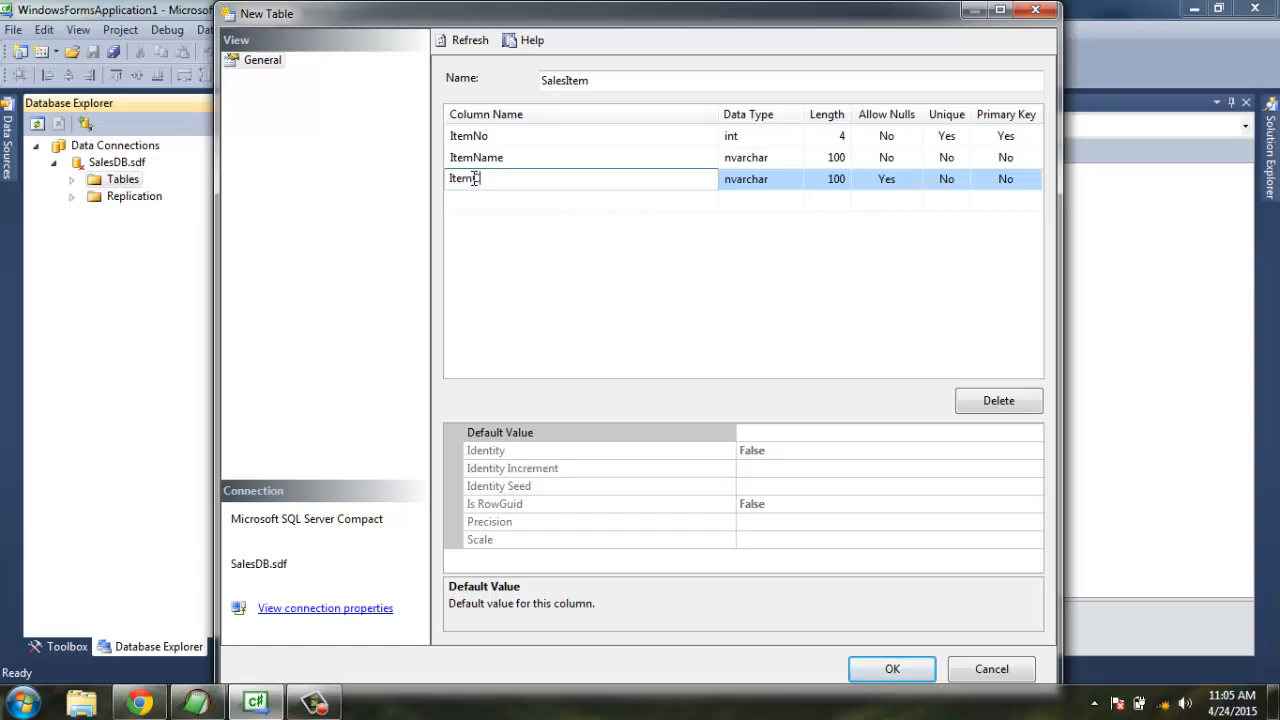
text(Cost)
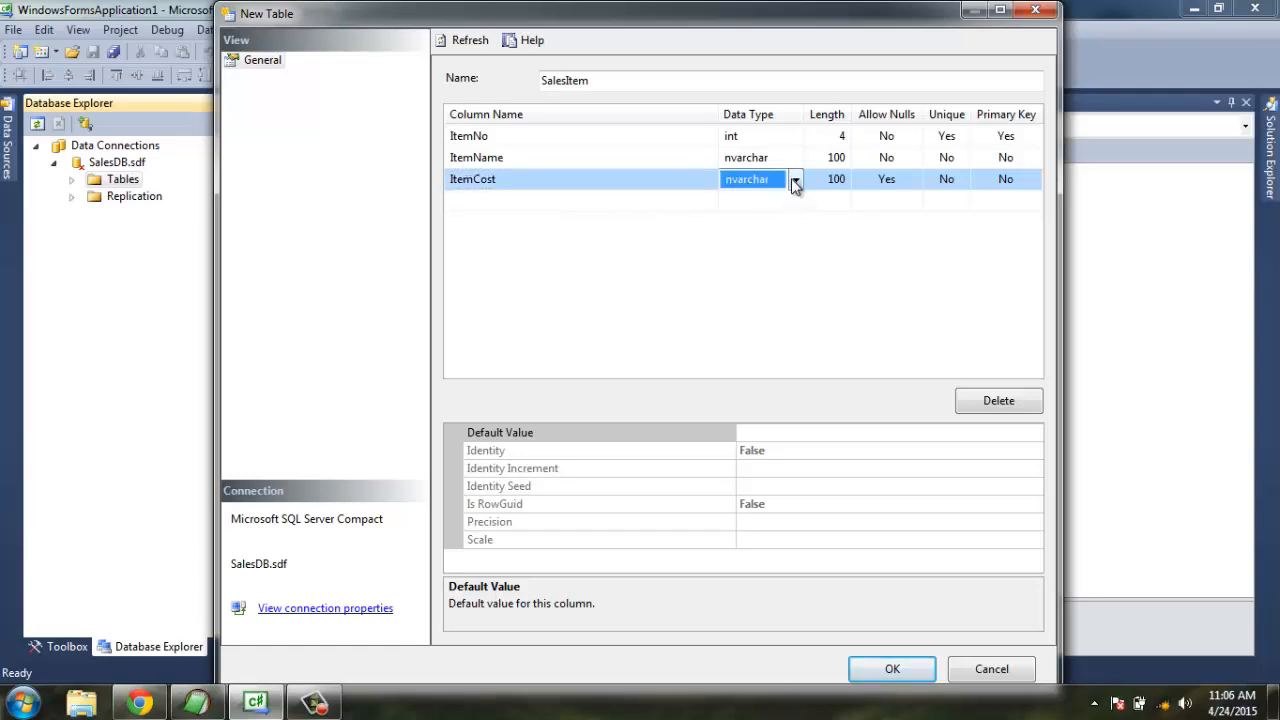
click(796, 180)
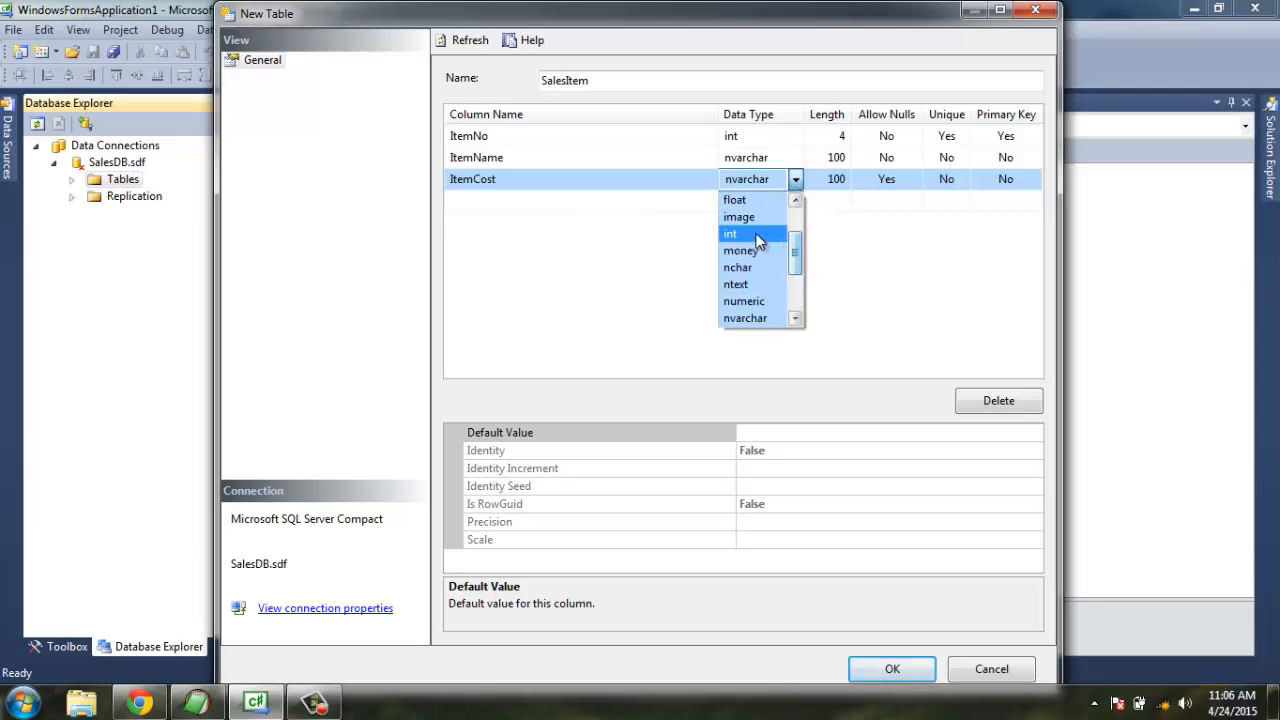
click(730, 232)
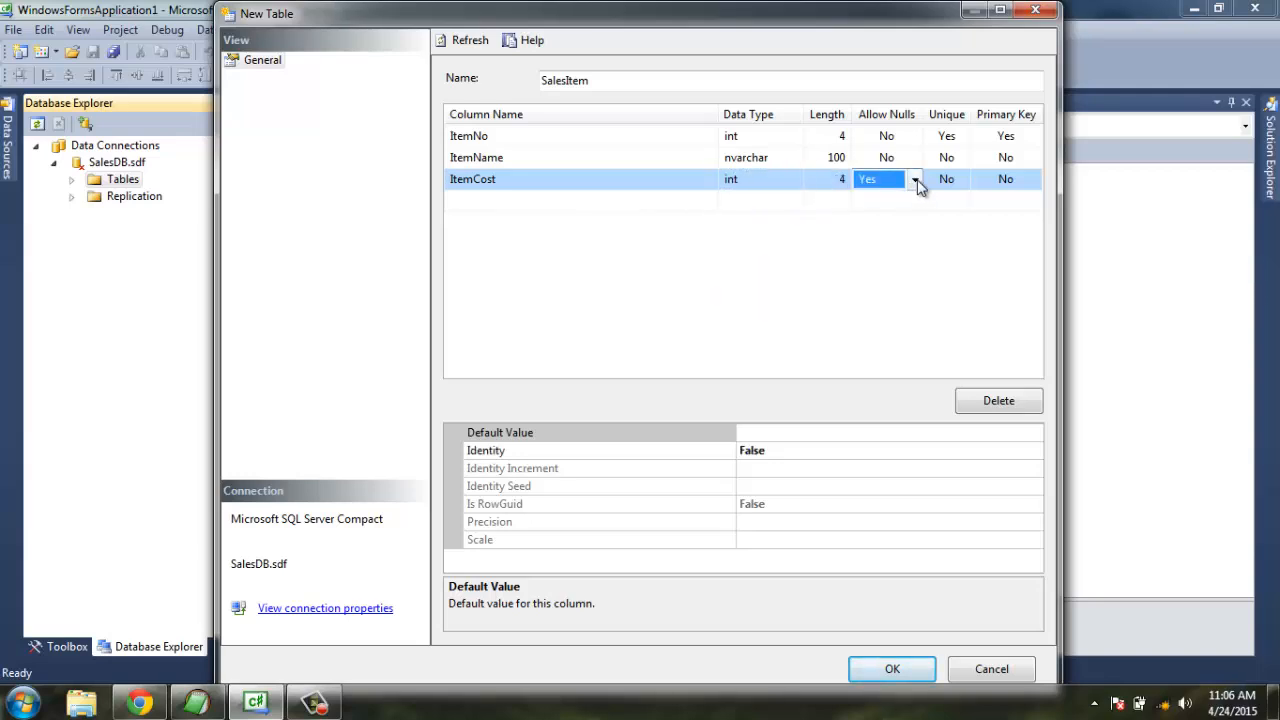
click(880, 180)
text(ItemQuantity)
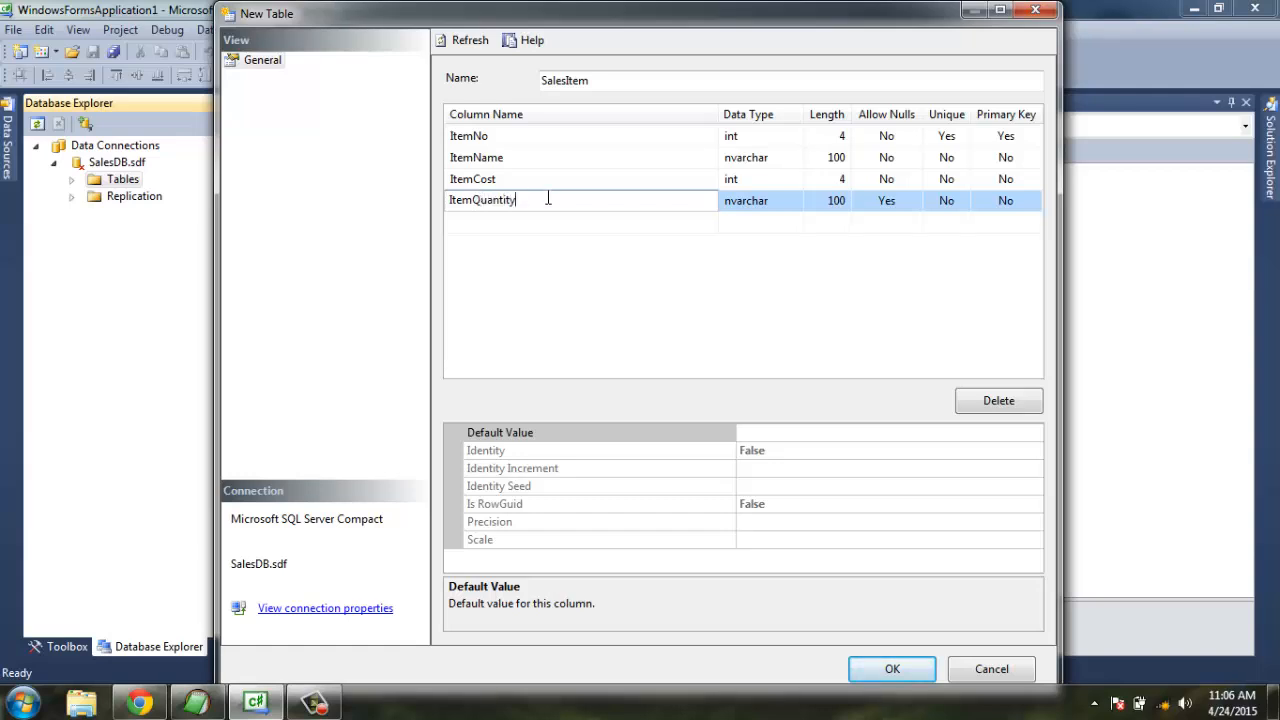
click(796, 200)
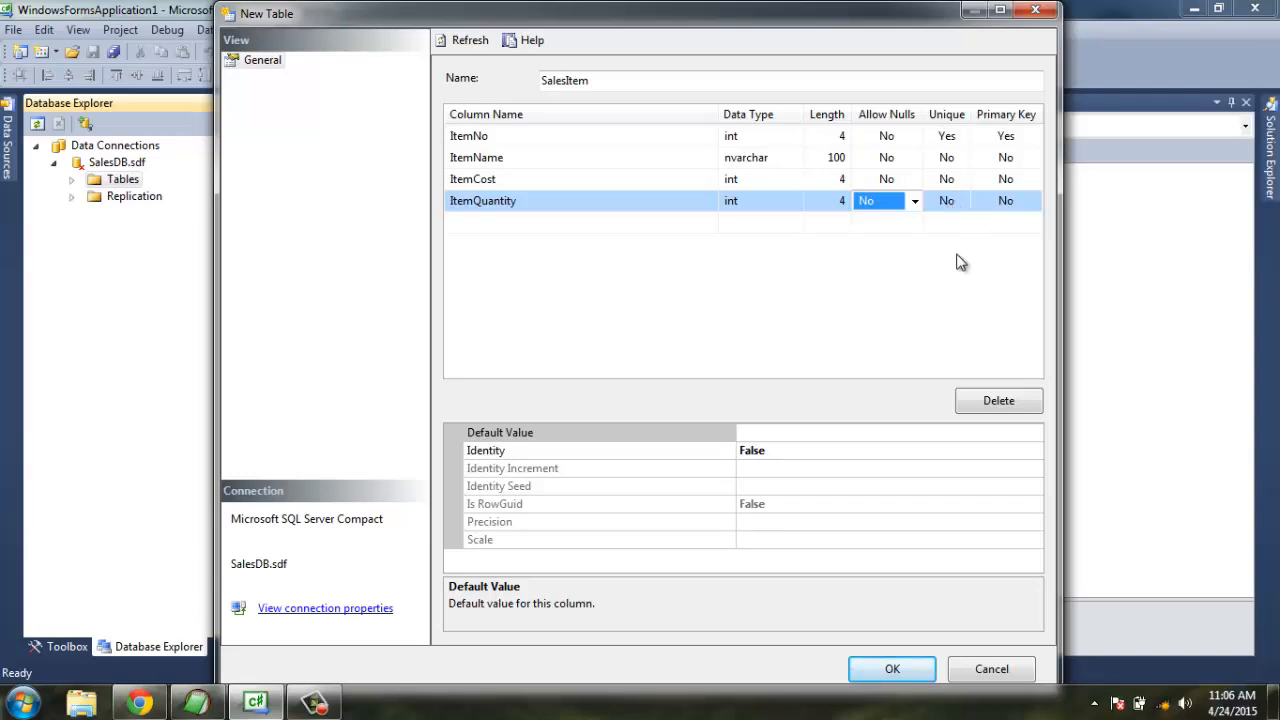
mouse_move(974, 464)
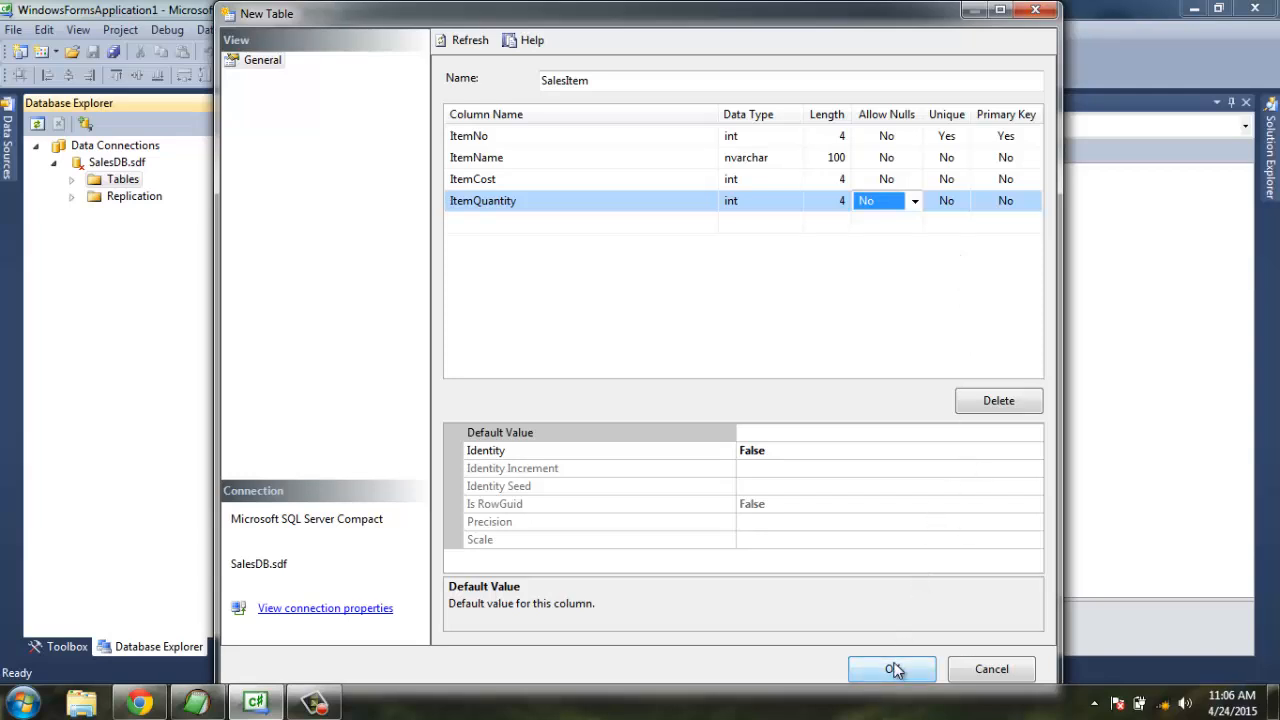
Create the SalesItem table in SalesDB.sdf and inspect it under Tables in Database Explorer.
click(892, 668)
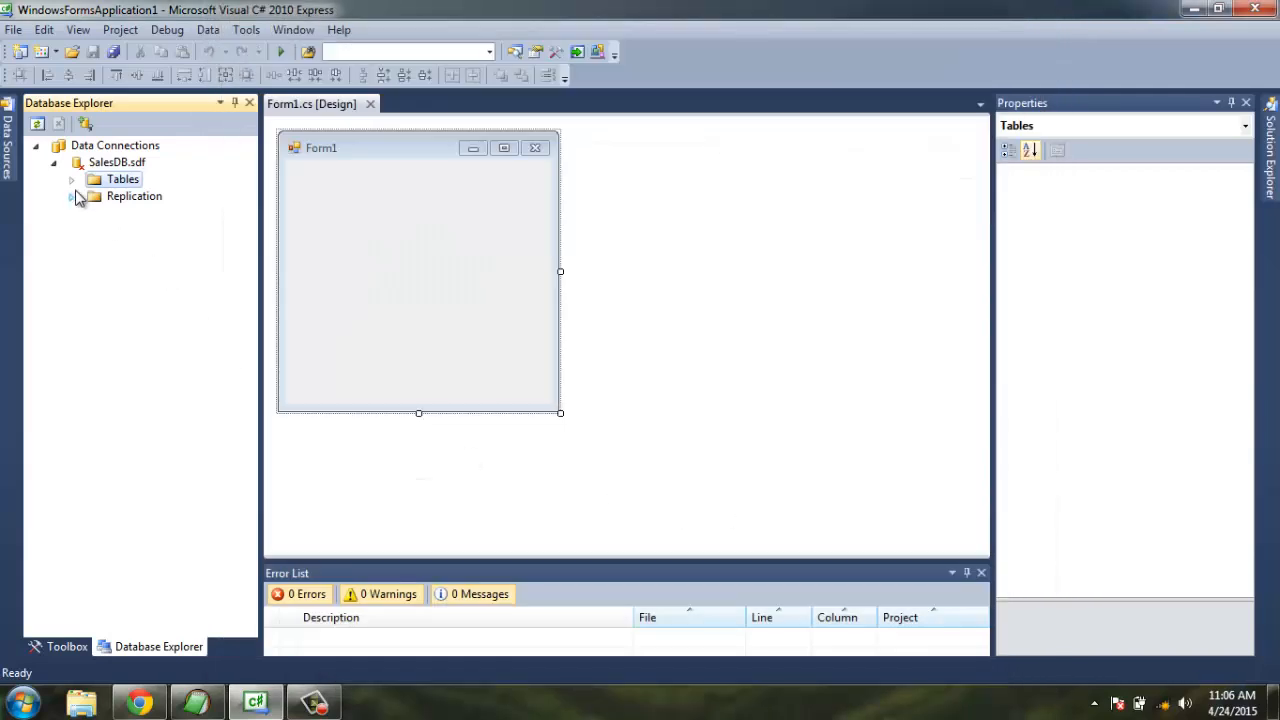
click(72, 180)
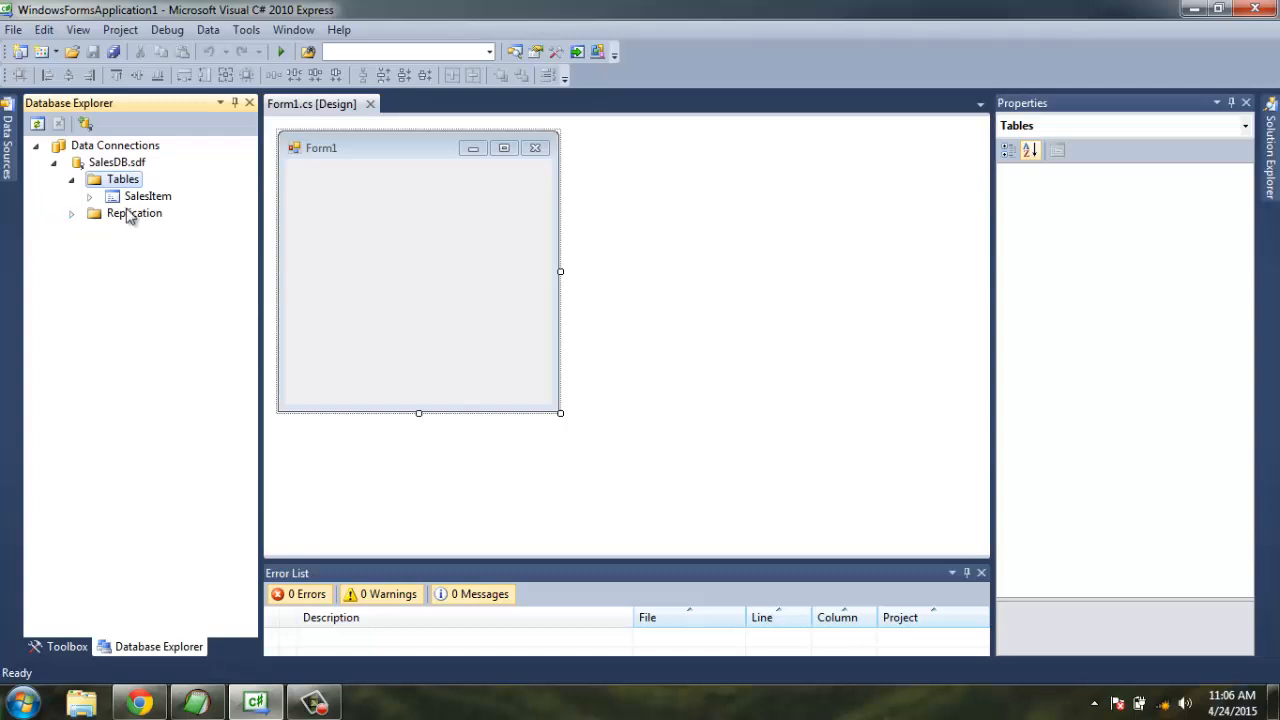
click(148, 196)
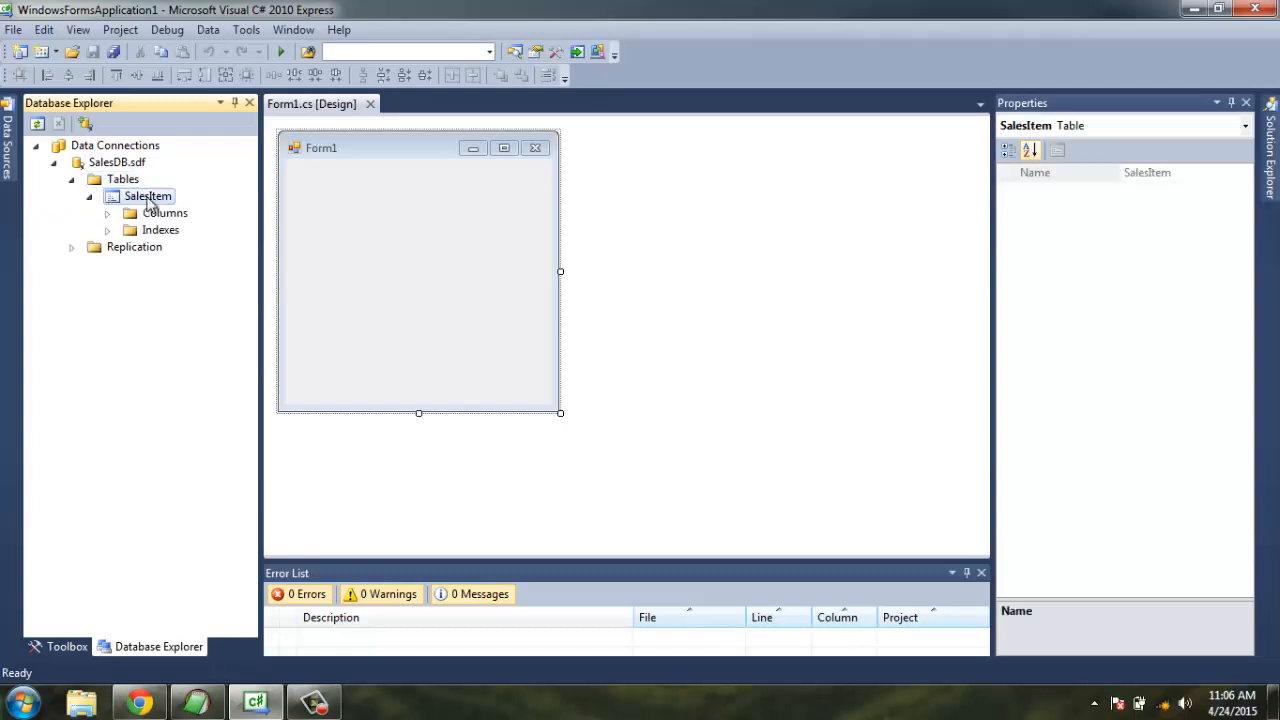
right_click(148, 196)
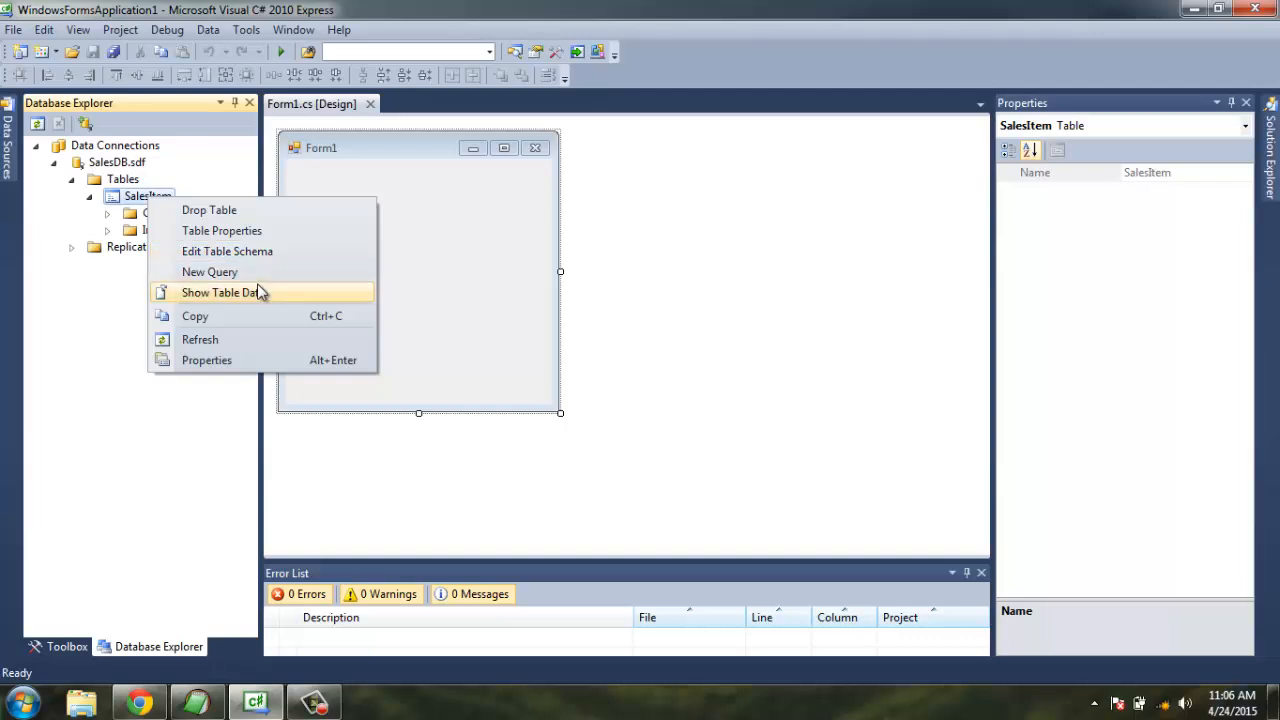
mouse_move(240, 360)
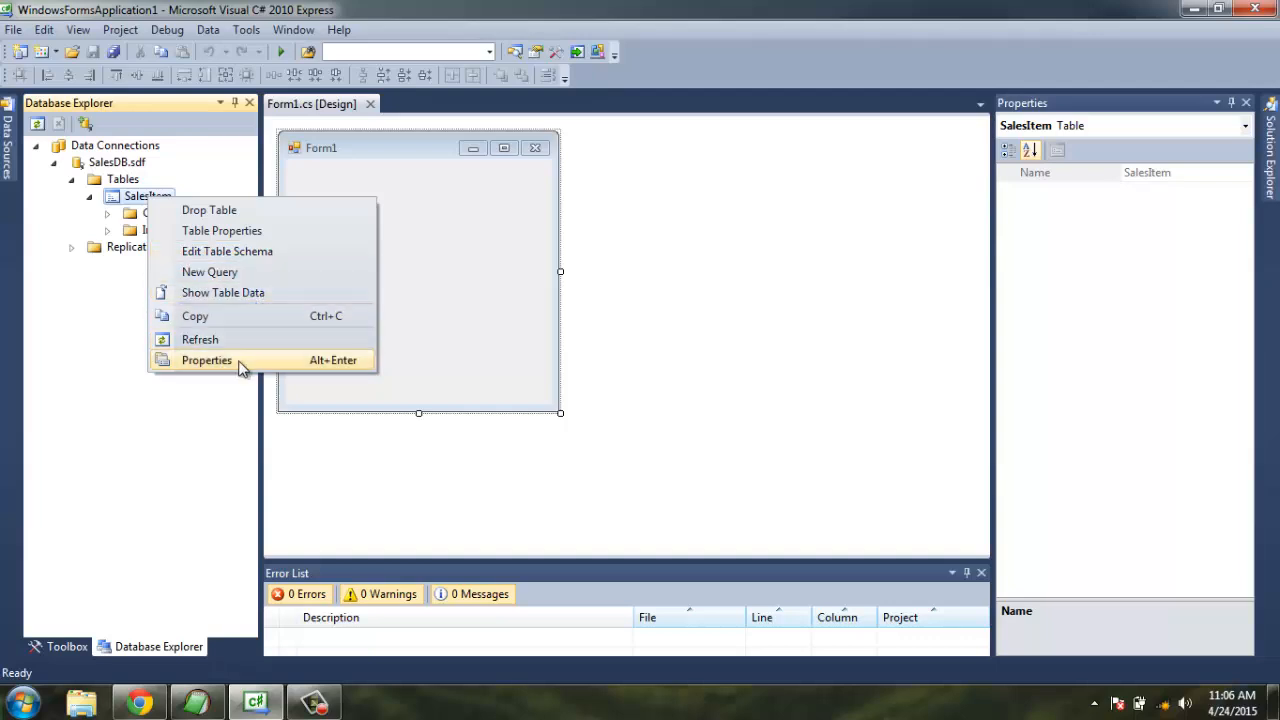
click(206, 360)
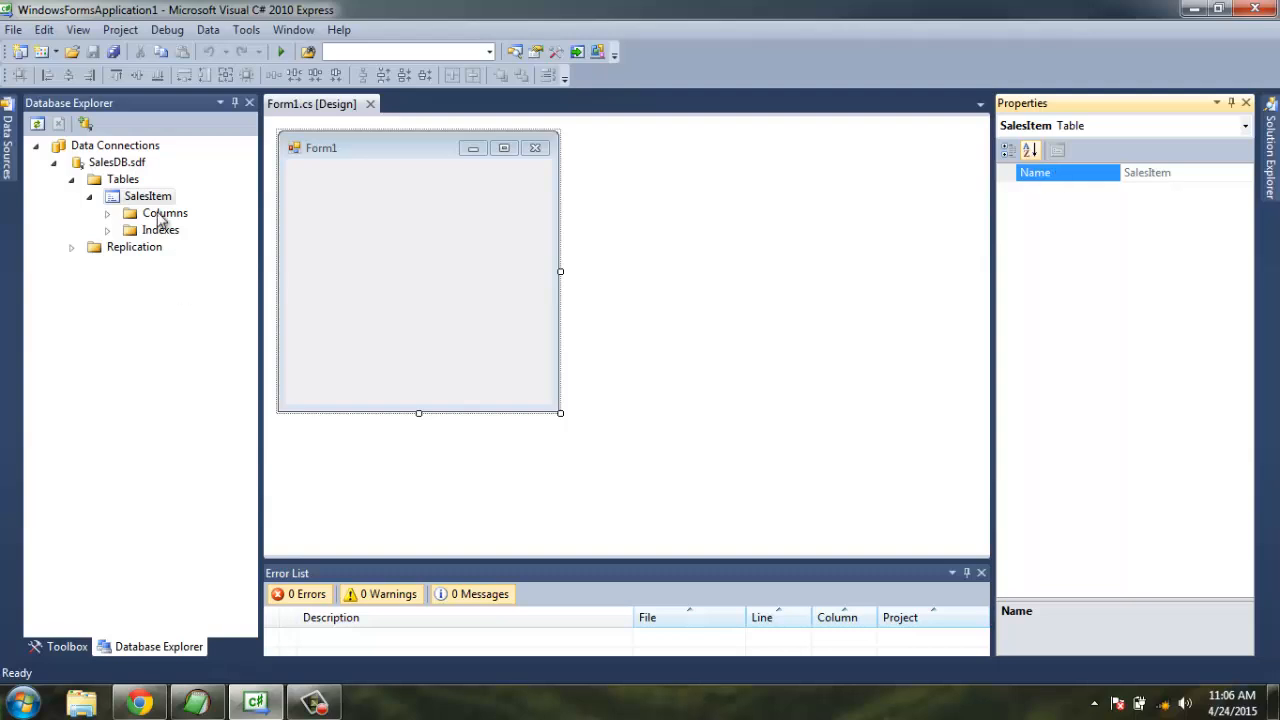
right_click(148, 196)
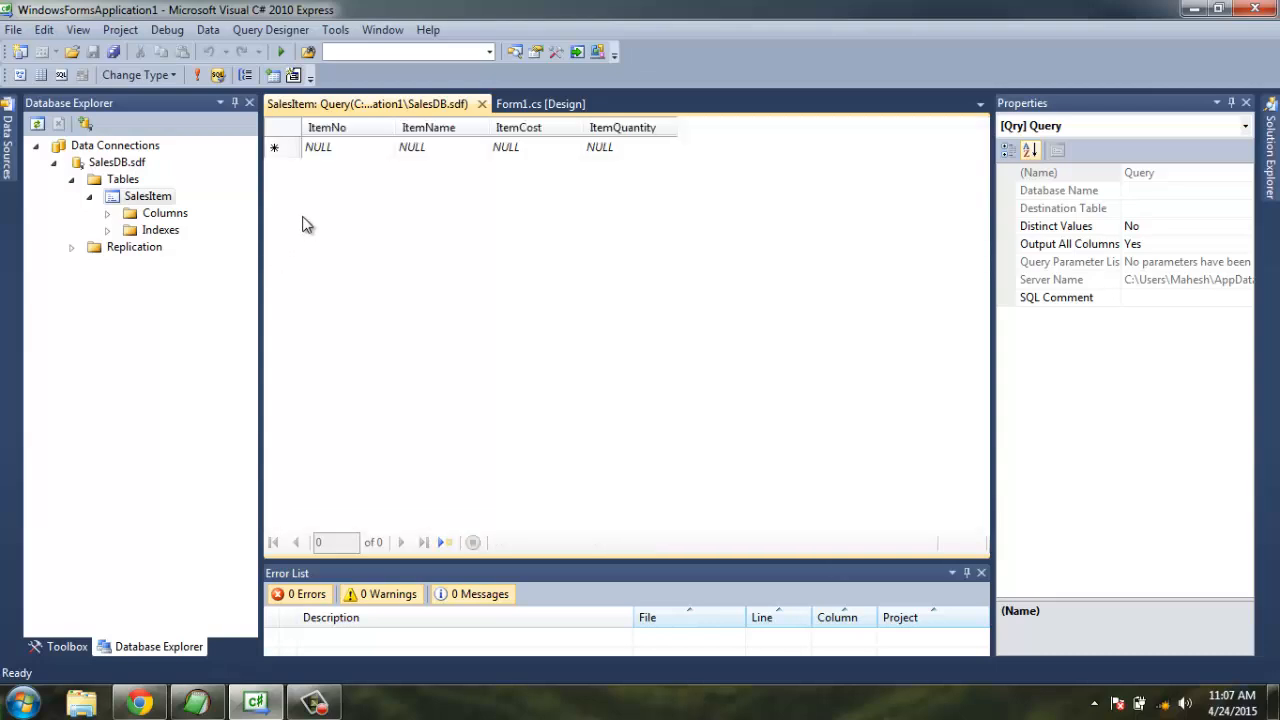
Enter the rows Pencil 2/3, Rubber 4/6 and Notebook 3/12 into the SalesItem data grid.
click(318, 148)
text(1)
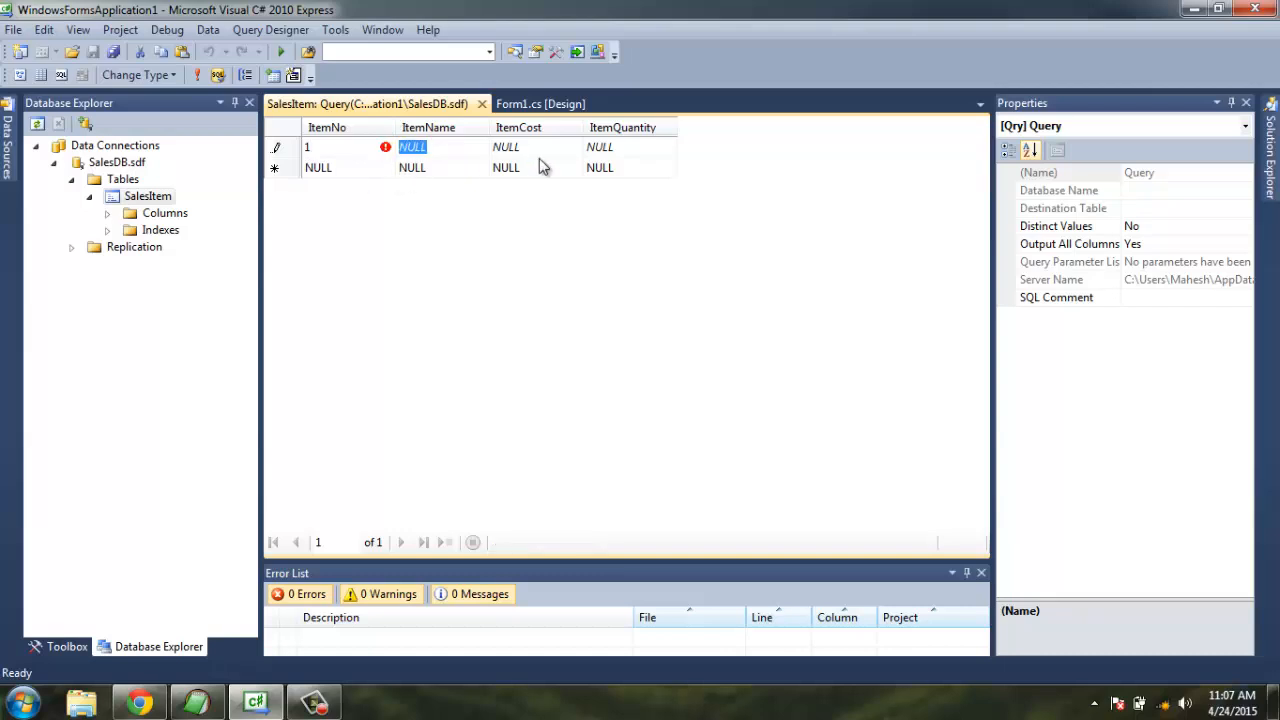
text(Pencil)
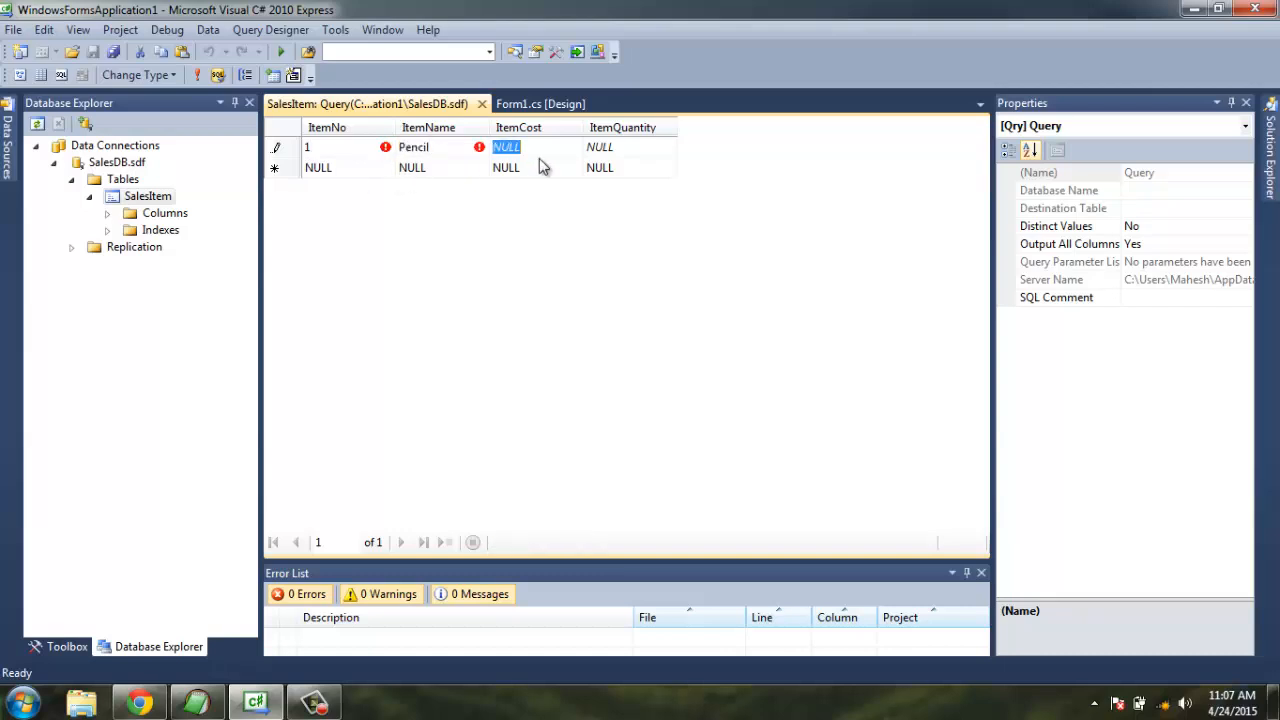
text(2)
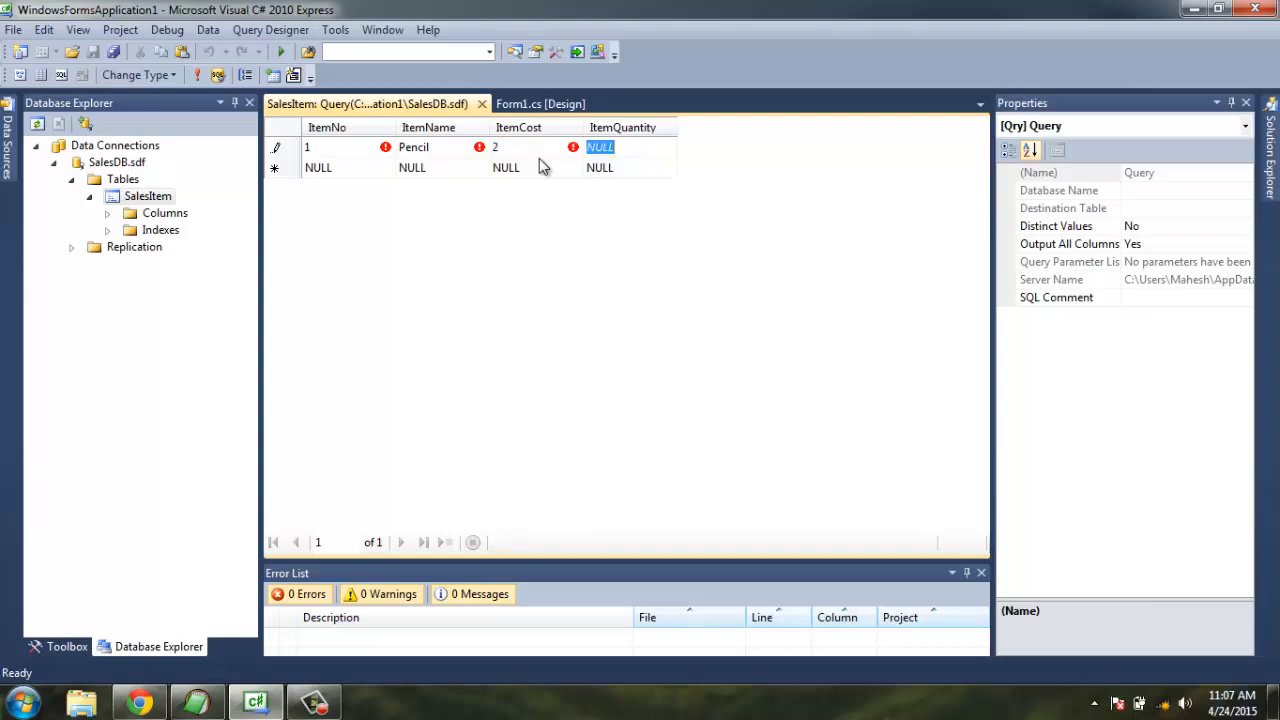
text(3)
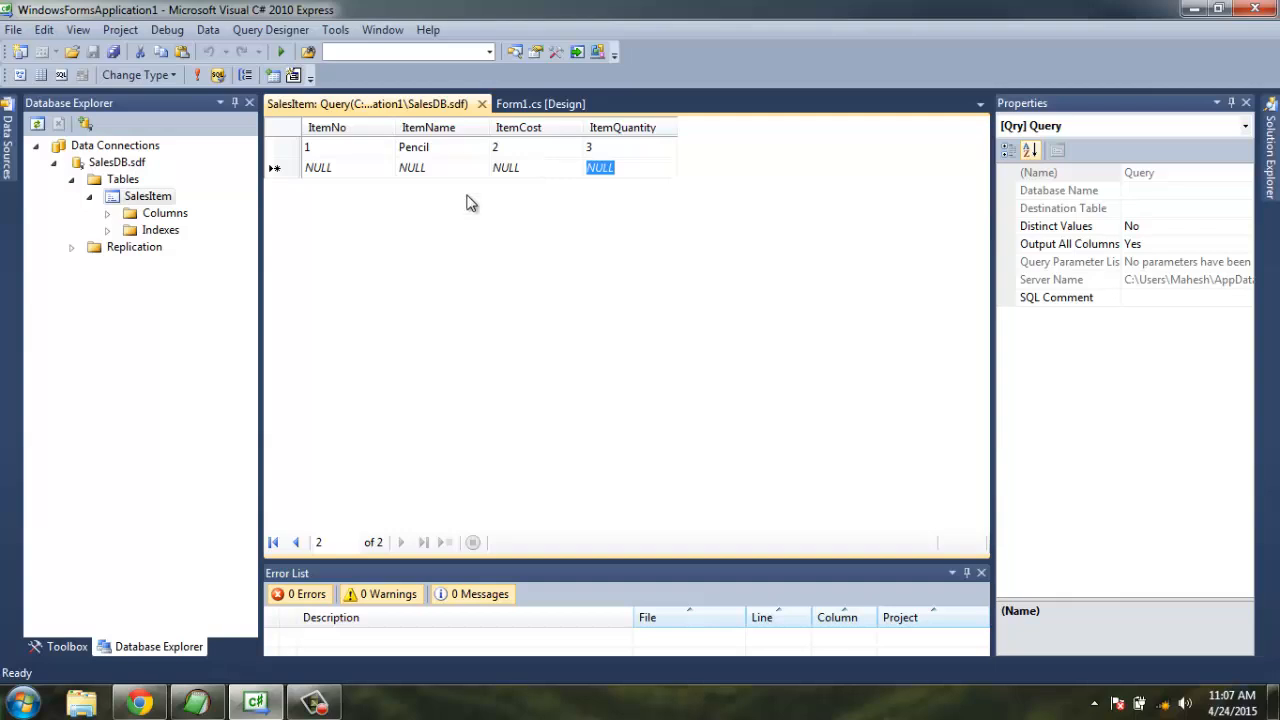
text(2)
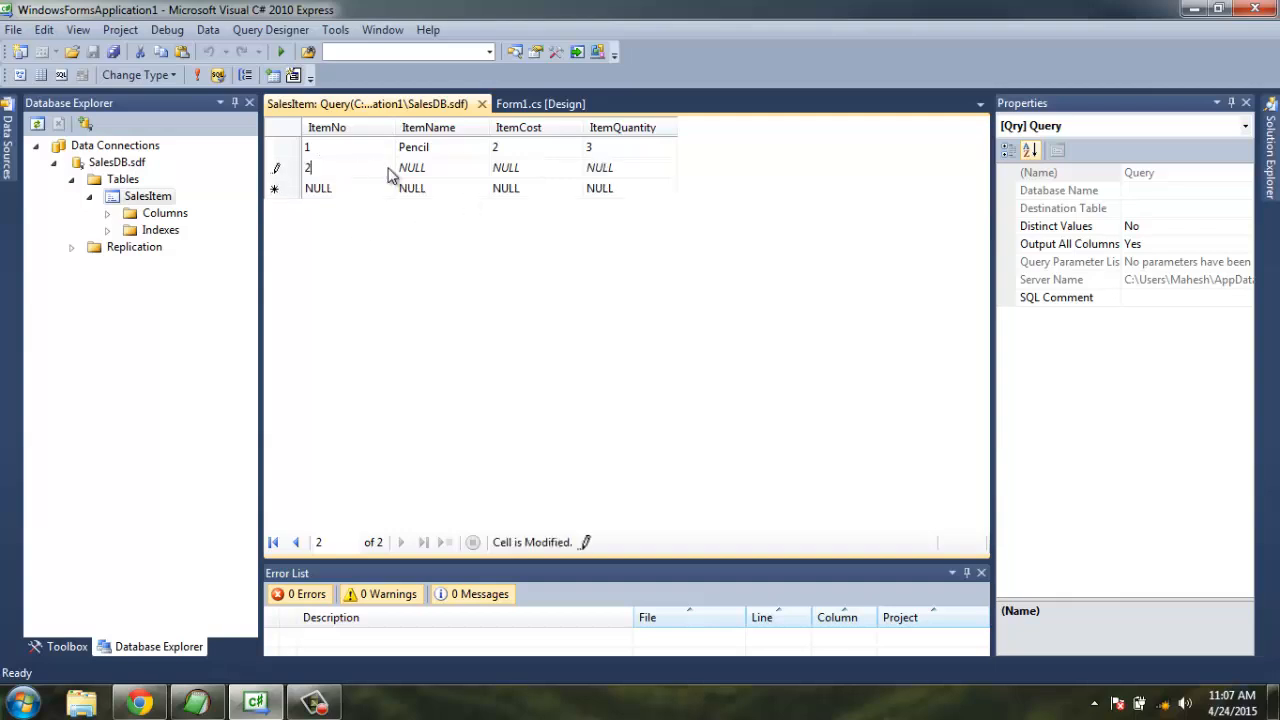
text(Rubber)
click(534, 166)
text(4)
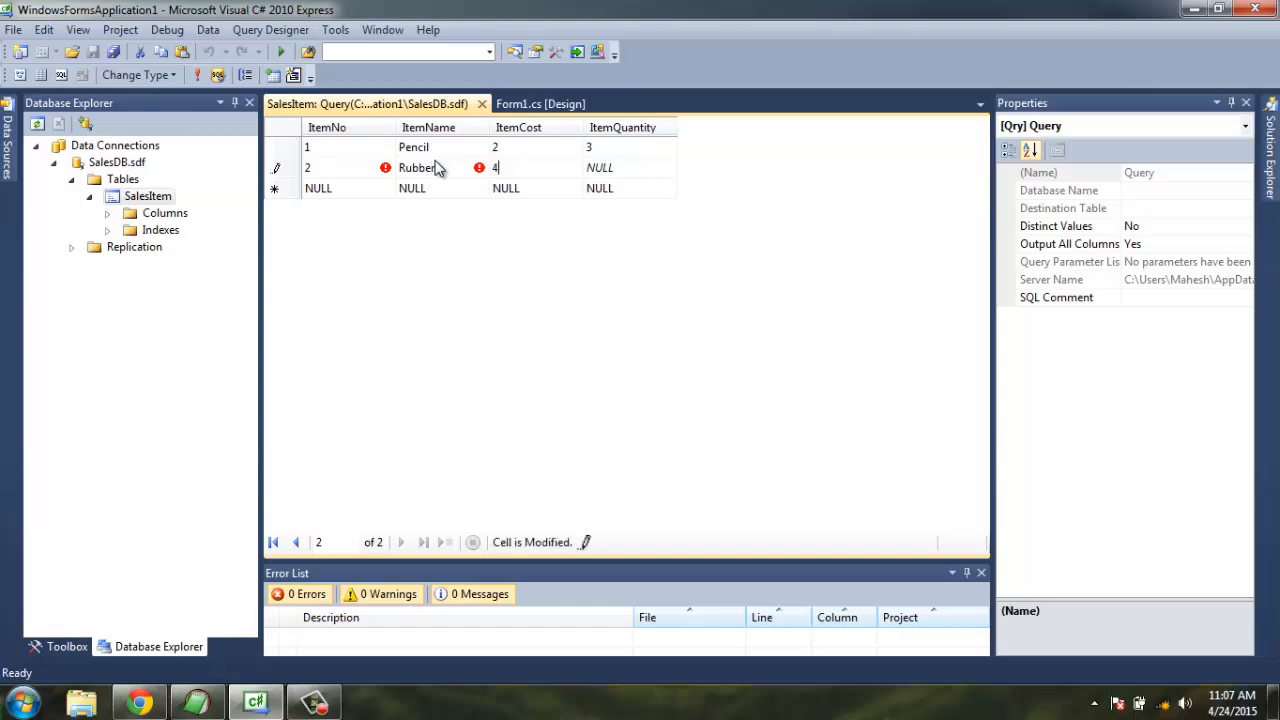
text(6)
click(346, 188)
text(3)
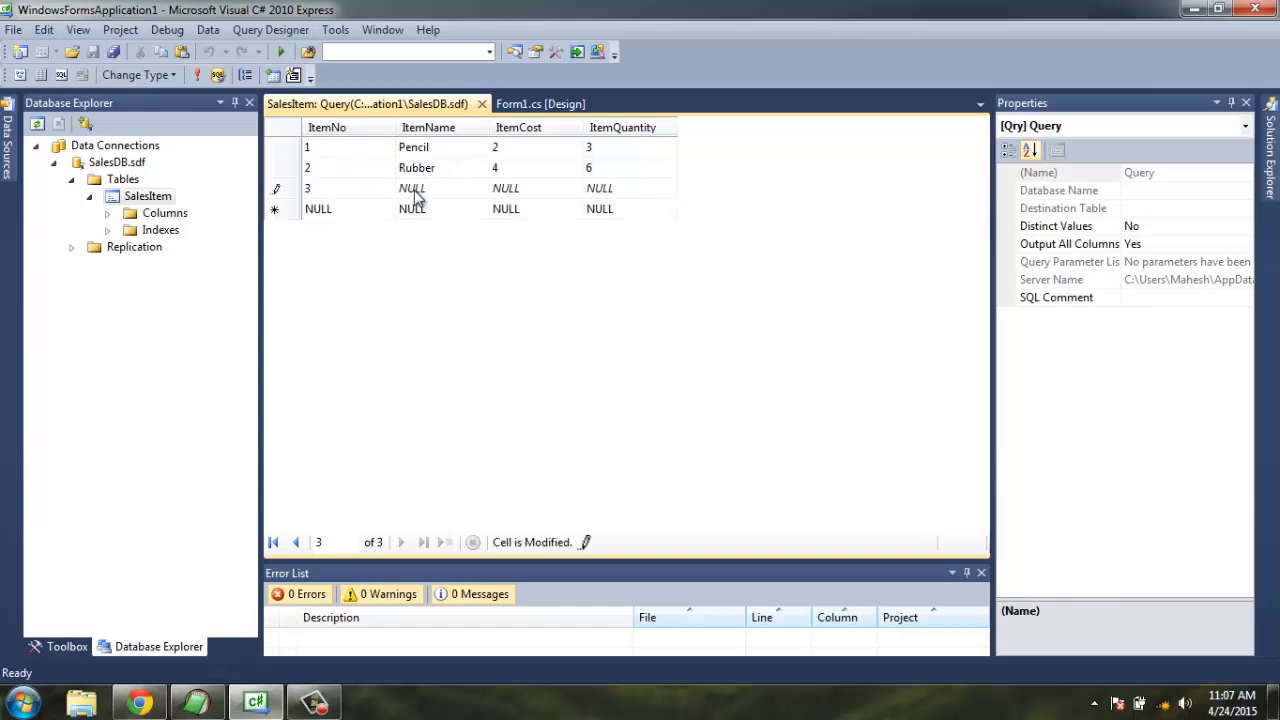
text(Notebook)
click(630, 188)
text(12)
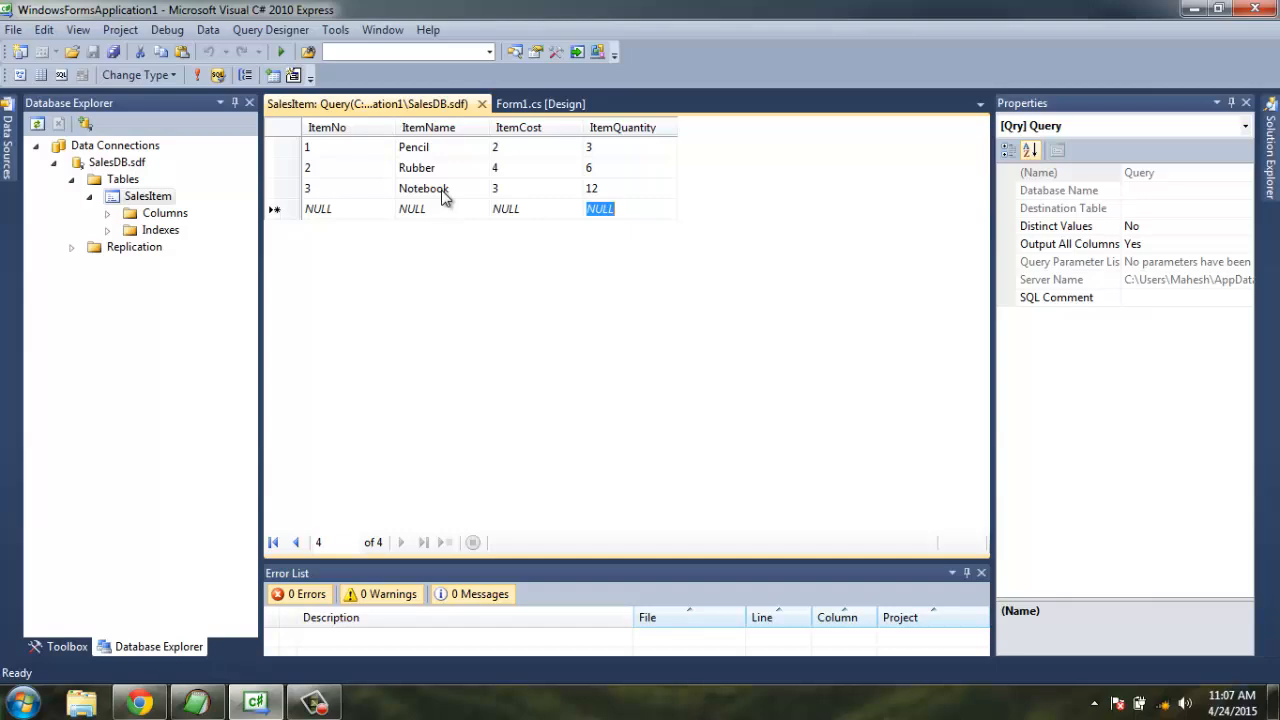
mouse_move(408, 192)
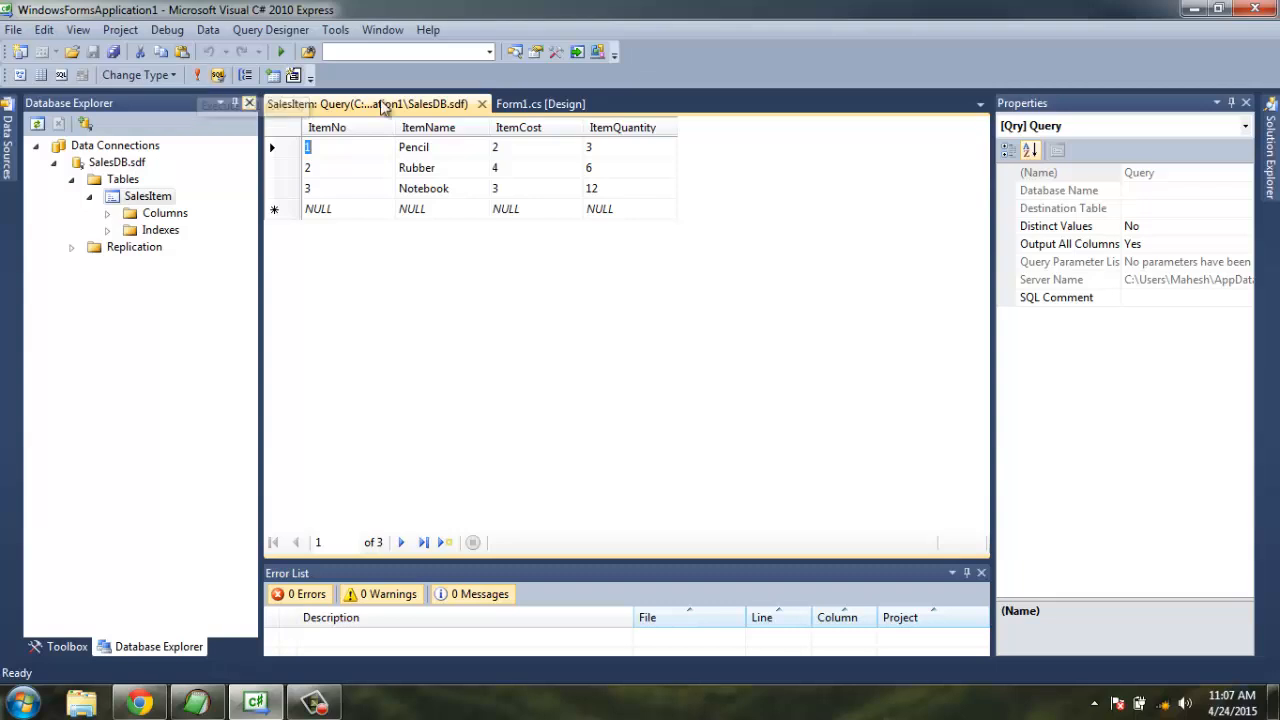
Show Form1 in design view with the Toolbox and enlarge the form to 441 by 347.
click(540, 104)
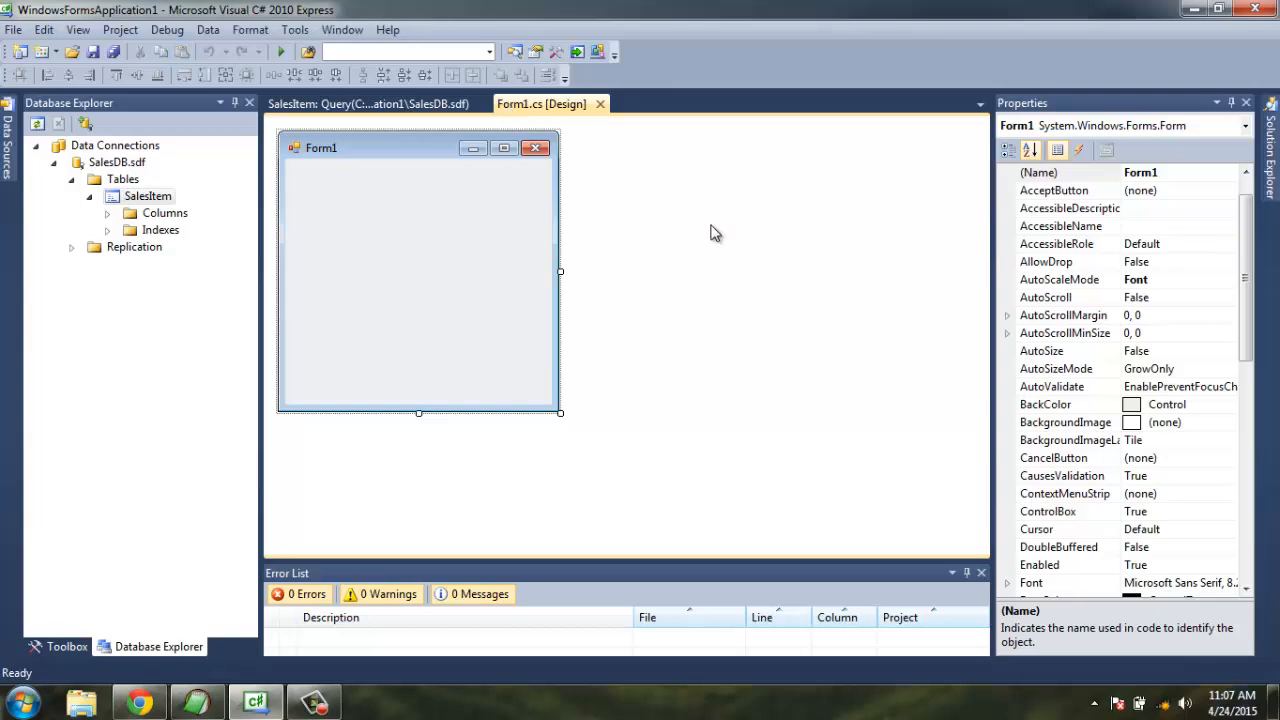
mouse_move(130, 600)
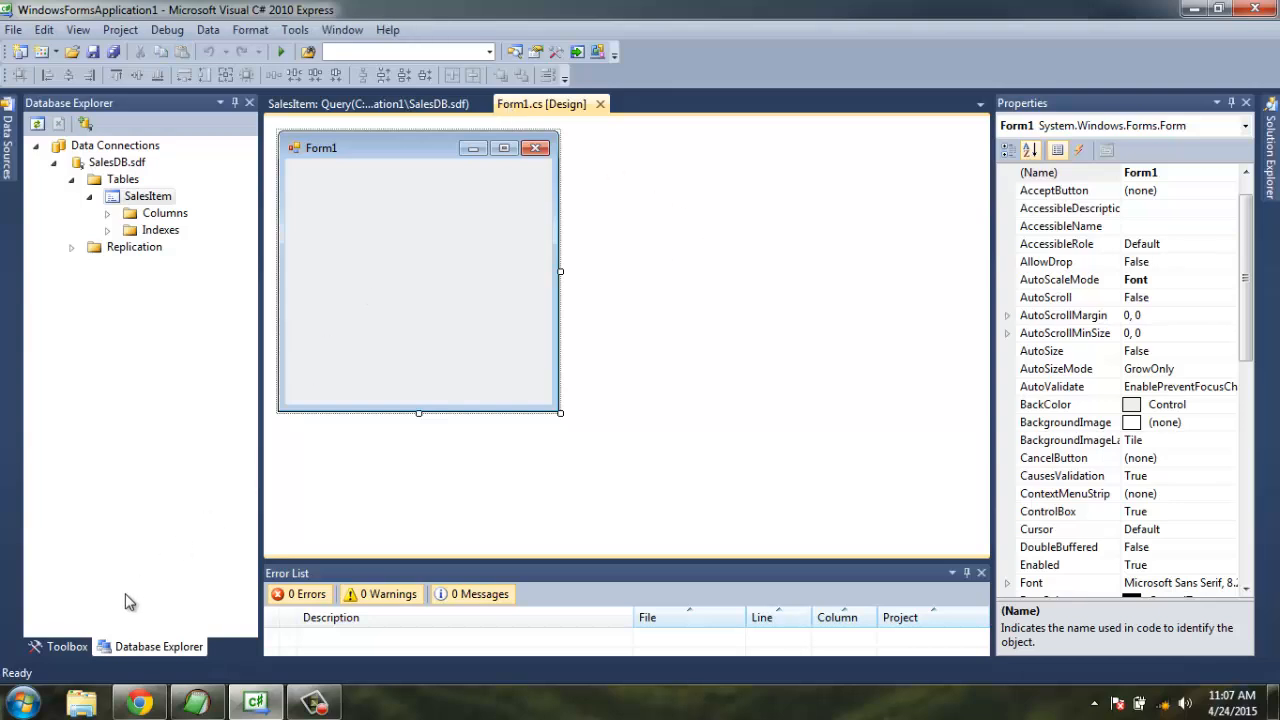
click(68, 646)
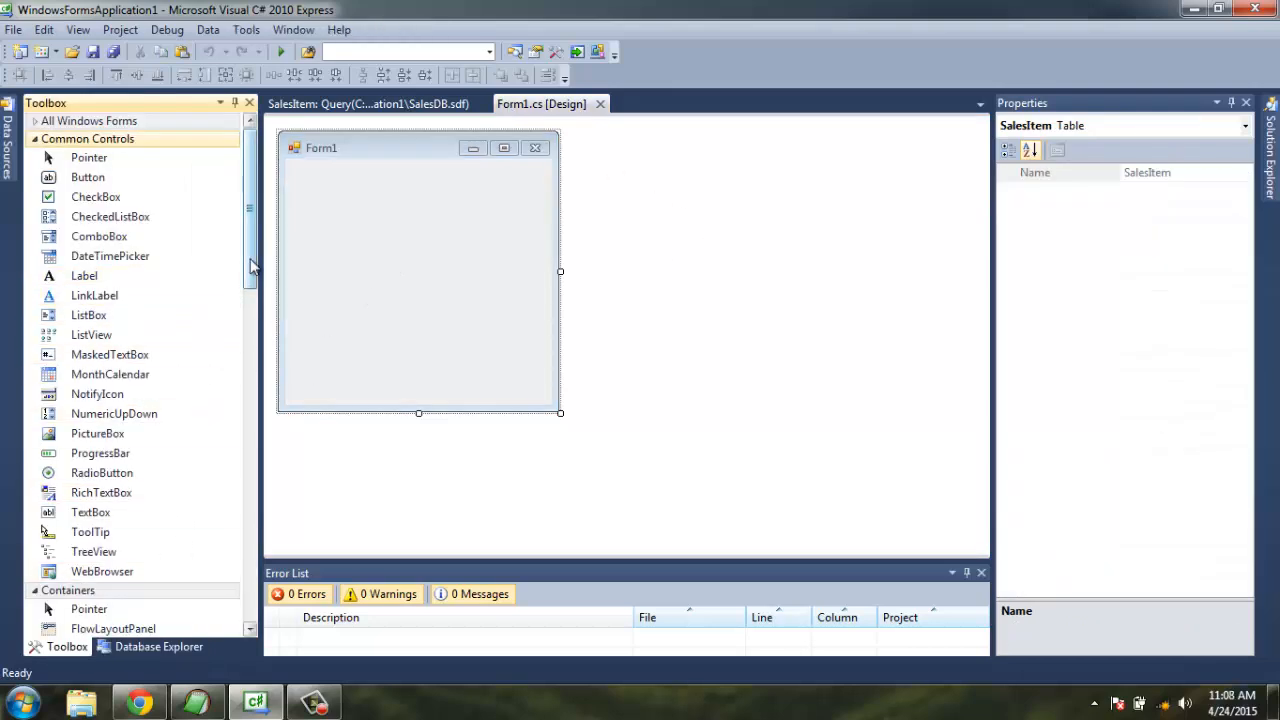
scroll(down, 3)
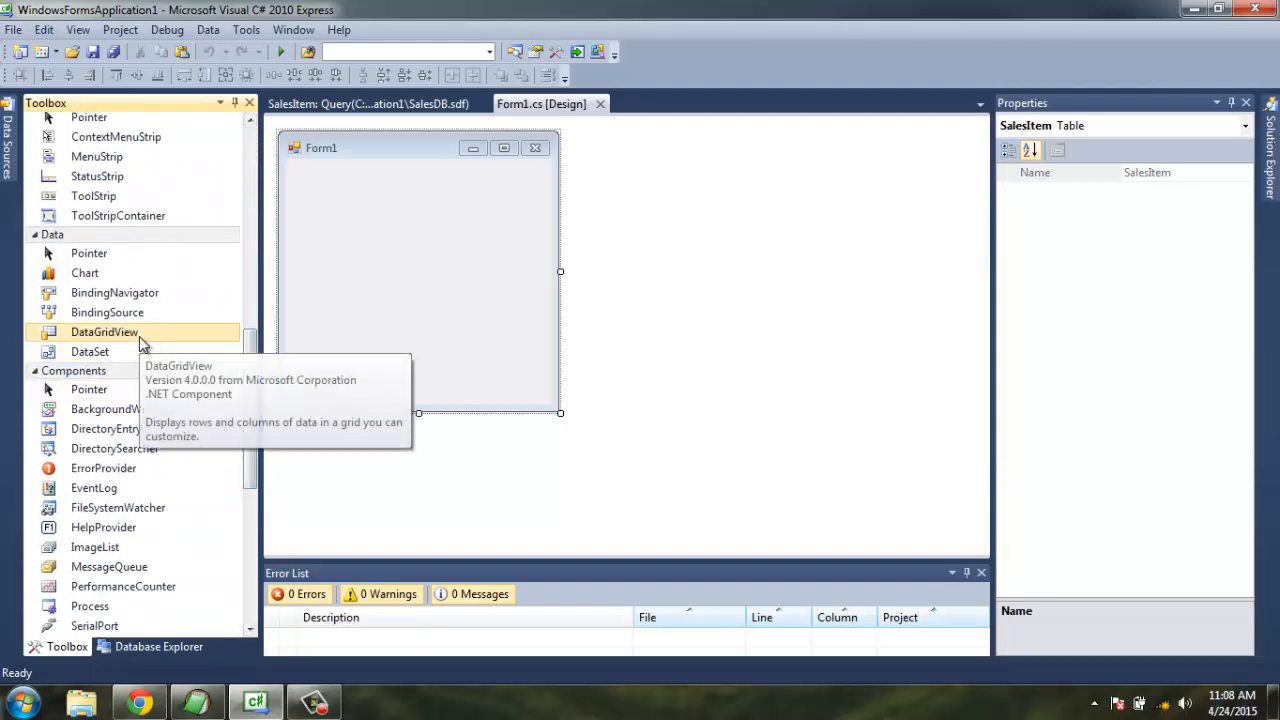
drag(560, 412, 696, 460)
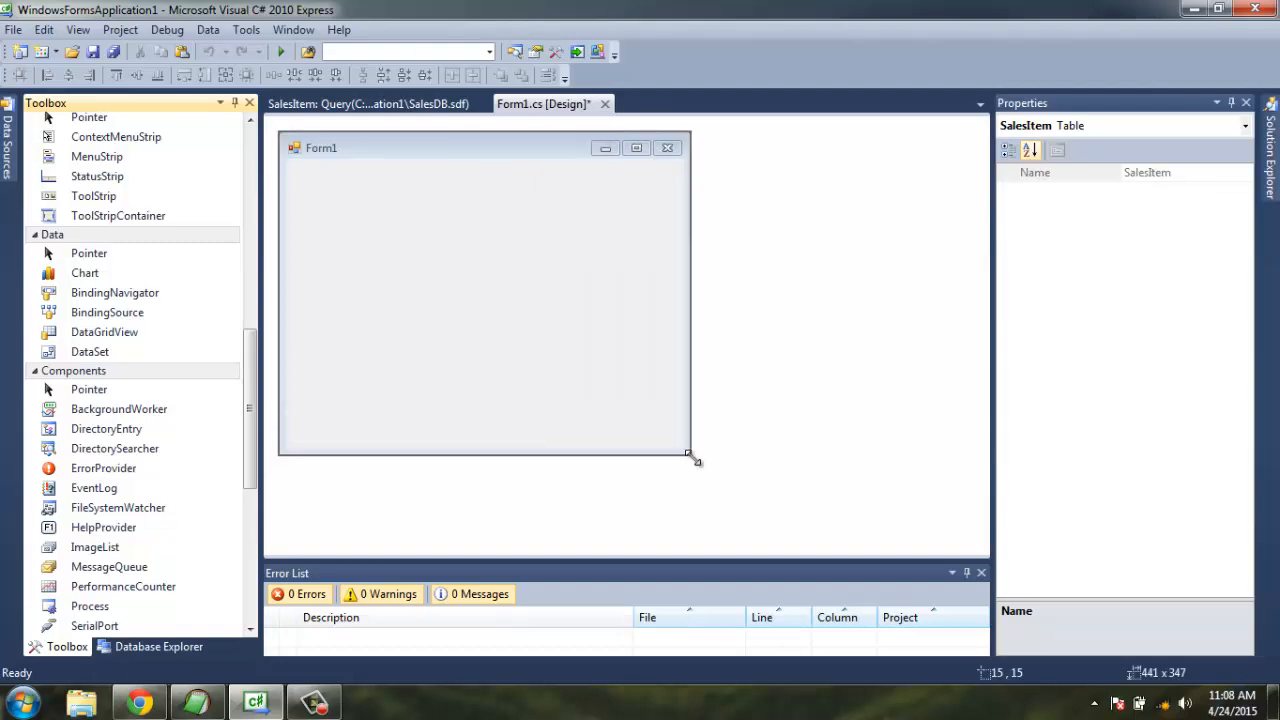
click(158, 646)
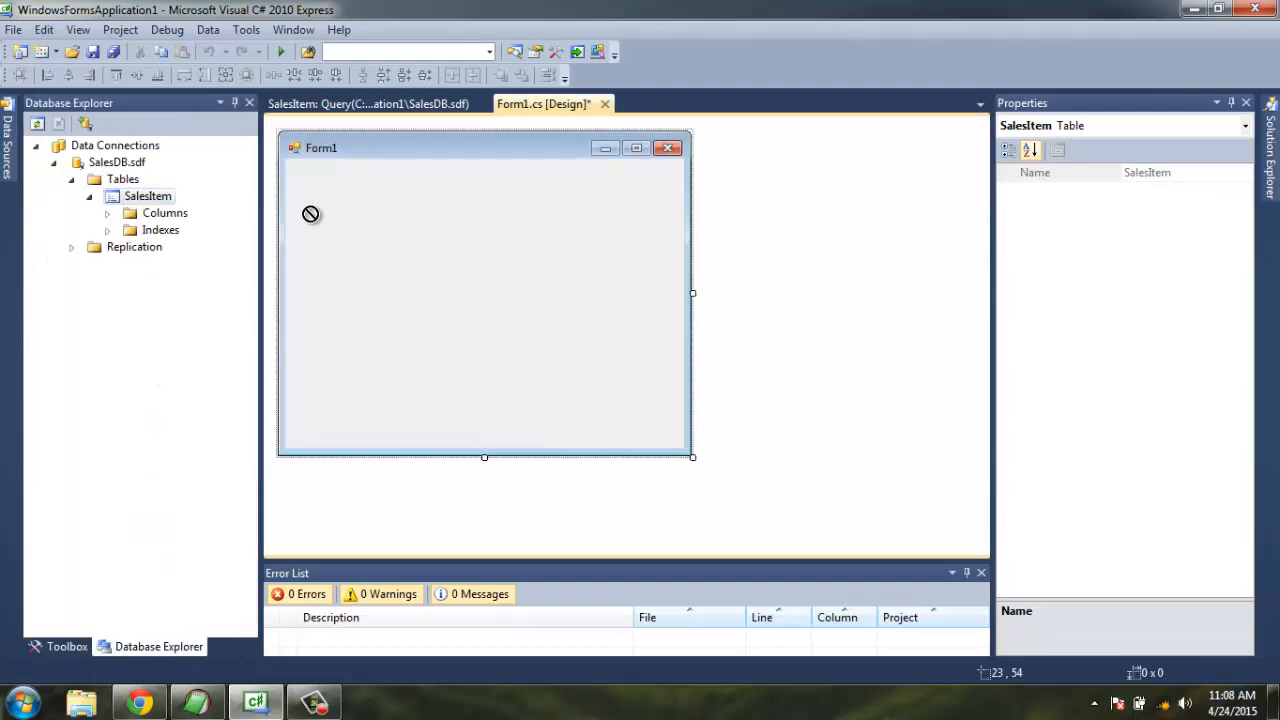
click(66, 646)
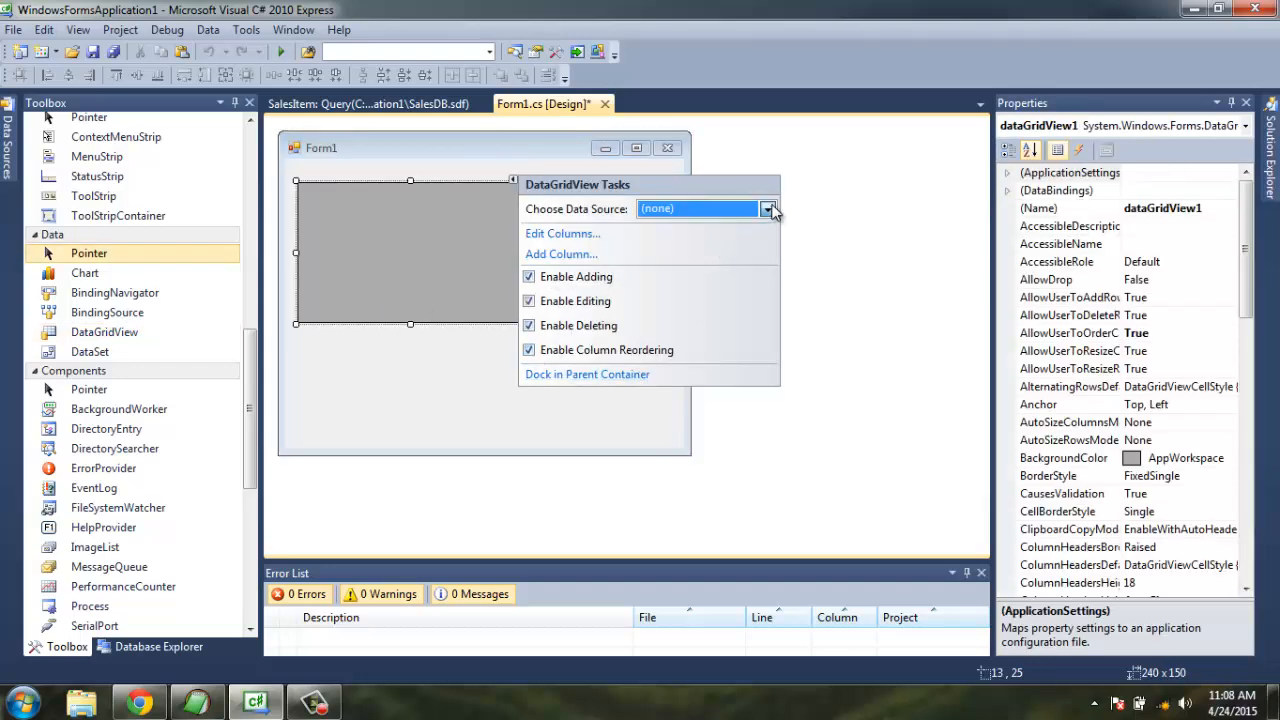
Bind the DataGridView to SalesDBDataSet from the project data sources.
click(768, 208)
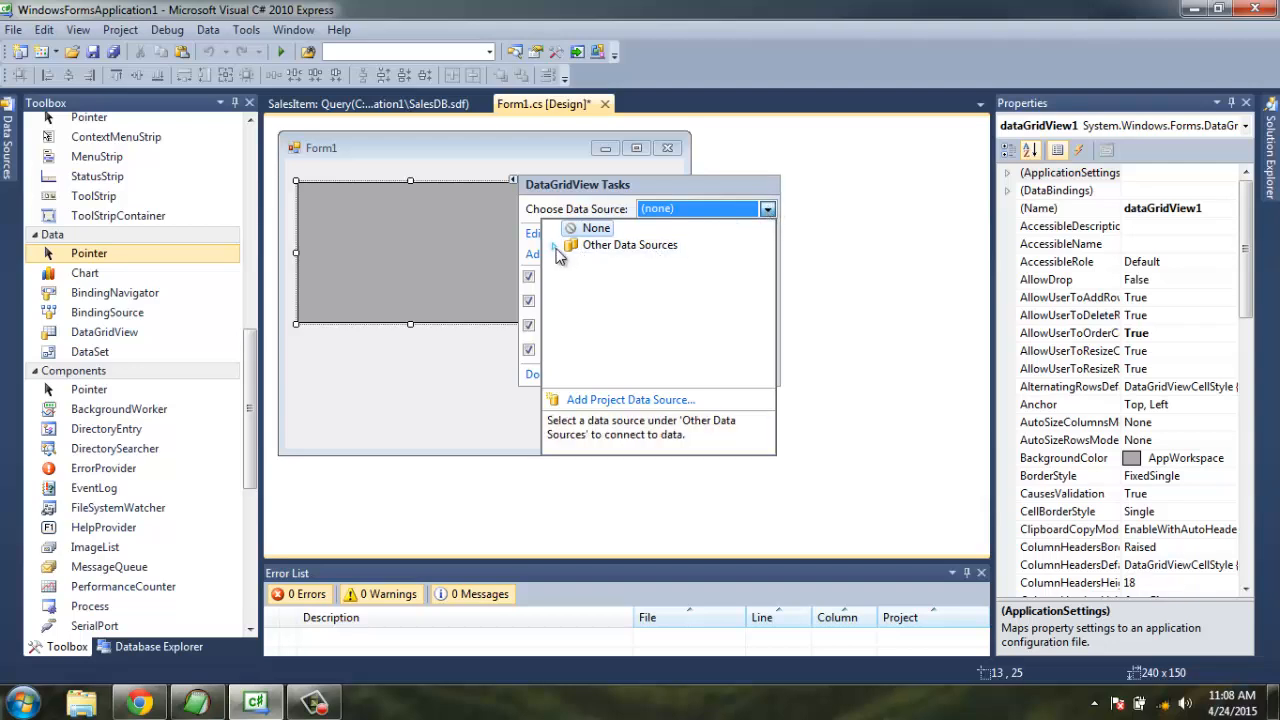
click(570, 244)
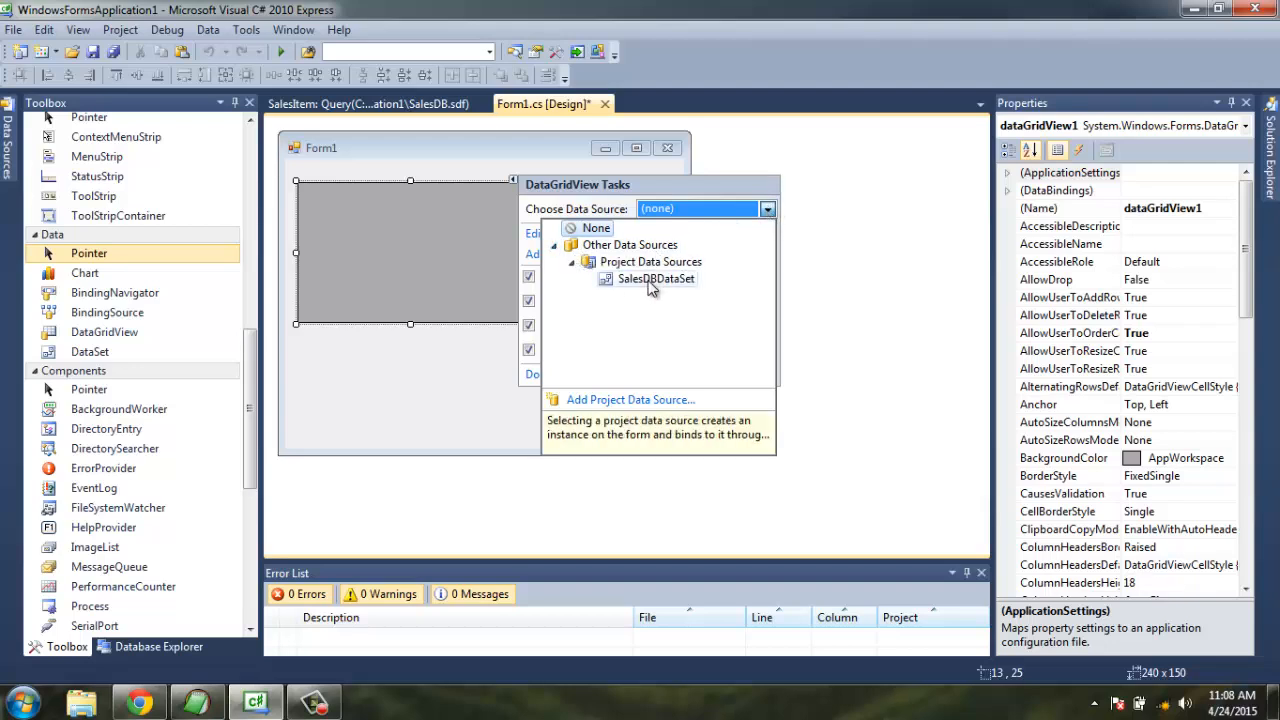
click(656, 278)
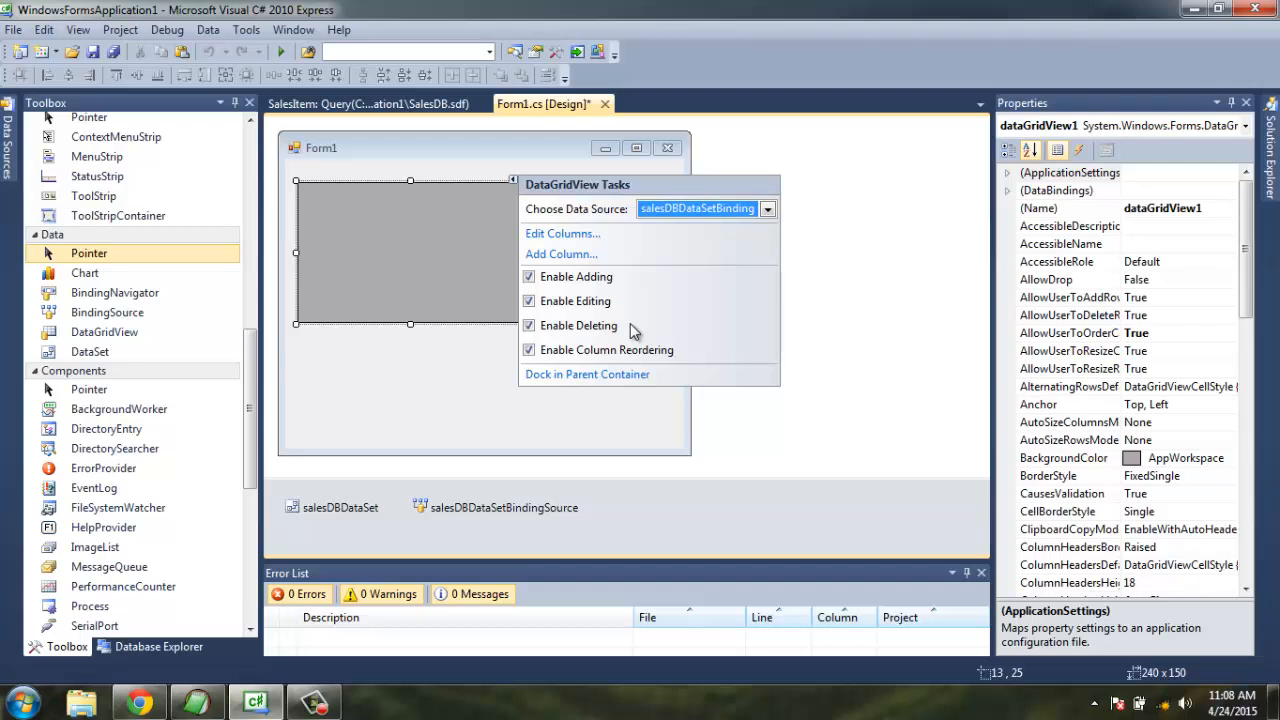
click(796, 330)
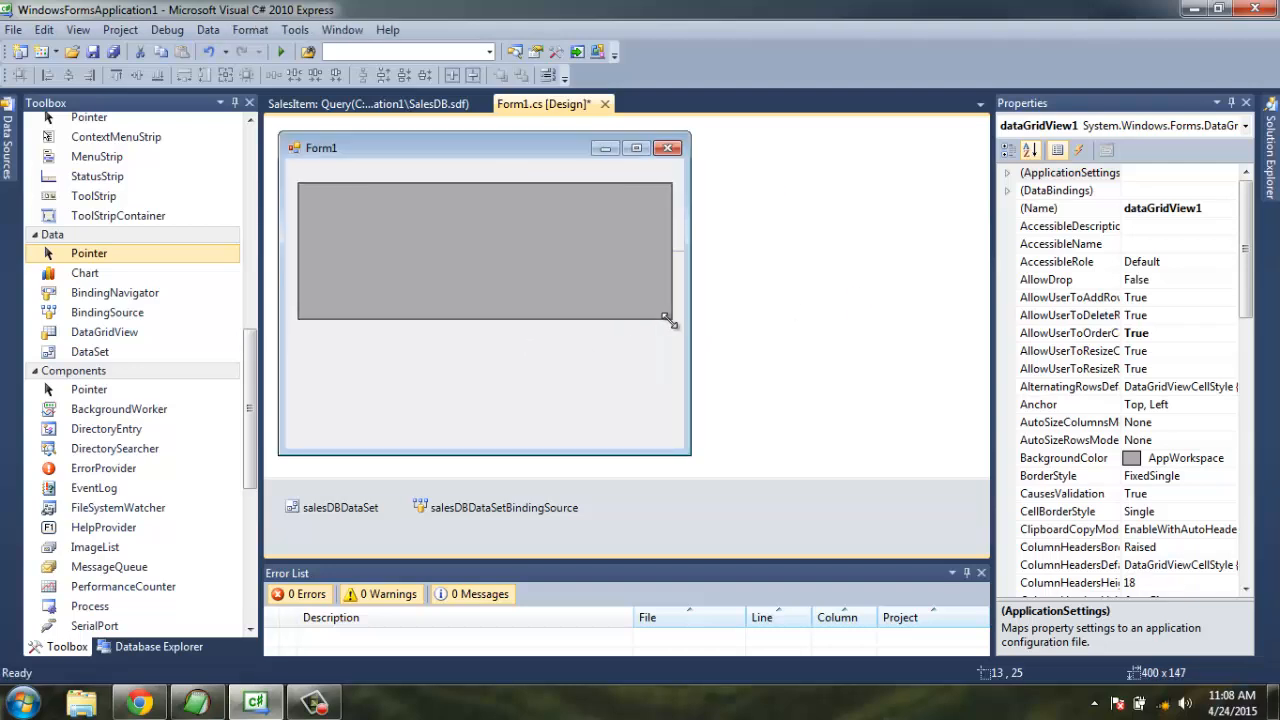
Reselect the grid and review its DataGridView Tasks options, leaving the binding in place.
click(484, 250)
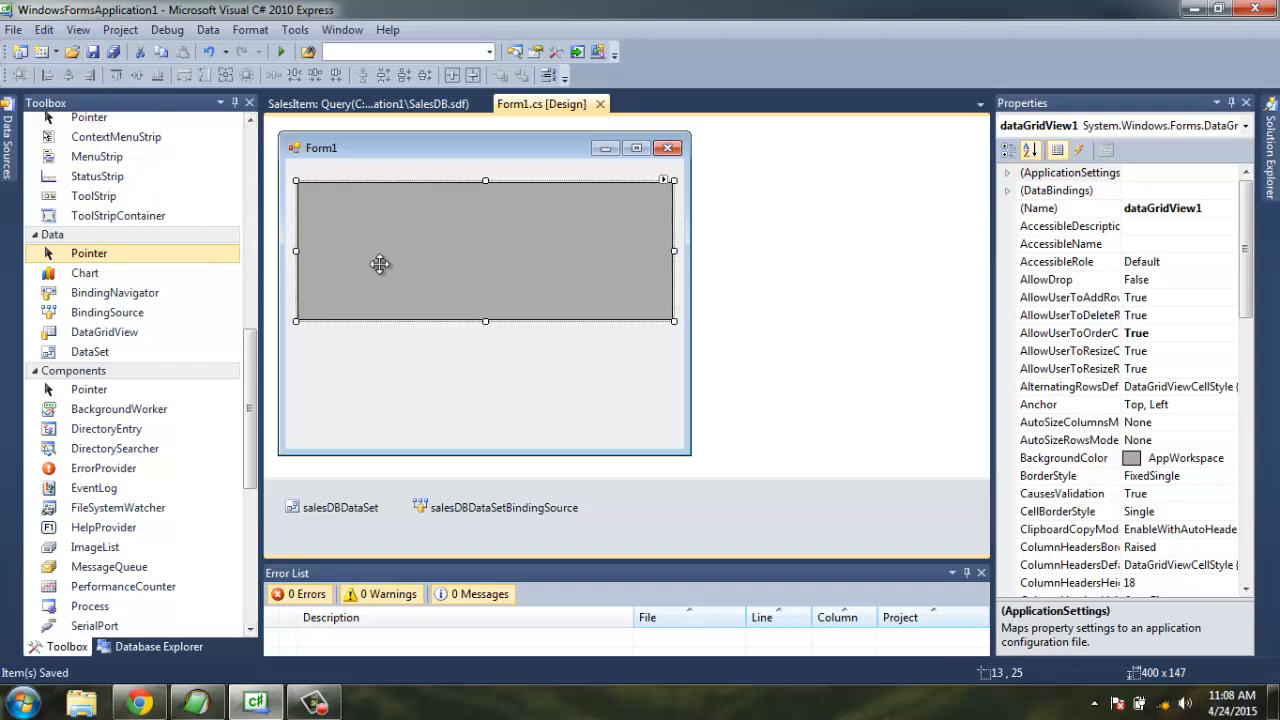
click(664, 180)
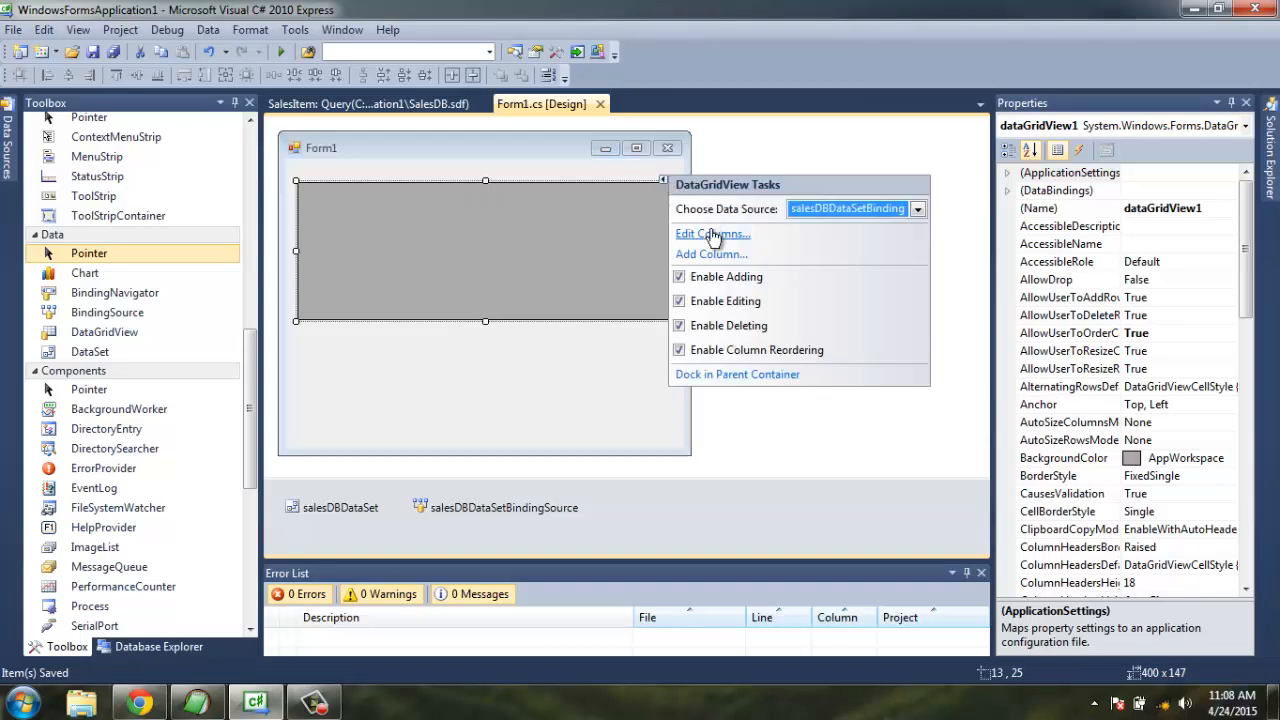
click(712, 232)
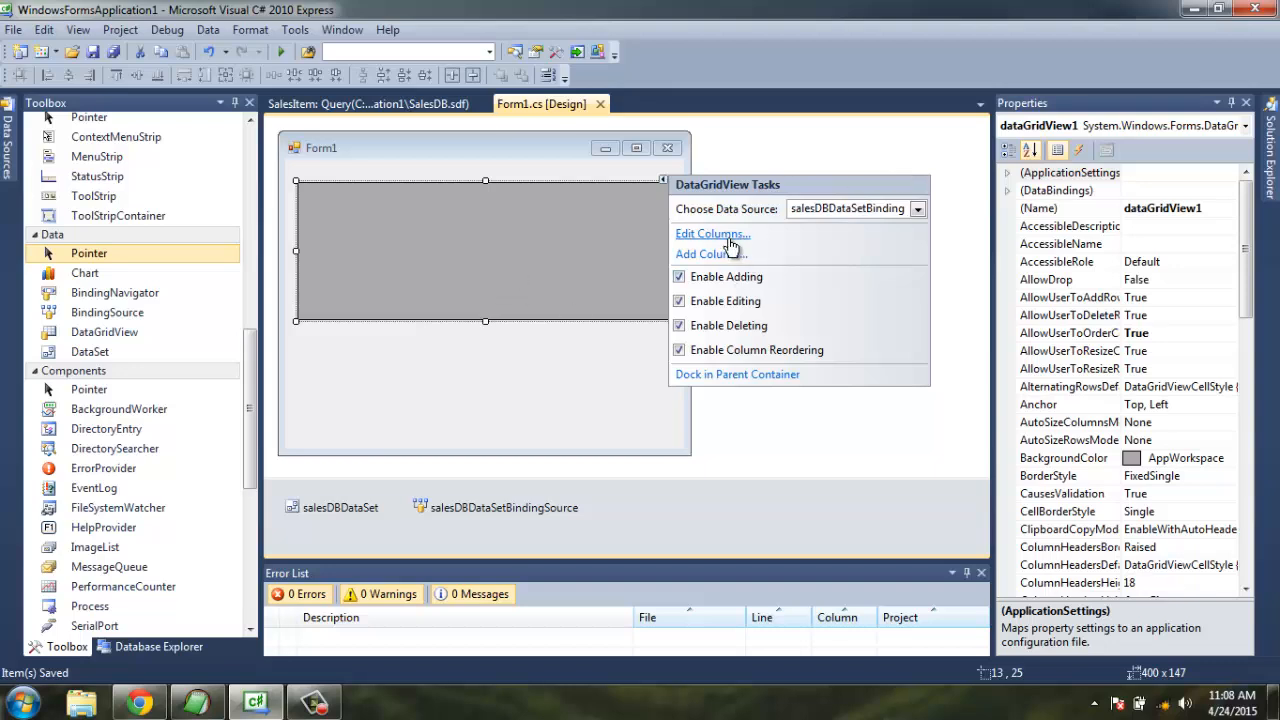
click(712, 232)
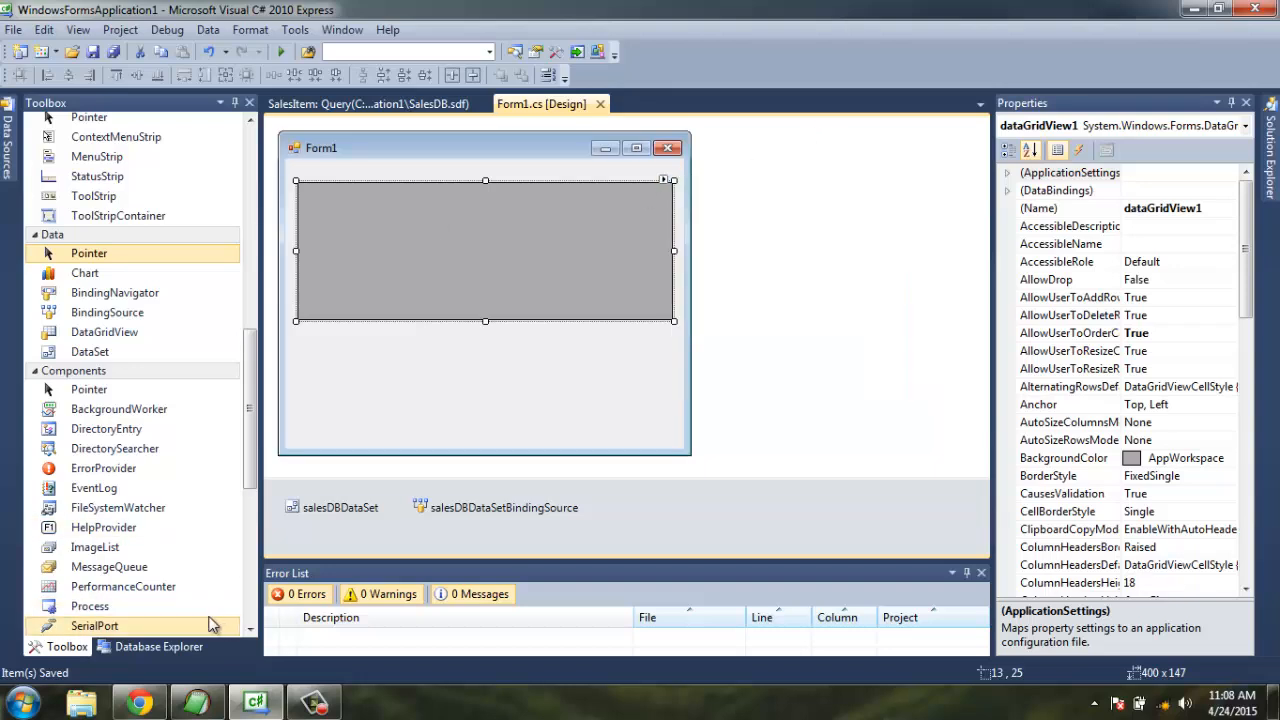
Bring up the actions menu for the SalesDB.sdf file in Solution Explorer.
right_click(110, 162)
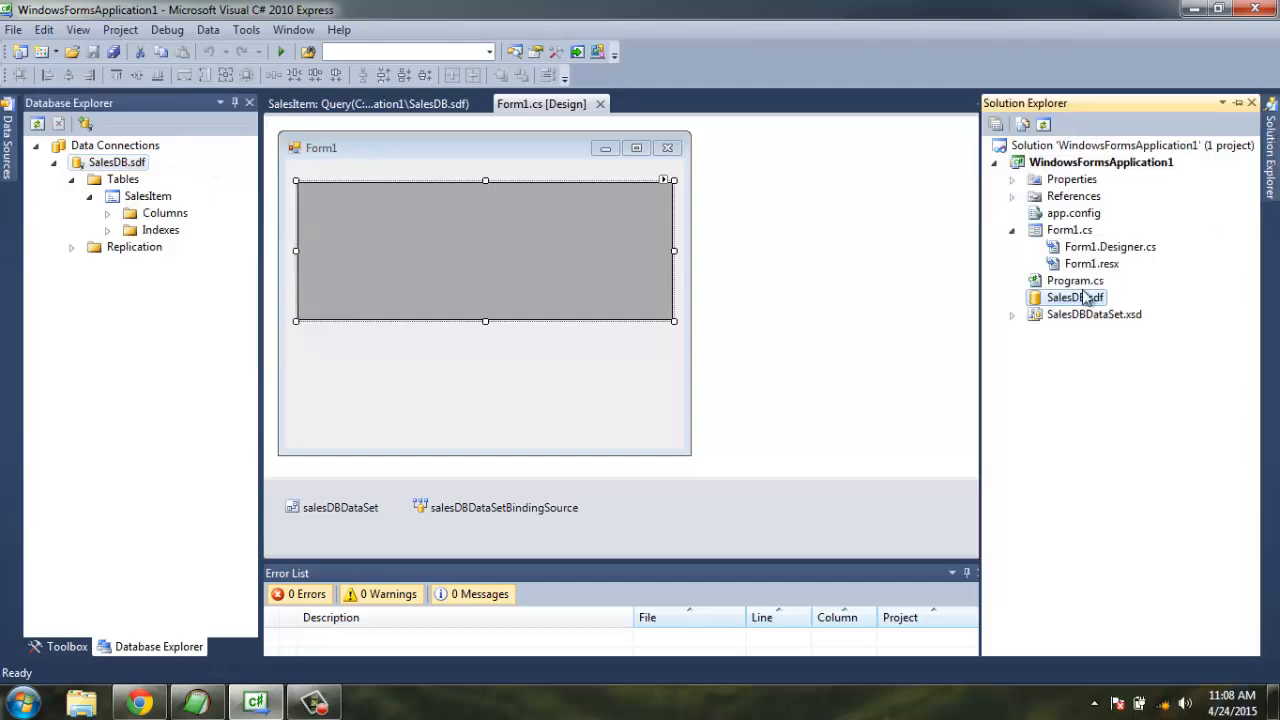
right_click(1072, 296)
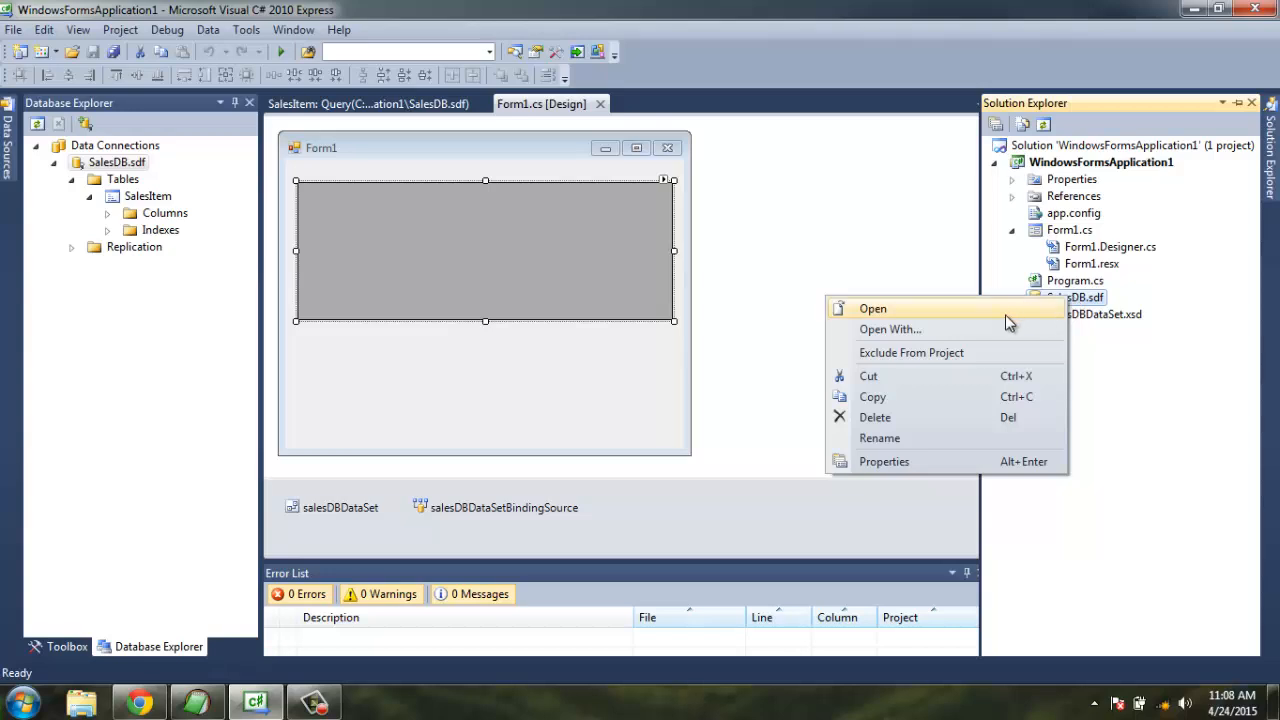
mouse_move(912, 352)
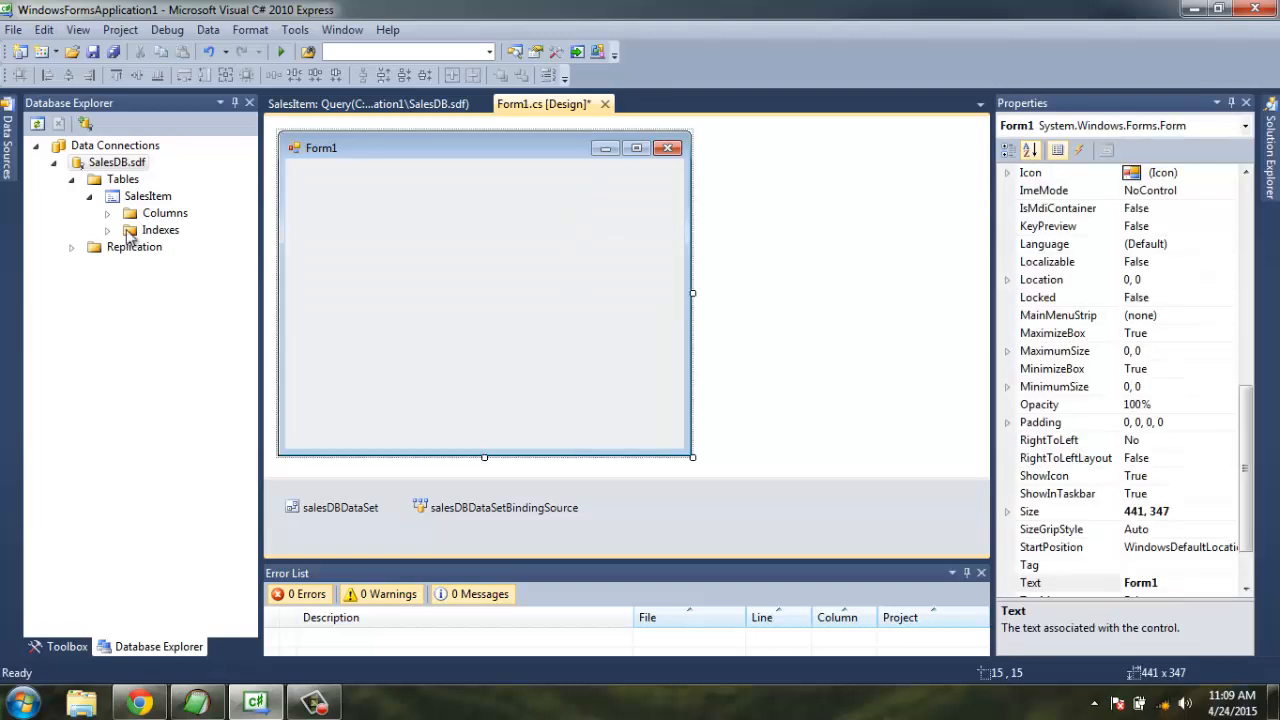
click(148, 196)
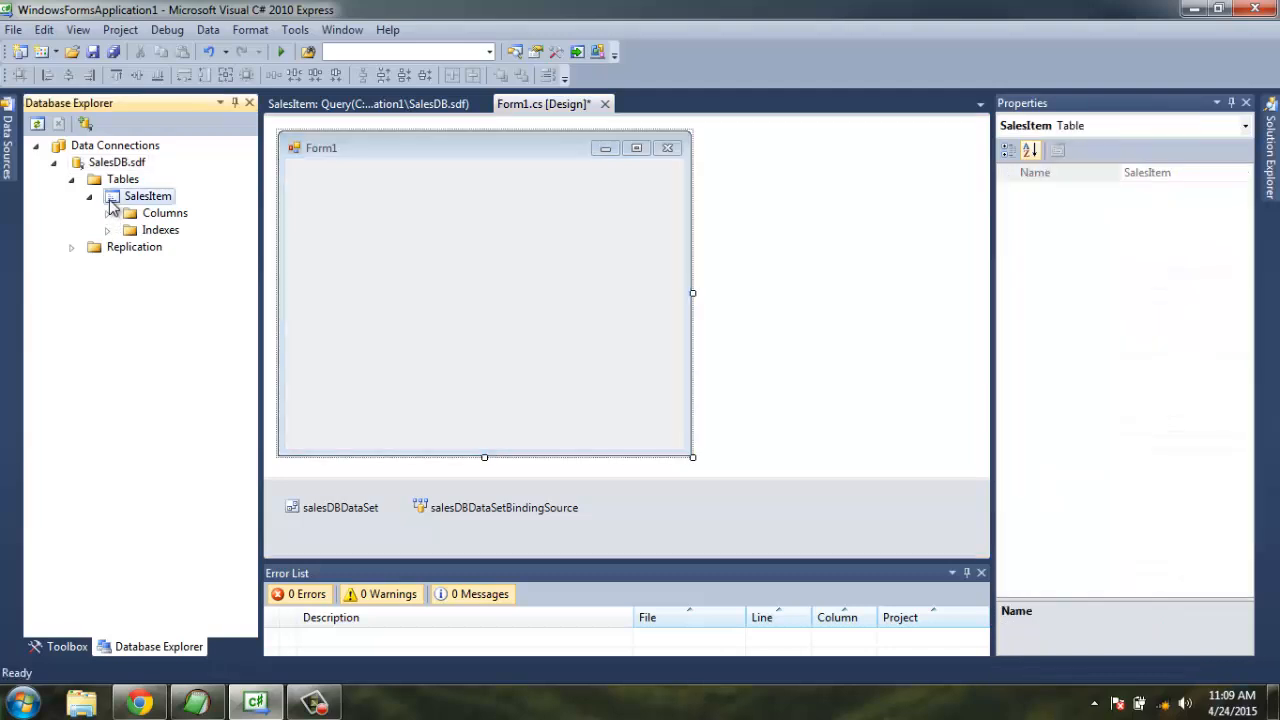
right_click(148, 196)
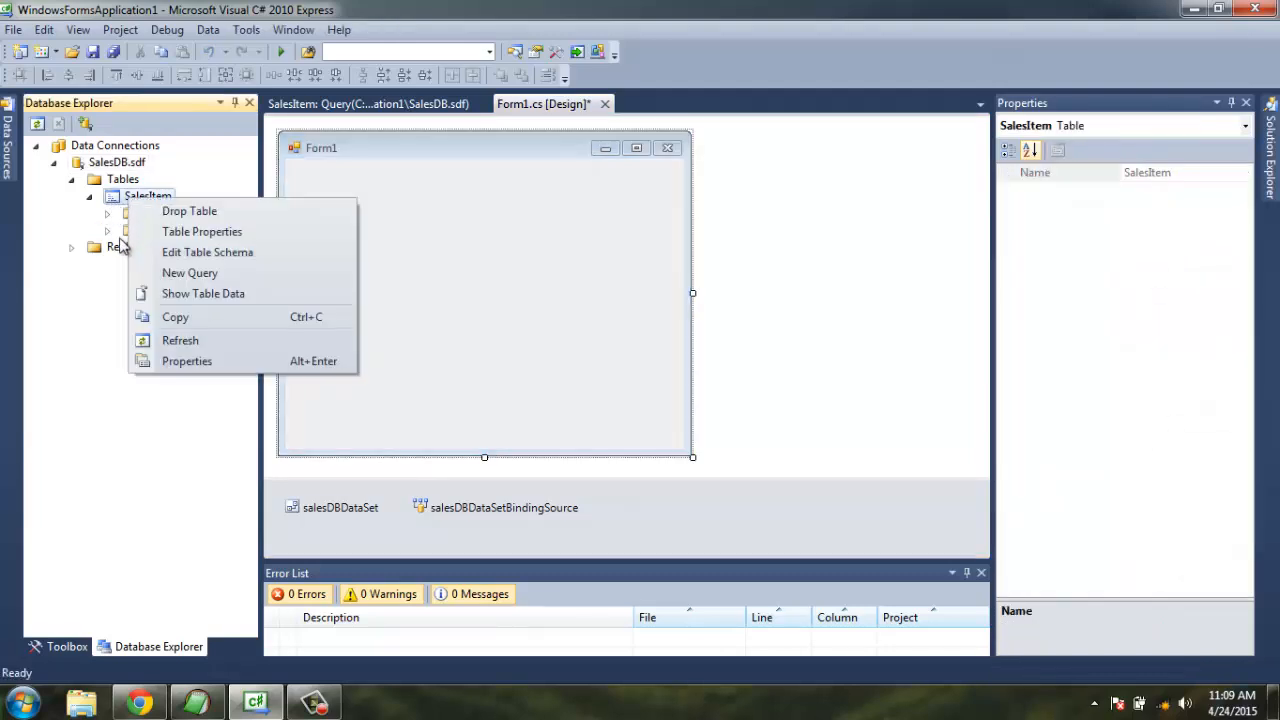
mouse_move(188, 272)
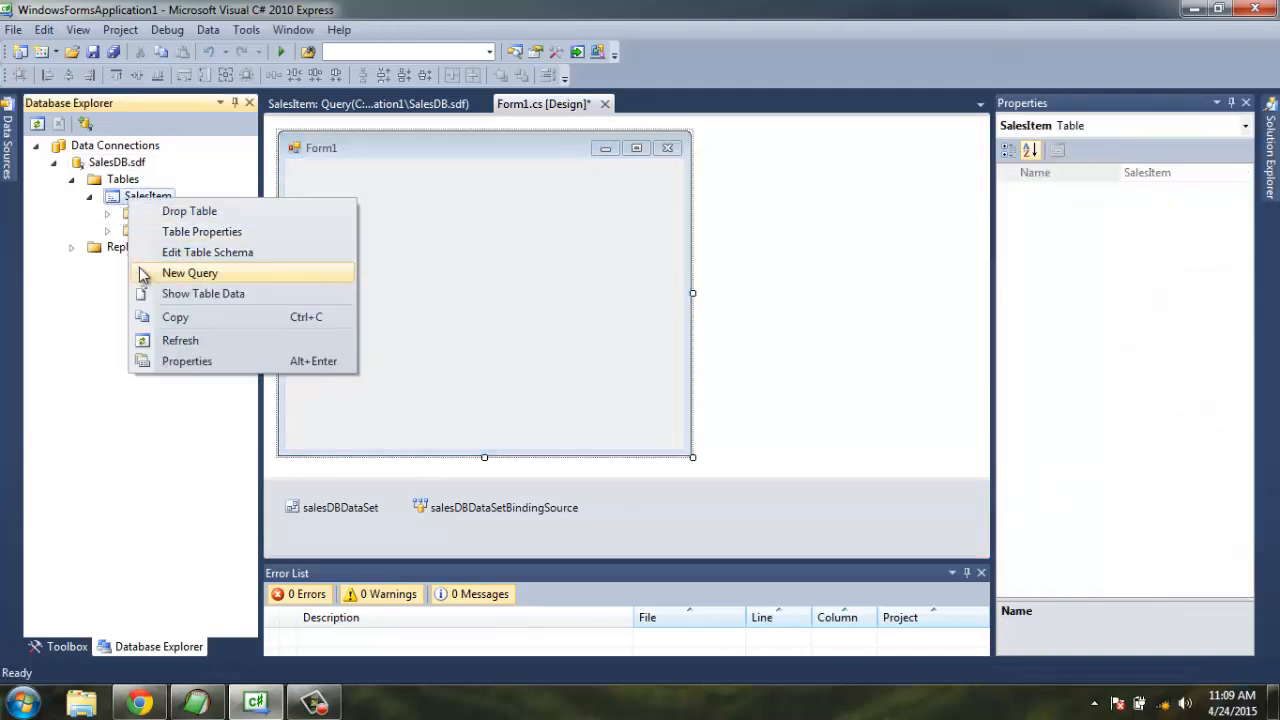
click(204, 292)
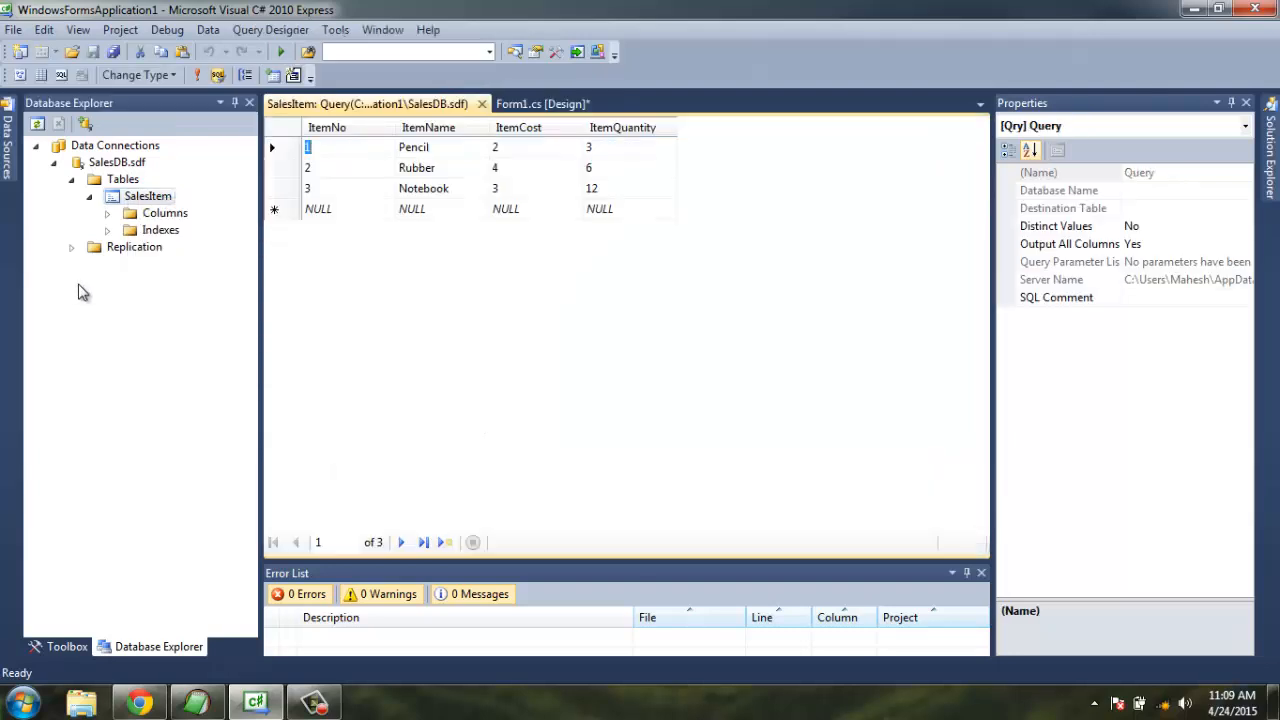
mouse_move(420, 280)
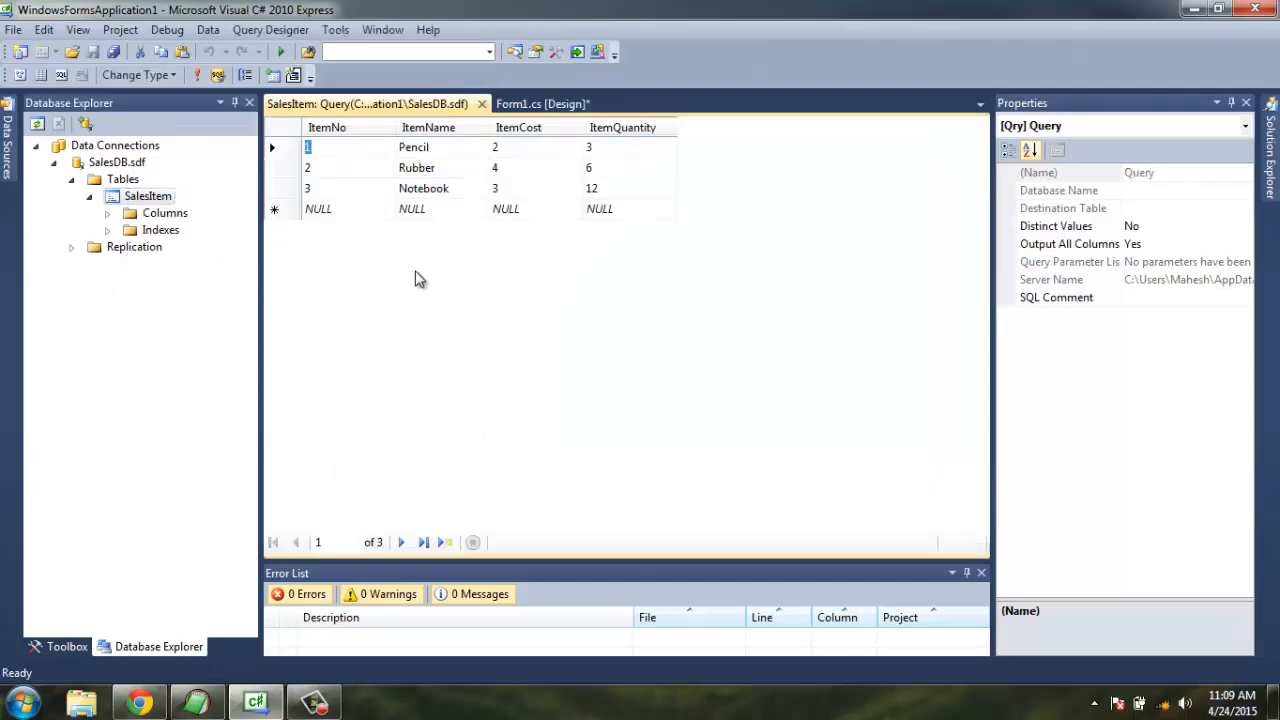
click(544, 104)
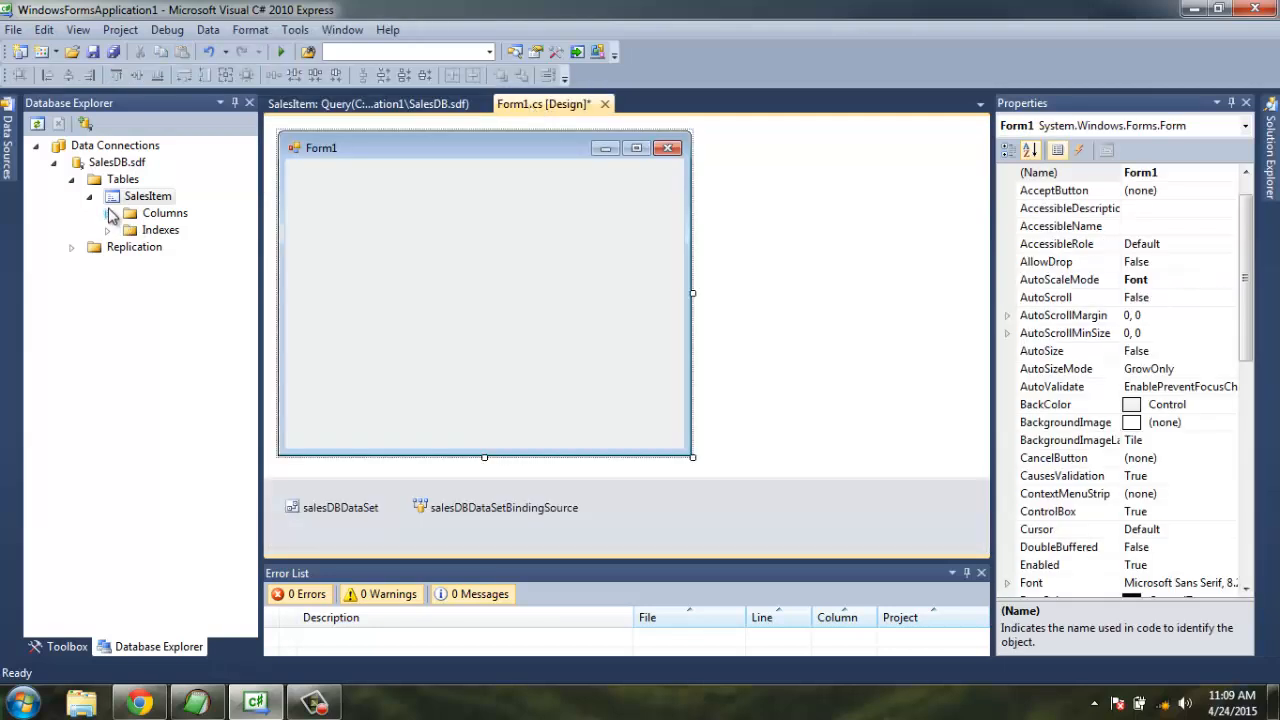
Enlarge Form1 to 531 by 351 and show the Toolbox data controls for a new DataGridView.
right_click(148, 196)
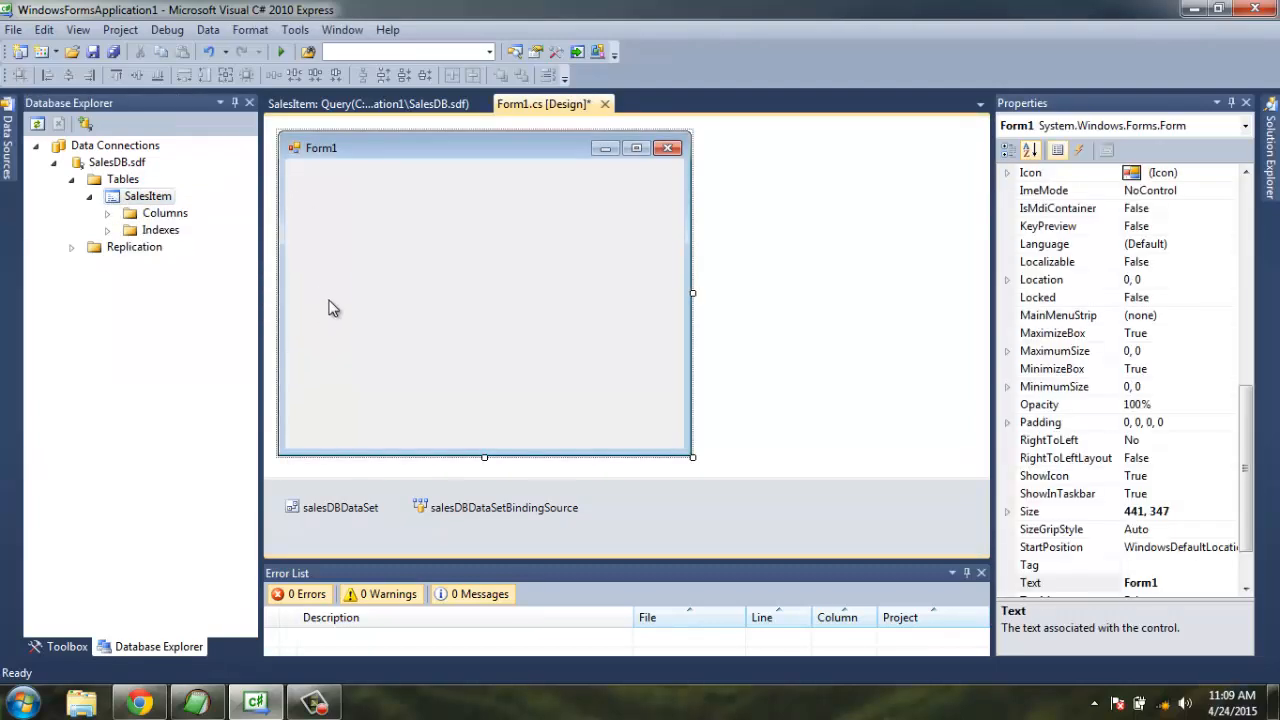
mouse_move(684, 458)
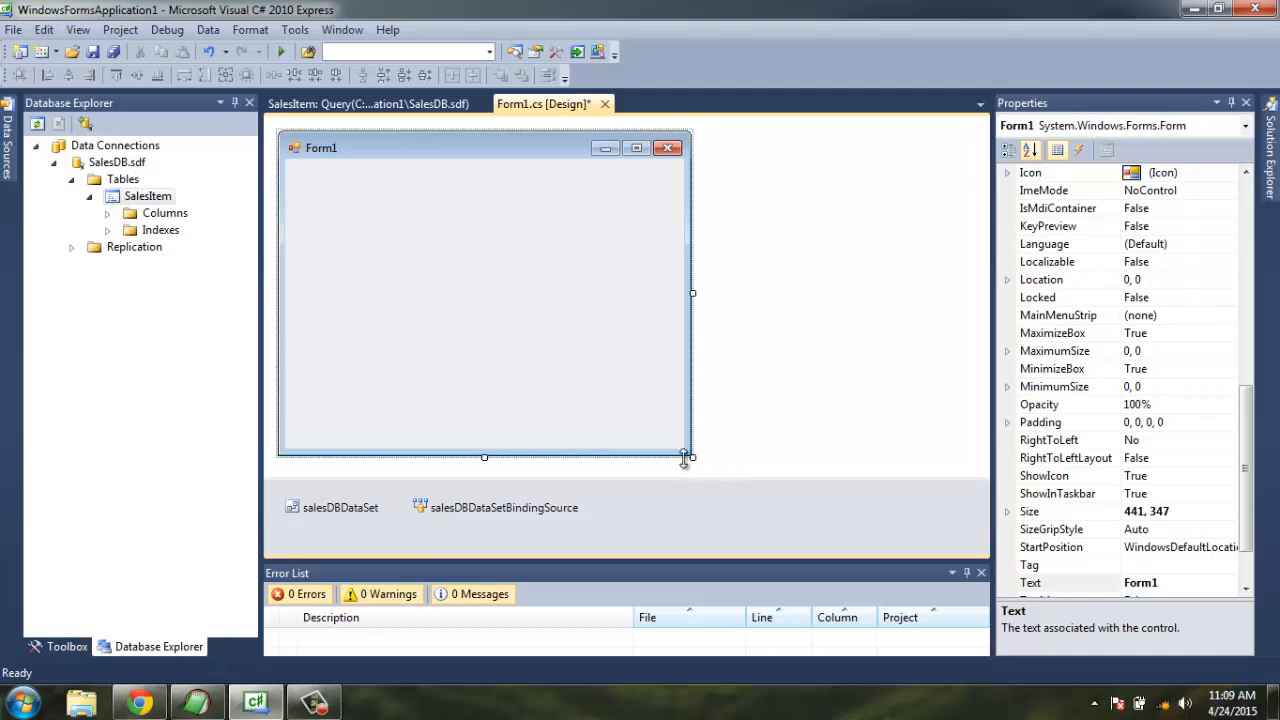
drag(690, 456, 780, 460)
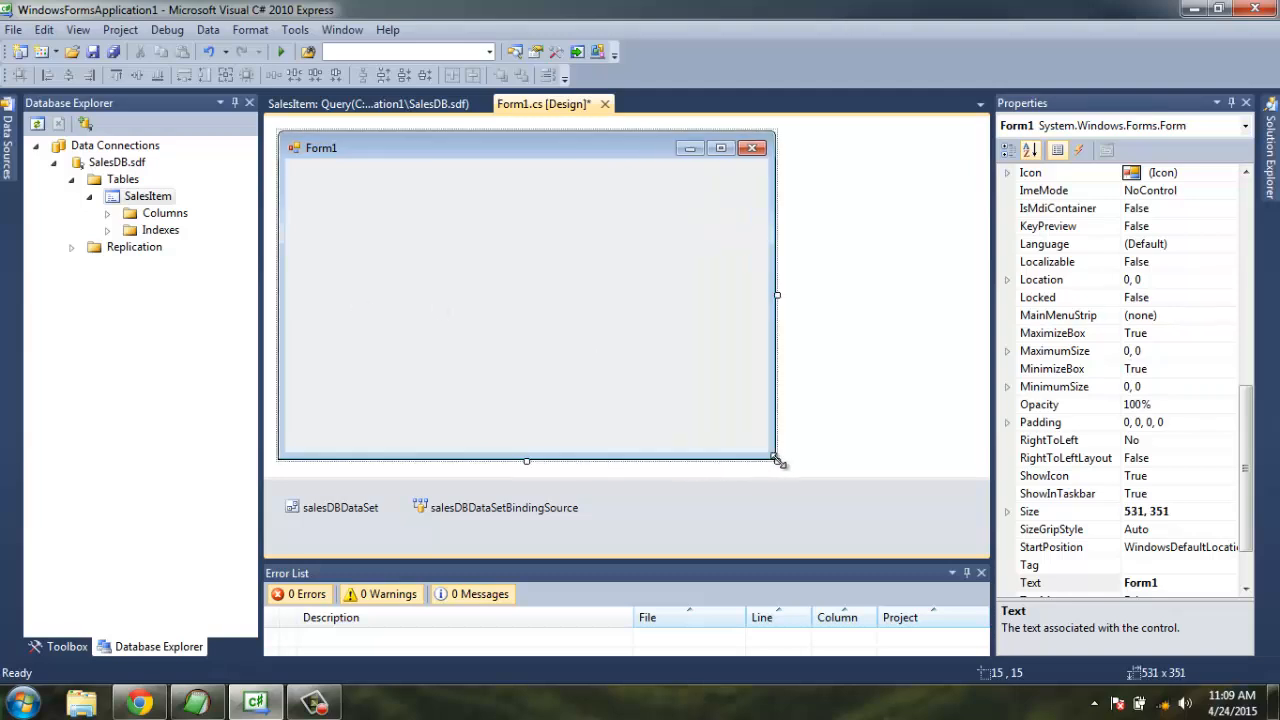
click(66, 646)
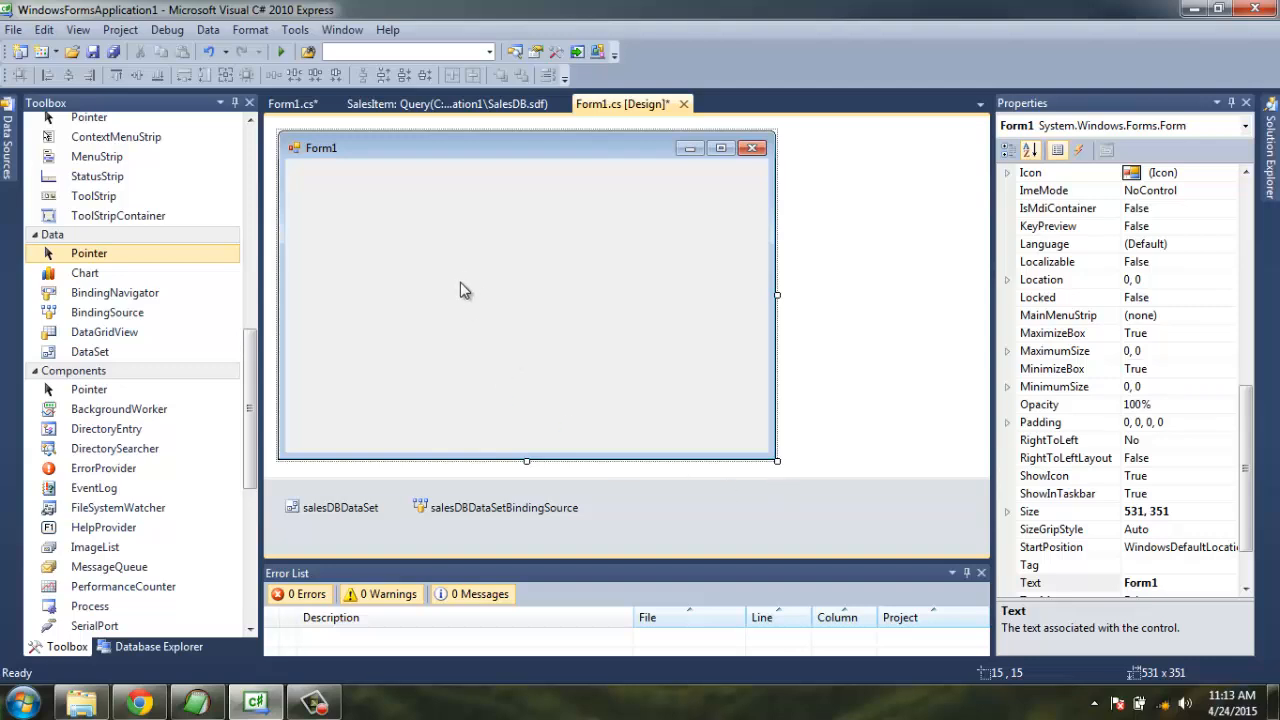
mouse_move(158, 646)
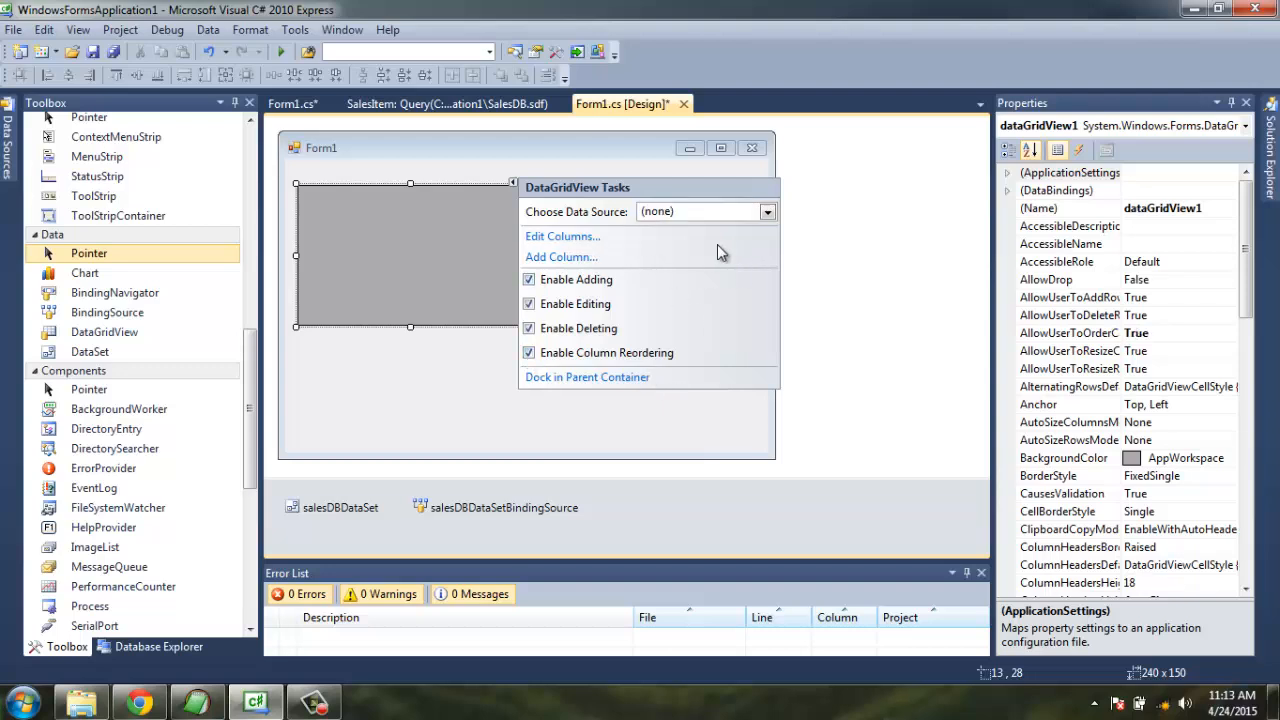
Start a new project data source for the grid as a Database with the Dataset model.
click(768, 212)
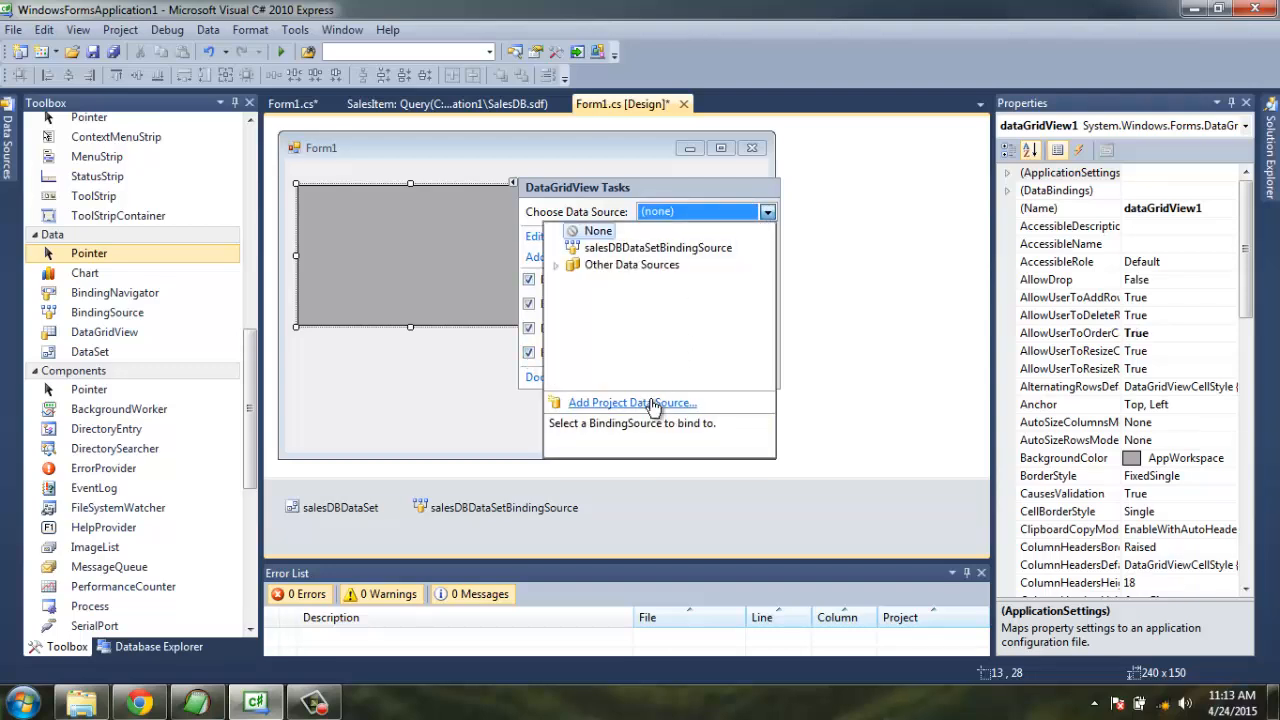
click(632, 402)
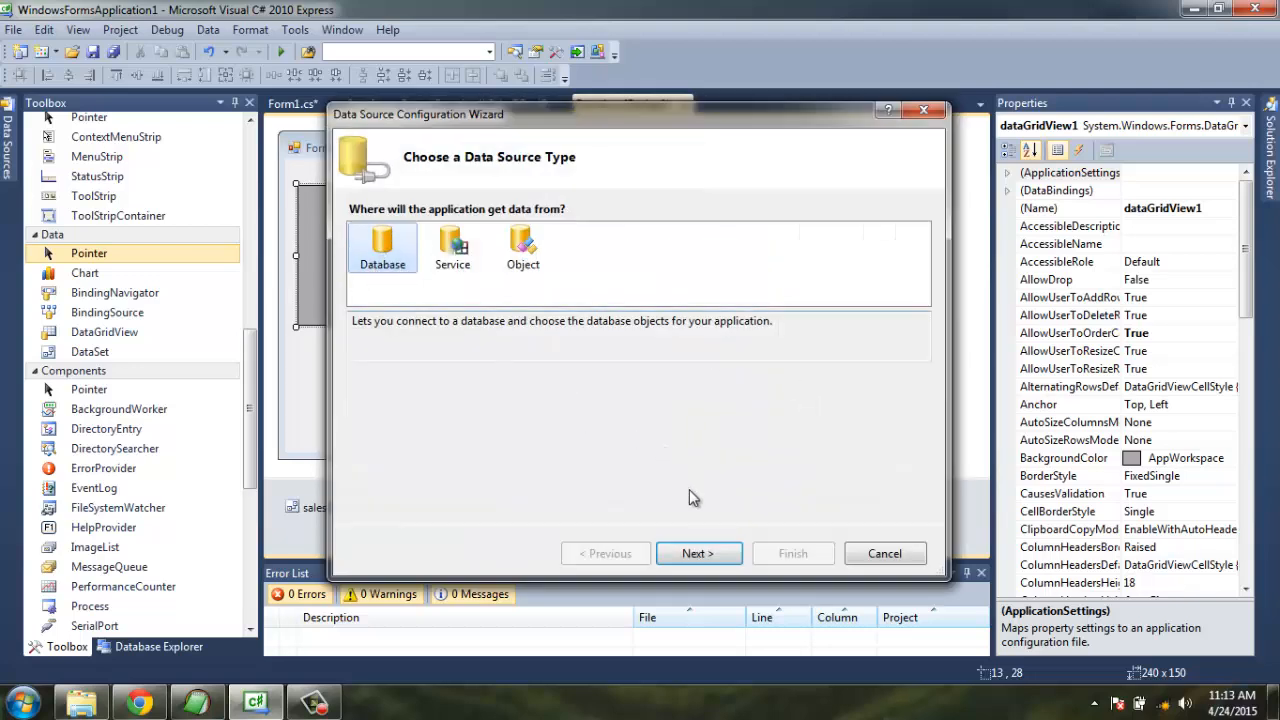
click(698, 552)
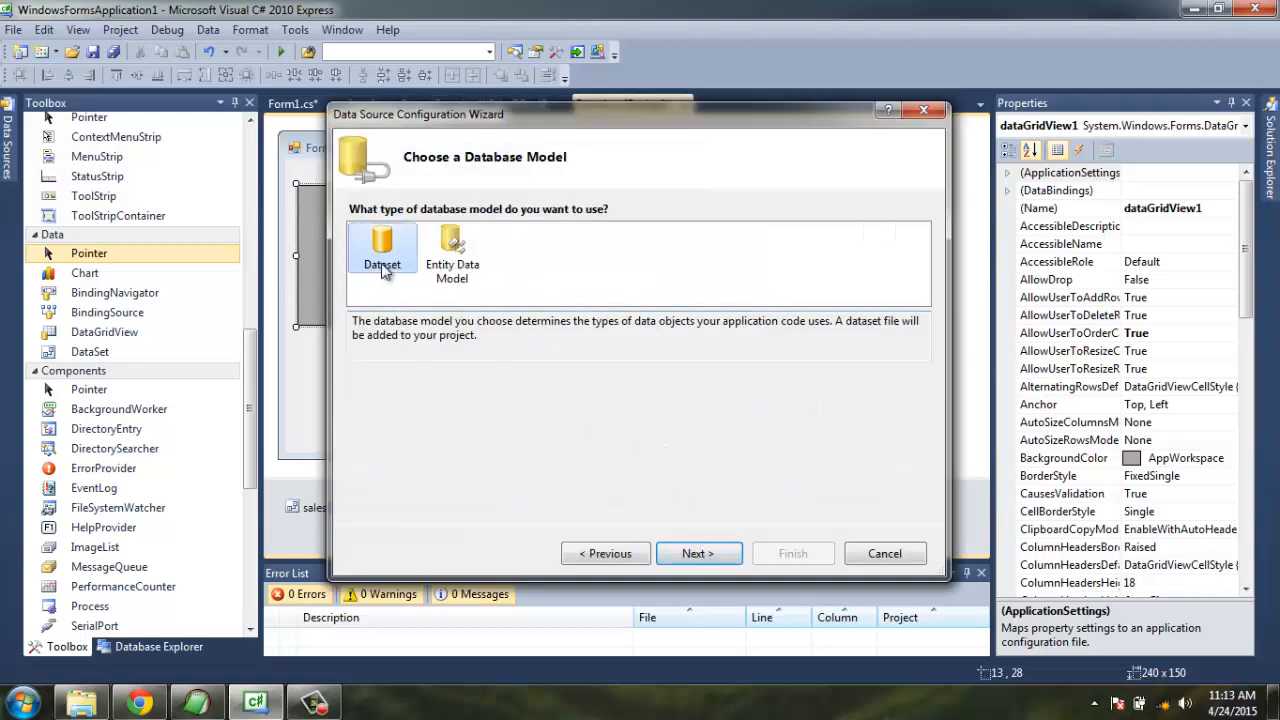
click(382, 248)
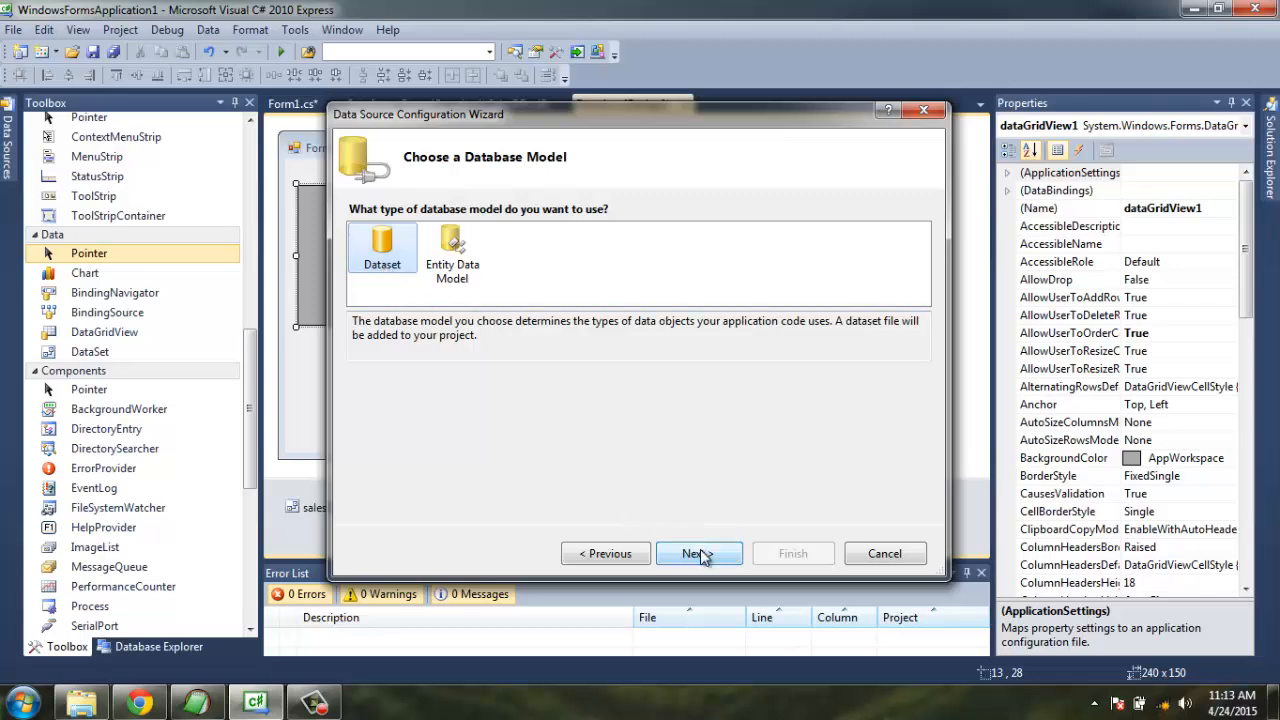
click(700, 552)
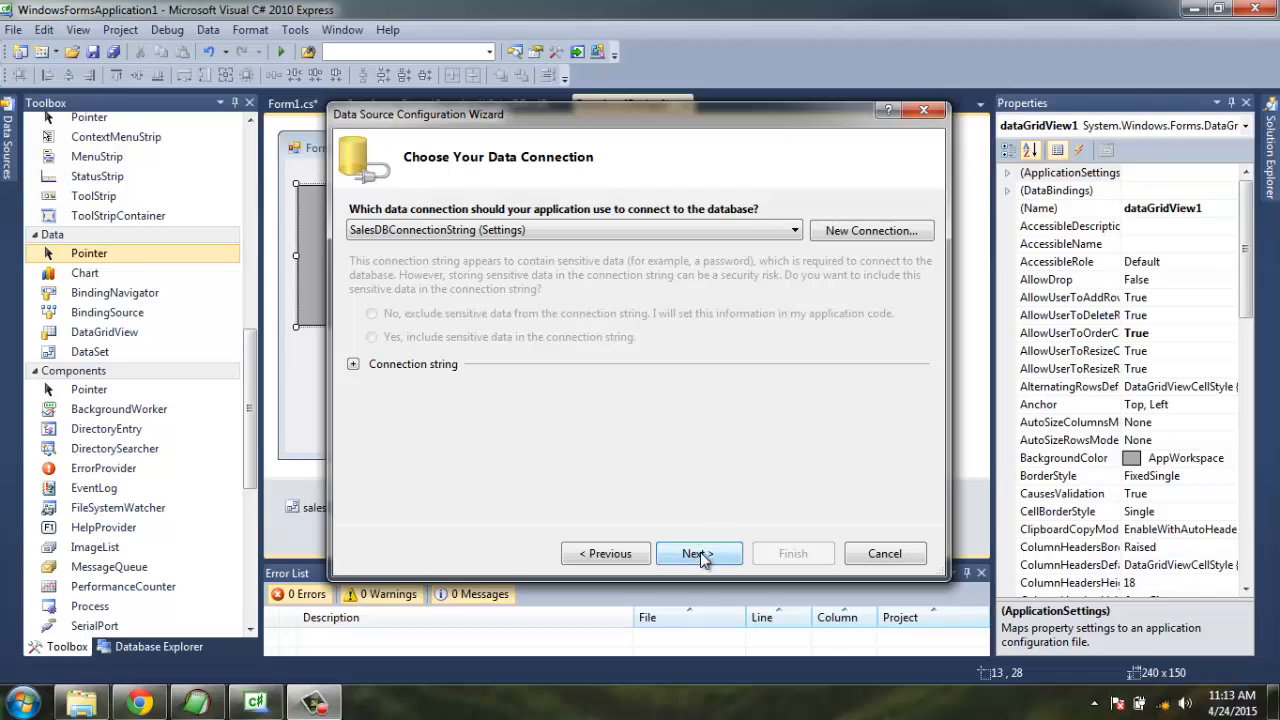
Use SalesDBConnectionString, include the SalesItem table, and finish binding the grid to it.
click(352, 364)
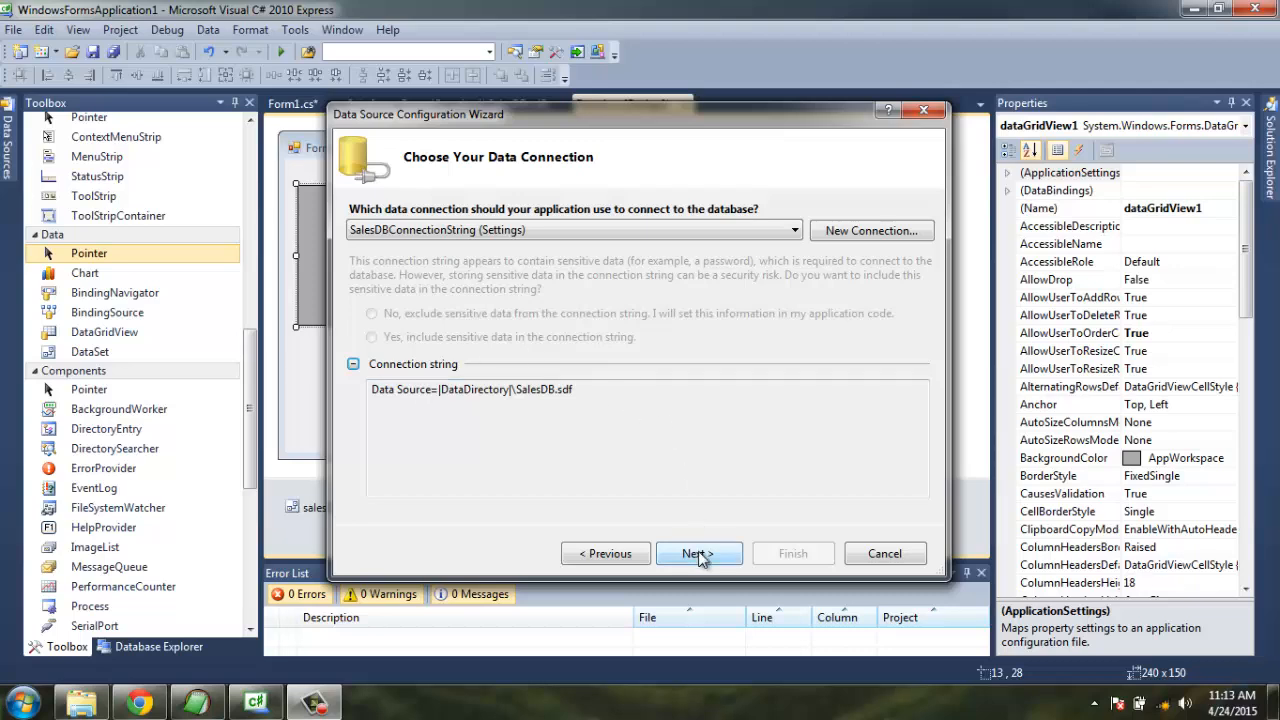
click(696, 552)
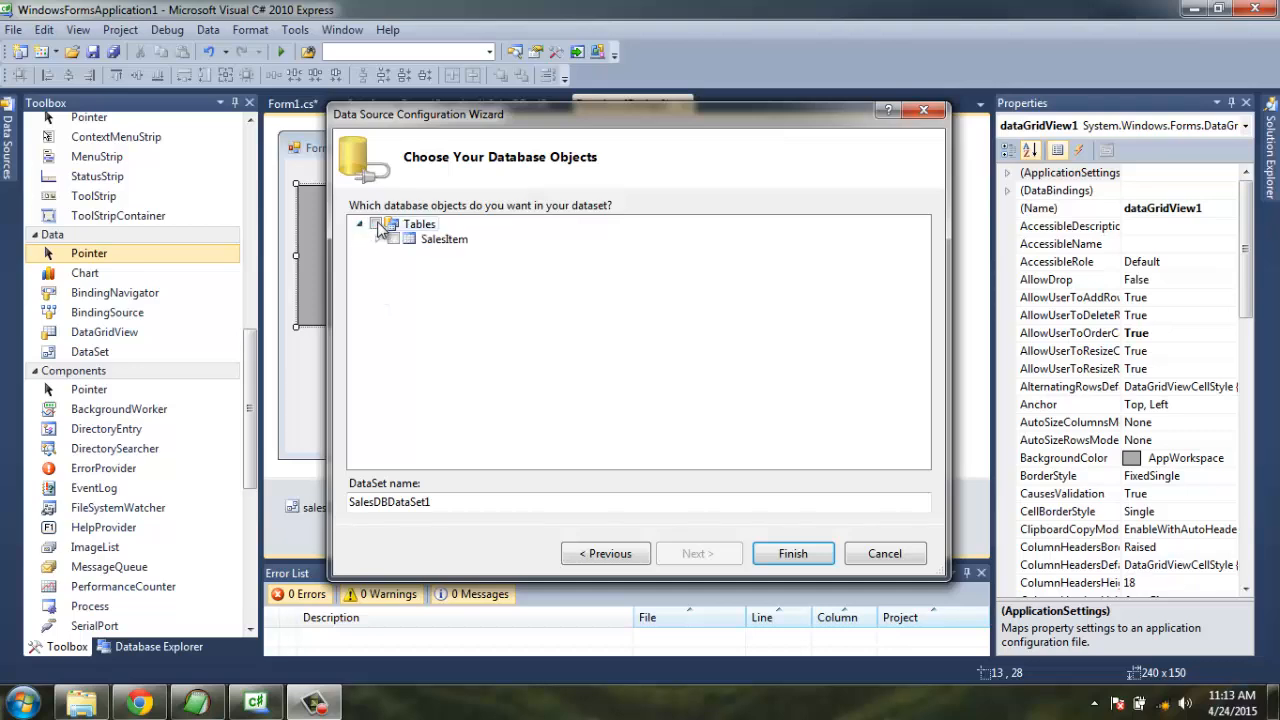
click(392, 238)
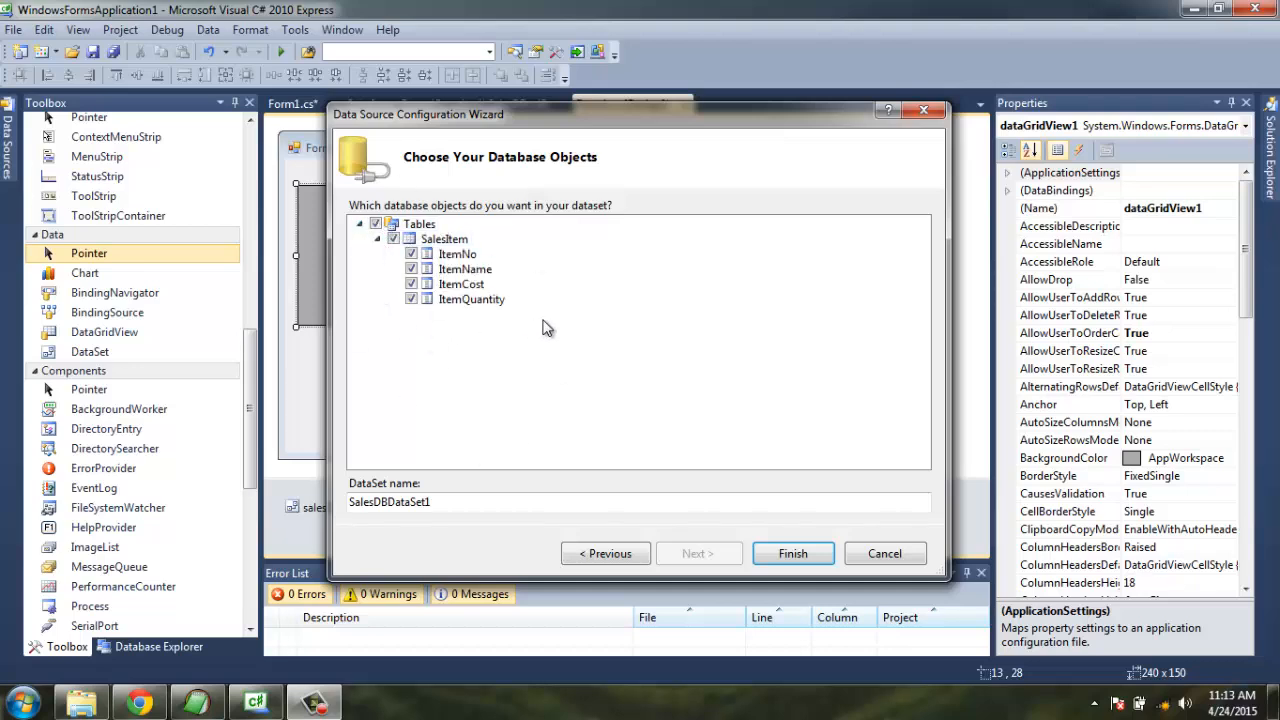
click(792, 552)
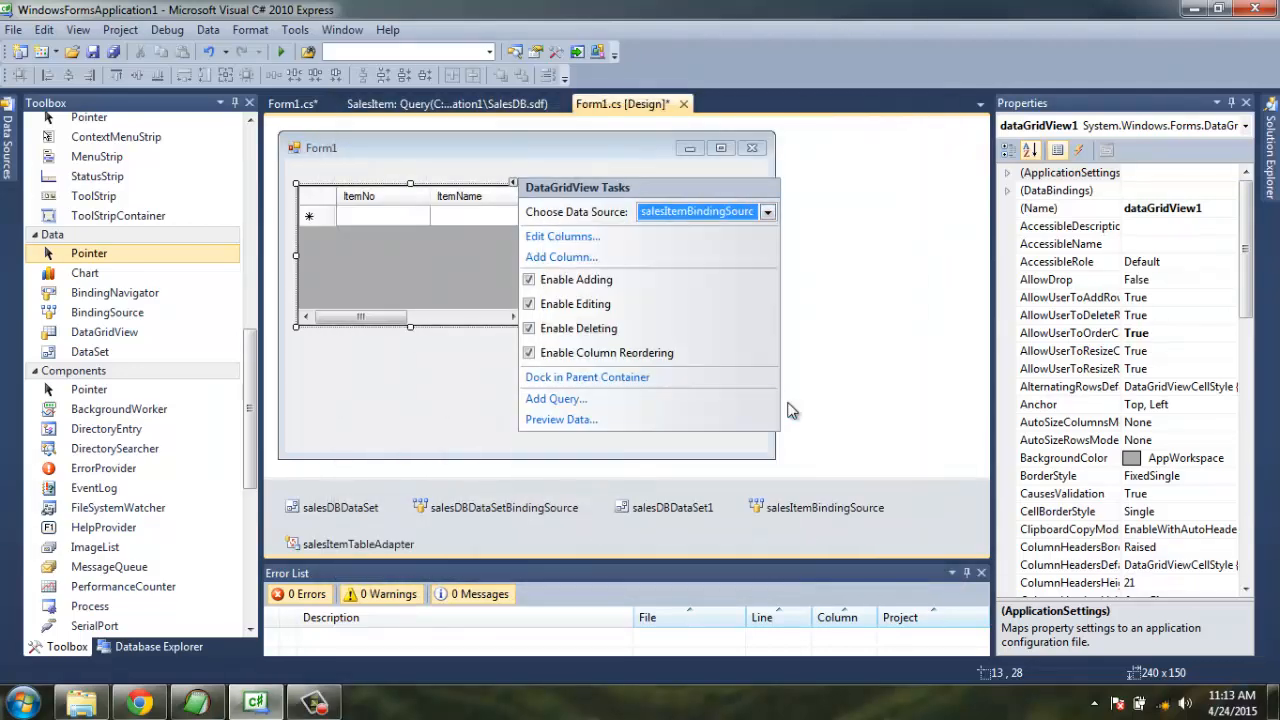
Widen the grid to show all four SalesItem columns and save all project files.
click(448, 384)
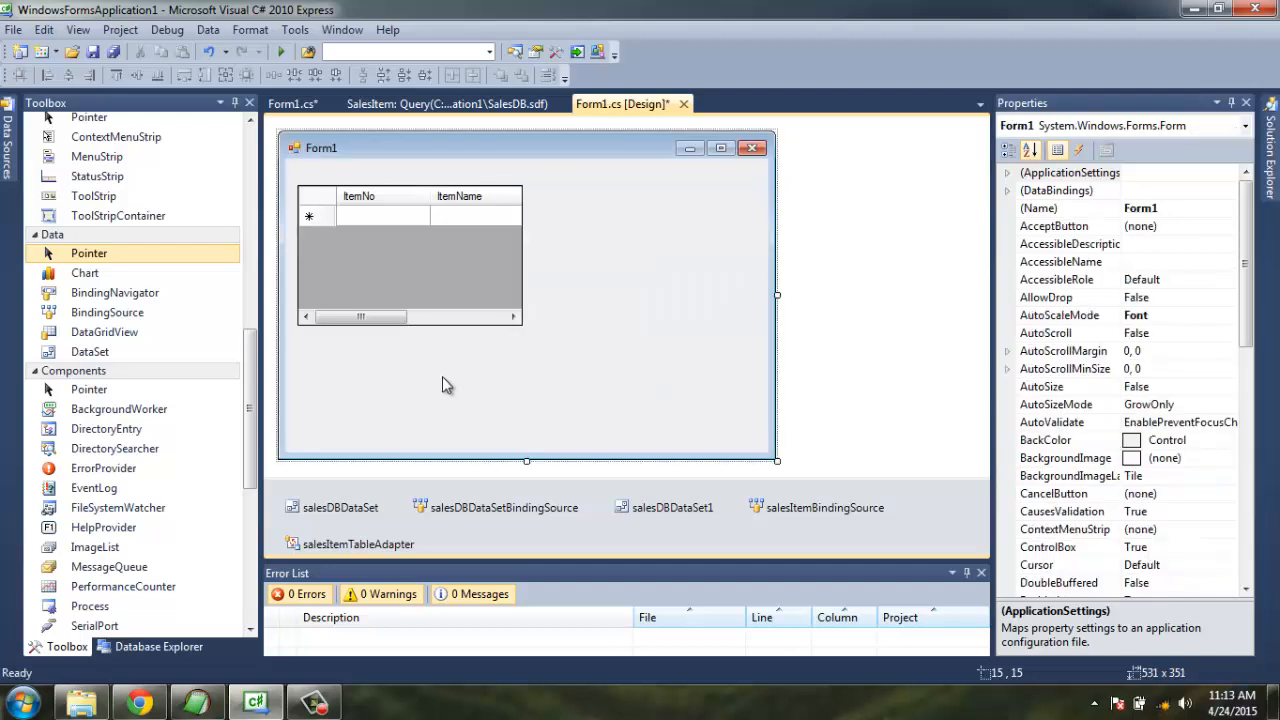
mouse_move(528, 290)
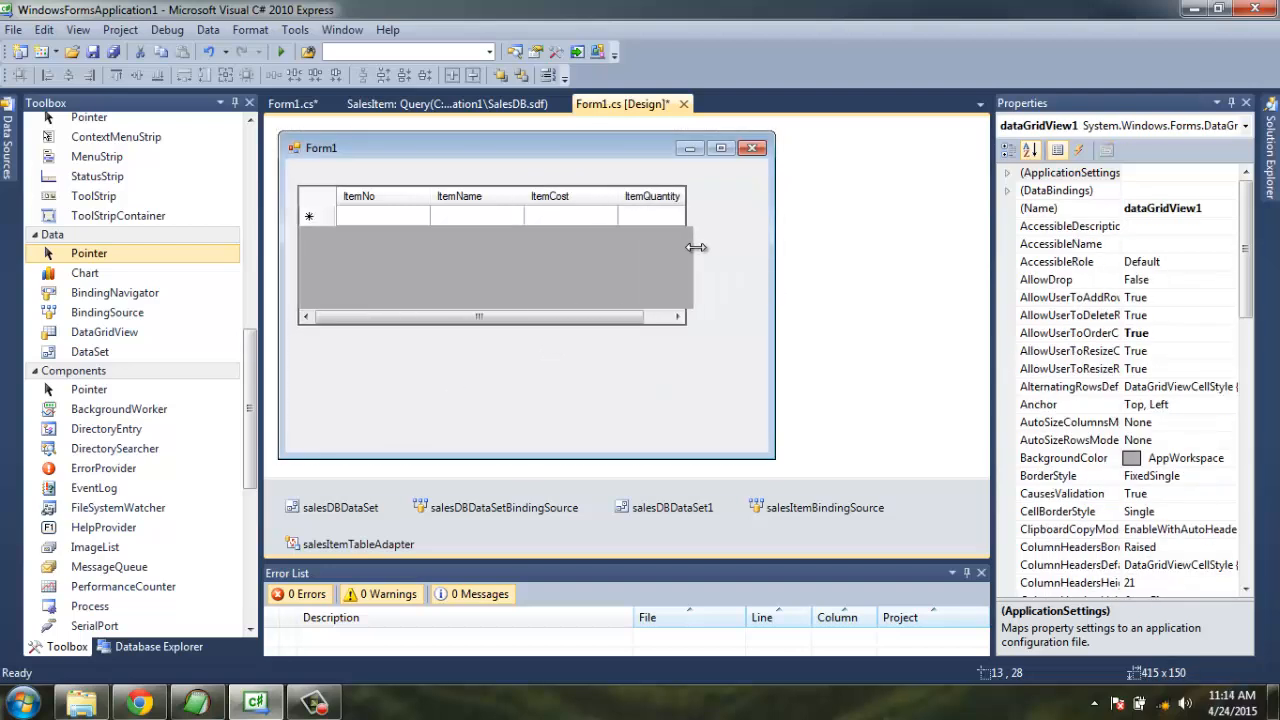
drag(696, 248, 716, 248)
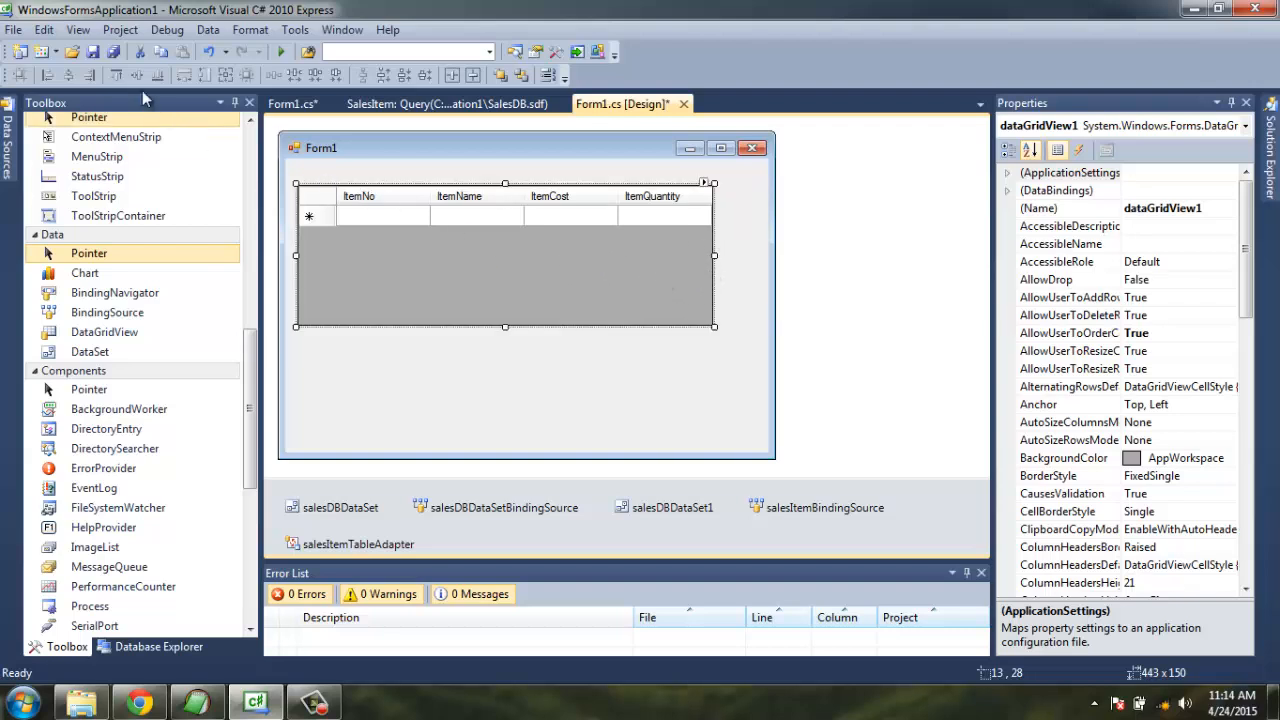
click(280, 52)
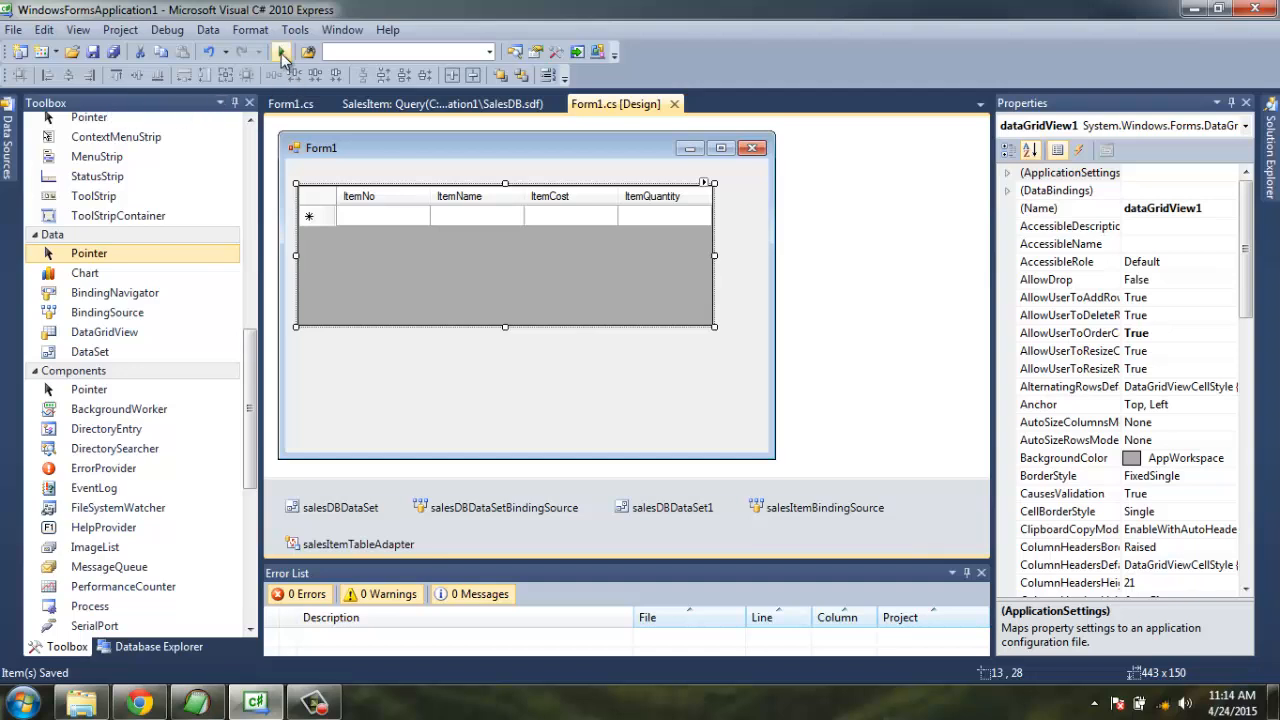
click(280, 52)
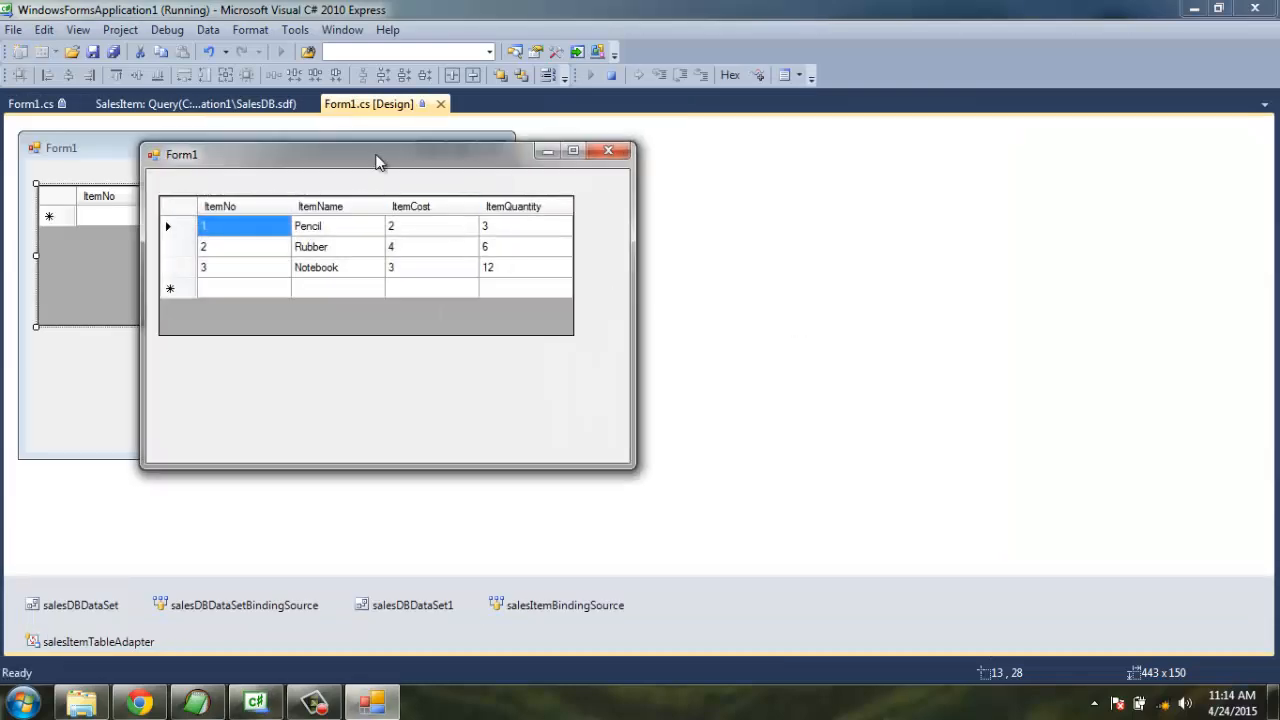
drag(380, 154, 680, 176)
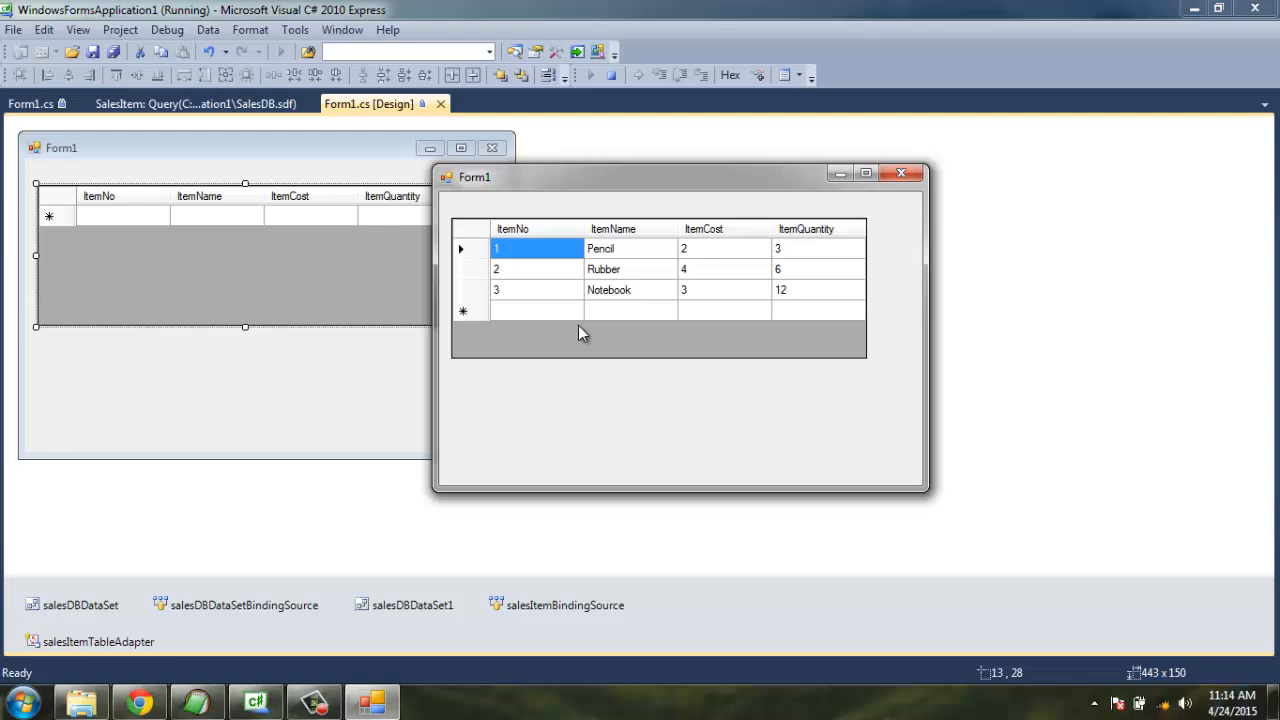
mouse_move(568, 324)
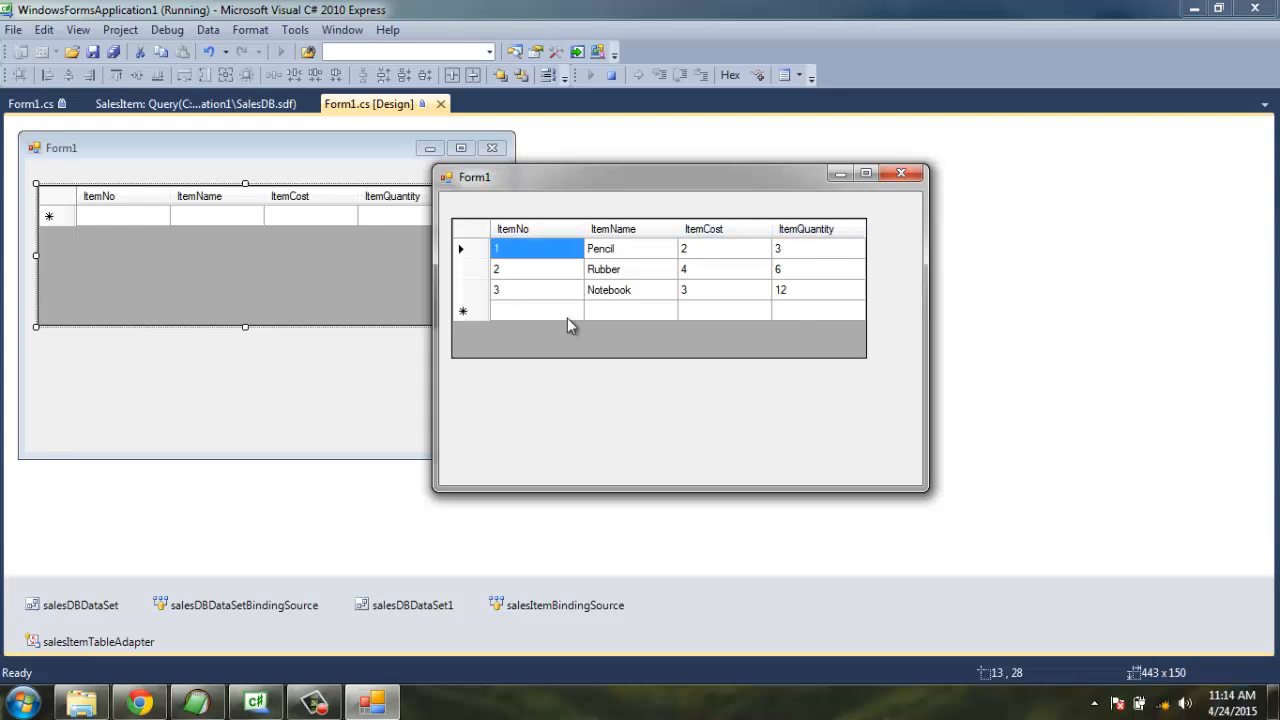
mouse_move(574, 364)
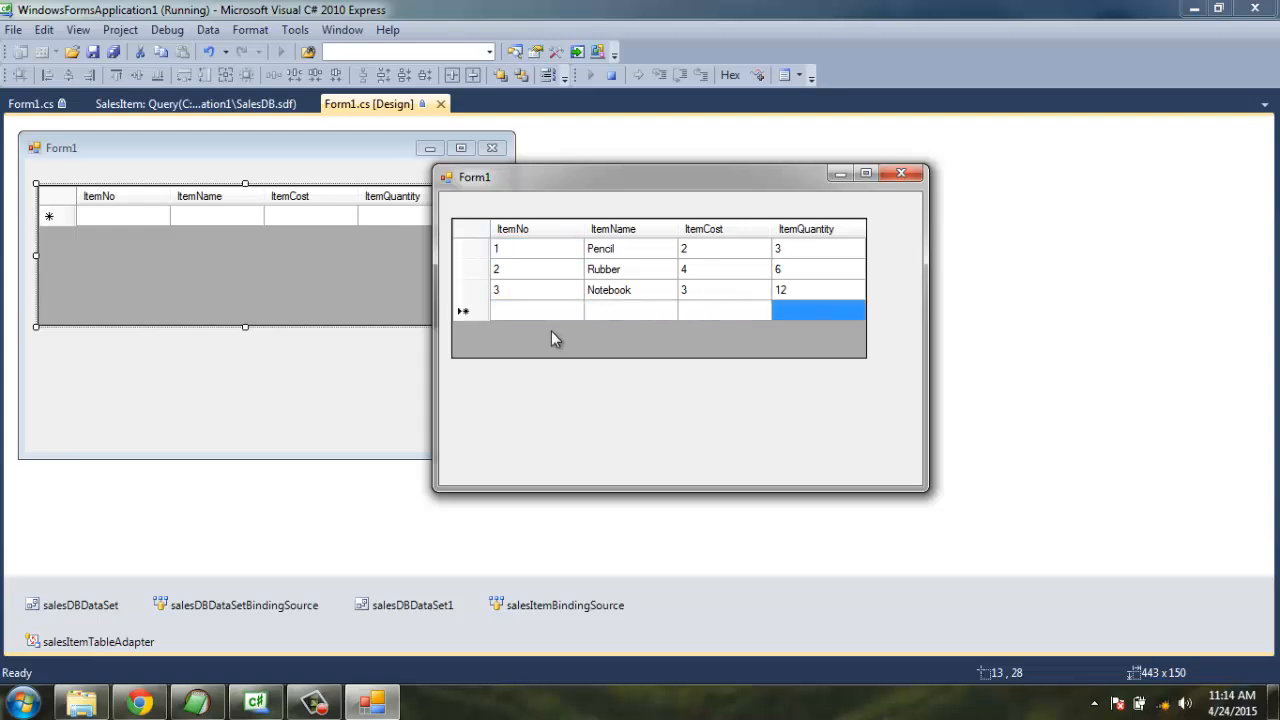
click(536, 312)
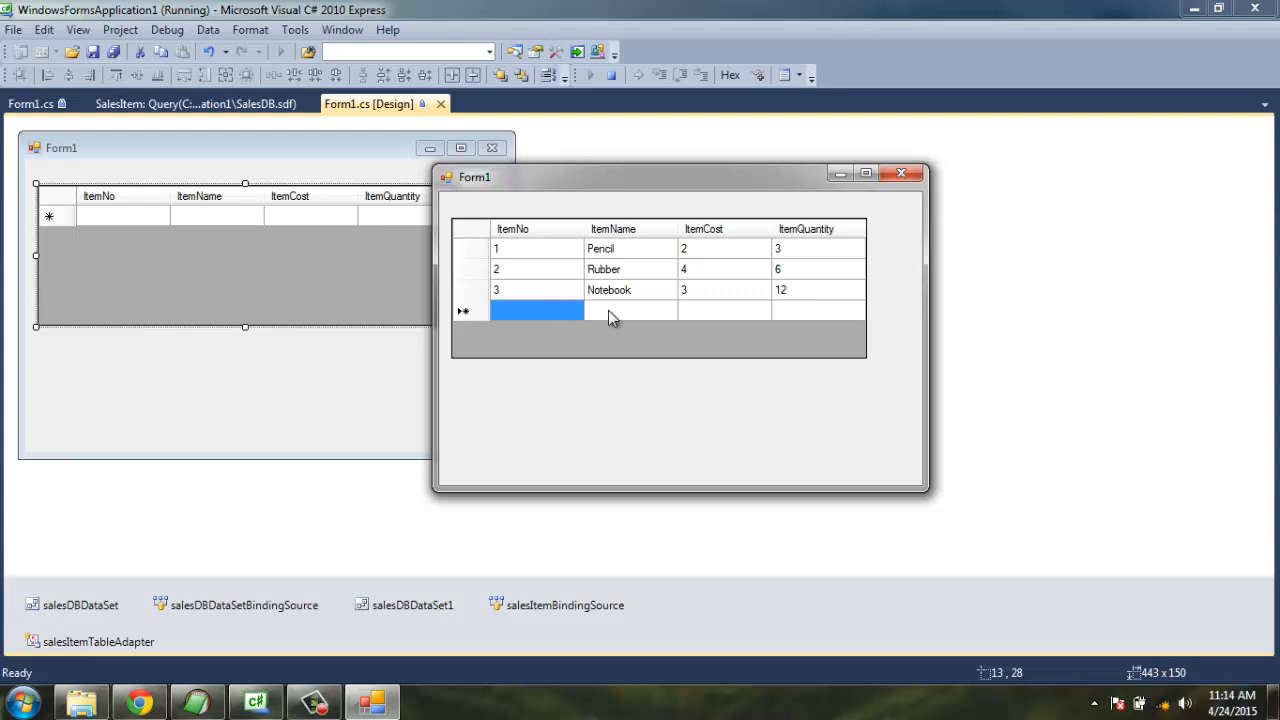
click(630, 268)
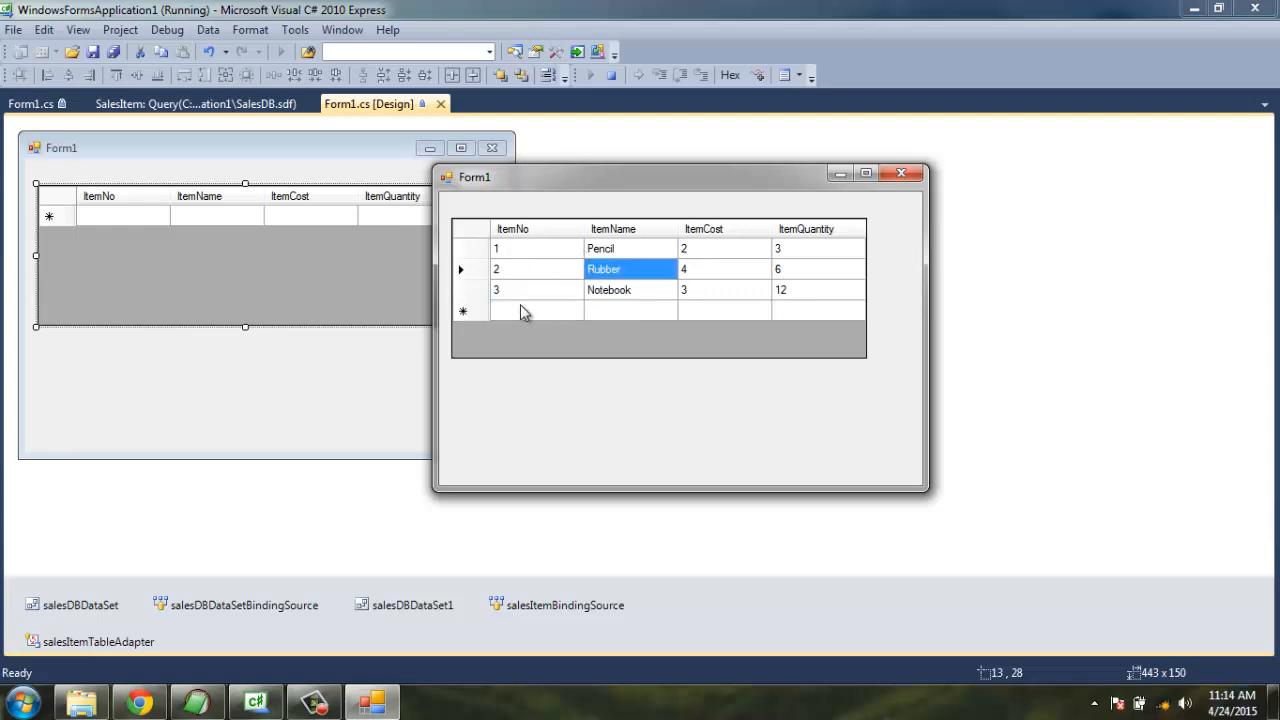
mouse_move(538, 302)
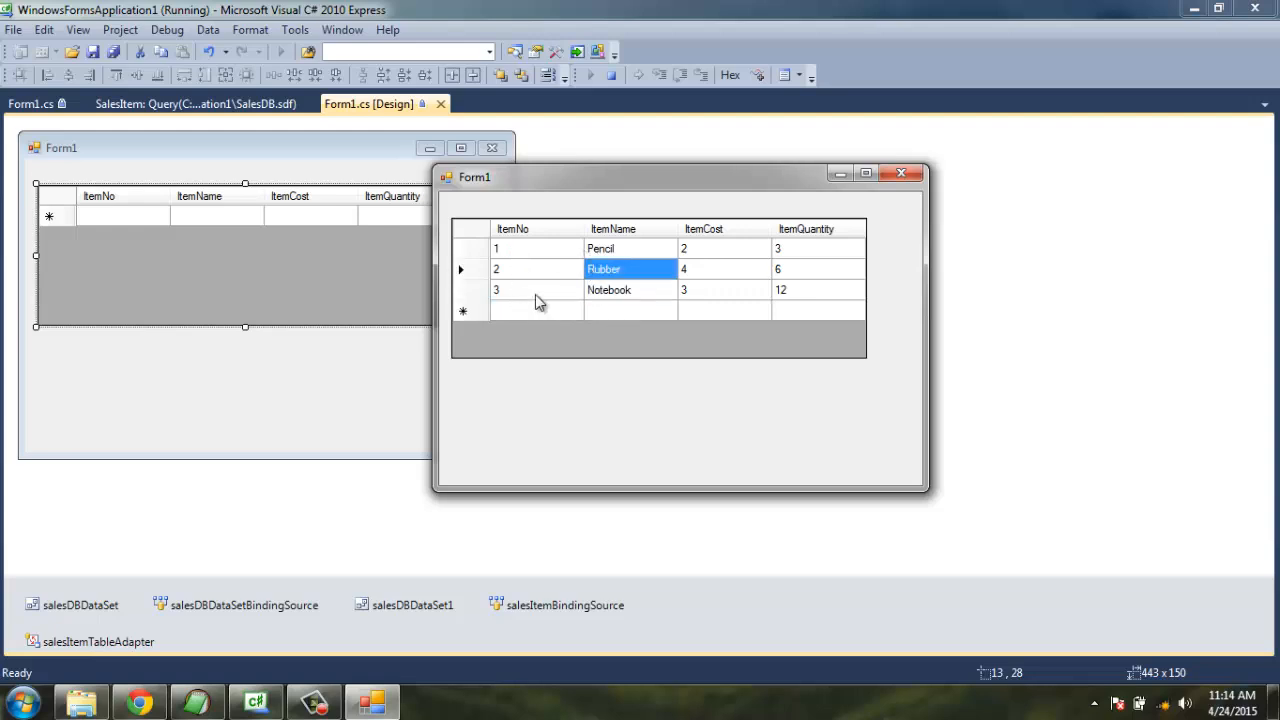
mouse_move(888, 240)
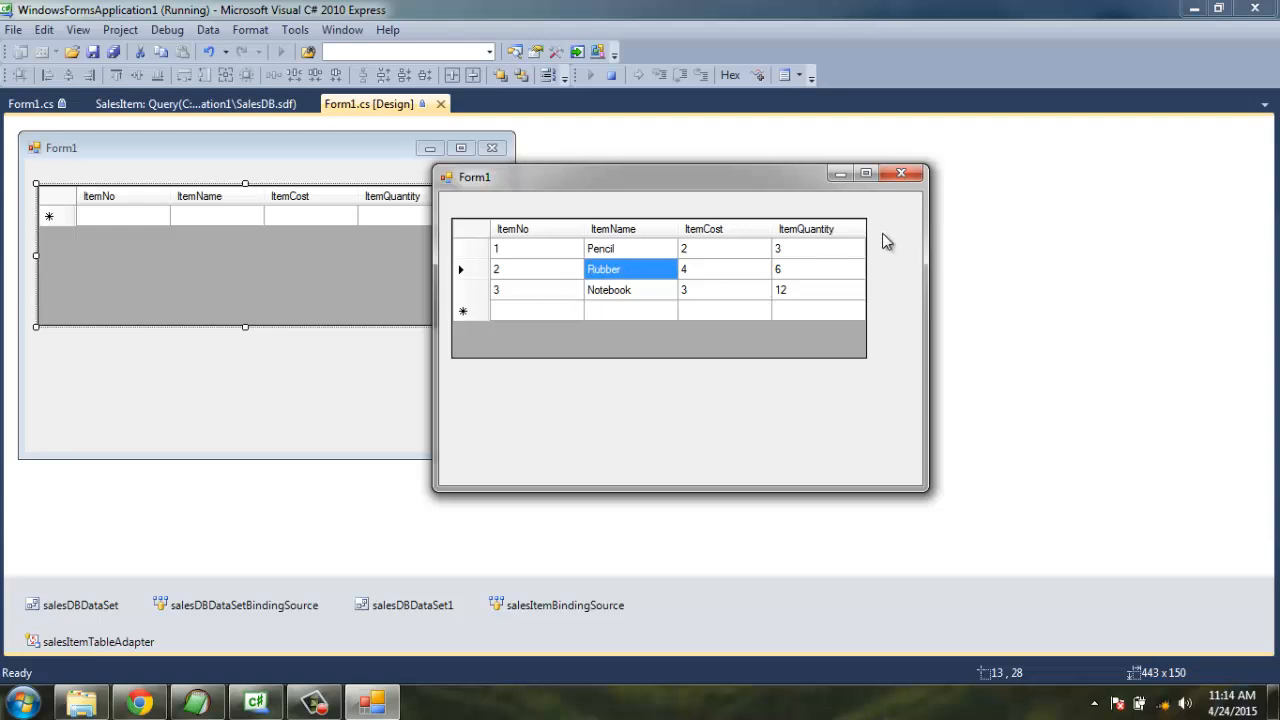
click(900, 172)
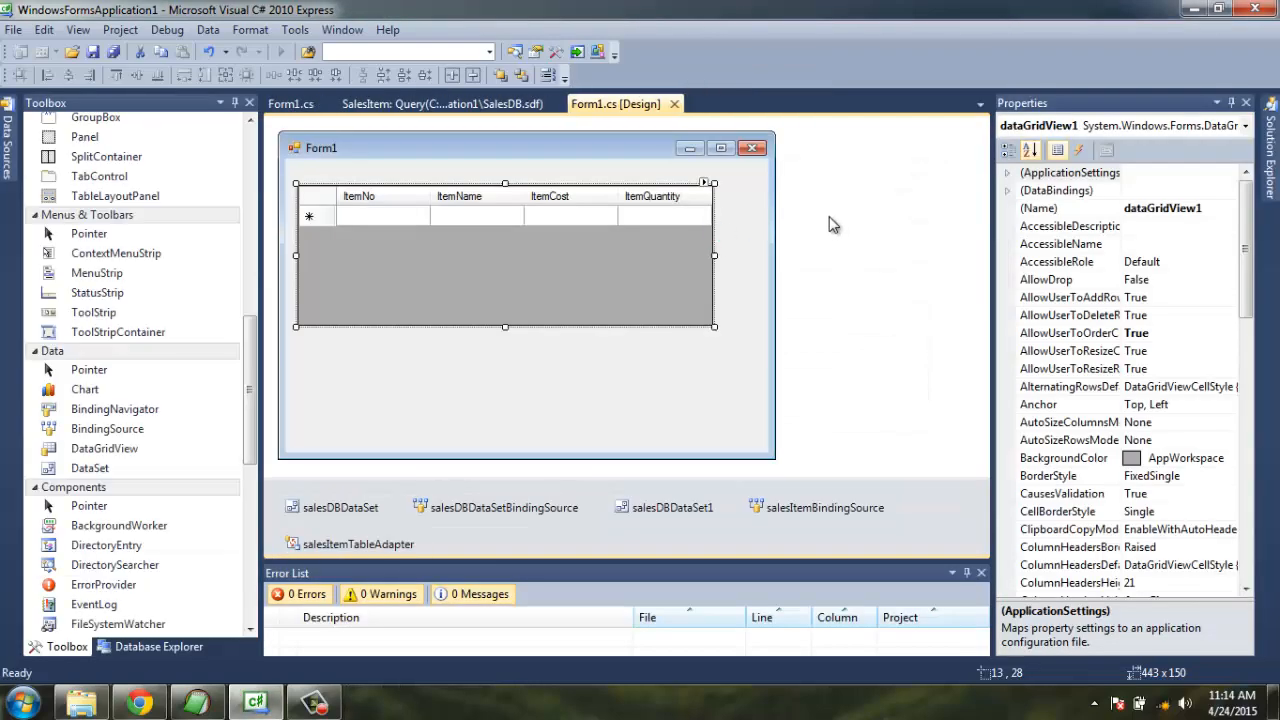
mouse_move(864, 244)
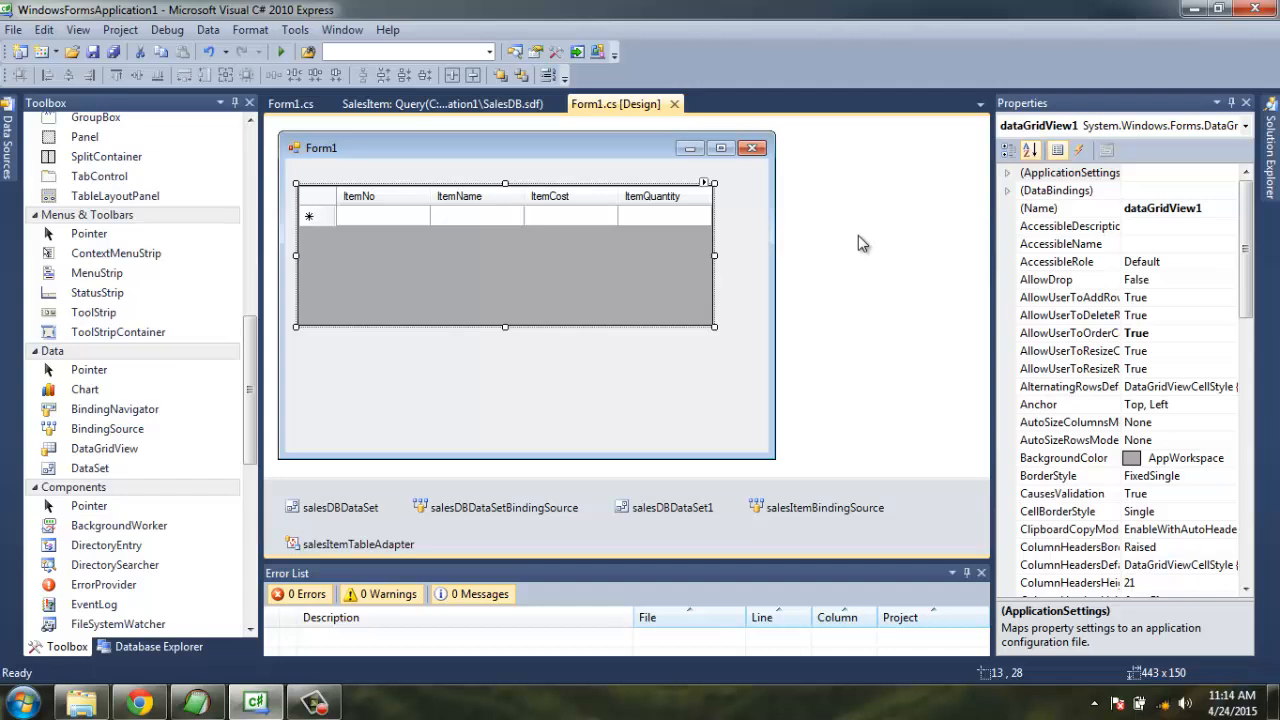